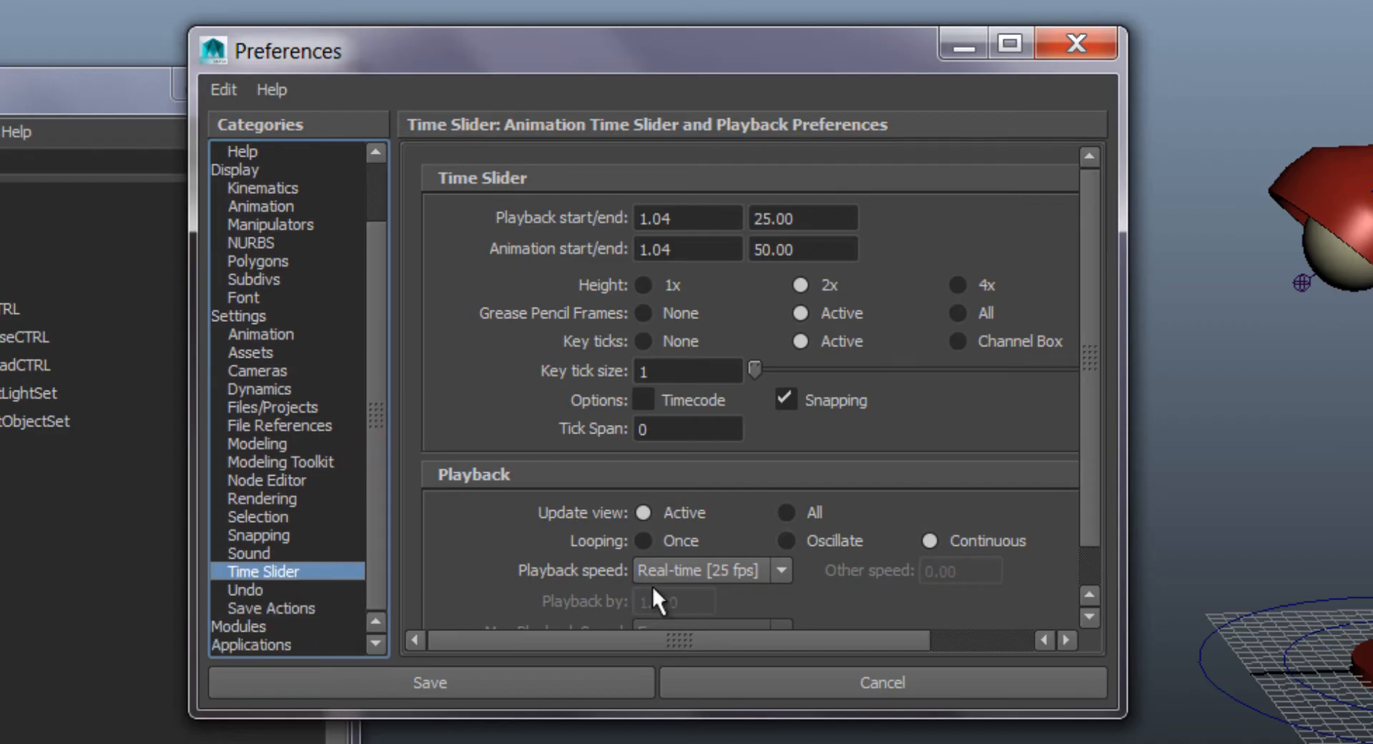
# - Confirm playback speed Real-time 25 fps and working time unit PAL (25 fps) in Preferences
pyautogui.click(783, 571)
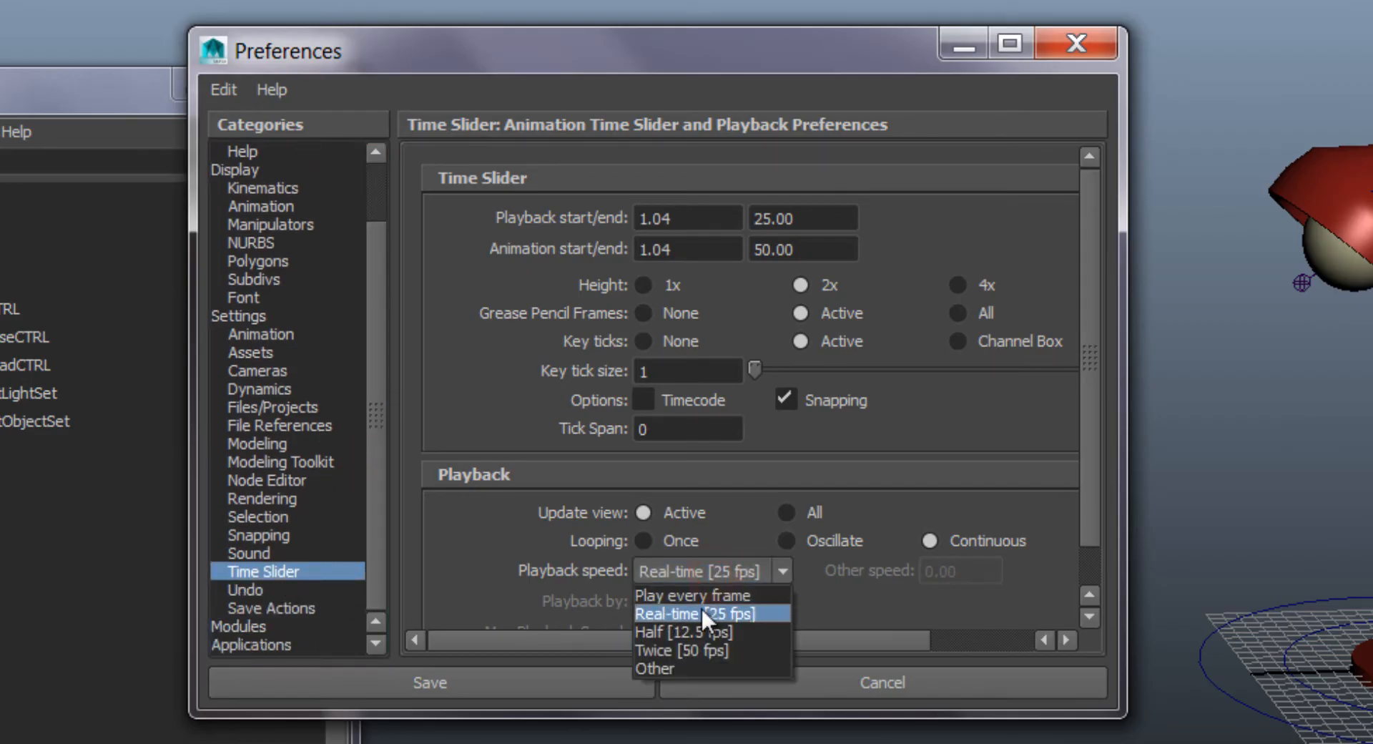
pyautogui.click(705, 612)
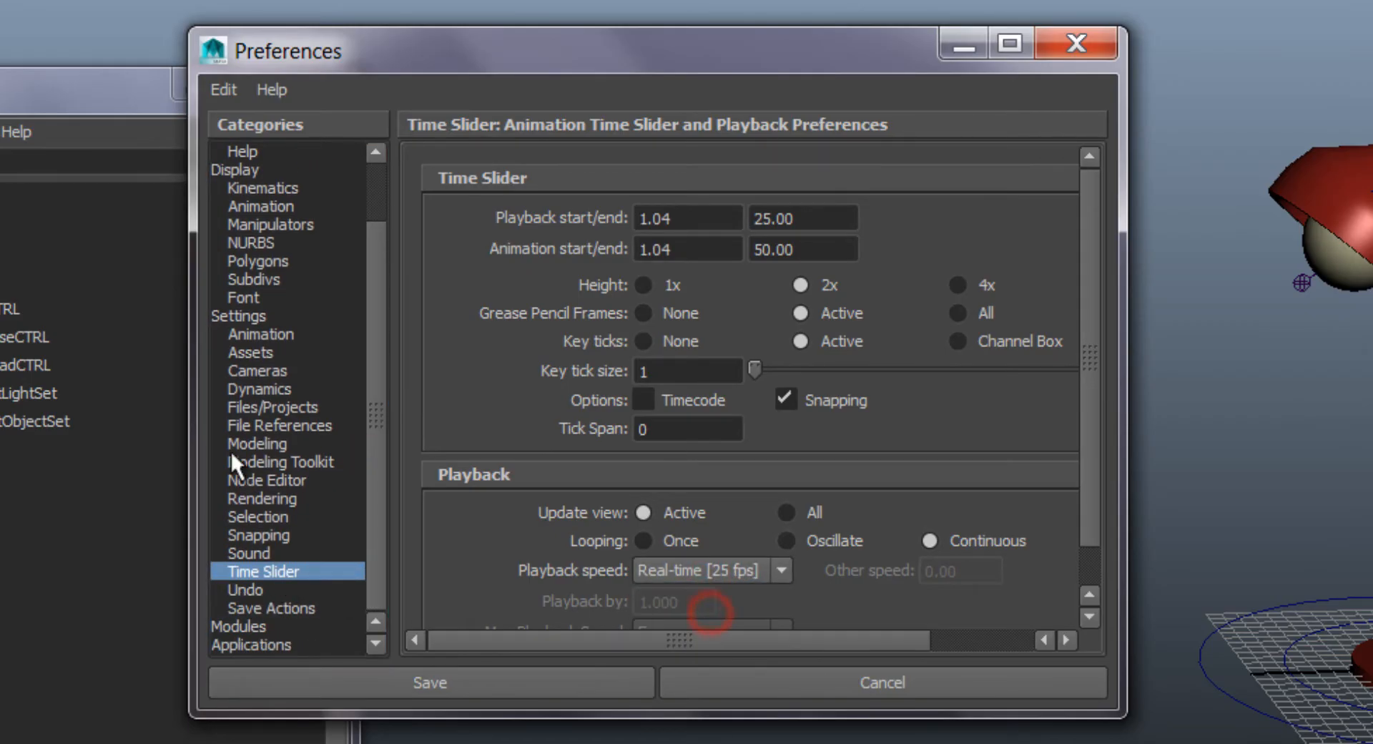
pyautogui.click(238, 314)
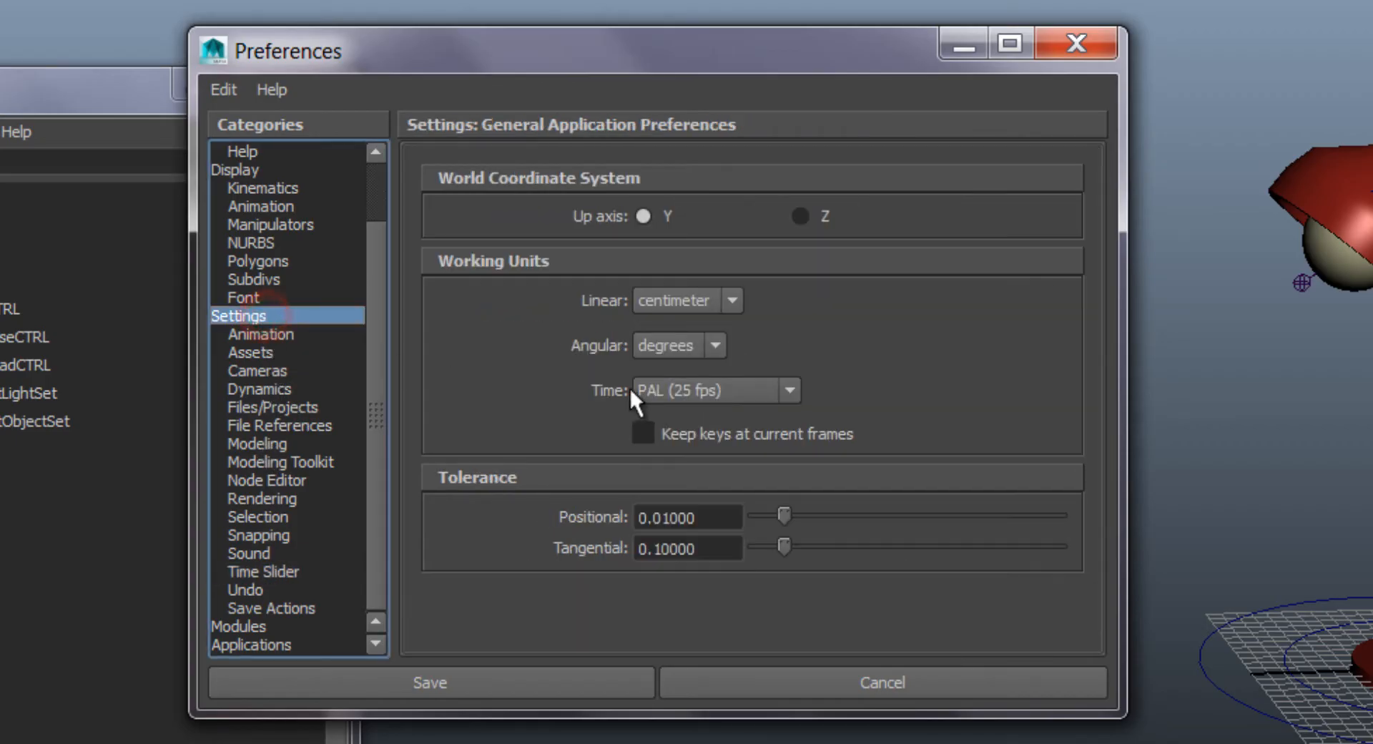
pyautogui.click(786, 390)
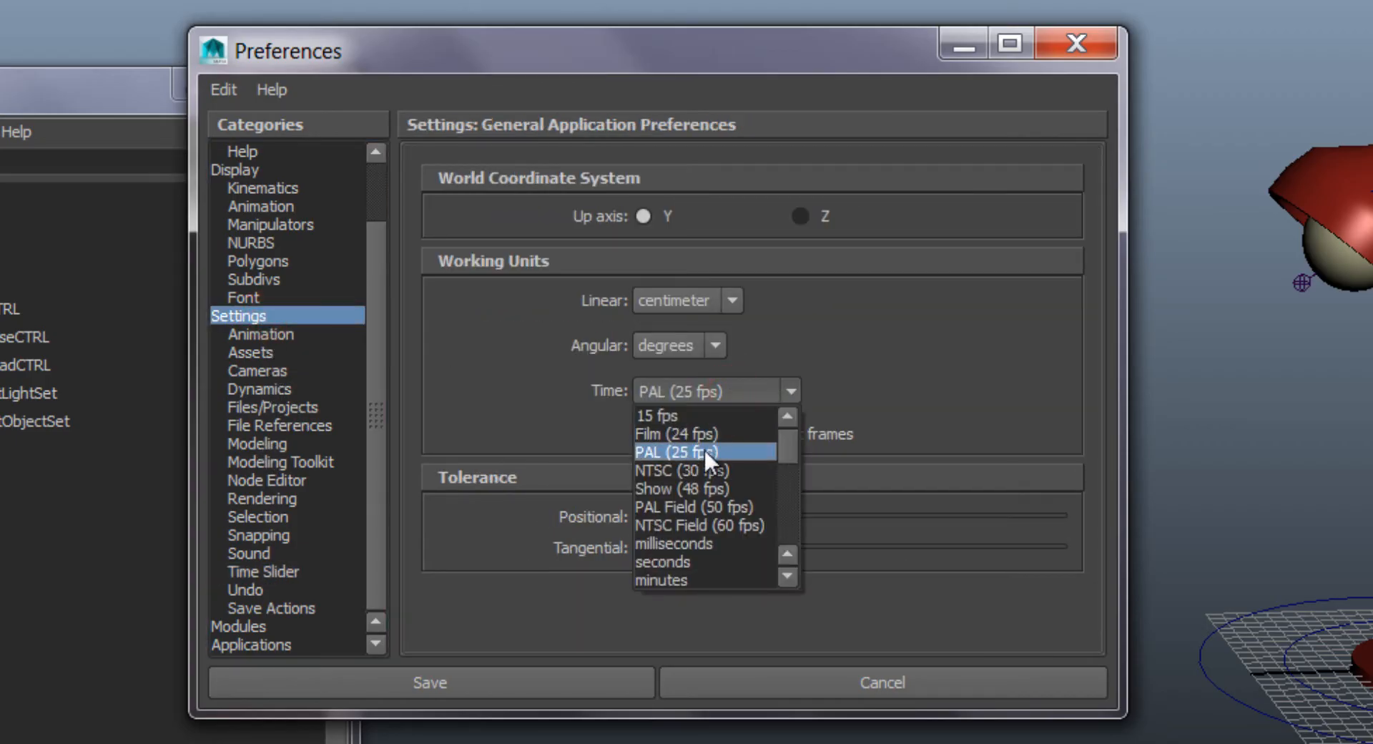
pyautogui.moveTo(695, 435)
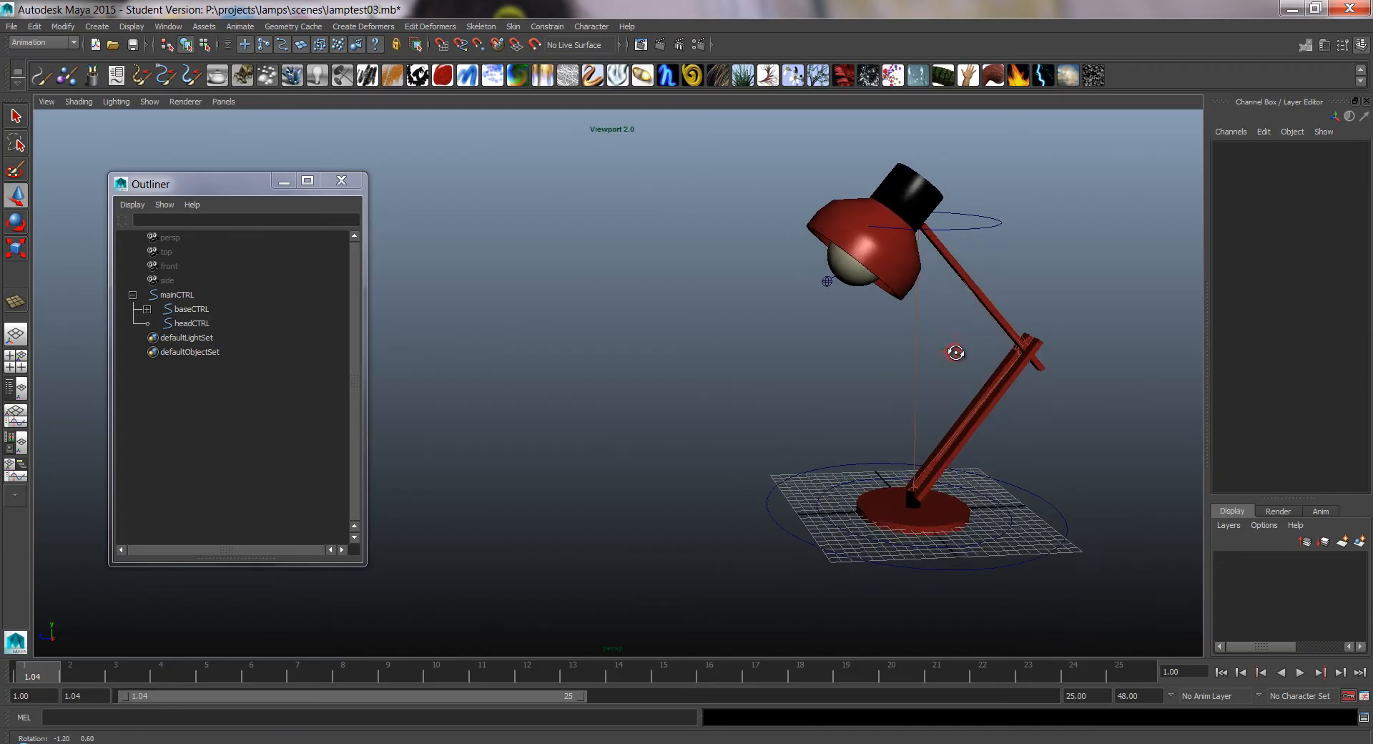
# - Create polygon plane pPlane1, scale it to 3.524 and place it under the lamp
pyautogui.click(96, 25)
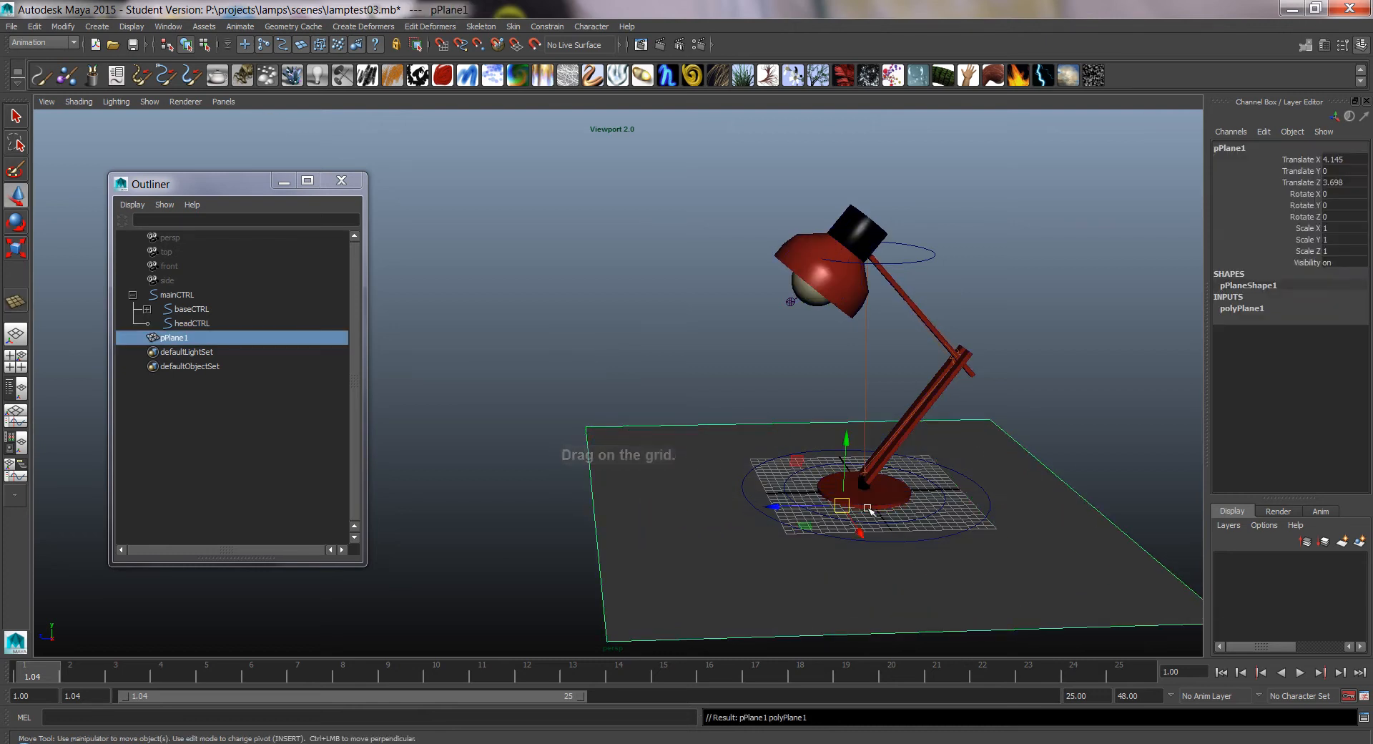
pyautogui.press('r')
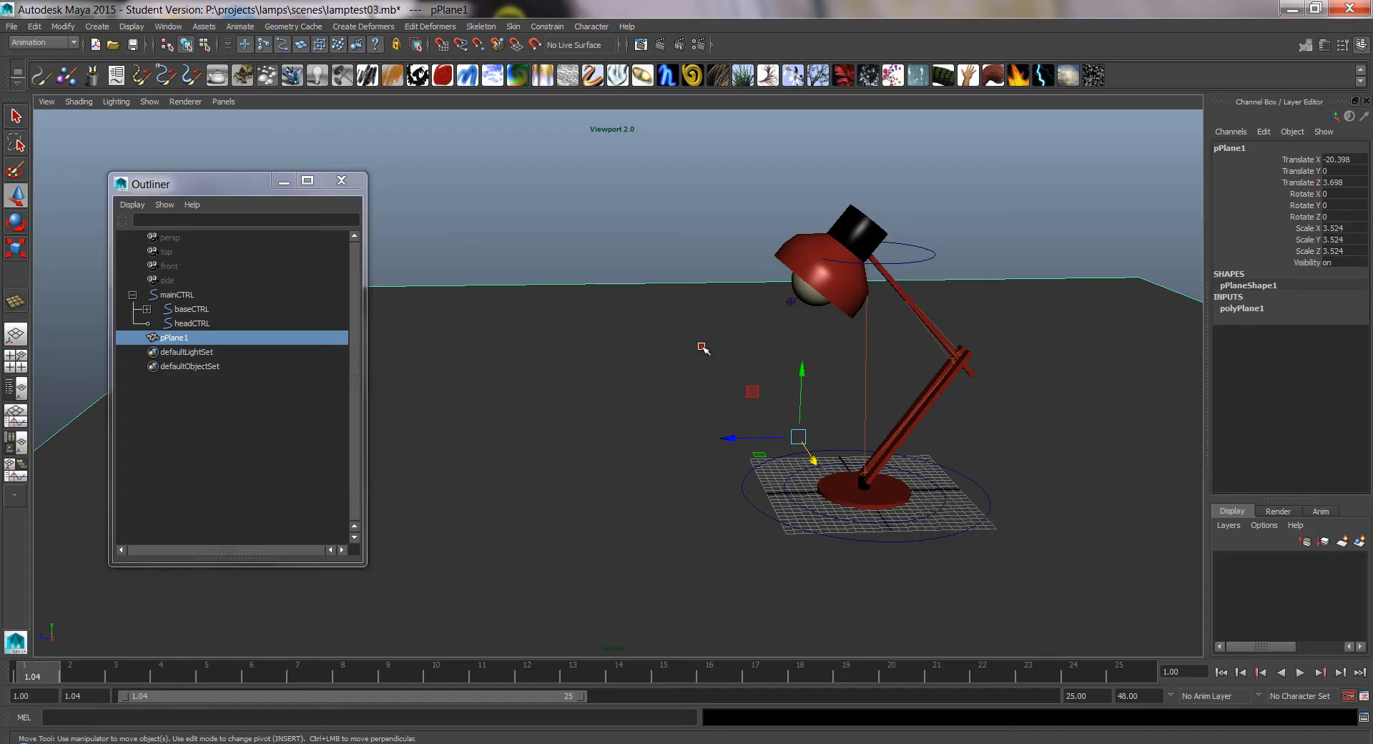
pyautogui.moveTo(979, 258)
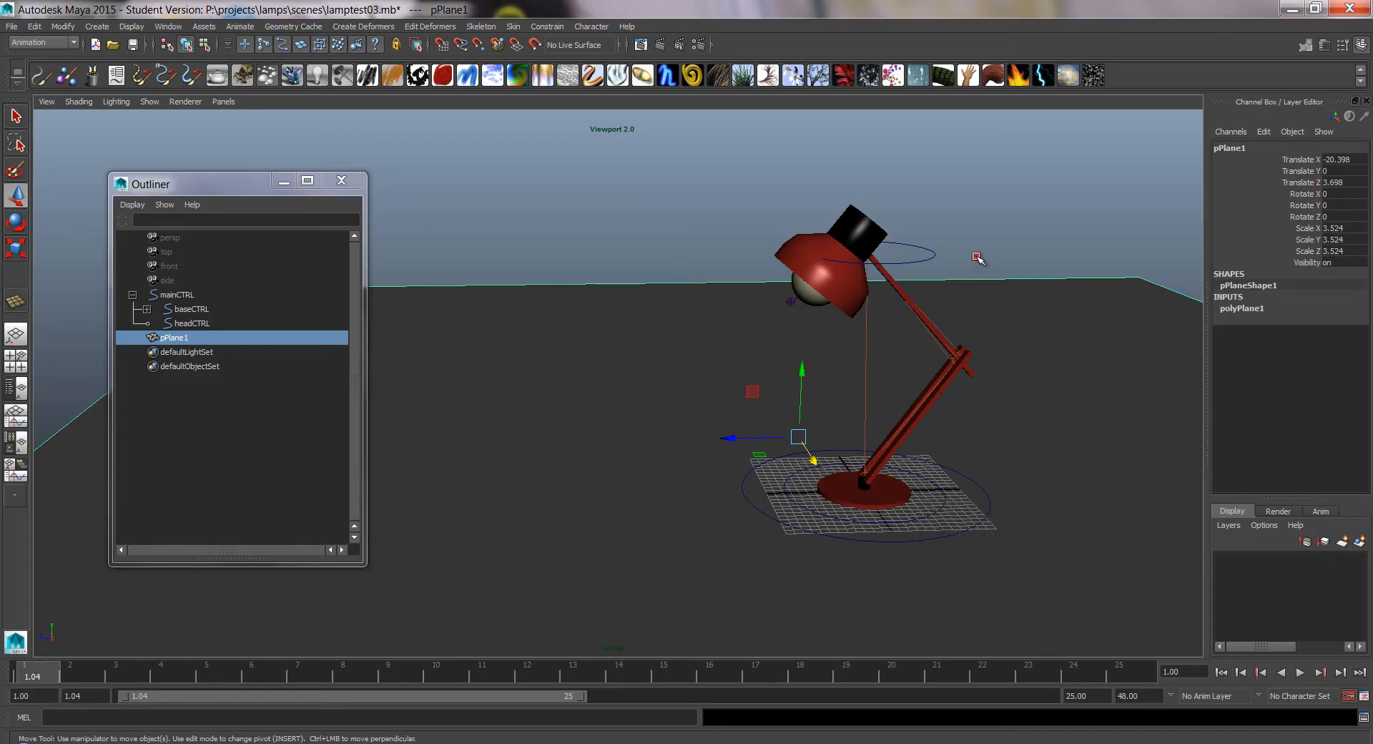
pyautogui.moveTo(966, 474)
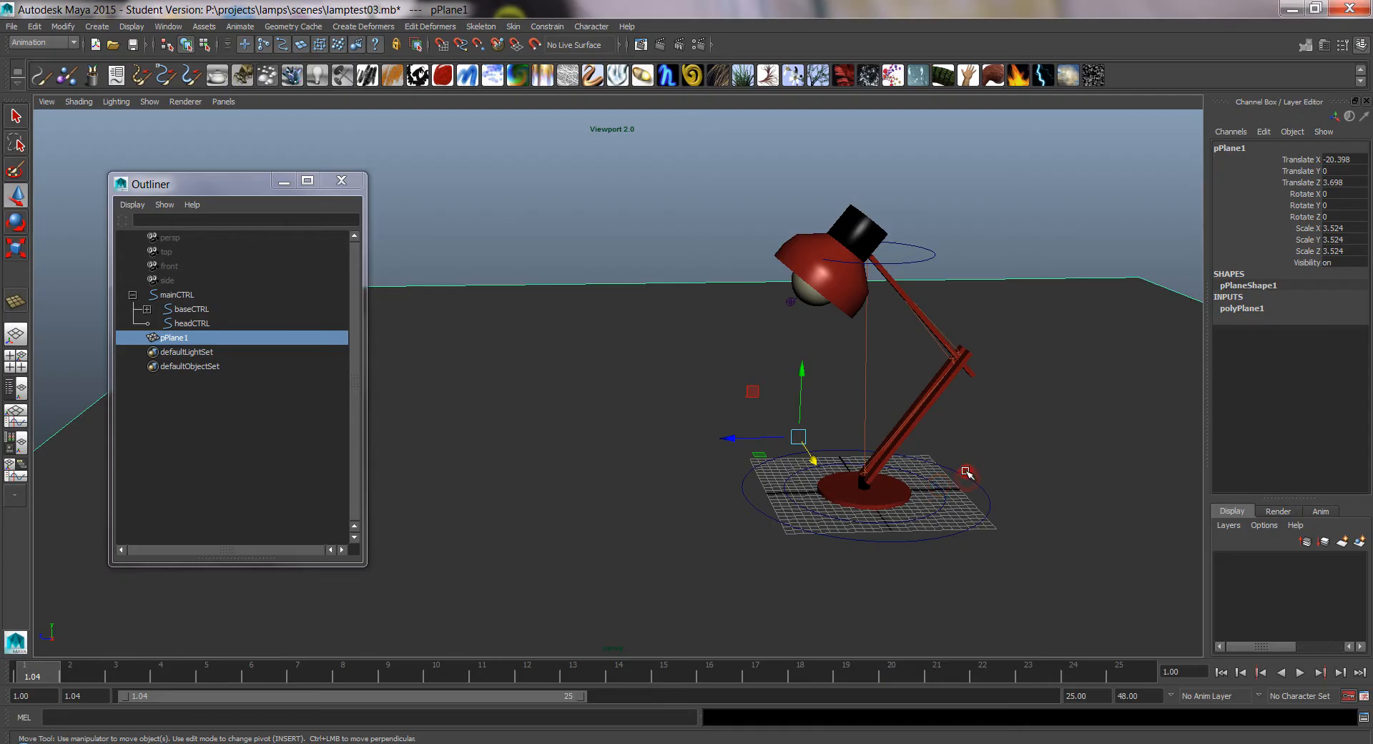
pyautogui.moveTo(950, 482)
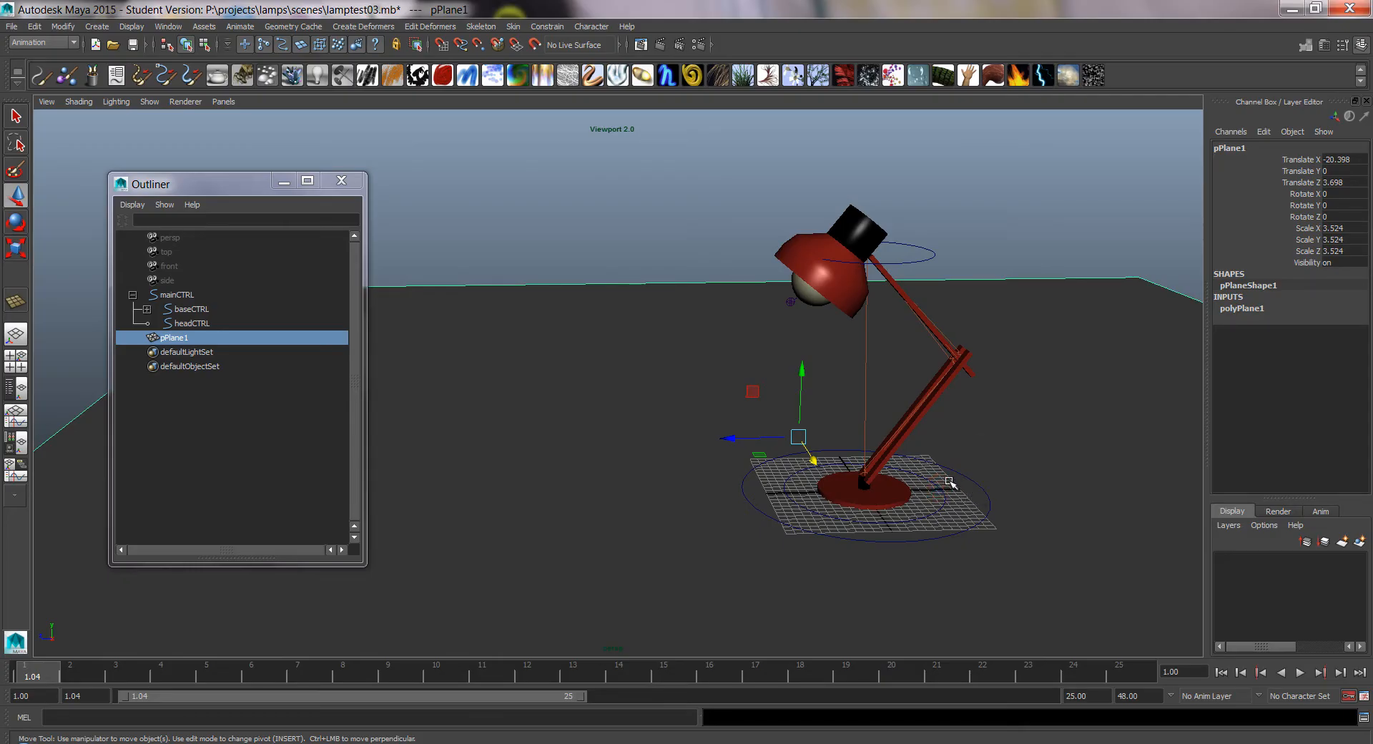
pyautogui.moveTo(993, 463)
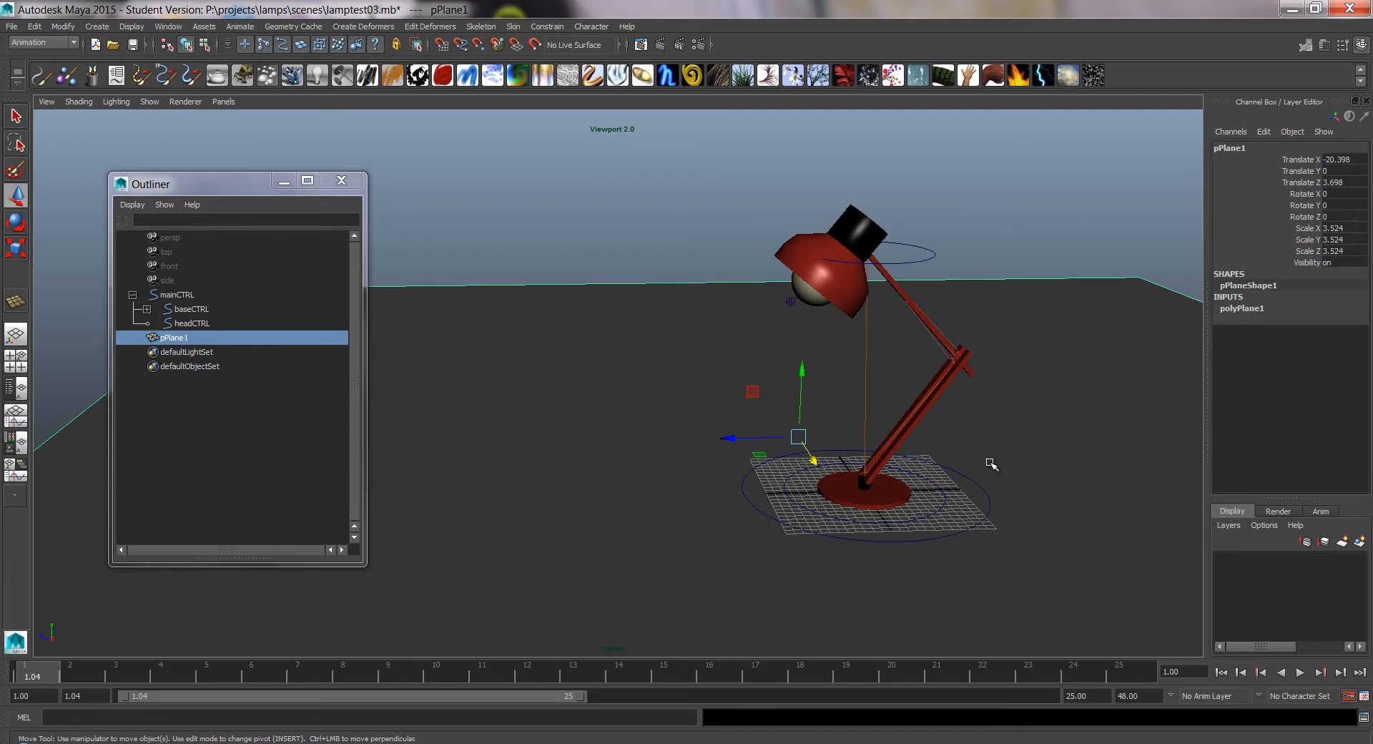
pyautogui.moveTo(981, 453)
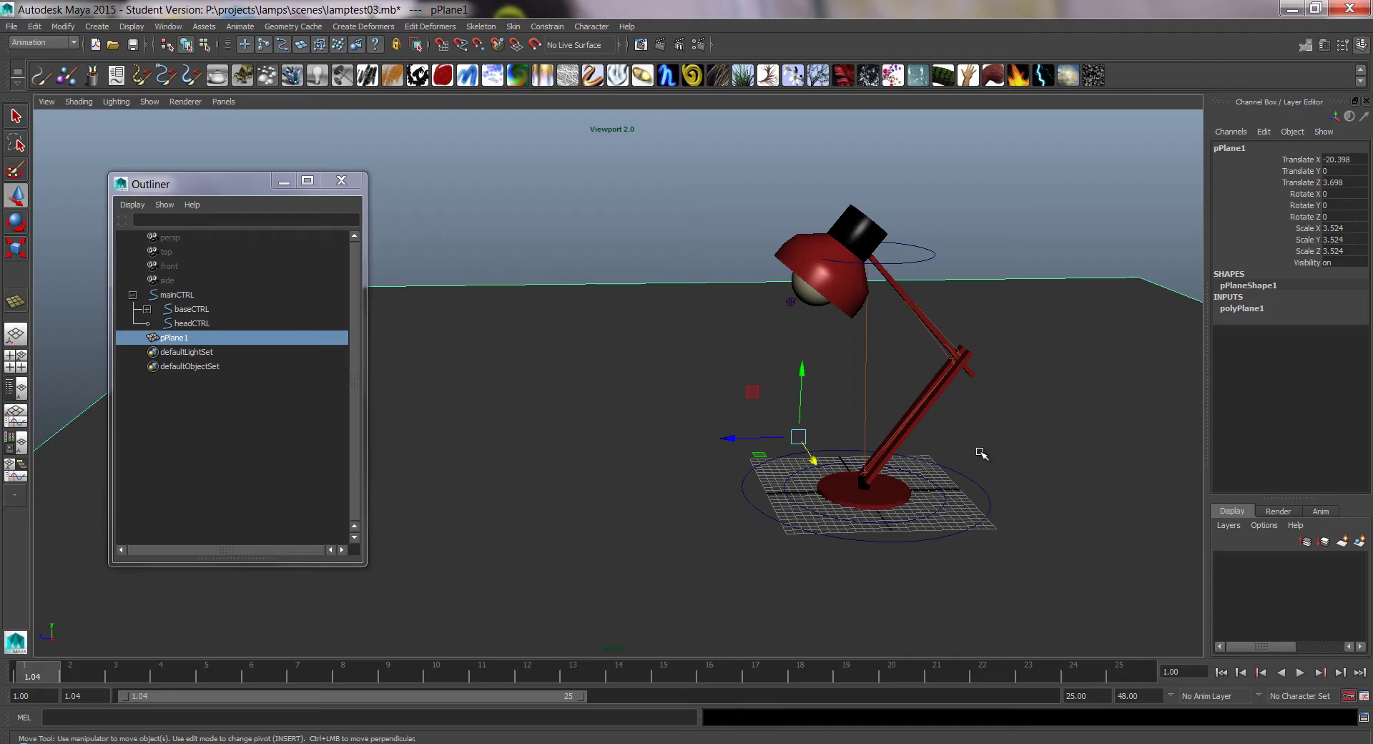
pyautogui.moveTo(979, 453)
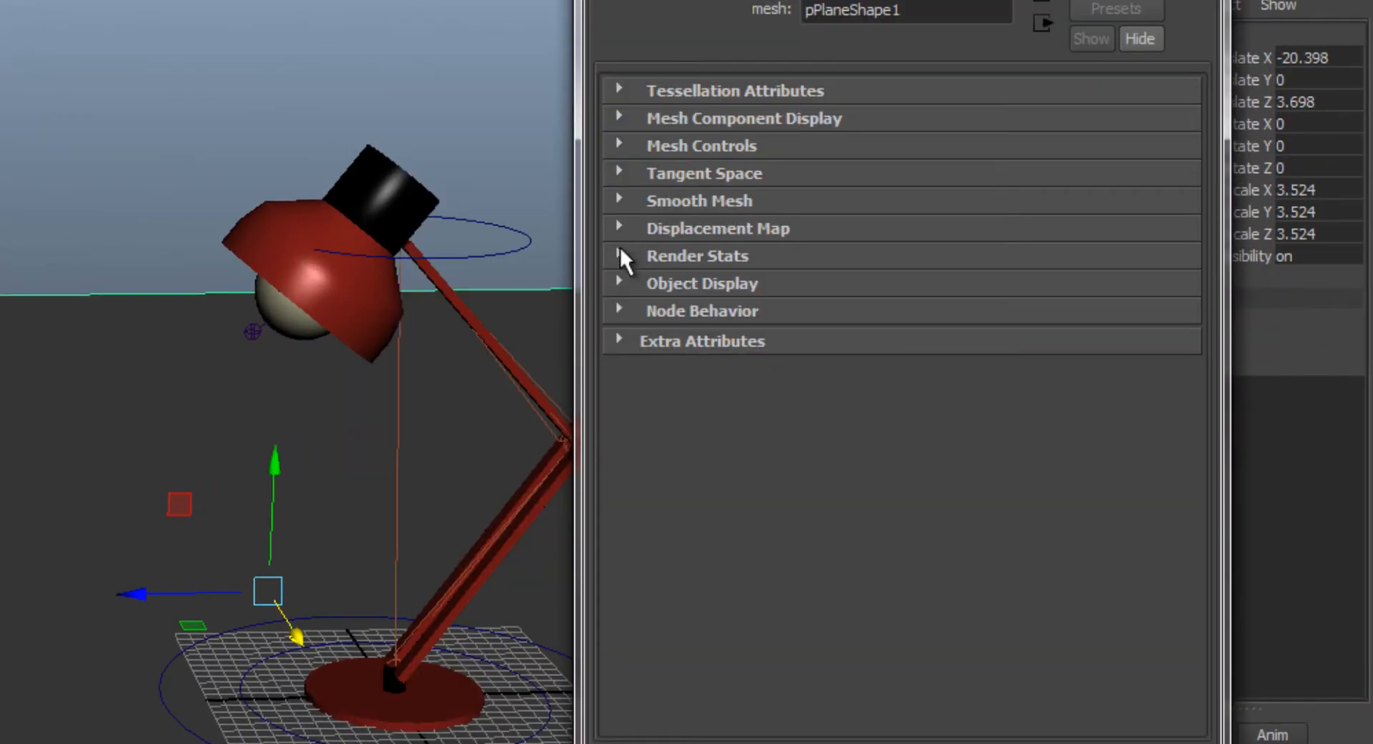
# - Enable drawing overrides on pPlaneShape1 and set its Display Type to Reference
pyautogui.click(701, 283)
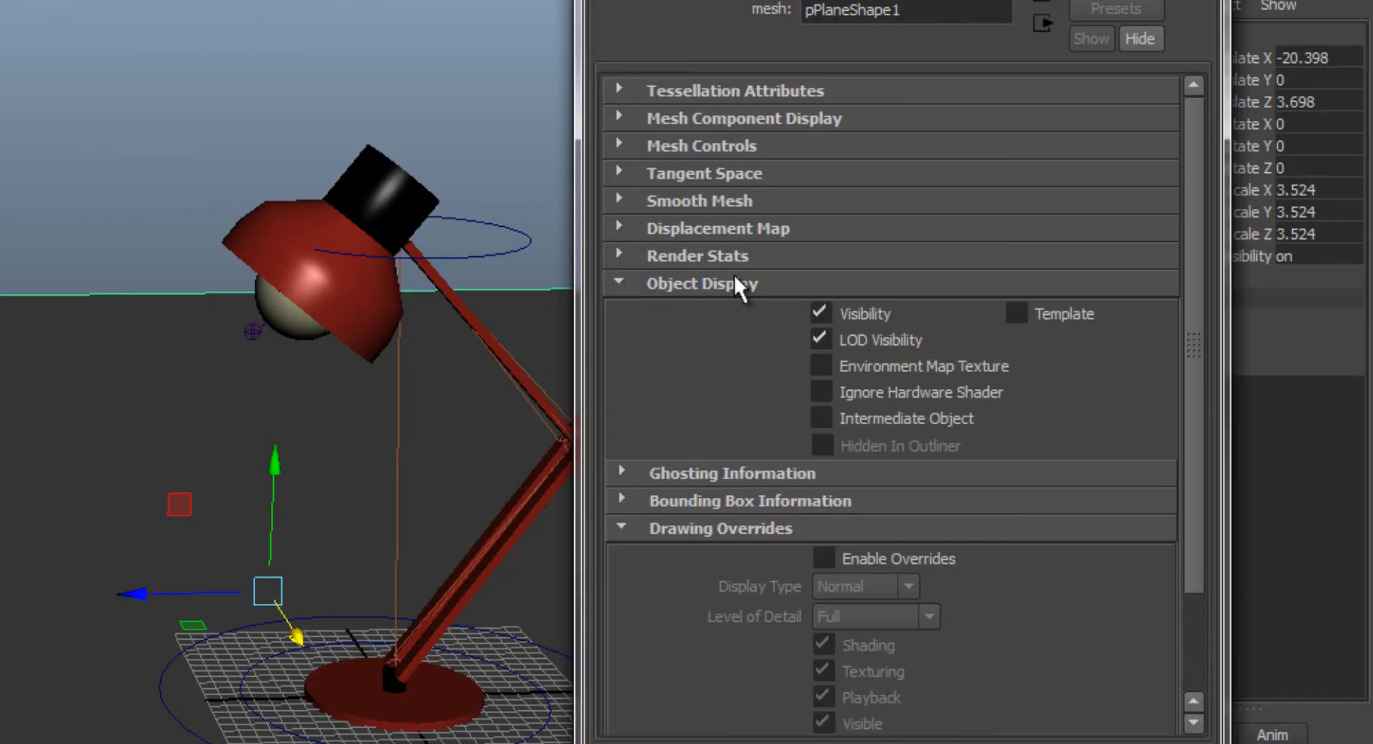
pyautogui.click(621, 528)
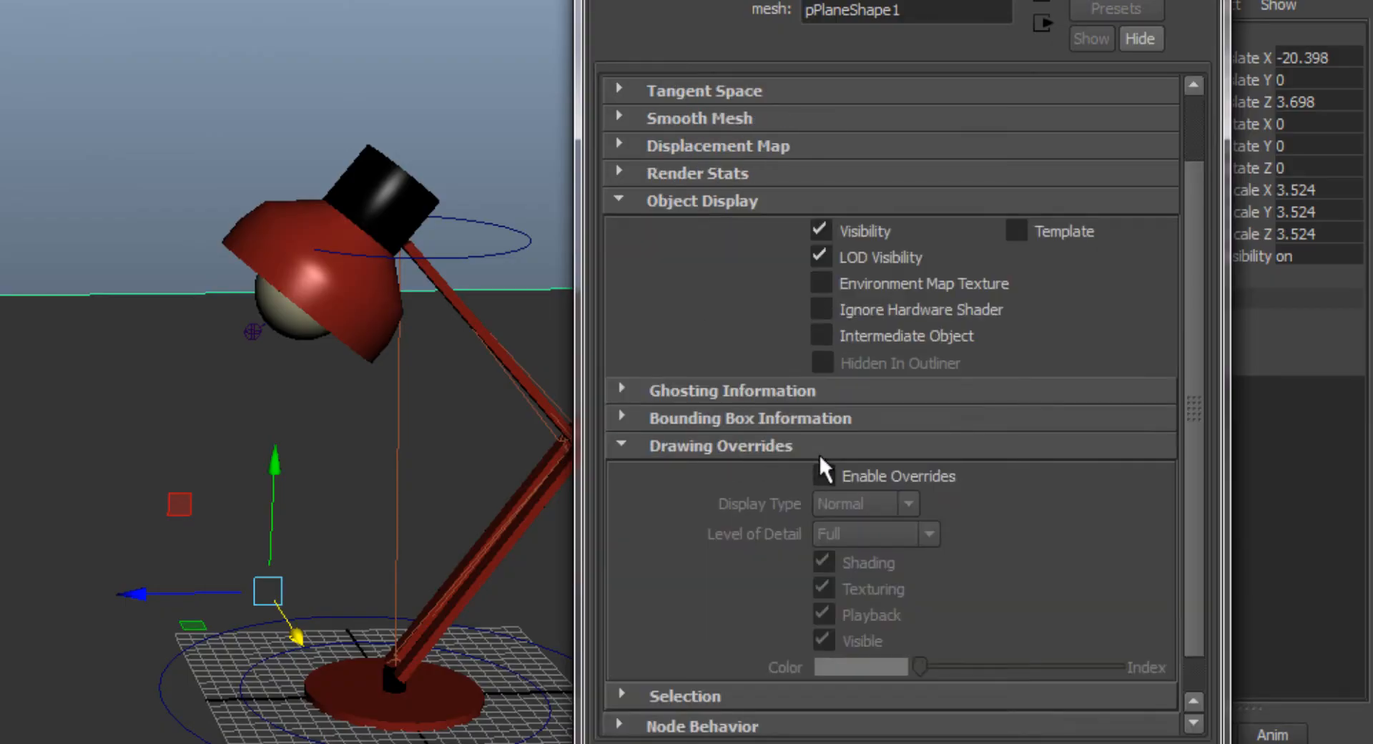
pyautogui.click(821, 476)
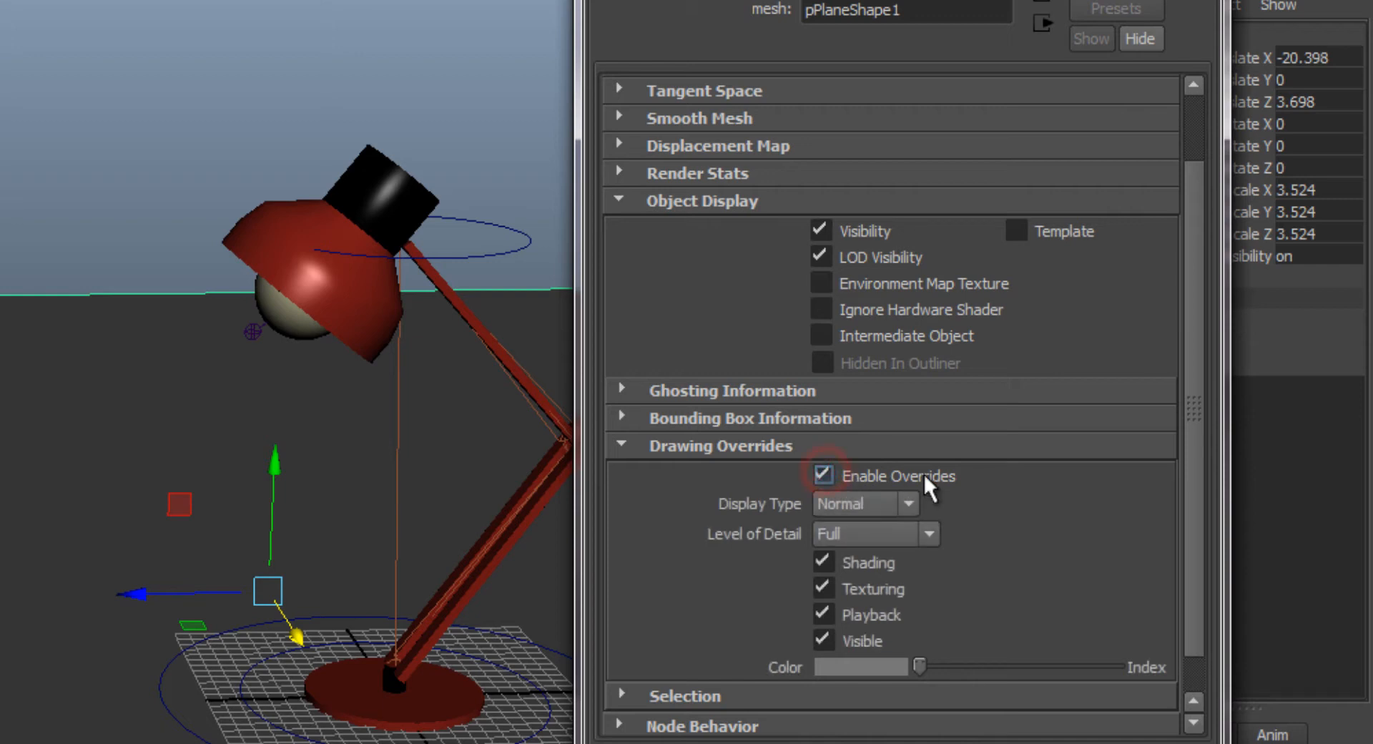
pyautogui.click(864, 504)
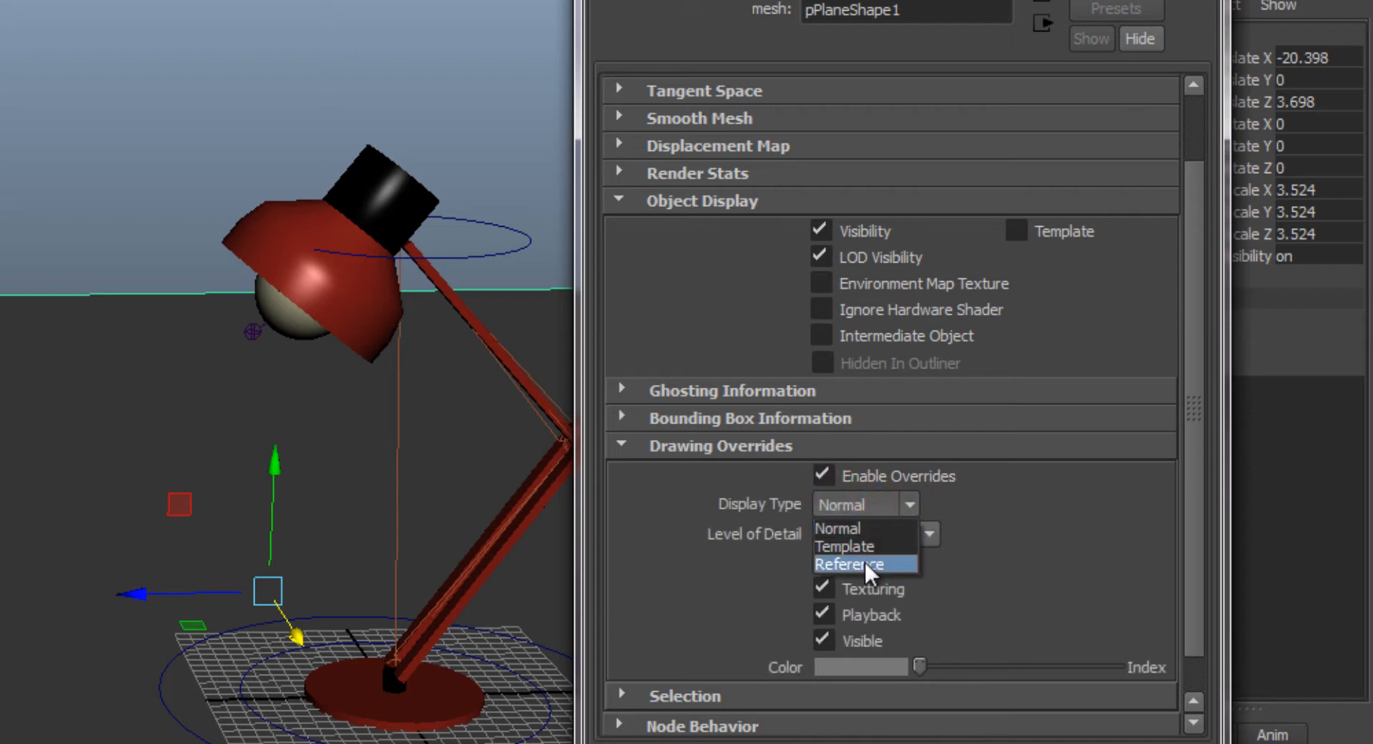
pyautogui.click(848, 563)
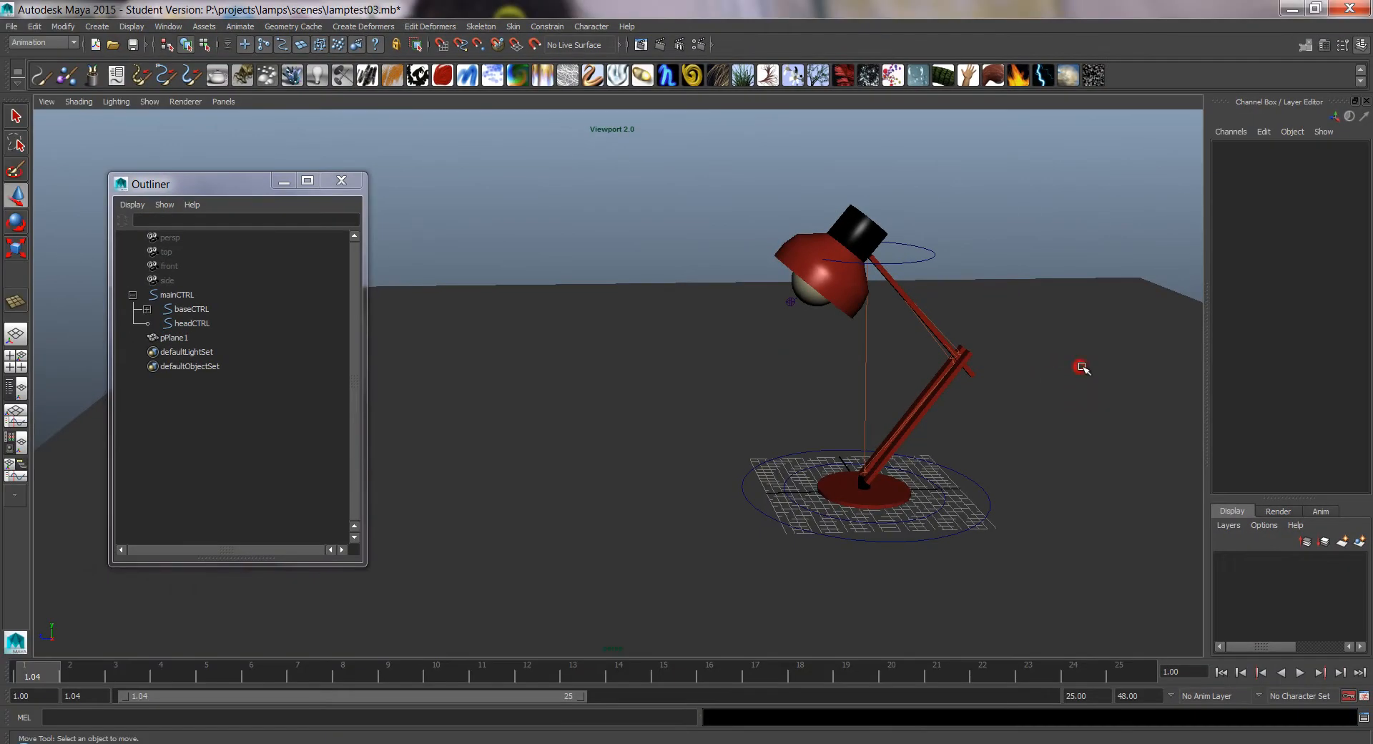
# - Select baseCTRL and headCTRL in the Outliner and key their translate and rotate channels at frame 1
pyautogui.click(173, 337)
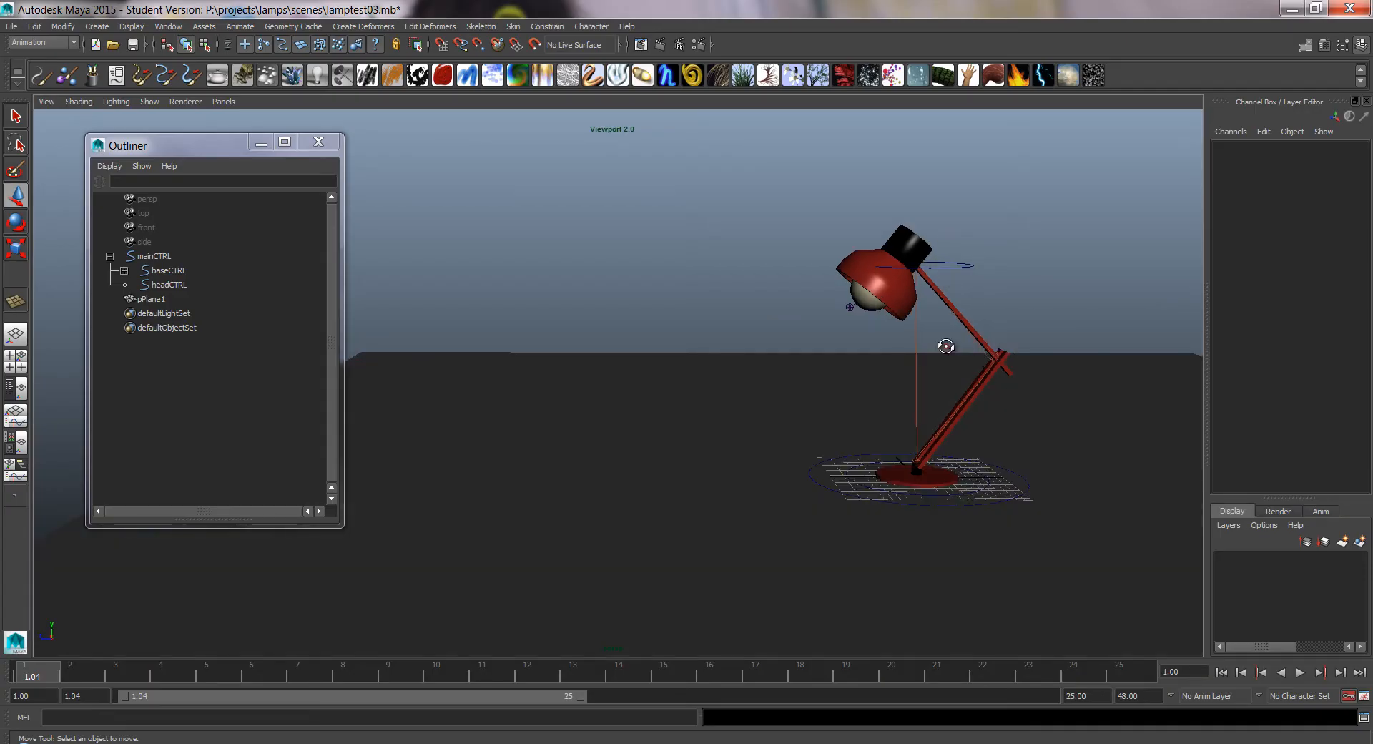
pyautogui.click(166, 270)
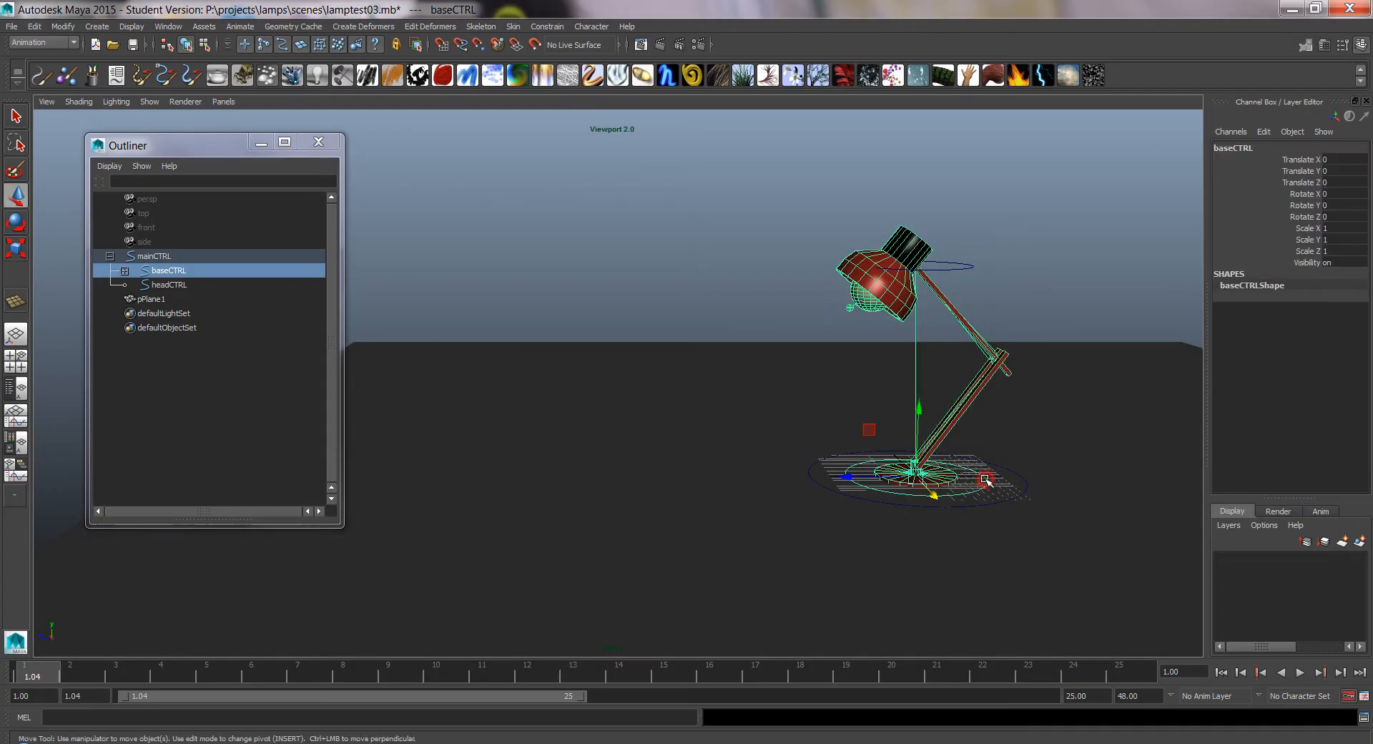
pyautogui.click(169, 283)
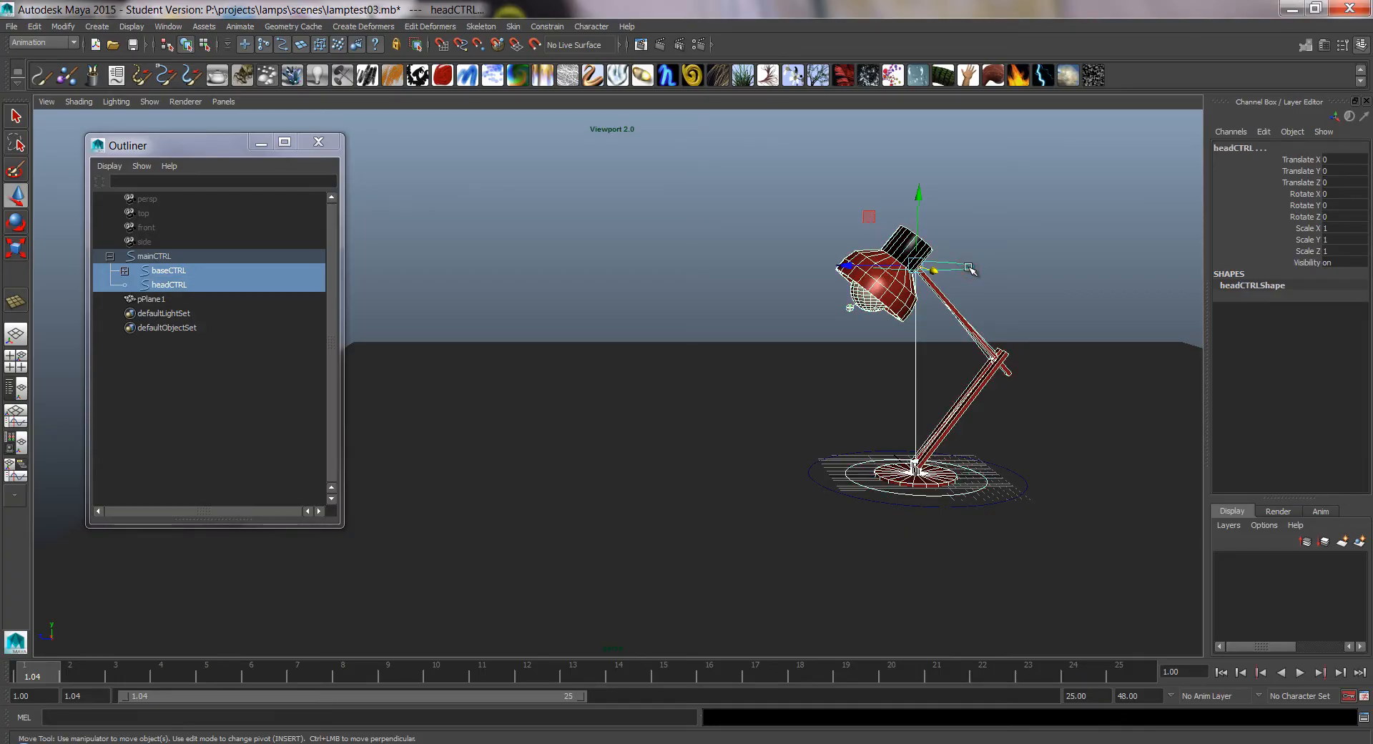
pyautogui.click(156, 255)
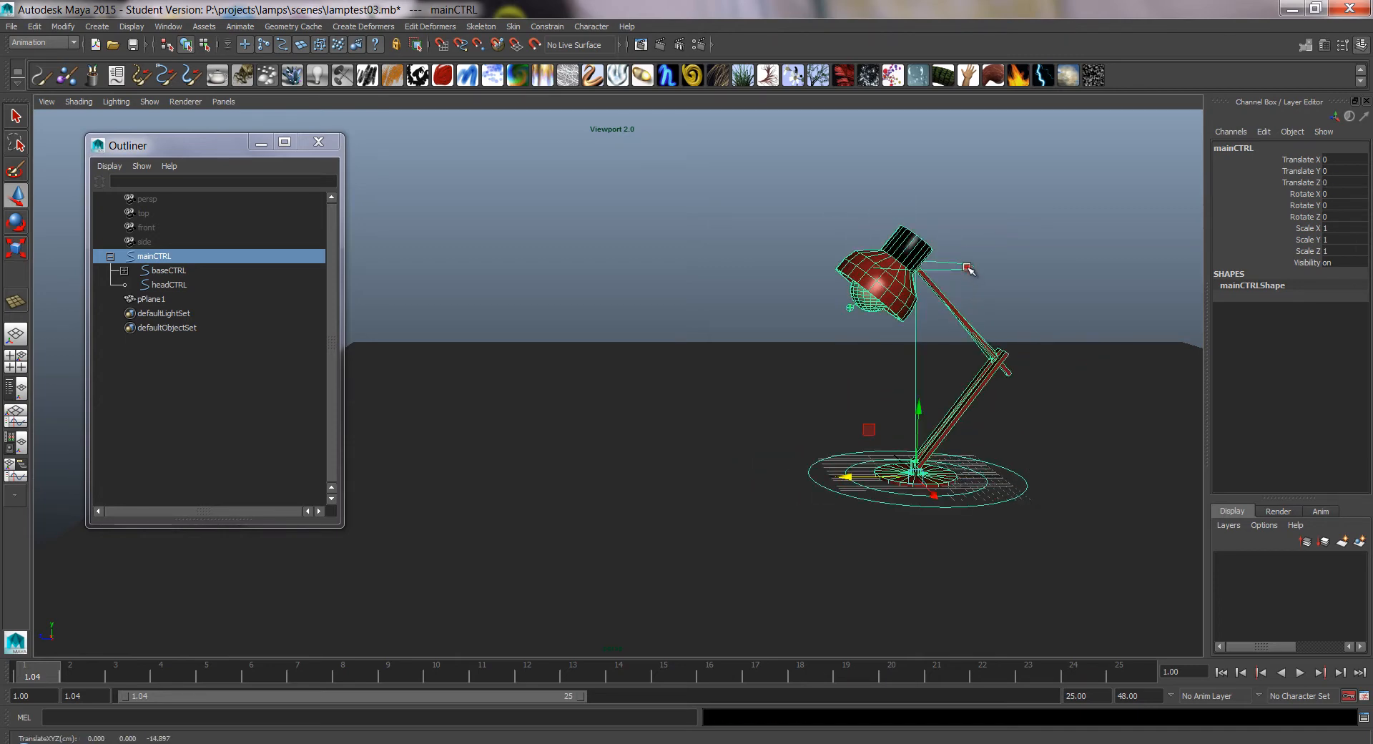
pyautogui.click(169, 271)
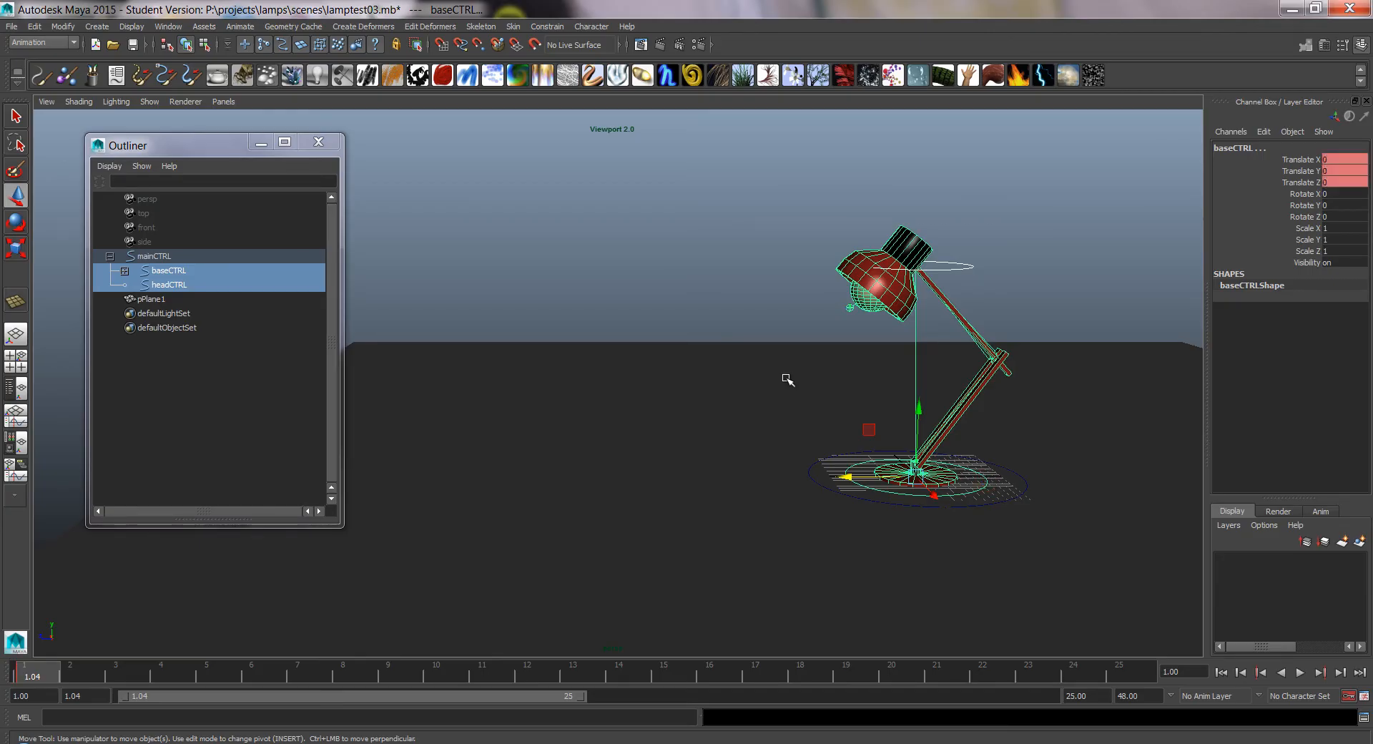
pyautogui.press('Shift+e')
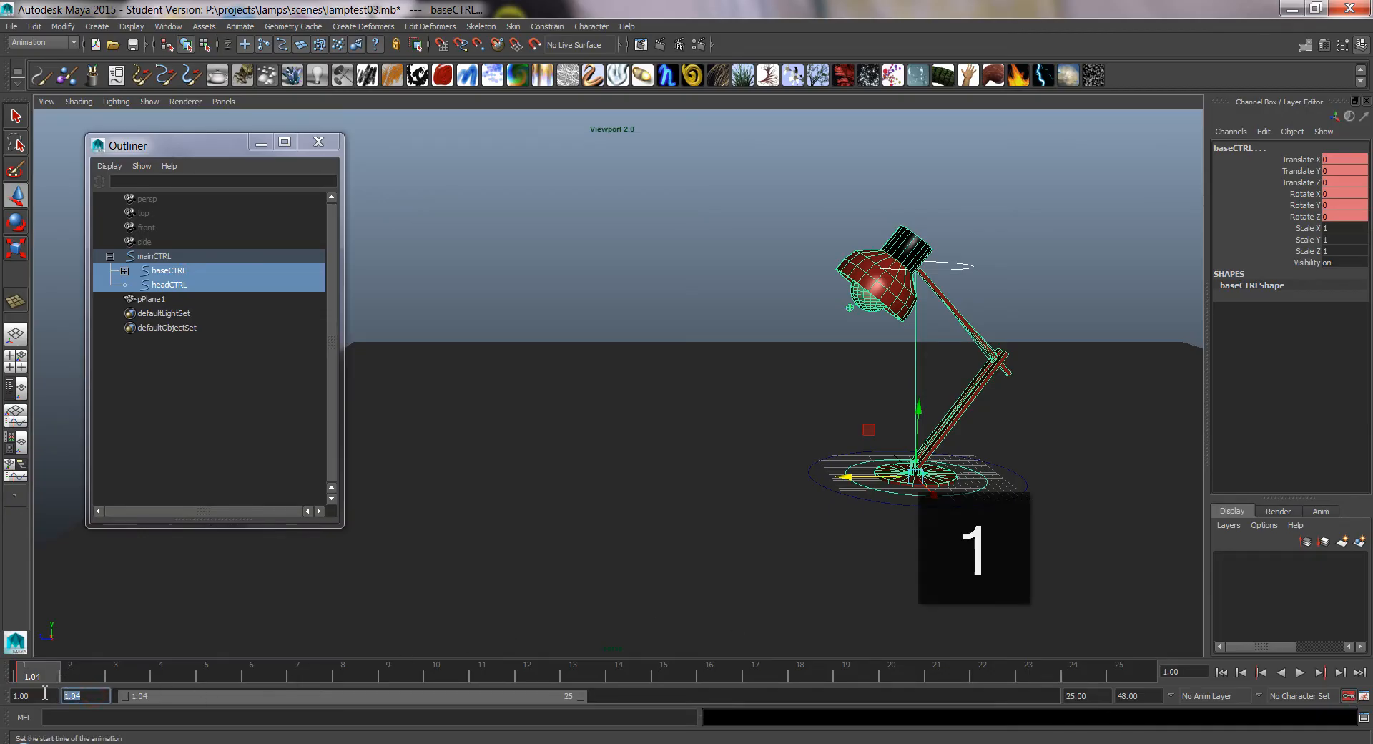
# - Set the Range Slider start to 1 and end to 200 for playback and animation range
pyautogui.write('1')
pyautogui.press('Return')
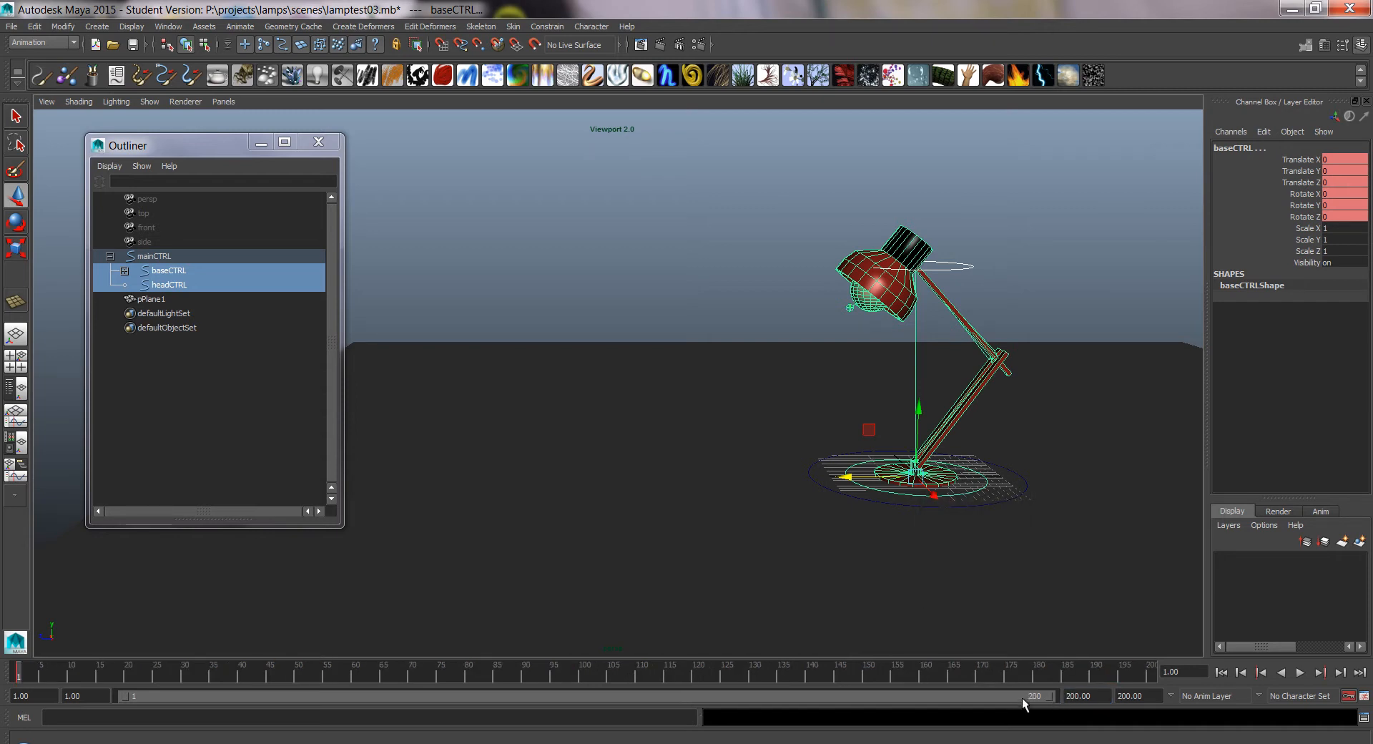
pyautogui.write('24')
pyautogui.press('Return')
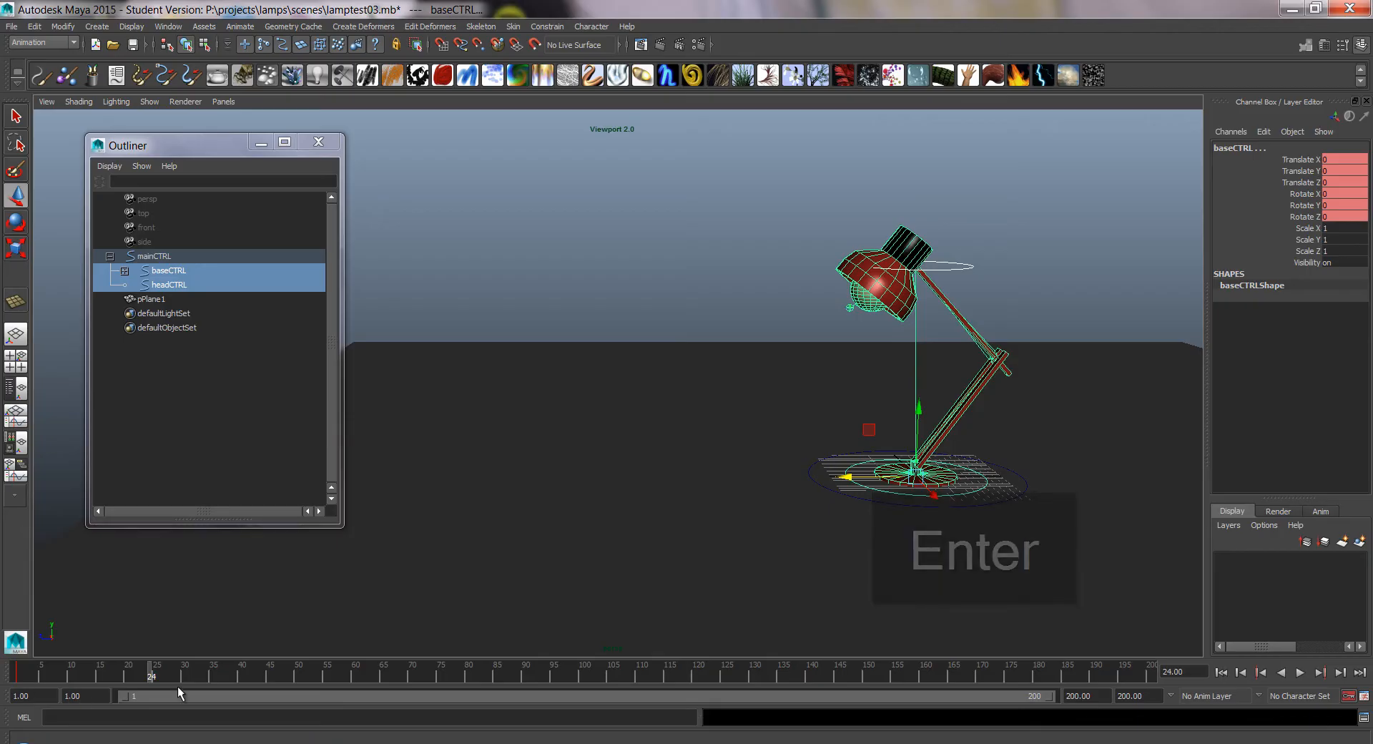
pyautogui.press('Return')
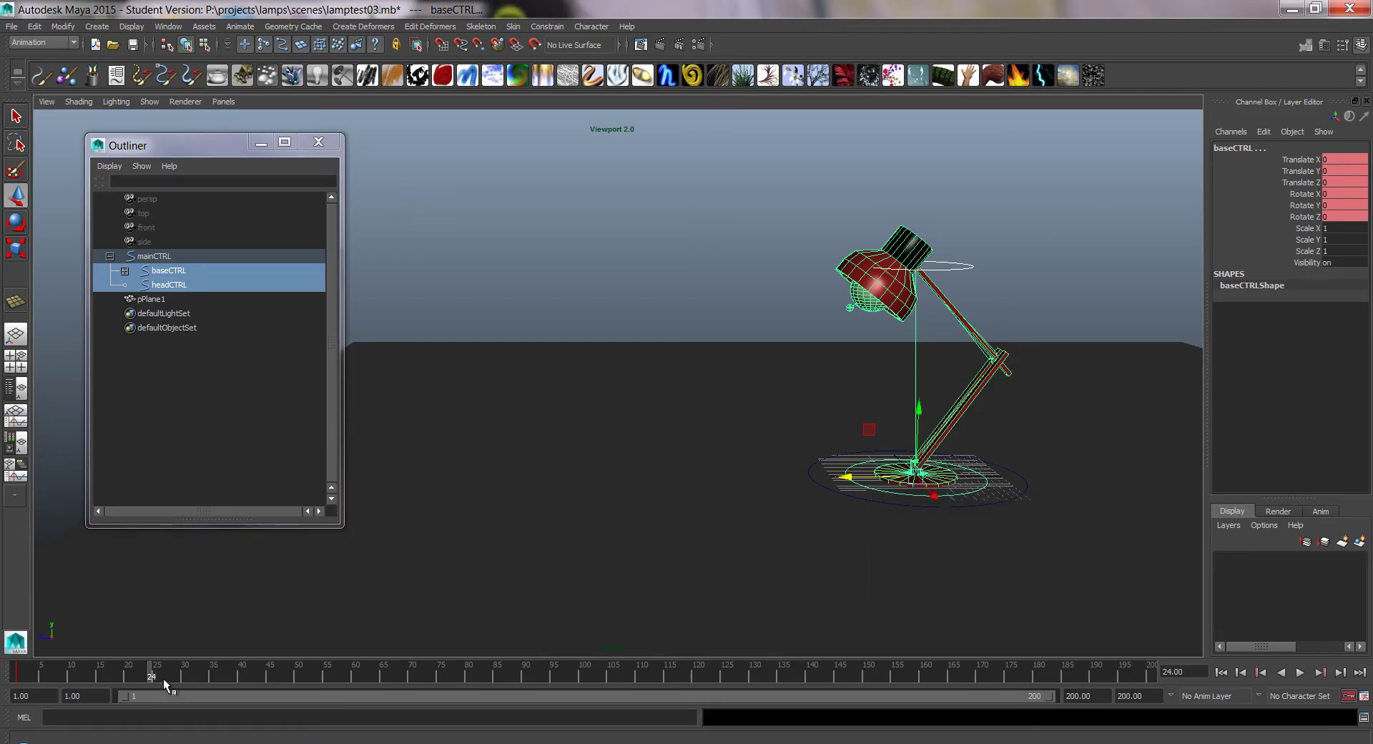
pyautogui.click(169, 26)
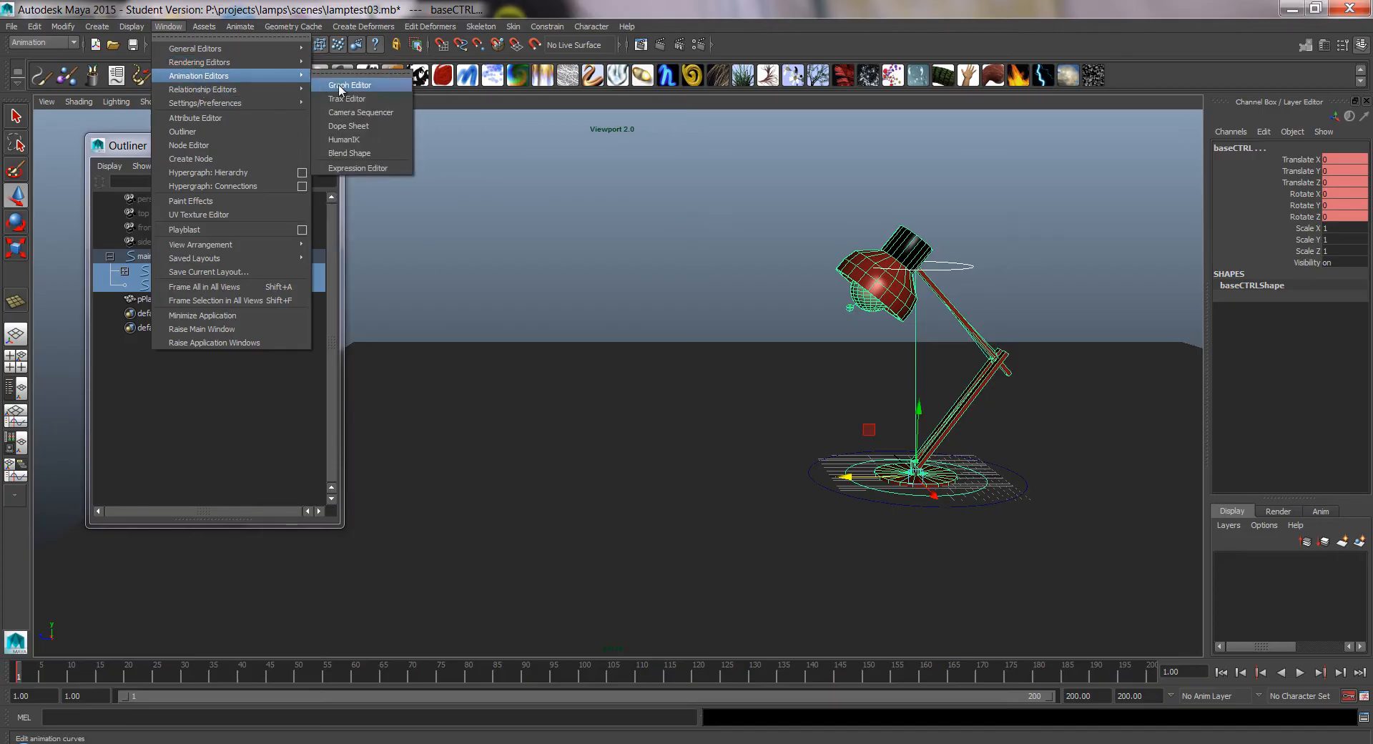
# - Delete the trial Translate Z keys in the Graph Editor and return the playhead to frame 1
pyautogui.click(349, 84)
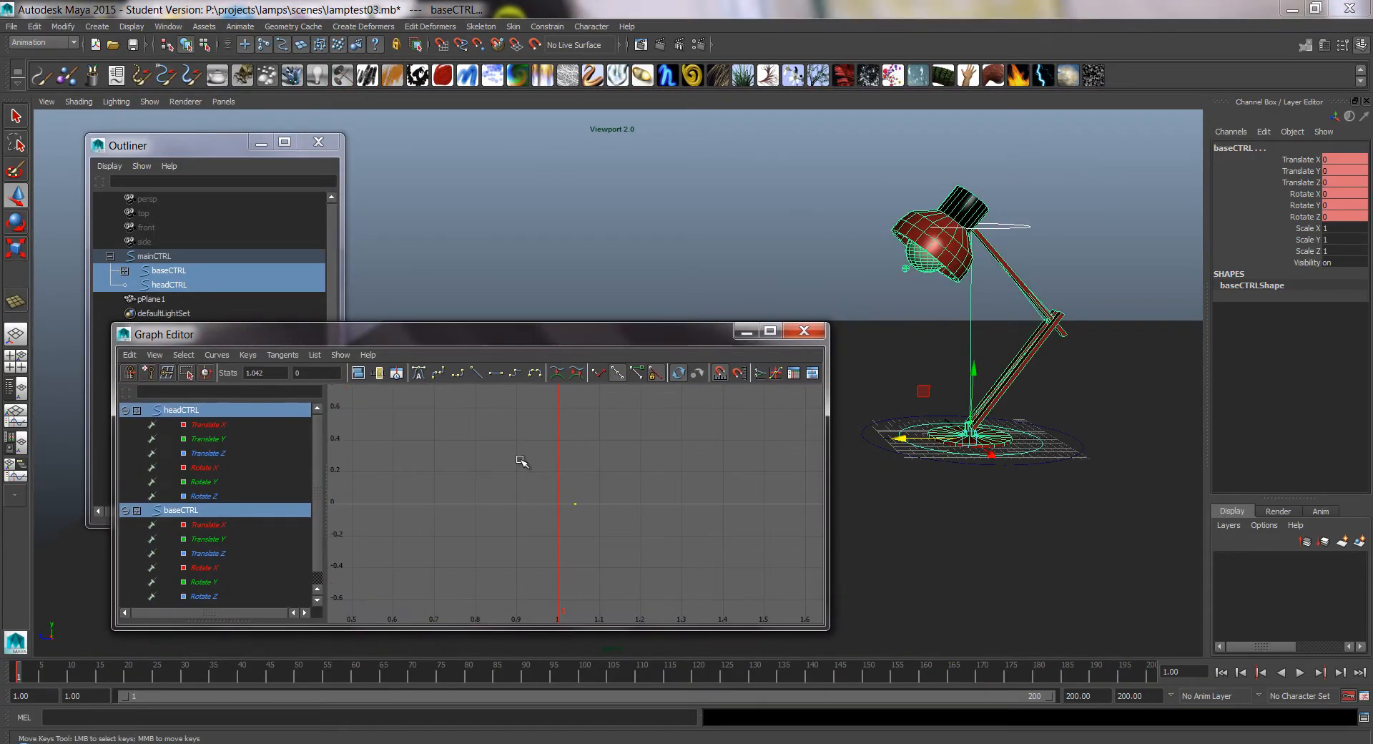
pyautogui.moveTo(640, 560)
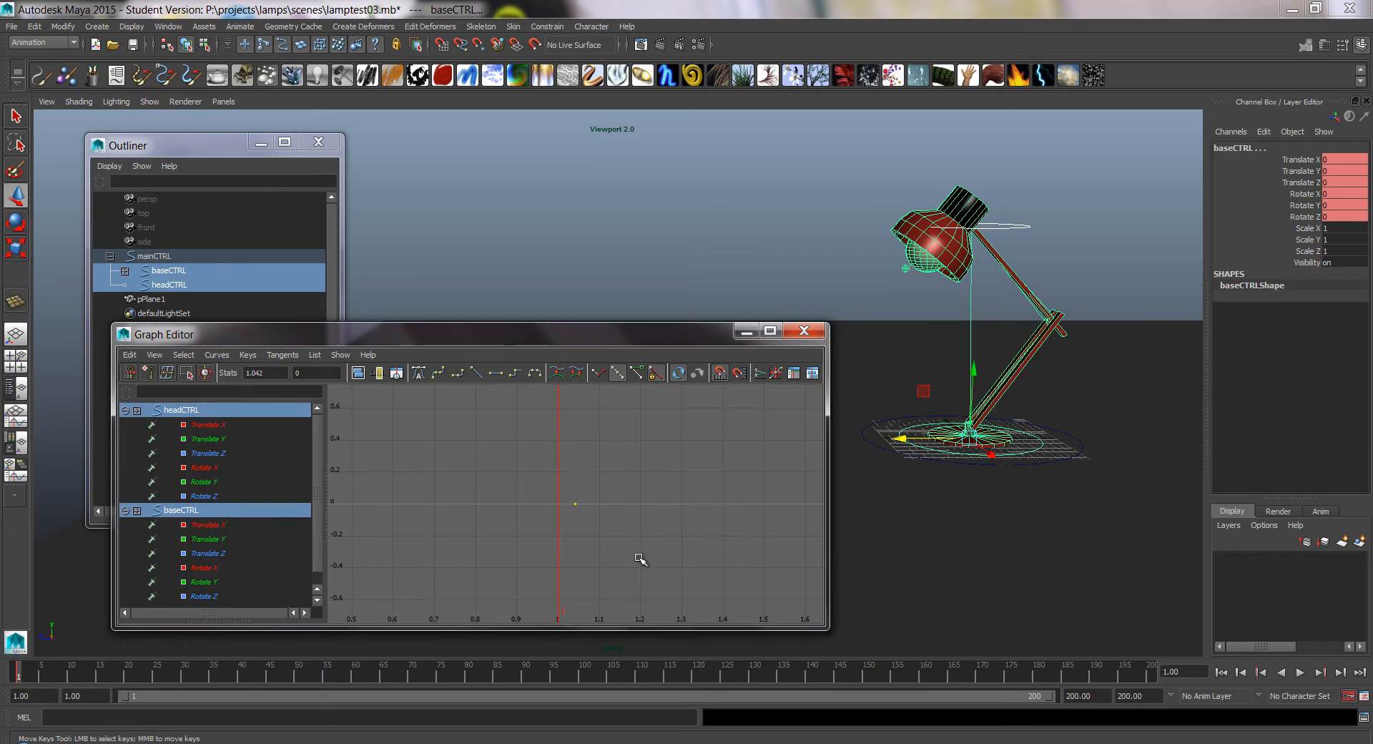
pyautogui.press('Delete')
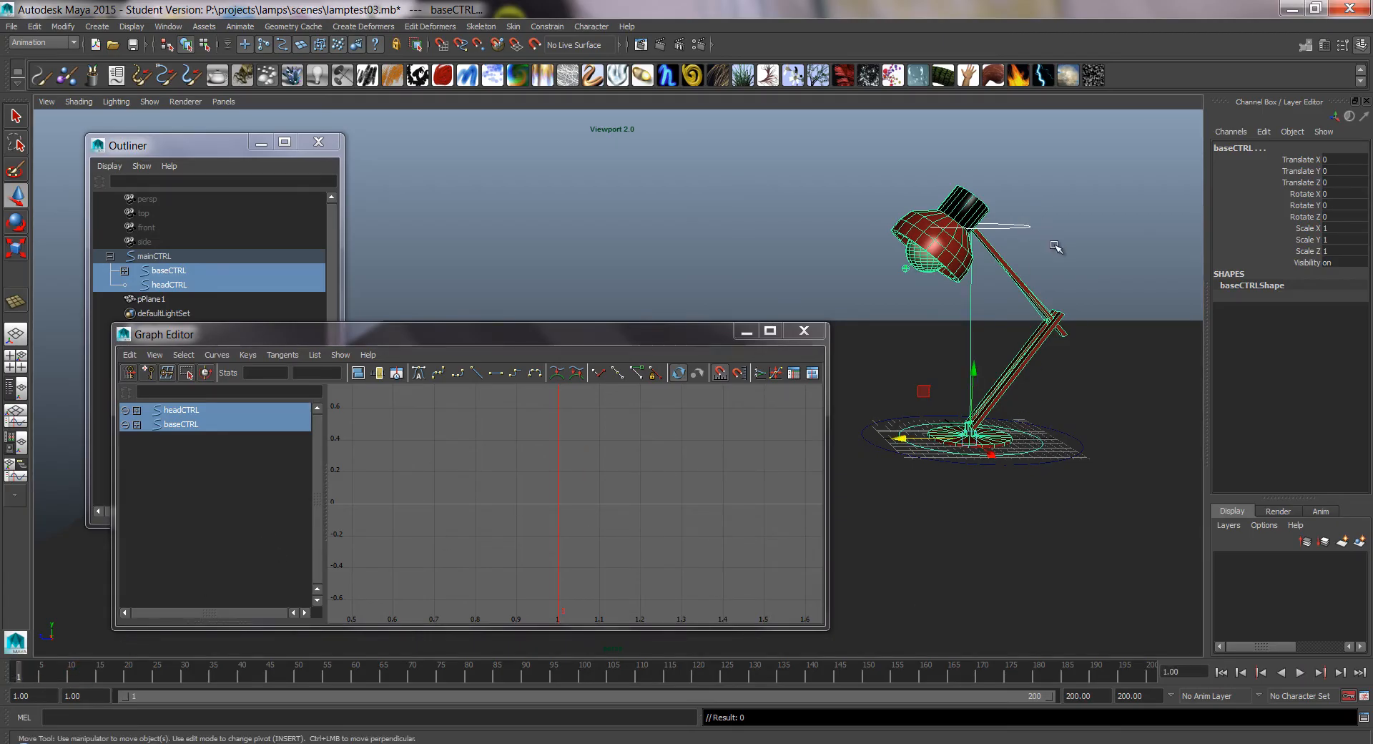
pyautogui.click(136, 411)
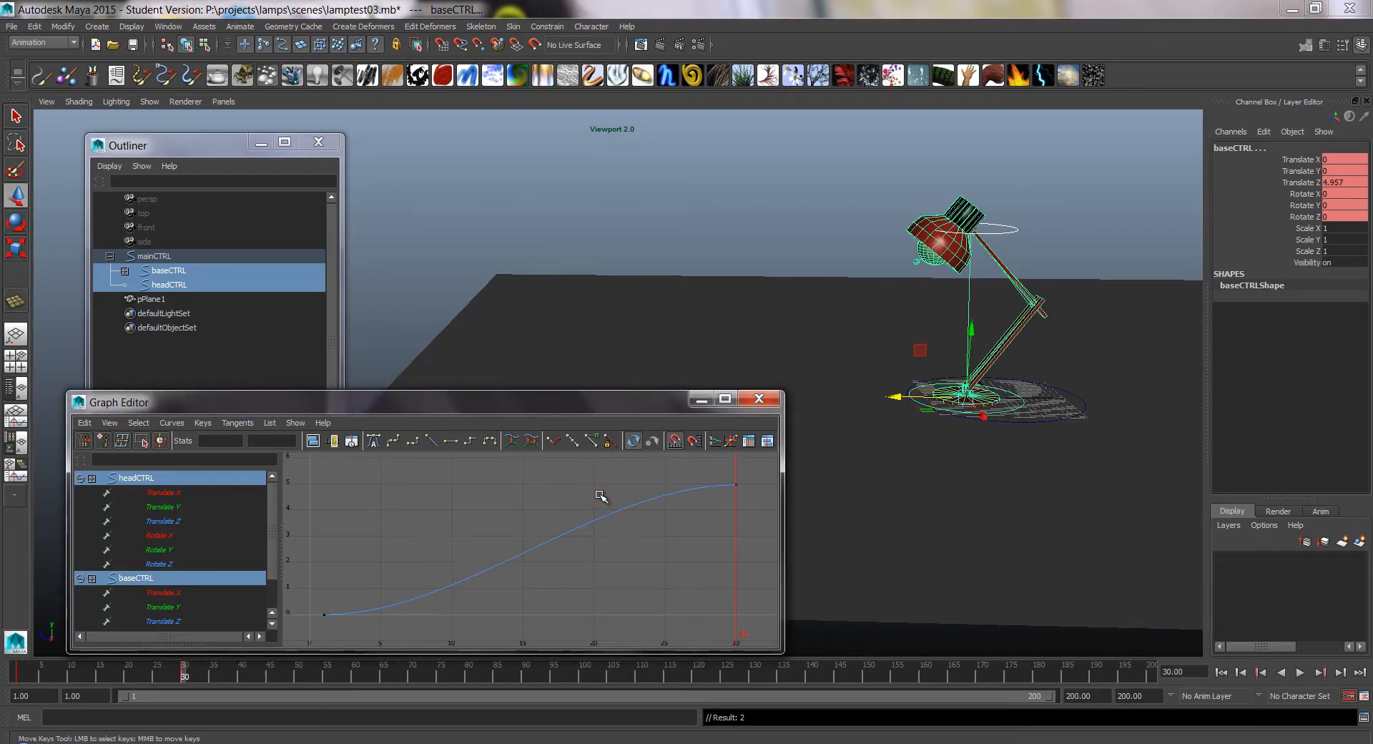
pyautogui.press('f')
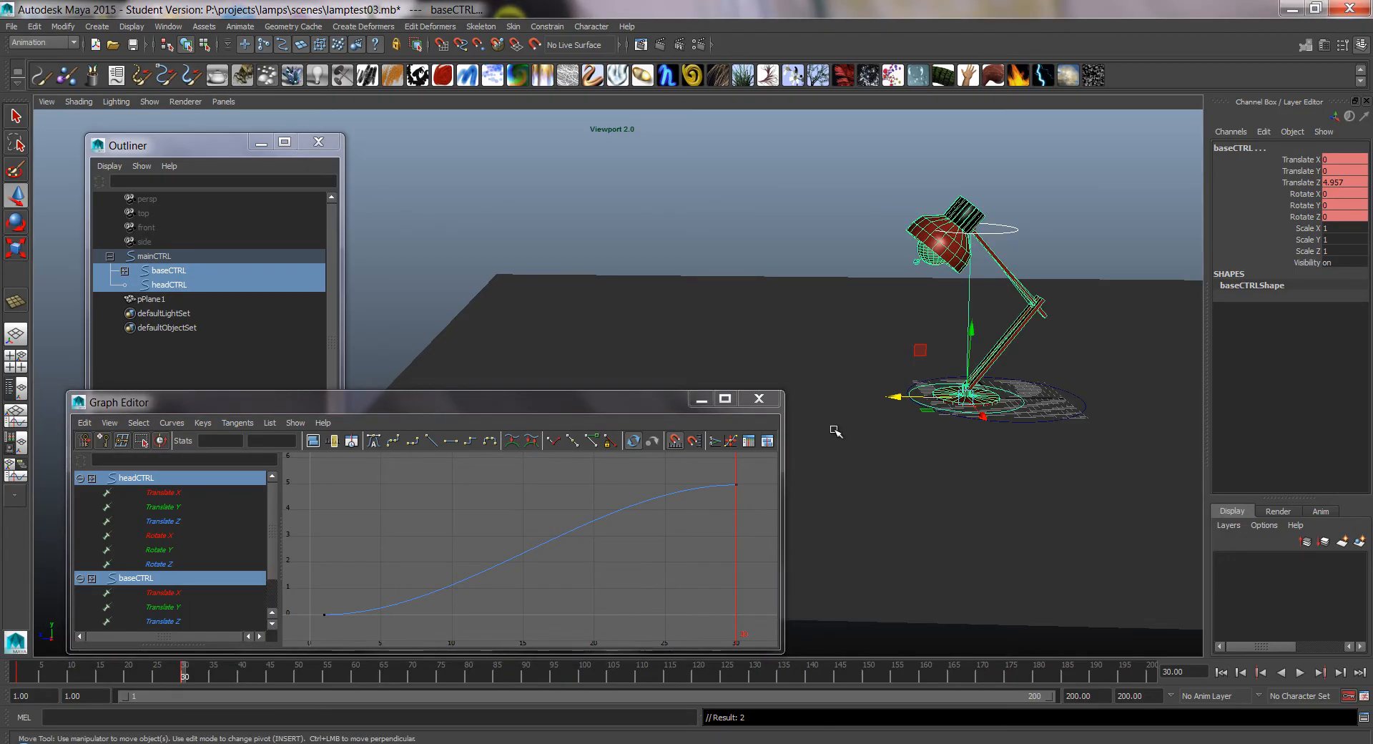
pyautogui.press('ctrl+z')
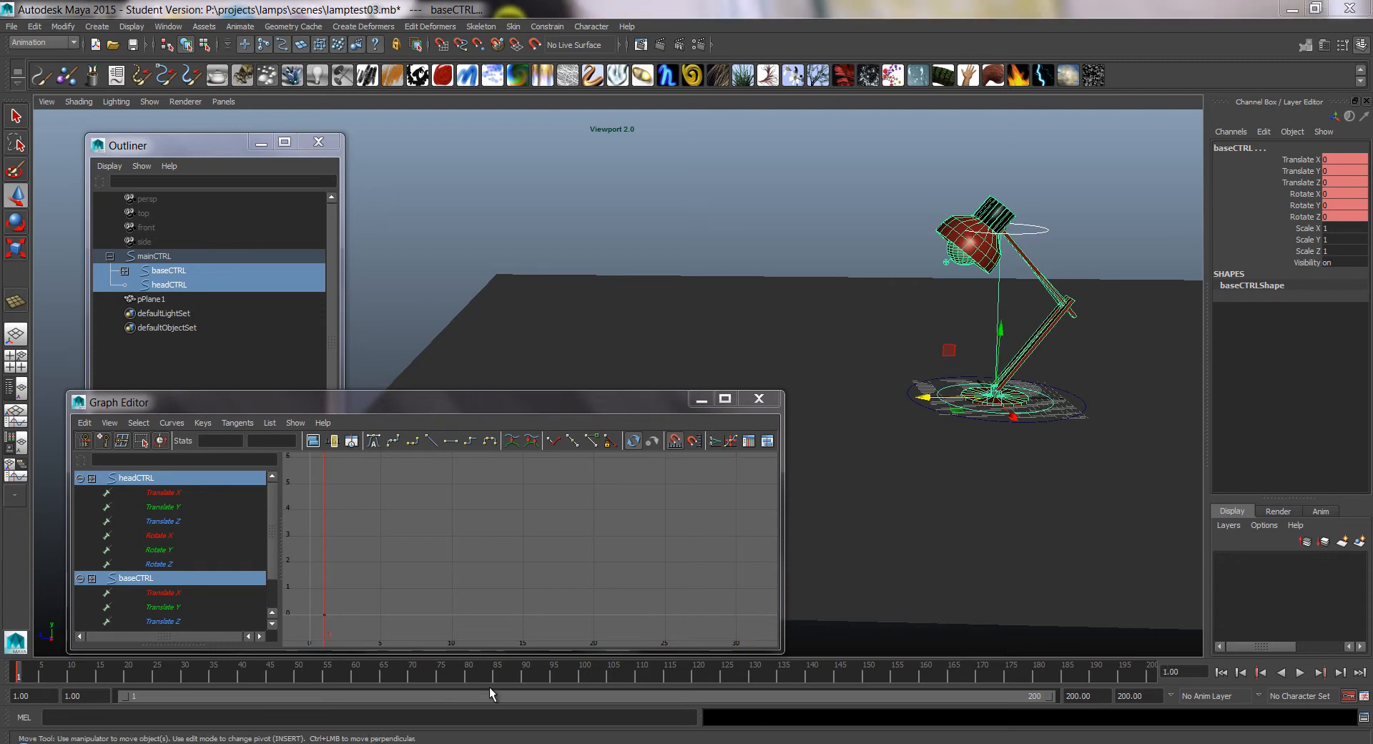
# - At frame 20, lower headCTRL toward the base into a crouched anticipation pose
pyautogui.click(128, 673)
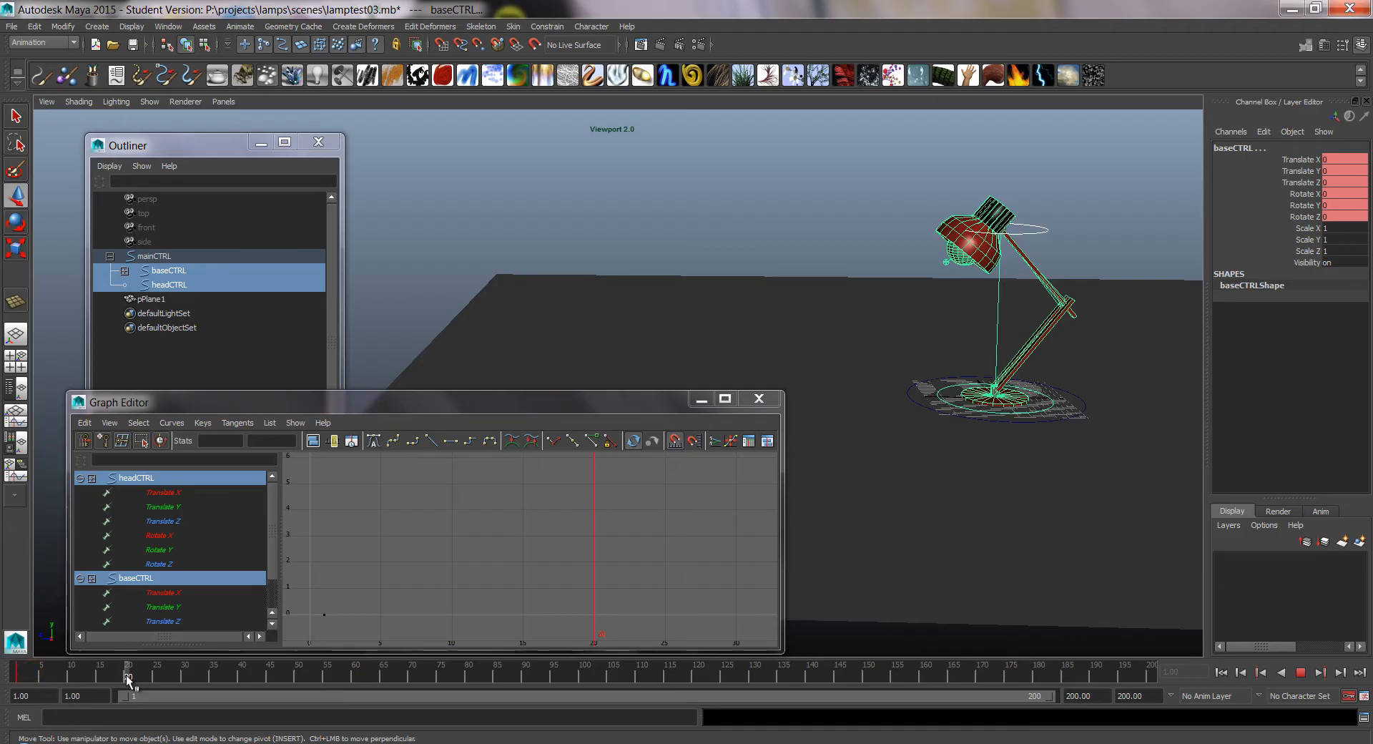
pyautogui.click(127, 675)
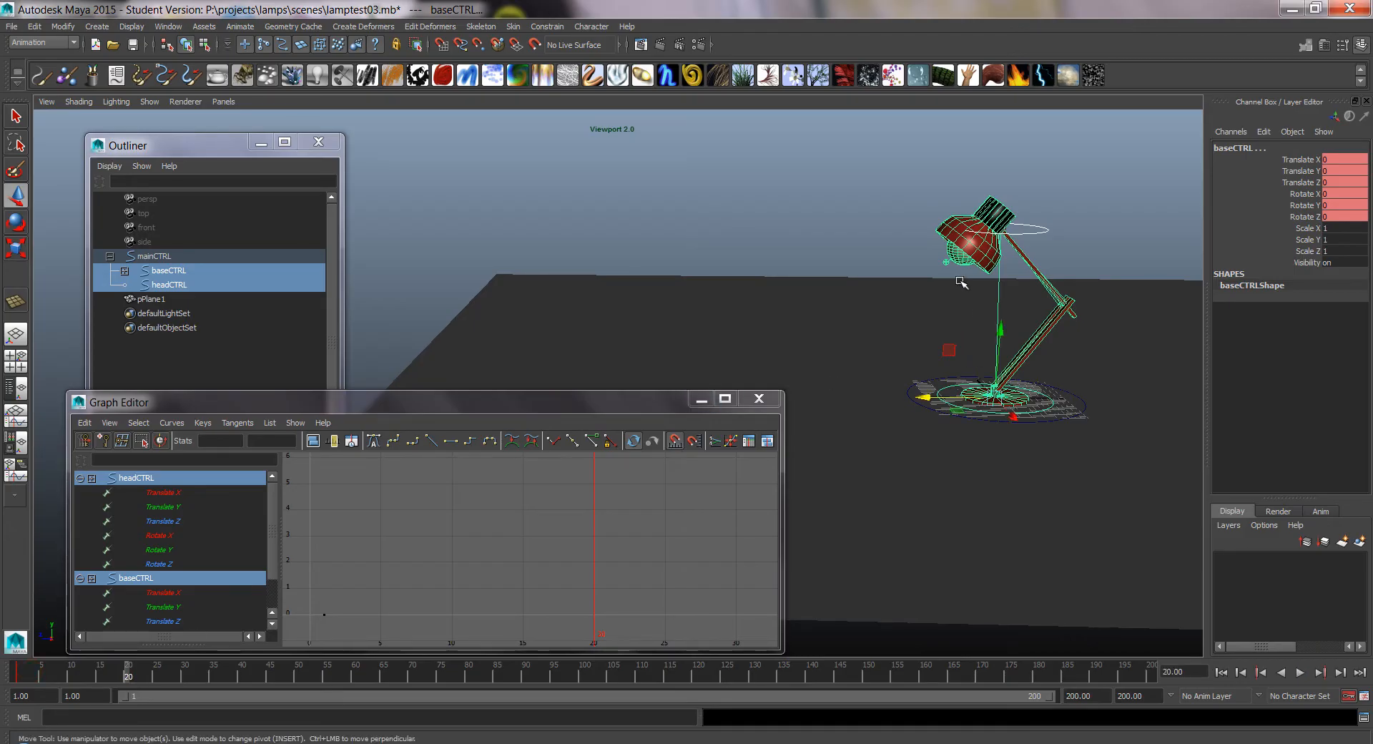
pyautogui.click(169, 283)
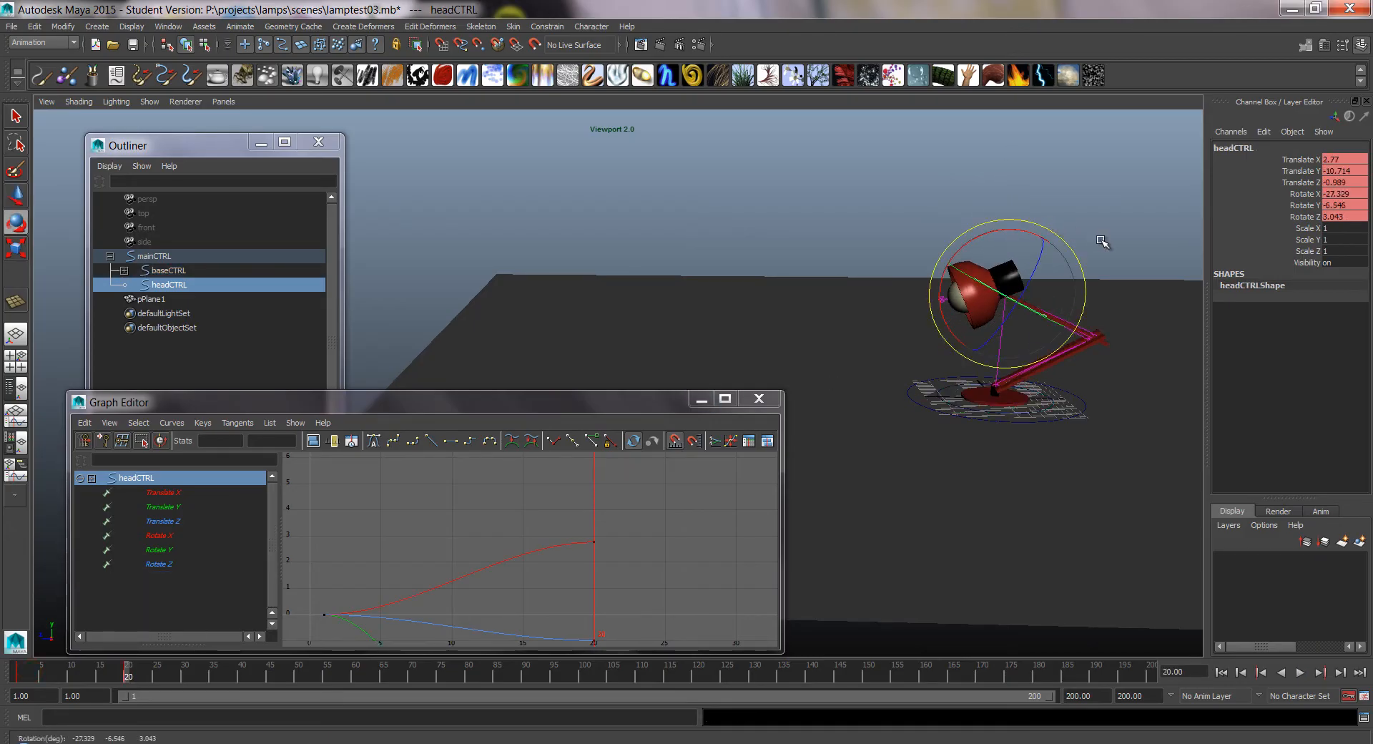
pyautogui.press('w')
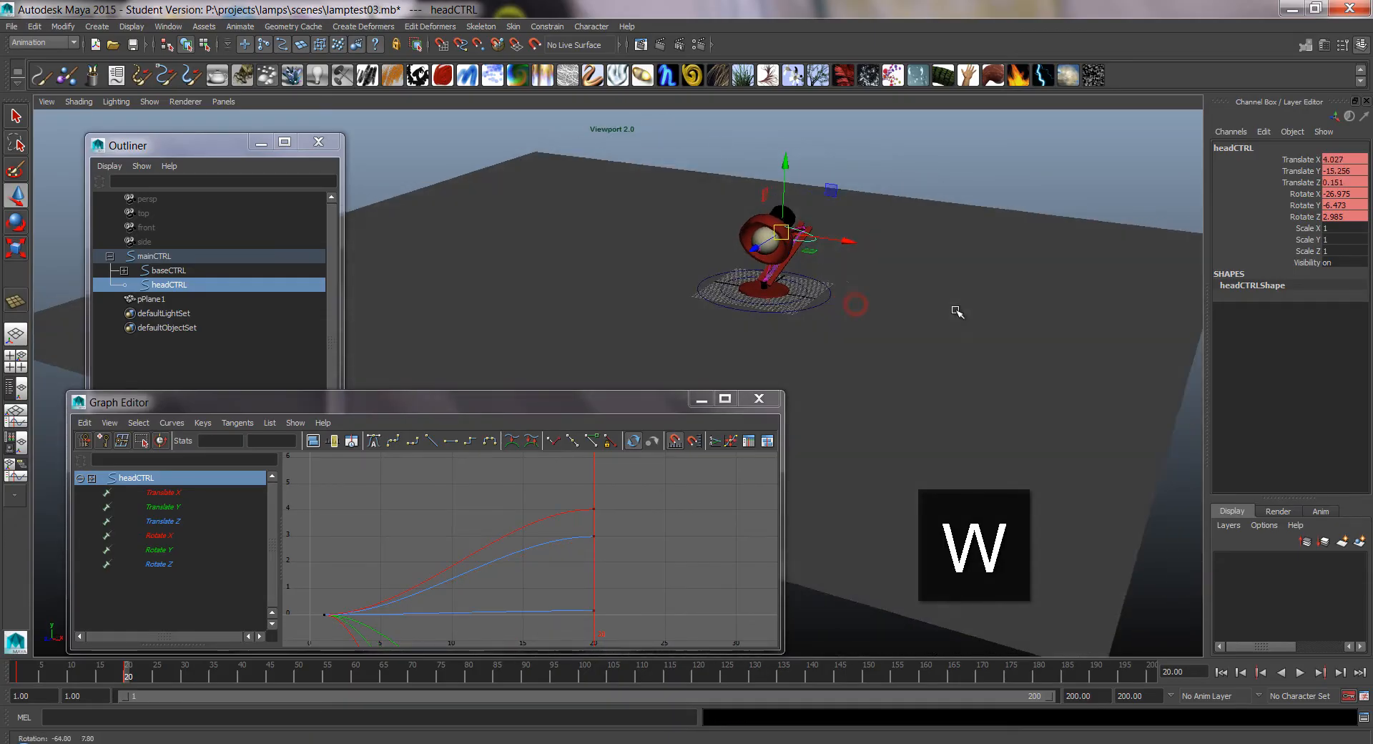
pyautogui.moveTo(780, 232); pyautogui.dragTo(818, 228)
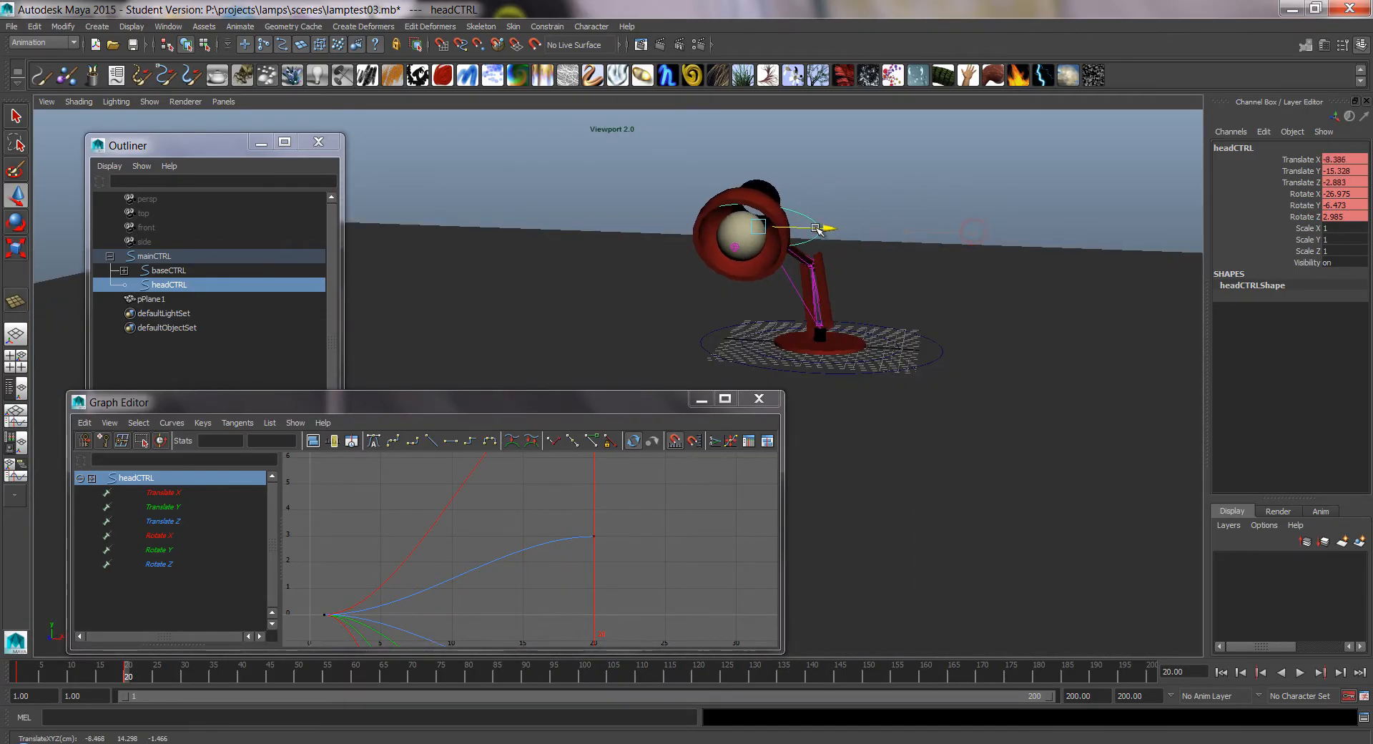
# - Key baseCTRL's translate and rotate at frame 20 to hold the crouch
pyautogui.click(167, 270)
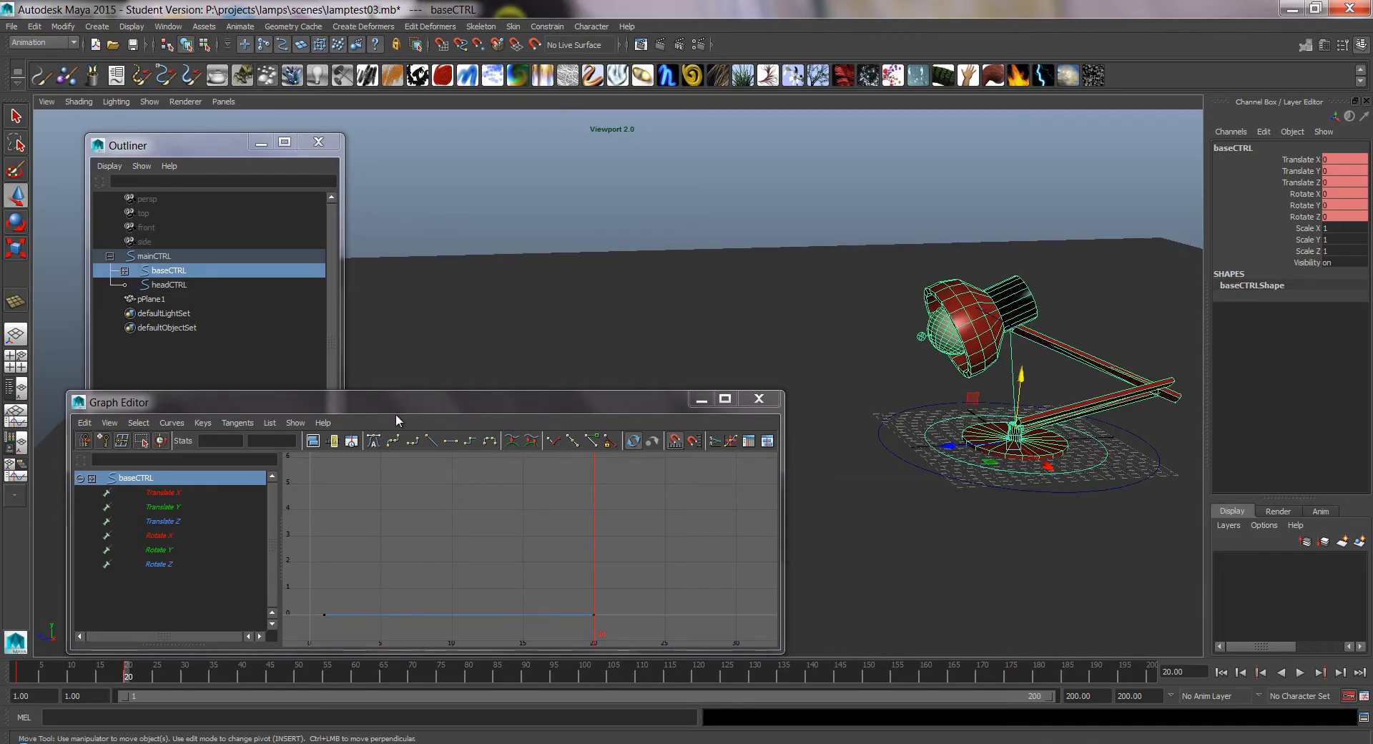
pyautogui.press('Shift+E')
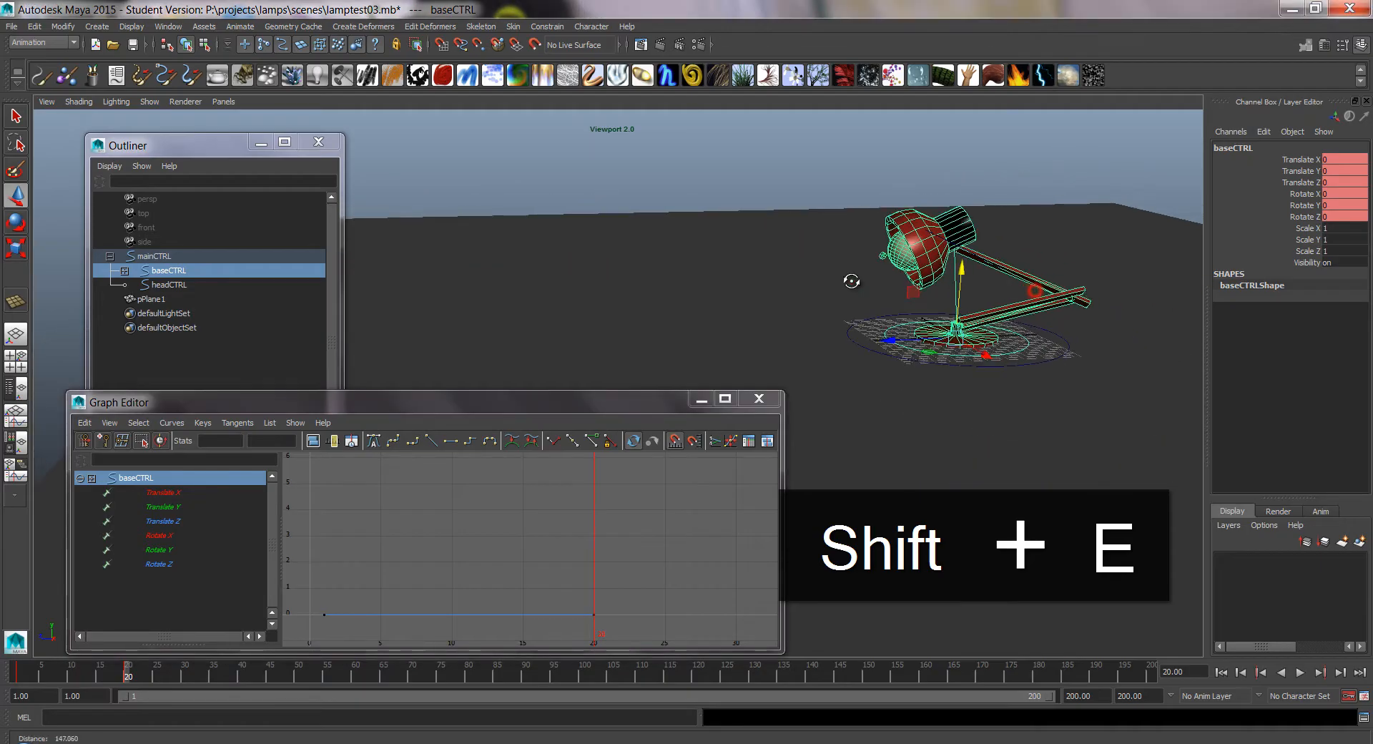
pyautogui.press('Shift+E')
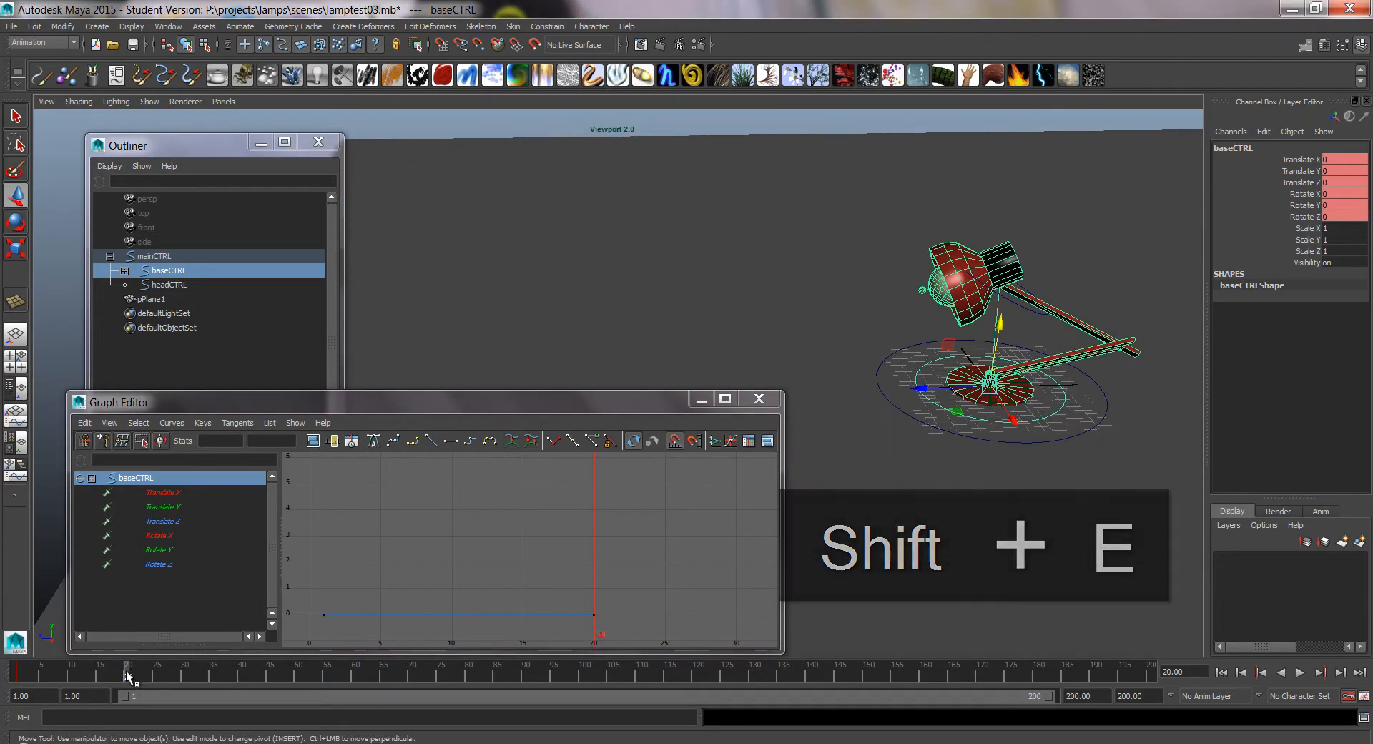
# - Raise headCTRL at frame 40, then at frame 50 rotate the head and lift baseCTRL off the ground, keying both
pyautogui.click(243, 672)
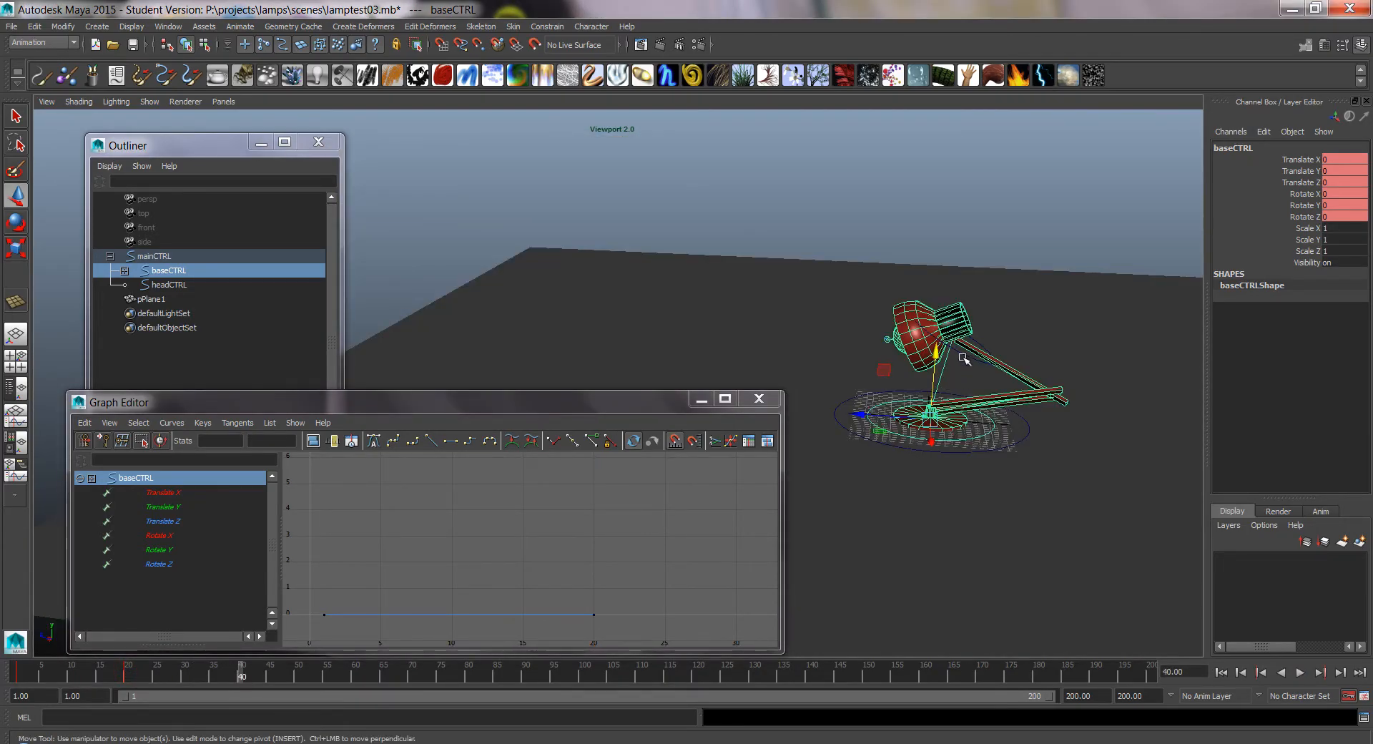
pyautogui.click(169, 283)
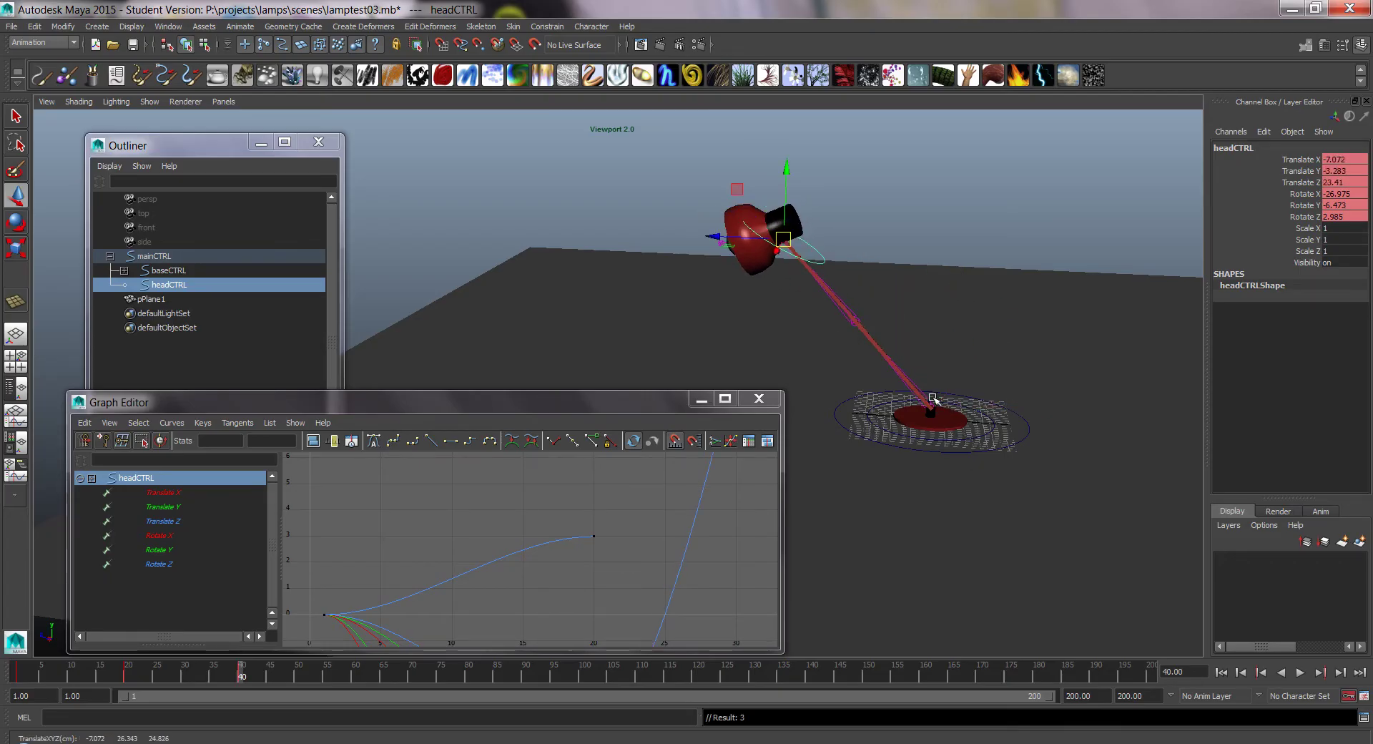
pyautogui.click(167, 271)
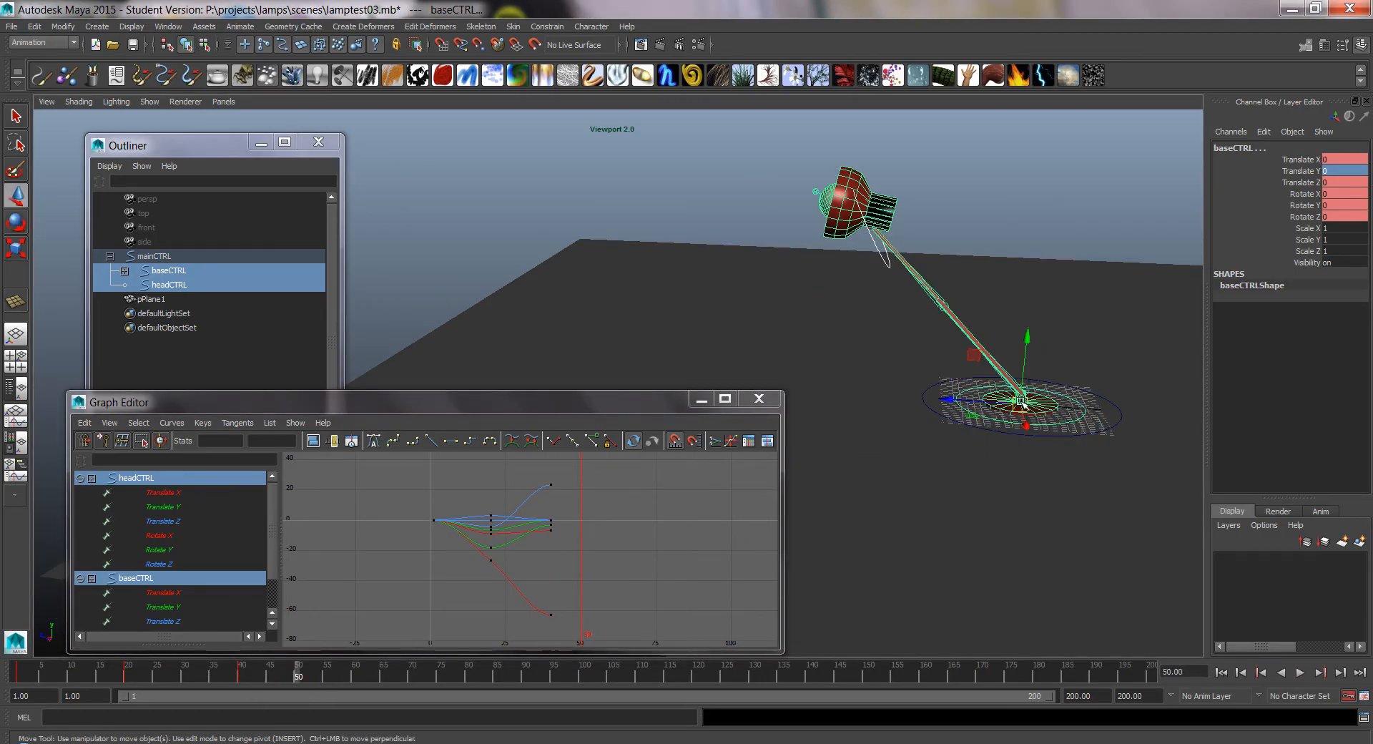
pyautogui.press('w')
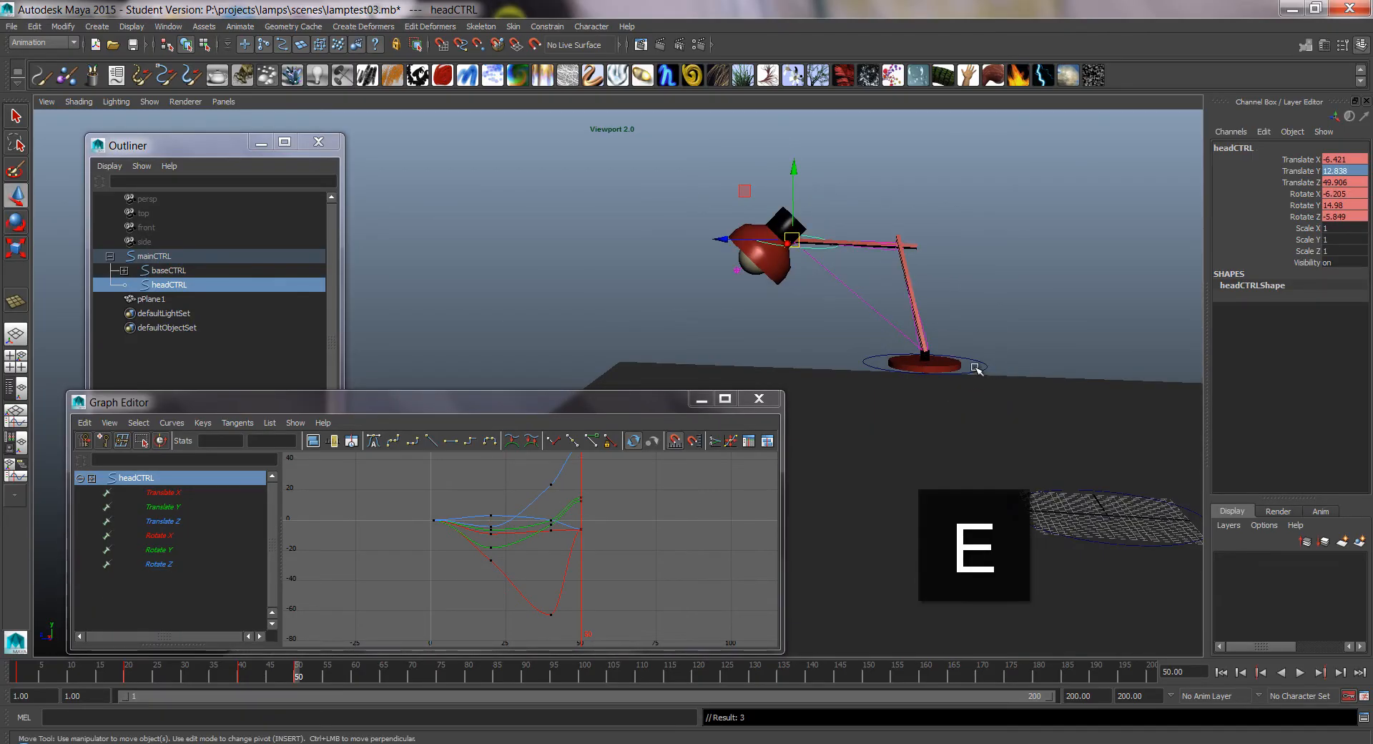
pyautogui.click(169, 270)
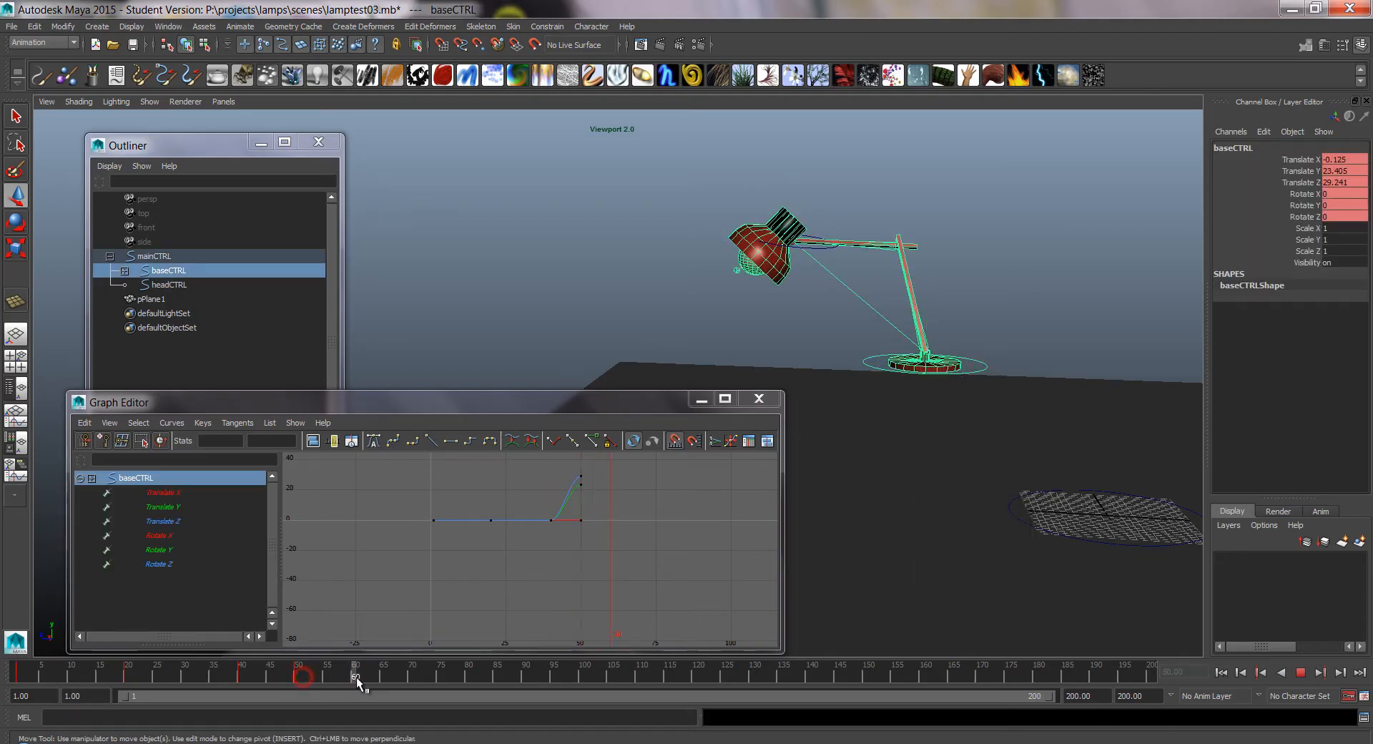
# - At frame 60, raise headCTRL above the grounded base and shift it forward
pyautogui.click(357, 675)
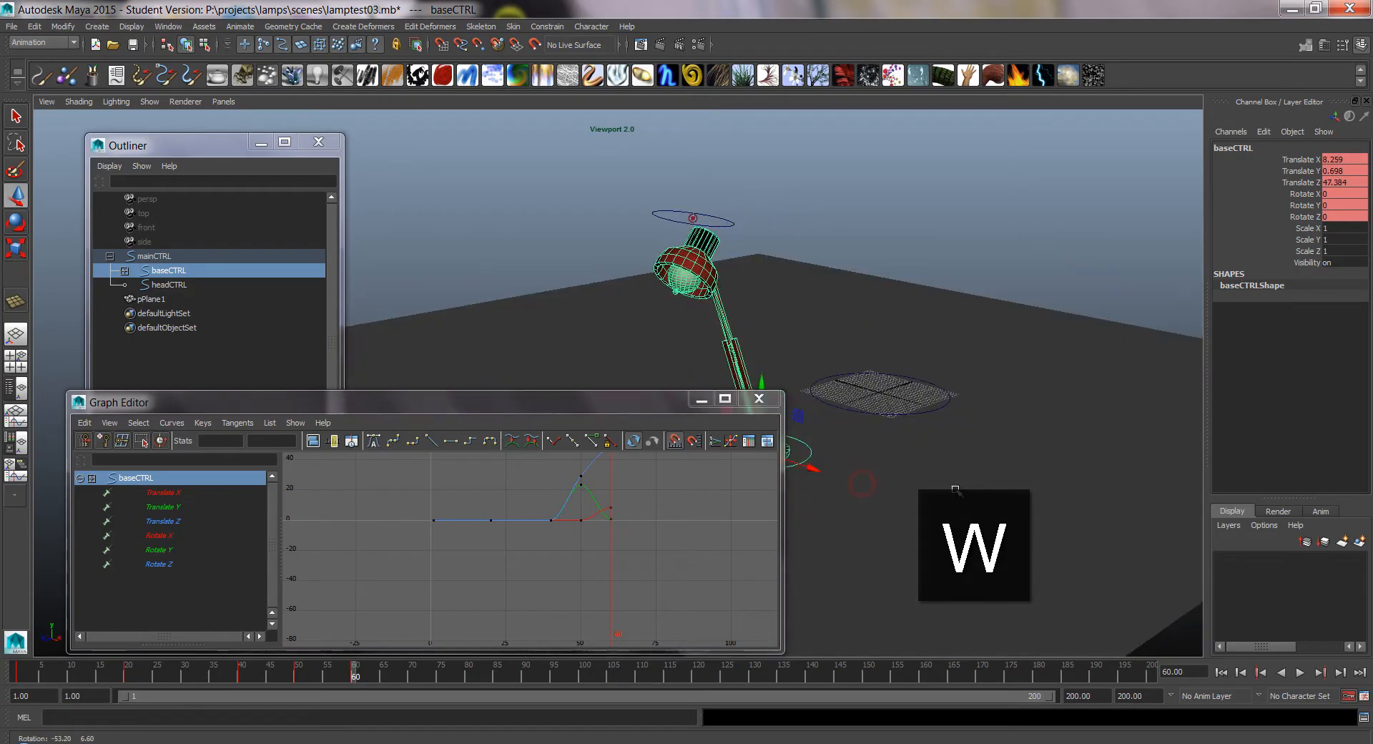
pyautogui.click(169, 283)
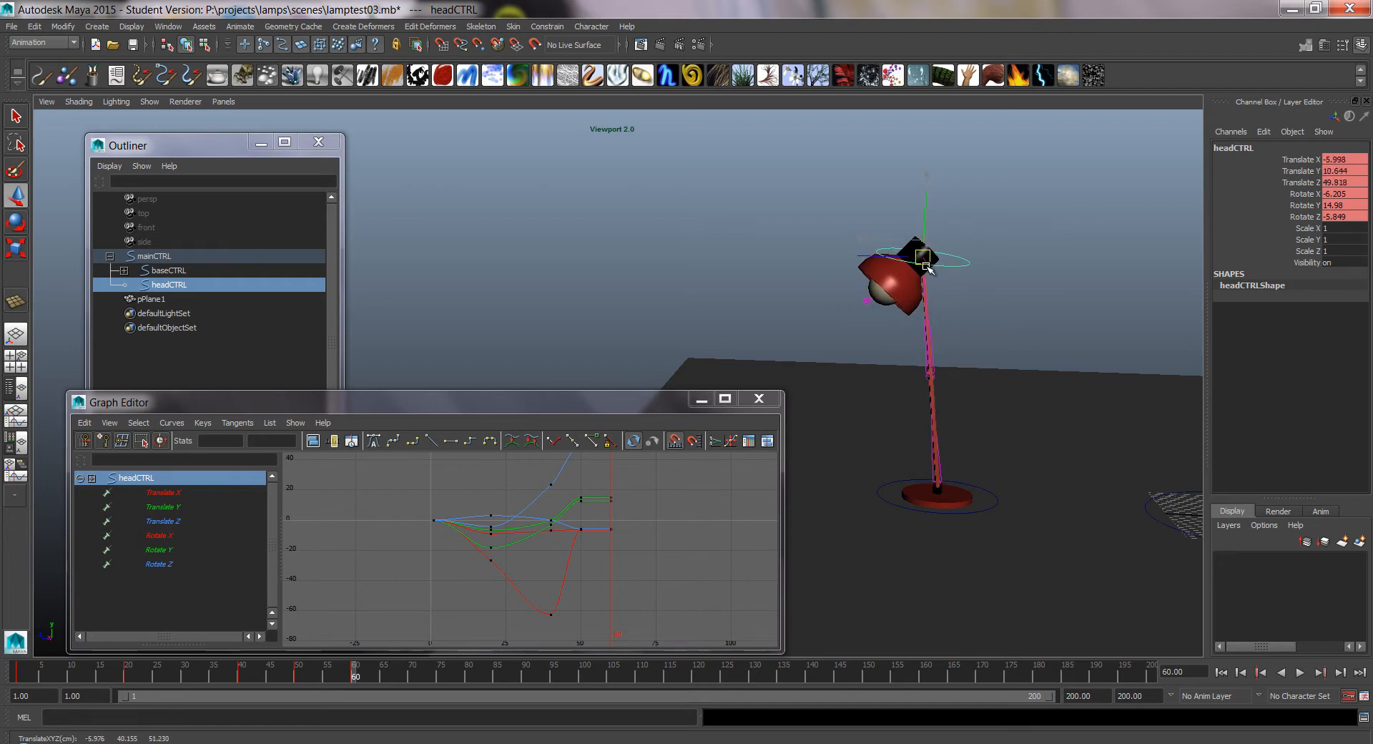
pyautogui.moveTo(924, 267); pyautogui.dragTo(920, 223)
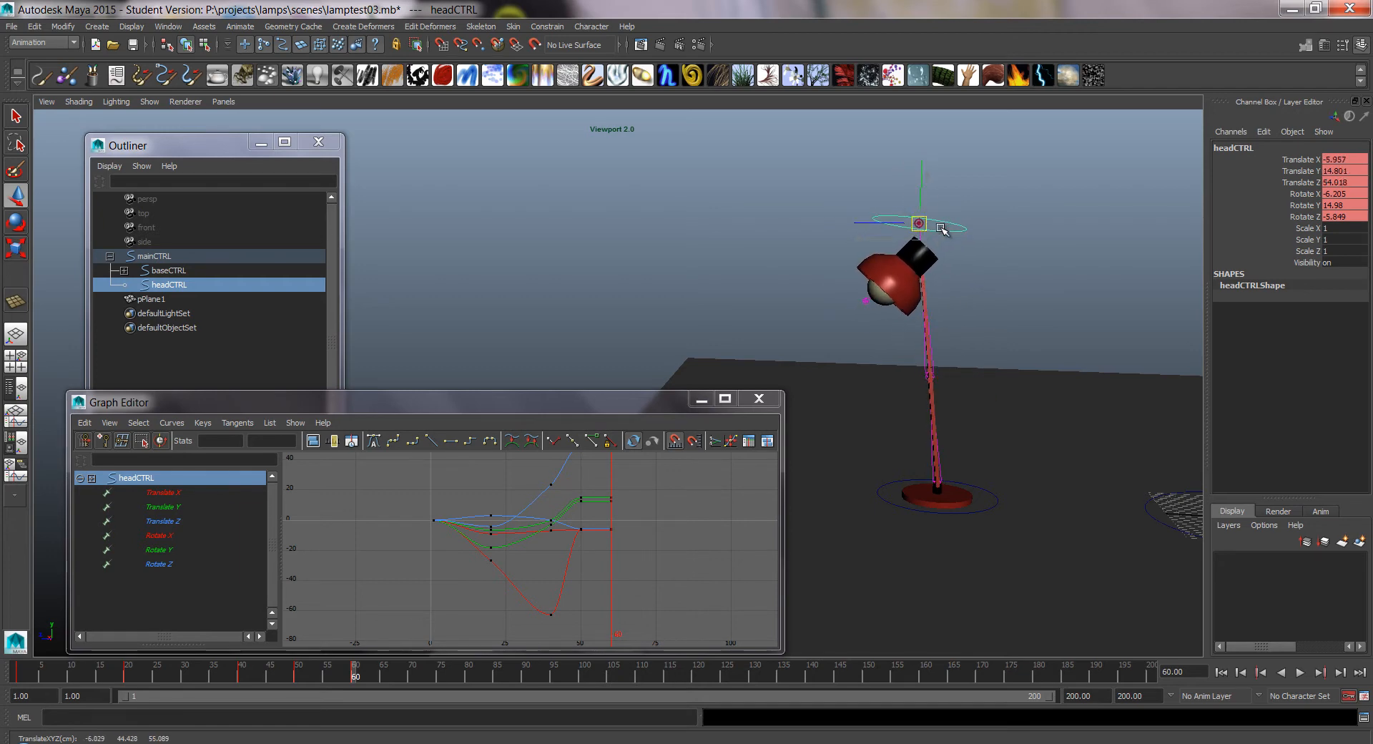
pyautogui.moveTo(917, 223); pyautogui.dragTo(888, 229)
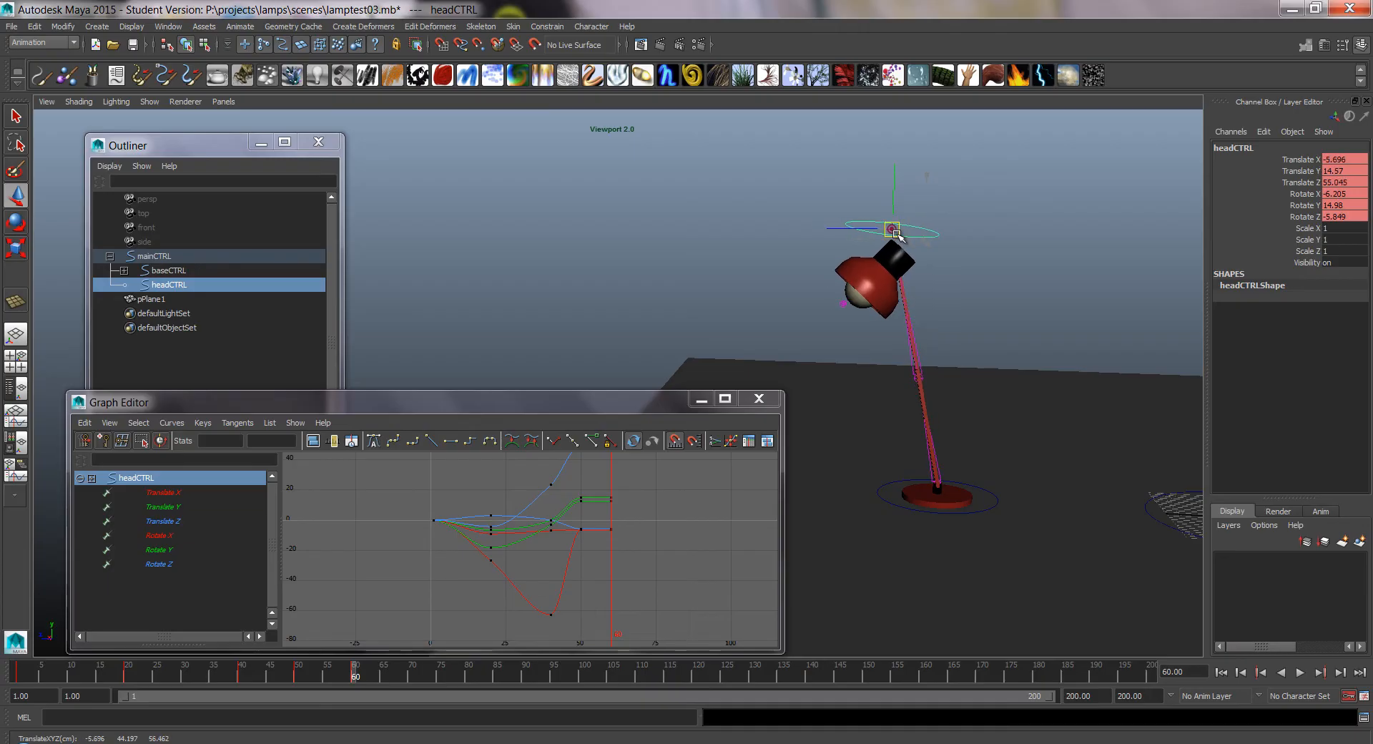
pyautogui.moveTo(891, 229); pyautogui.dragTo(878, 239)
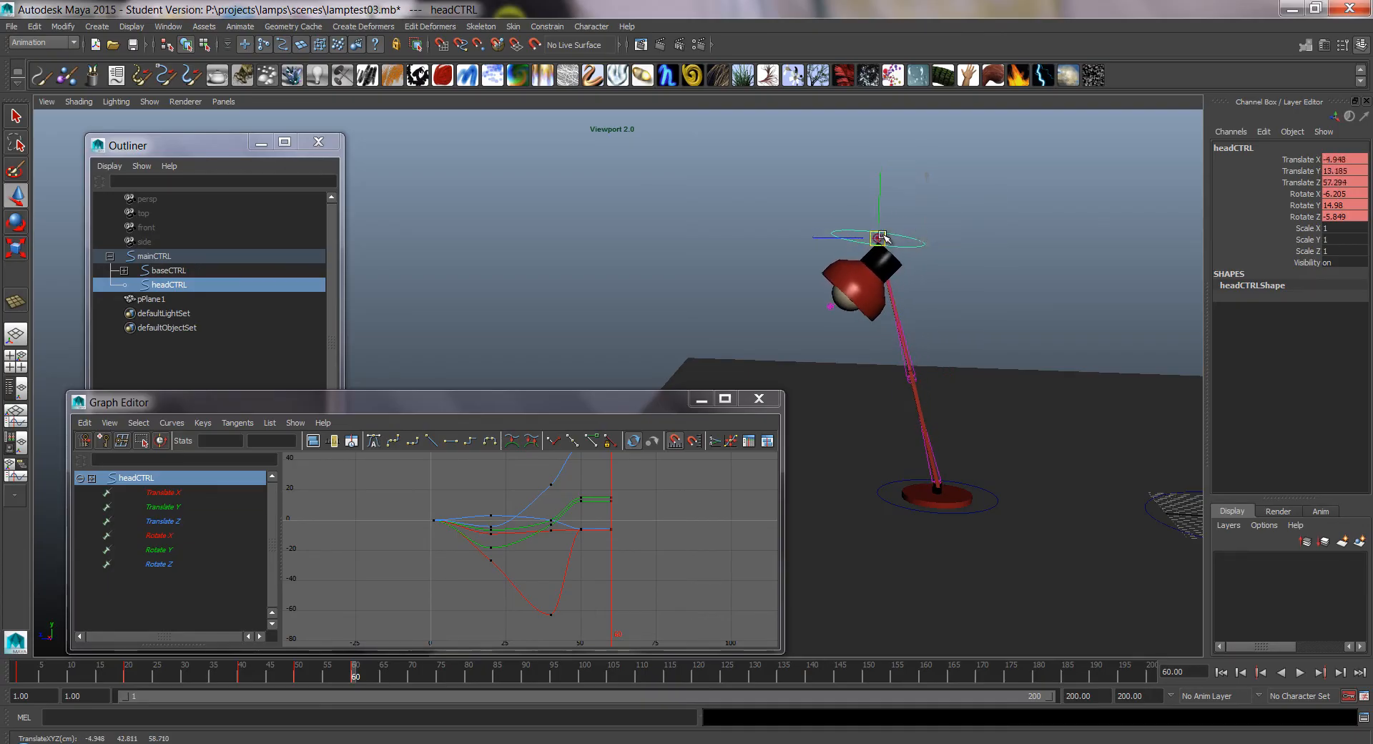
# - Lower and fine-tune headCTRL into the bent-arm landing pose, keying its translate channels
pyautogui.moveTo(880, 239); pyautogui.dragTo(884, 280)
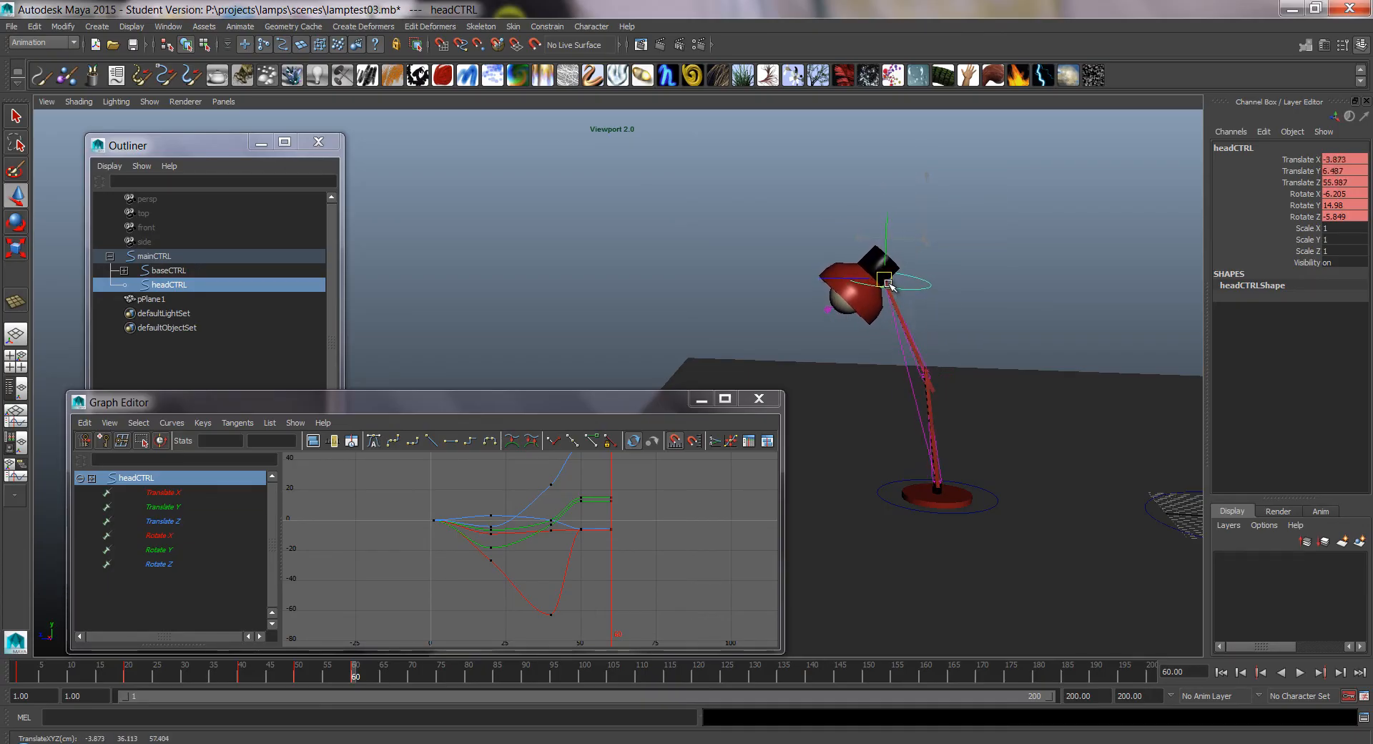
pyautogui.moveTo(884, 282); pyautogui.dragTo(896, 306)
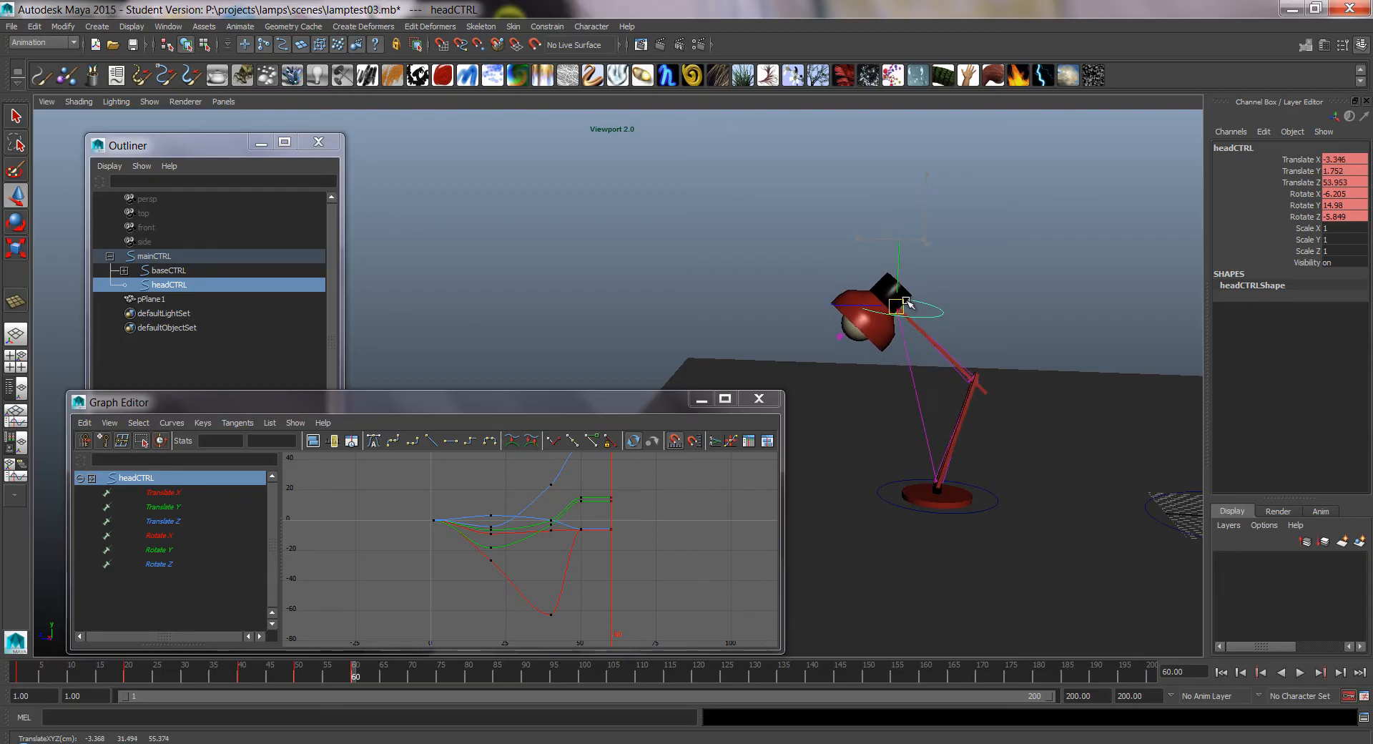
pyautogui.moveTo(893, 304); pyautogui.dragTo(876, 293)
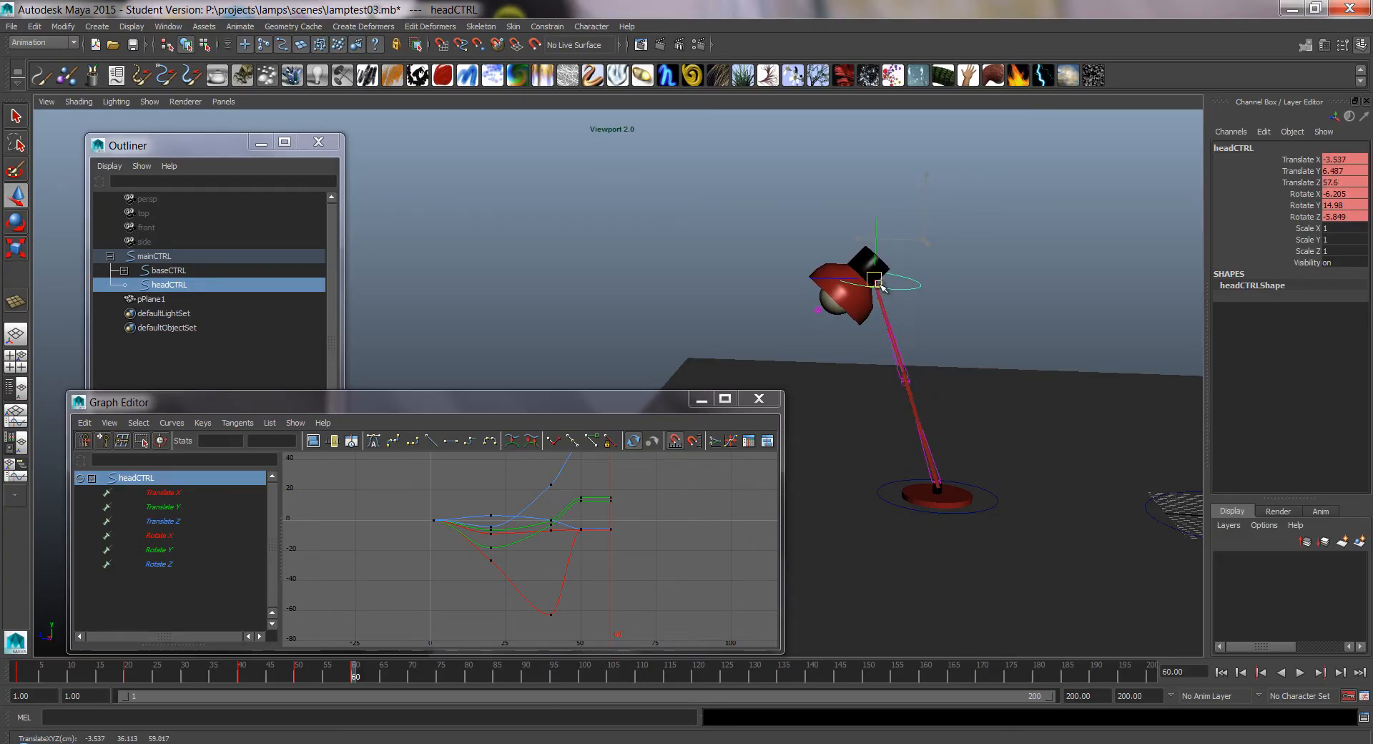
pyautogui.moveTo(875, 280); pyautogui.dragTo(876, 234)
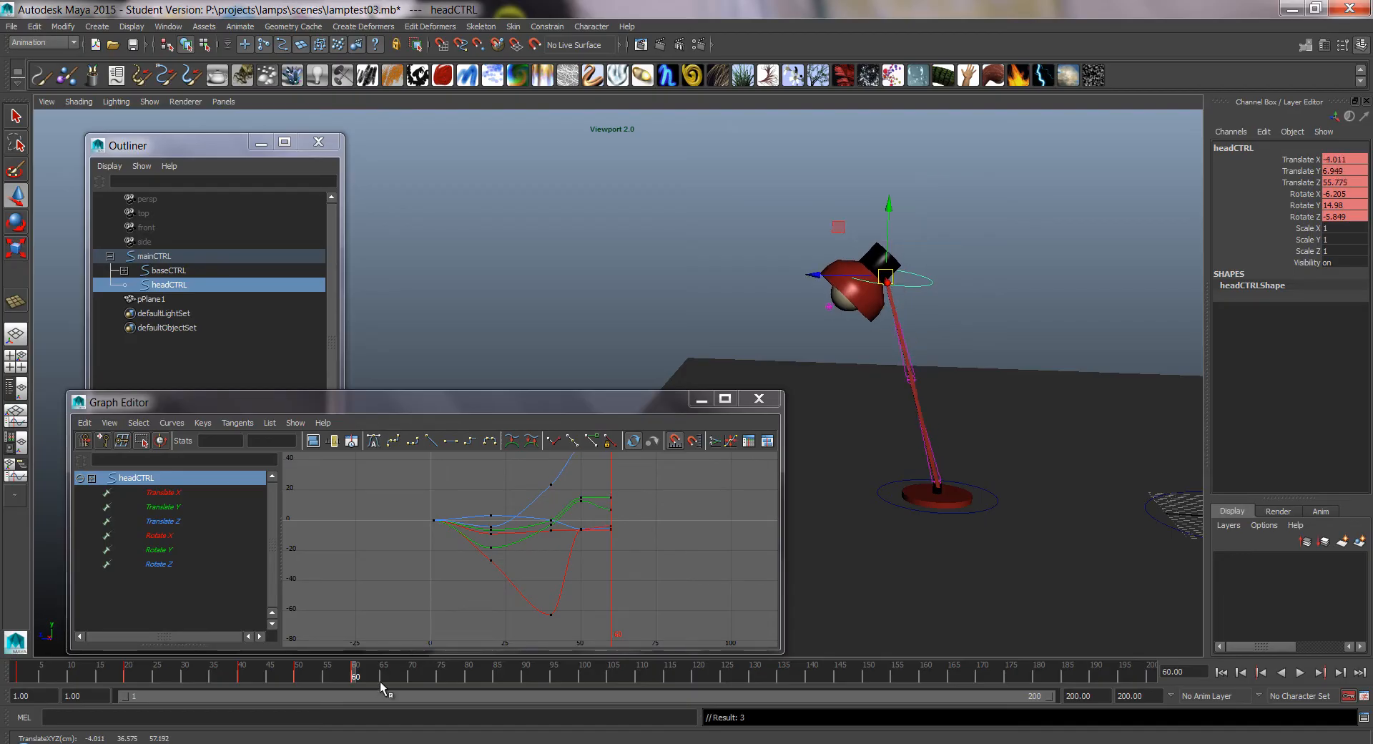
# - Check baseCTRL's Translate Y curve, then key headCTRL's settle and rise-back poses
pyautogui.click(167, 270)
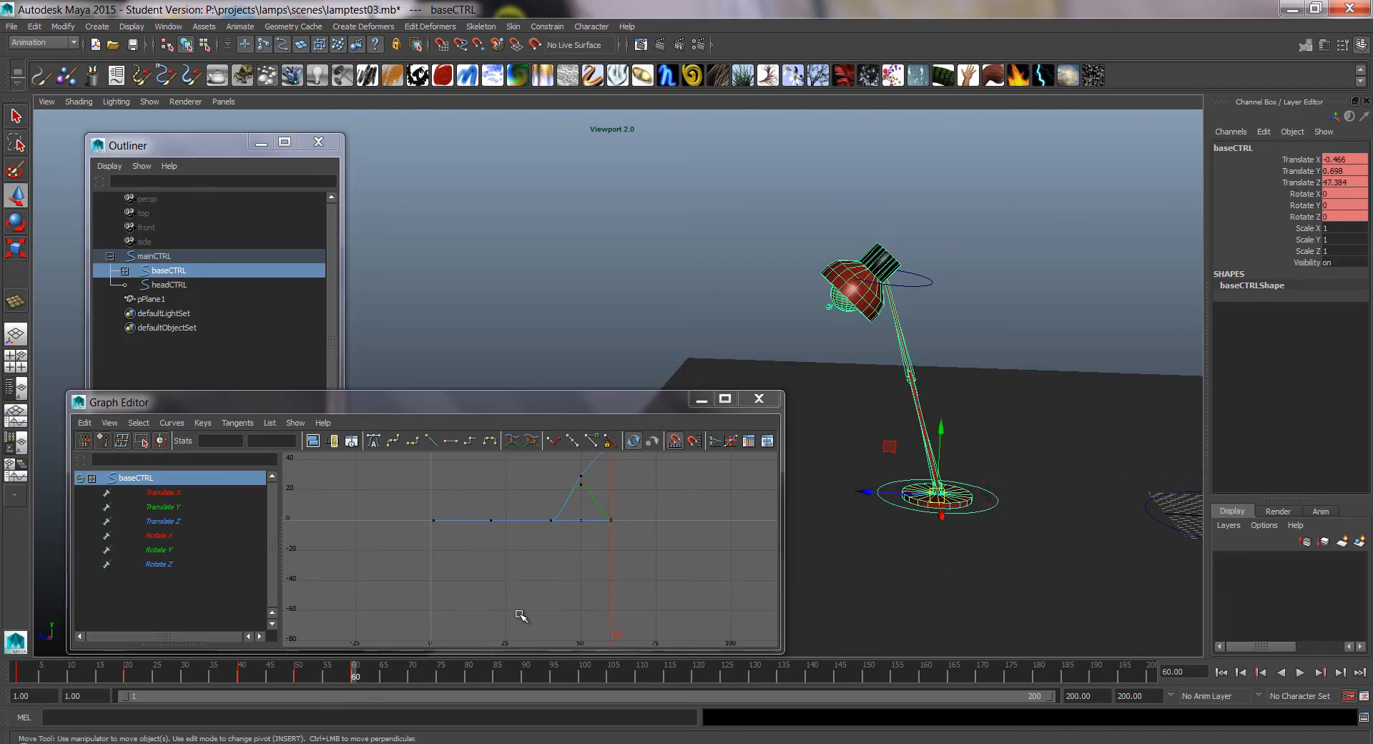
pyautogui.click(163, 507)
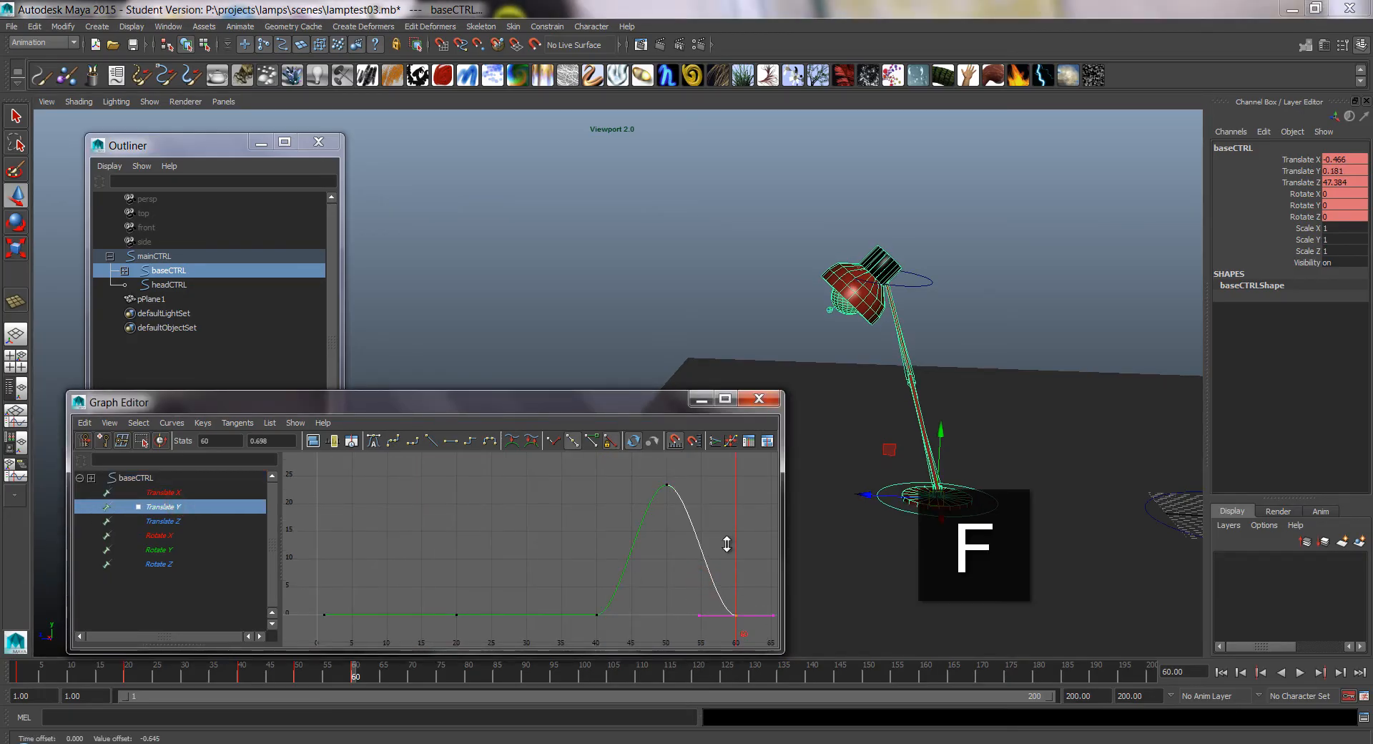
pyautogui.click(169, 283)
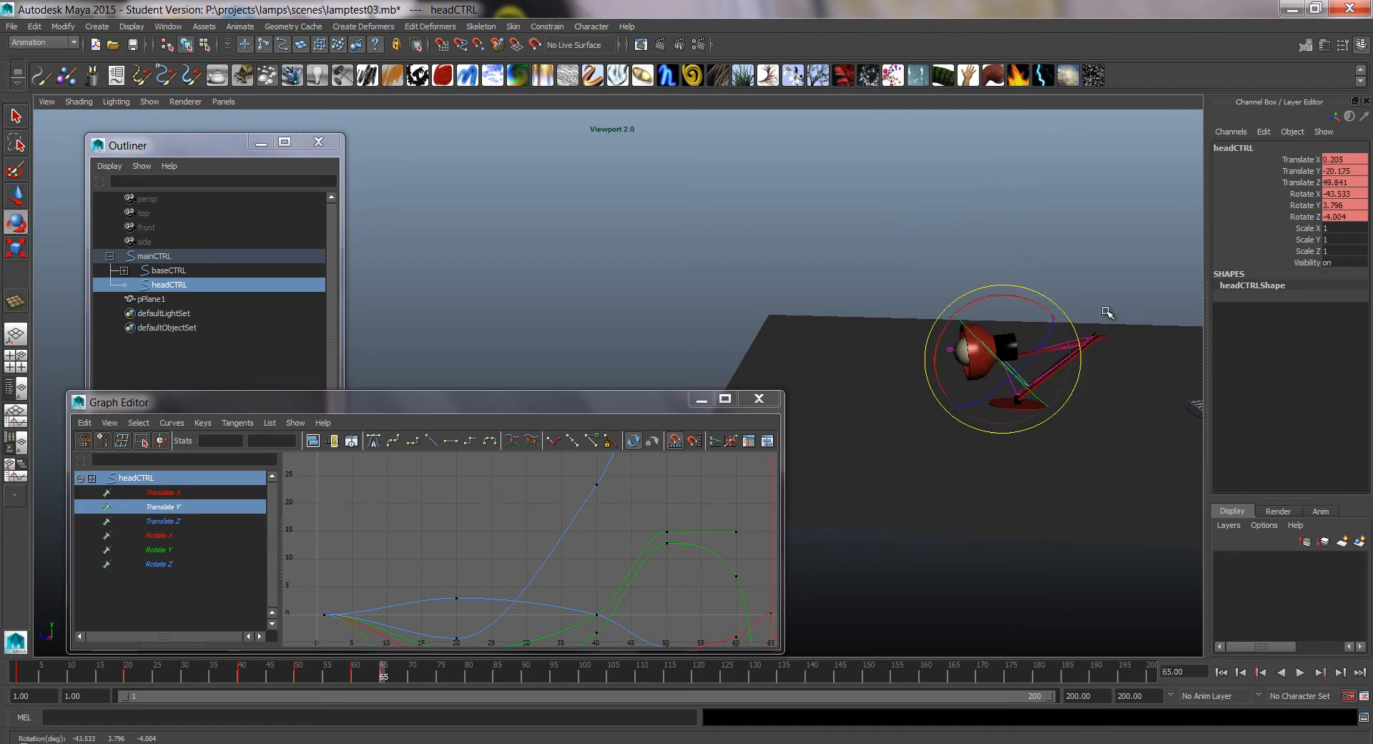
pyautogui.press('w')
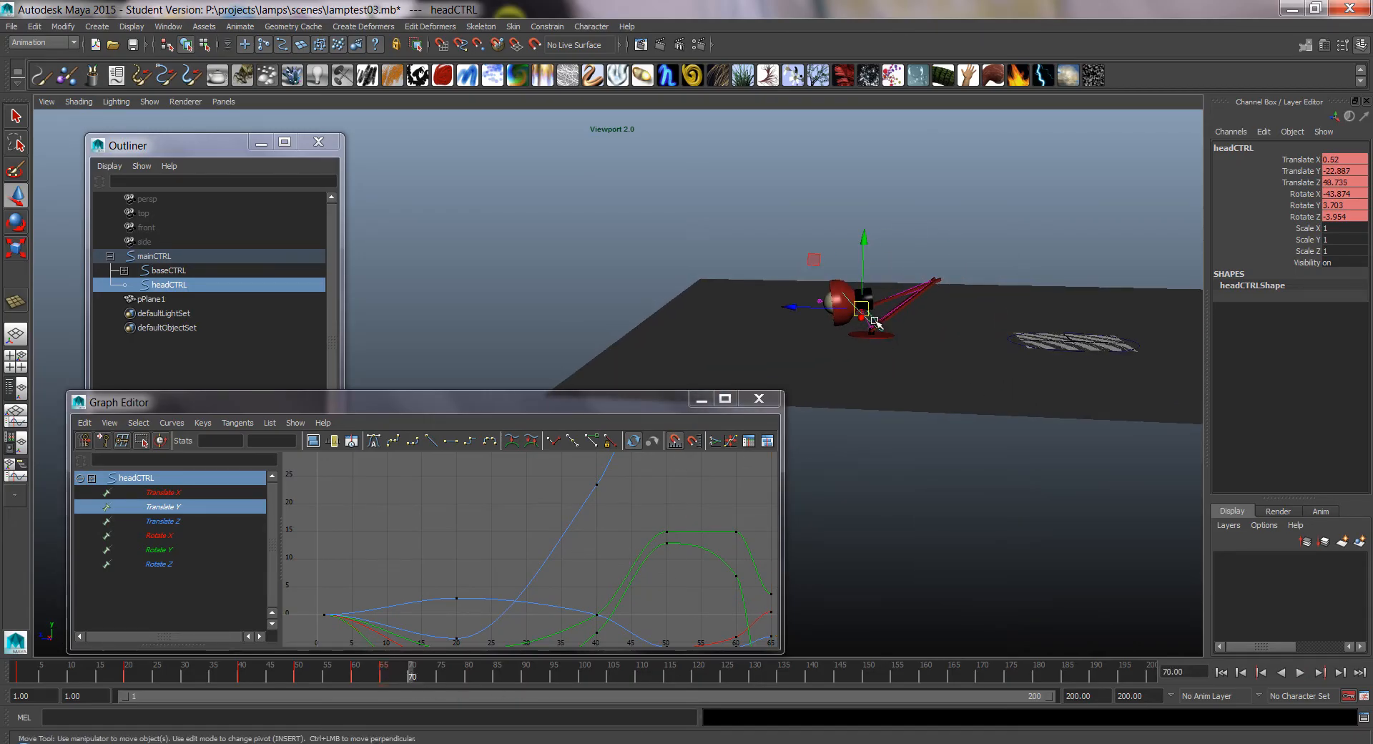
pyautogui.press('e')
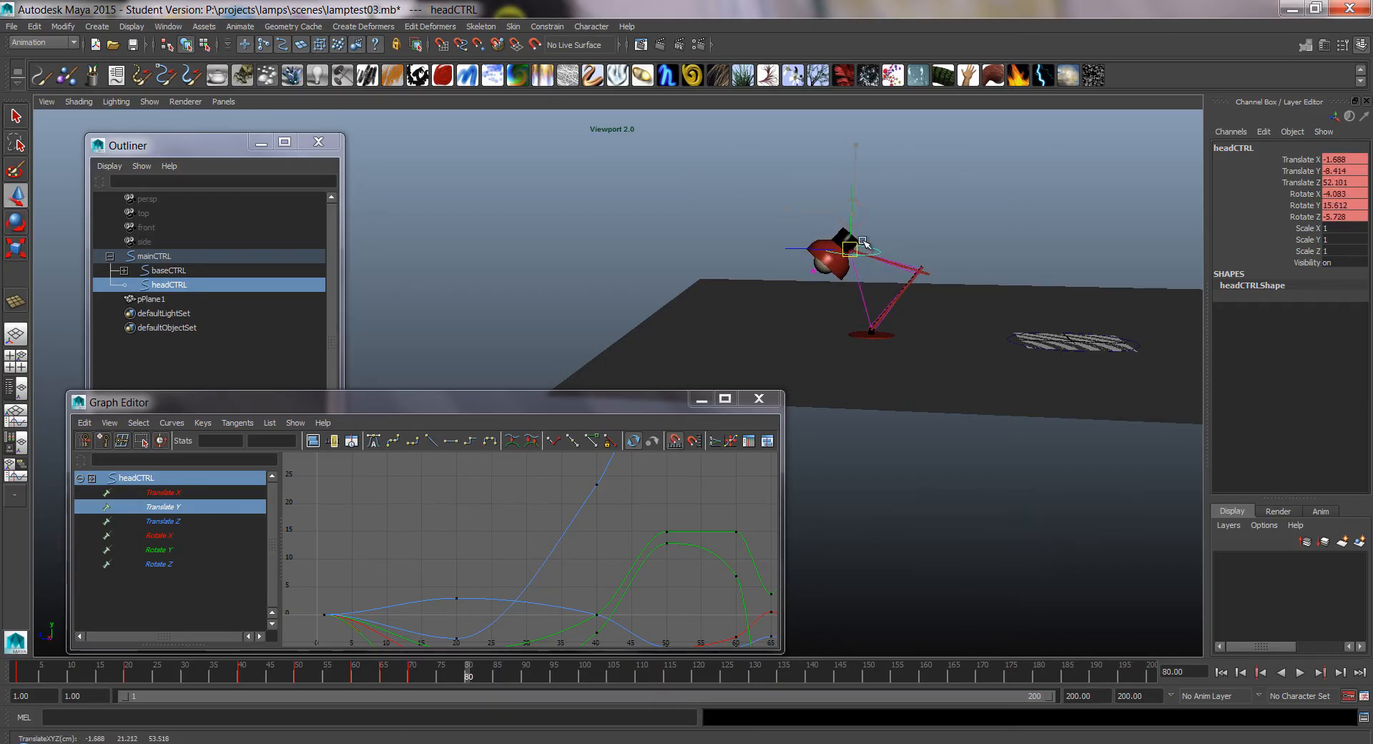
# - Rotate headCTRL into a tilted angle at frame 80 and return to frame 1
pyautogui.press('e')
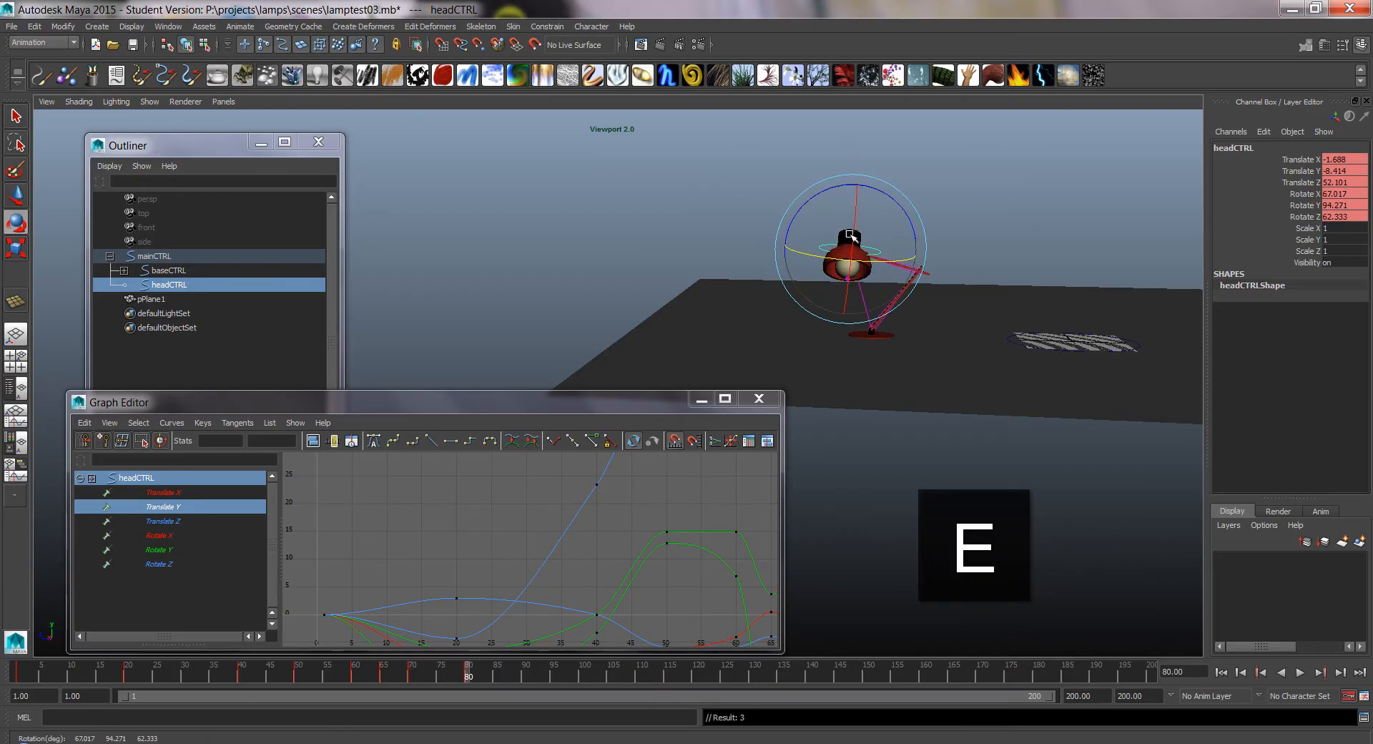
pyautogui.moveTo(850, 236); pyautogui.dragTo(898, 276)
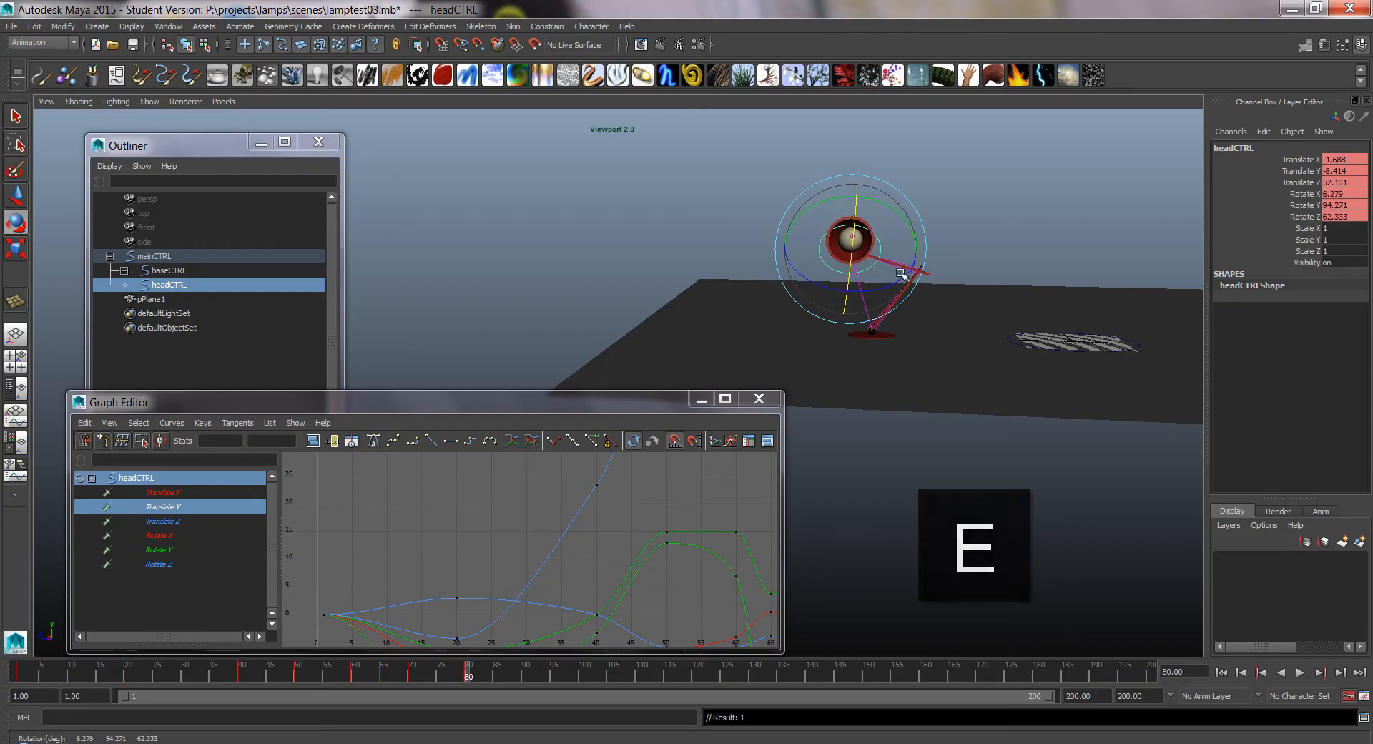
pyautogui.moveTo(903, 277); pyautogui.dragTo(867, 293)
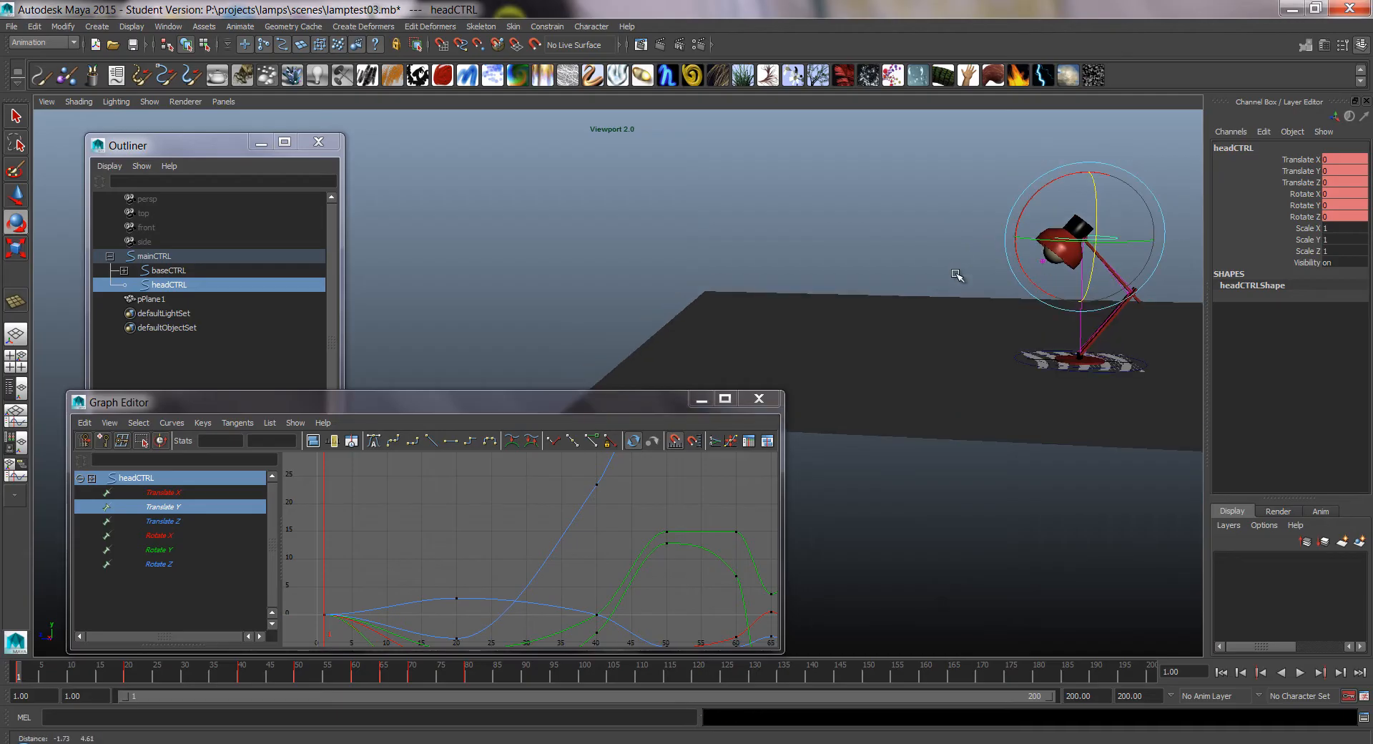
# - Add baseCTRL to the selection with headCTRL so both controls' curves show in the Graph Editor
pyautogui.click(1302, 672)
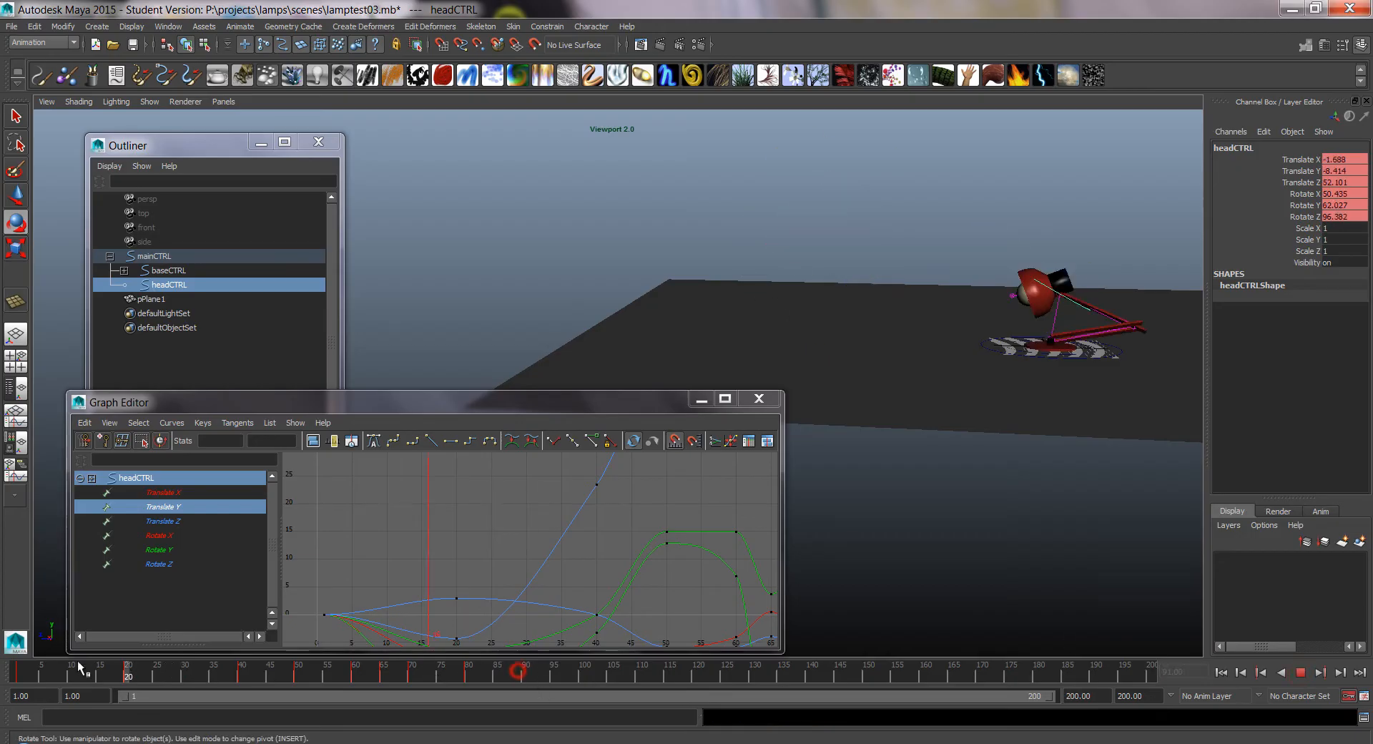
pyautogui.click(405, 673)
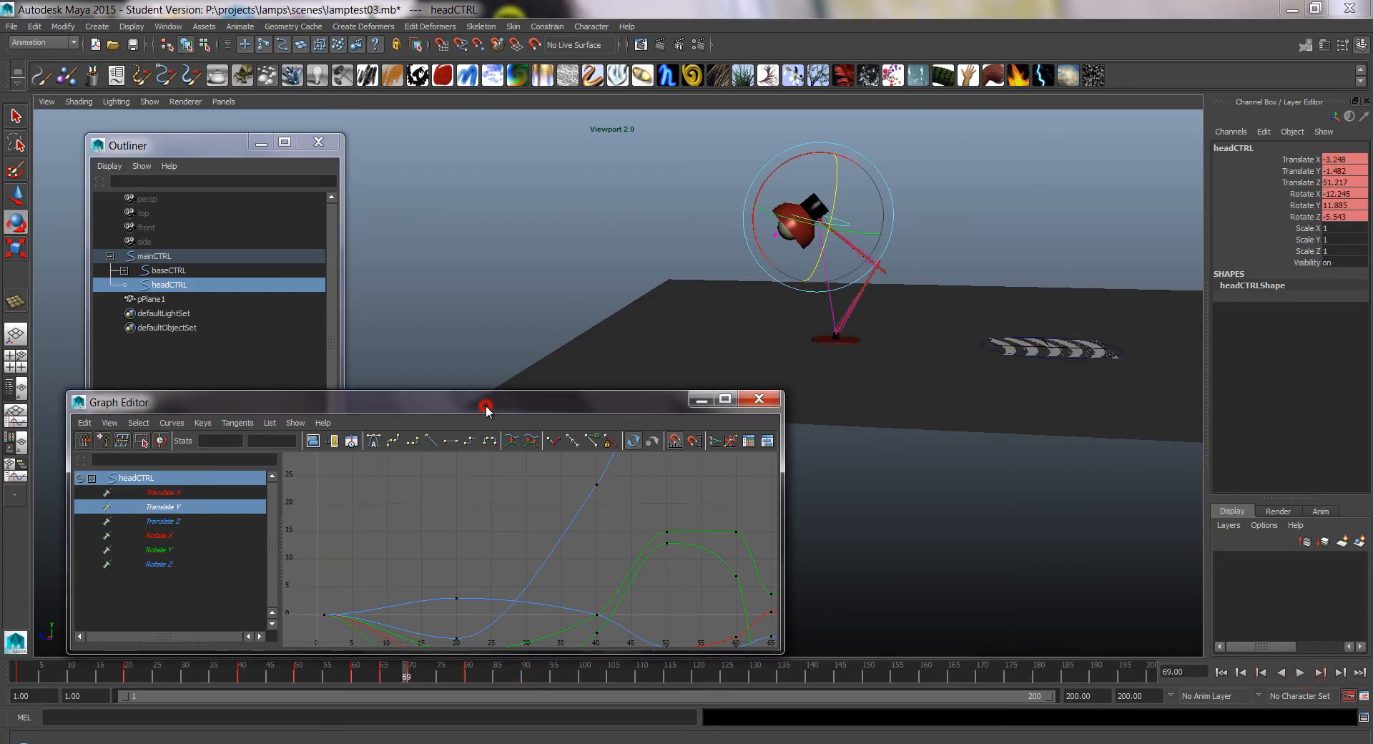
pyautogui.click(167, 270)
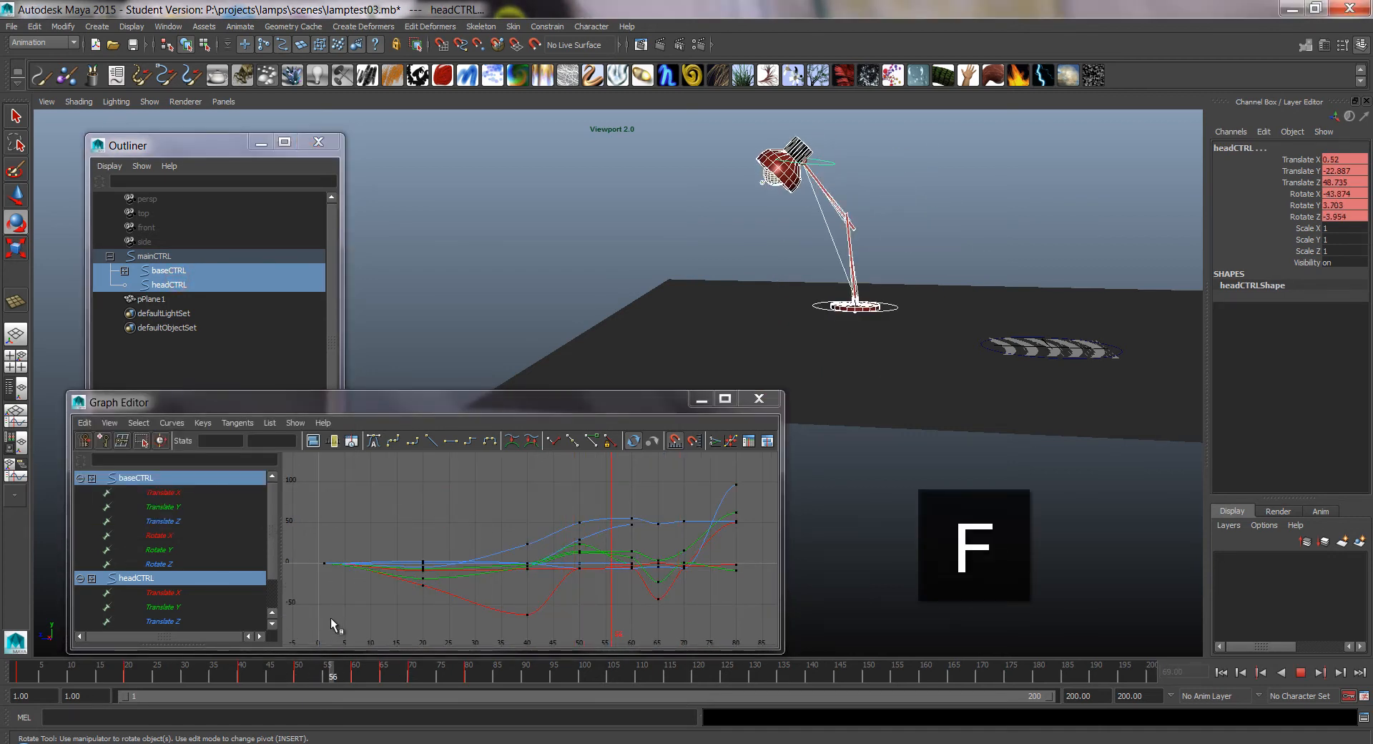
# - Play the jump back from an early frame and stop to review it
pyautogui.click(1301, 672)
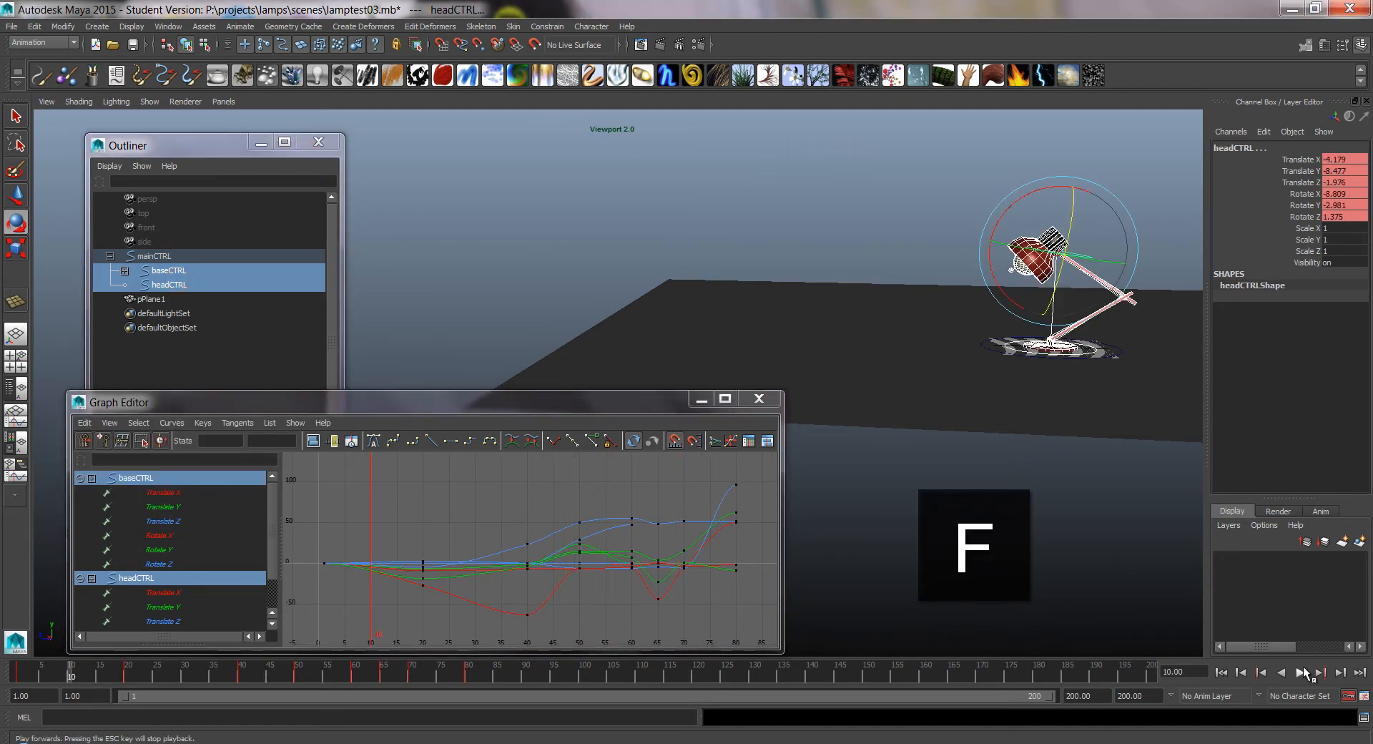
pyautogui.click(1300, 672)
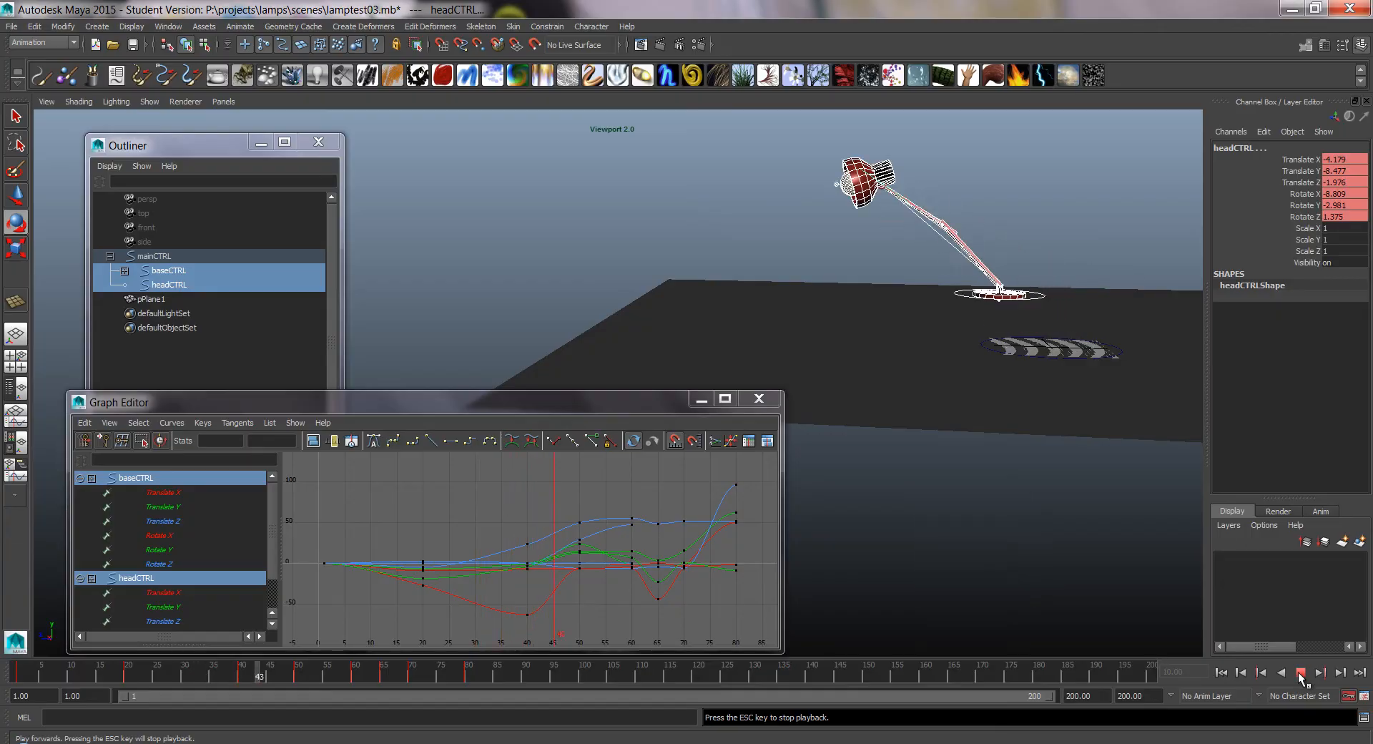
pyautogui.click(1300, 672)
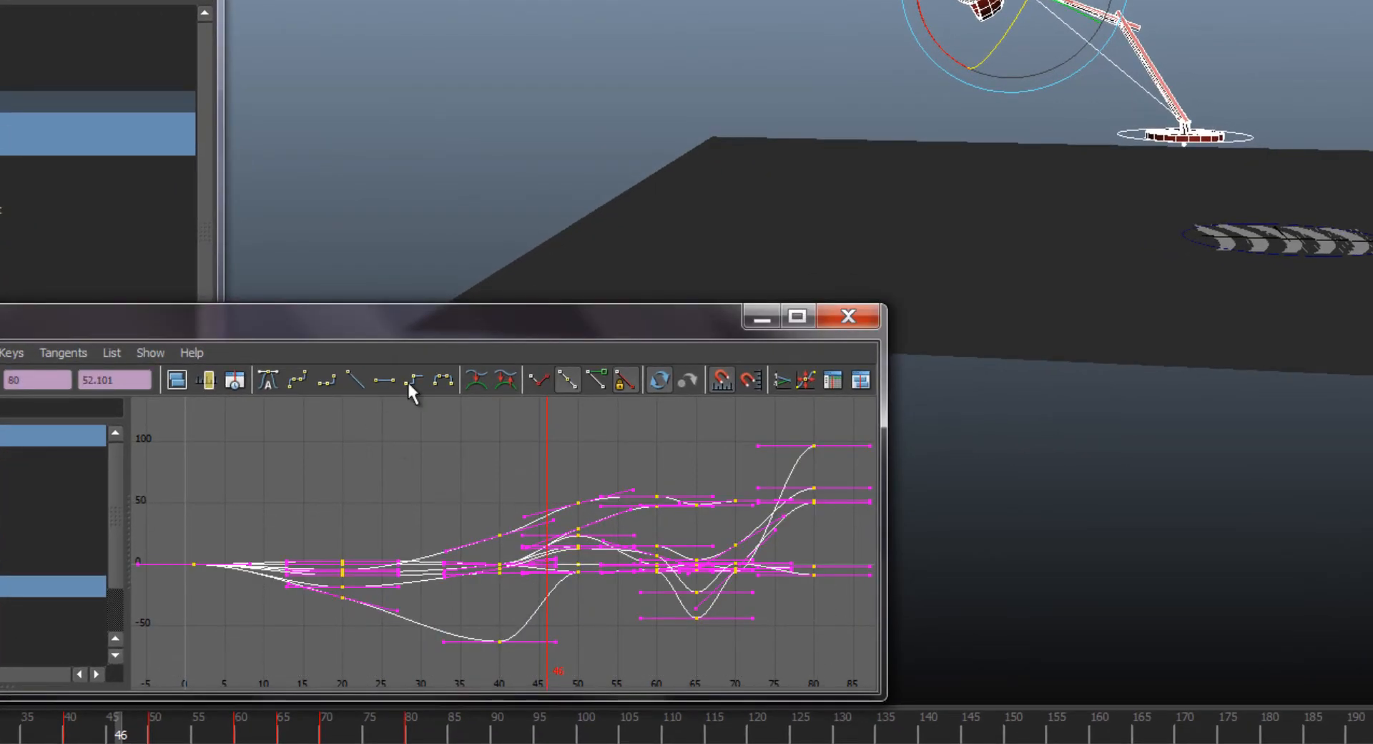
pyautogui.moveTo(407, 379)
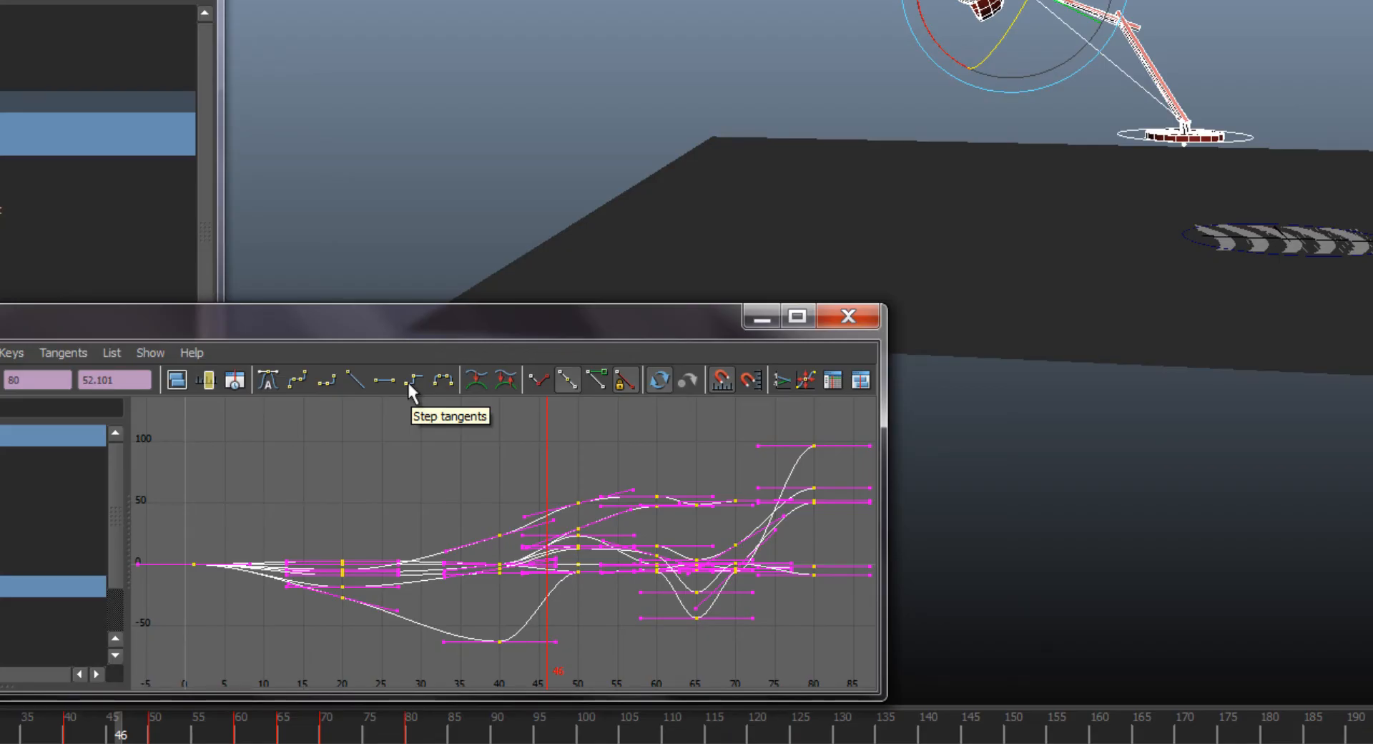
# - Set all selected keys on both controls to stepped tangents and rewind to frame 1
pyautogui.click(410, 379)
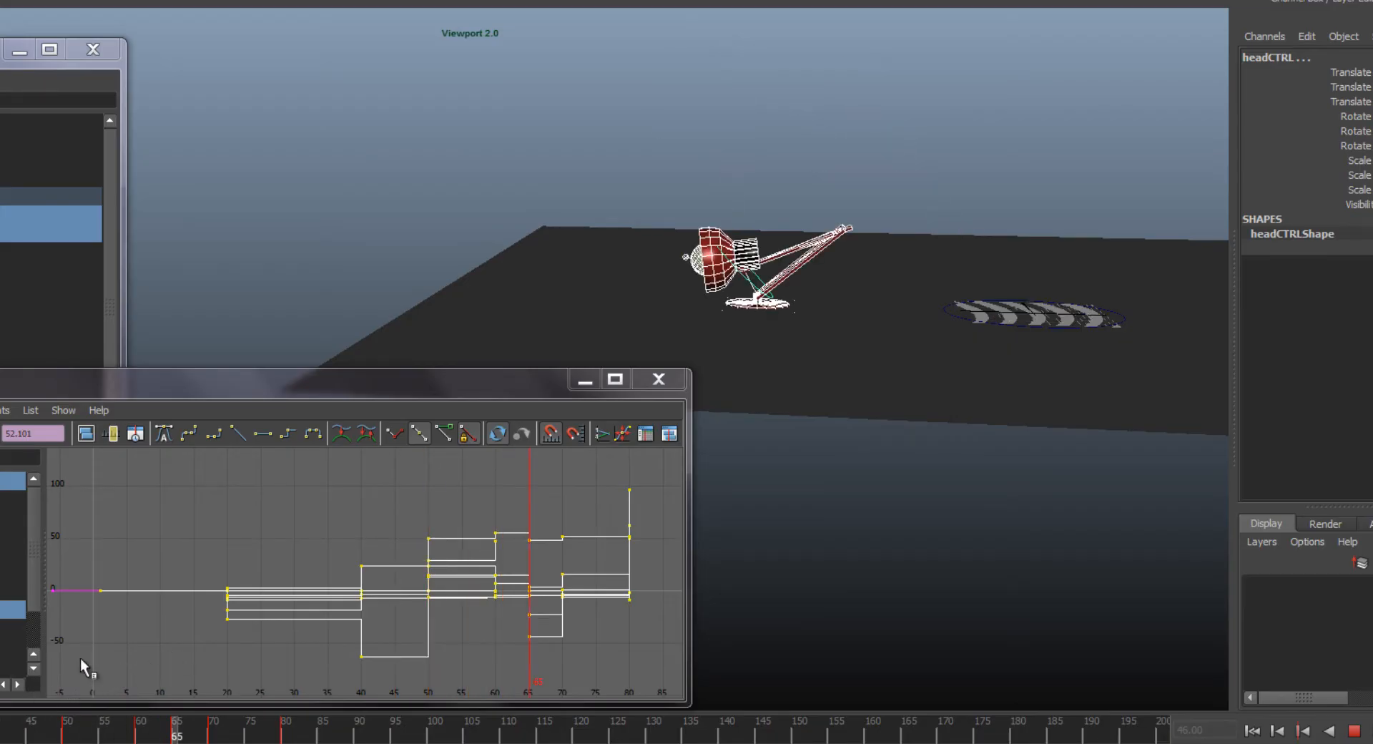
pyautogui.click(1356, 730)
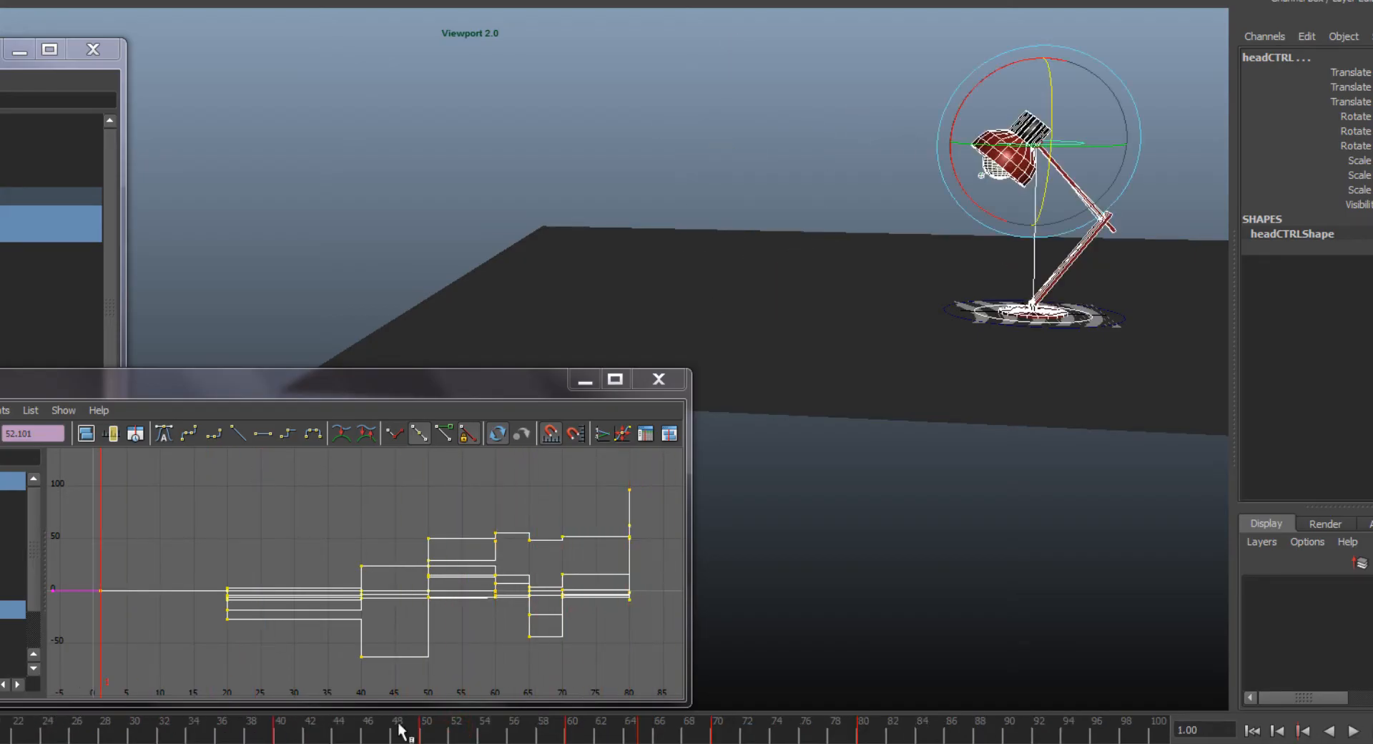
# - Move groups of the lamp's stepped keys later in time in the Graph Editor
pyautogui.click(1359, 731)
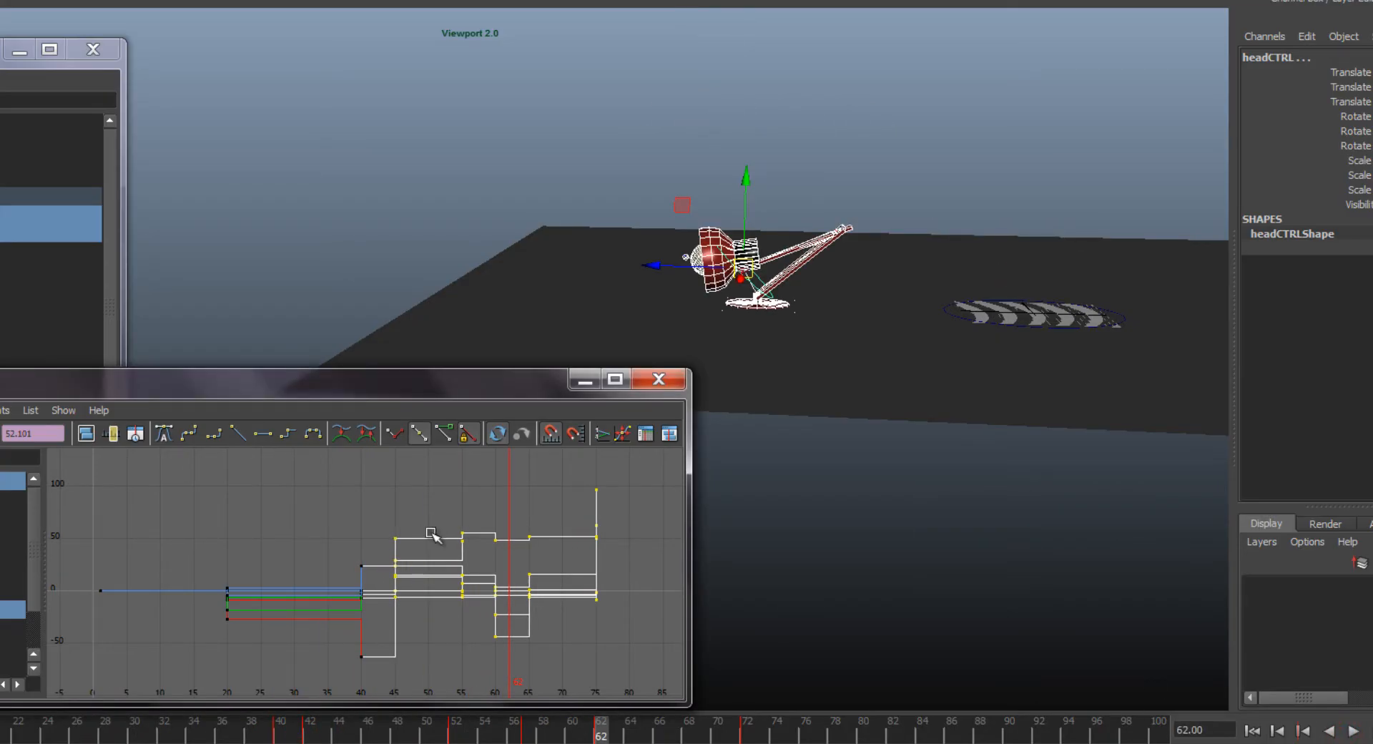
pyautogui.press('w')
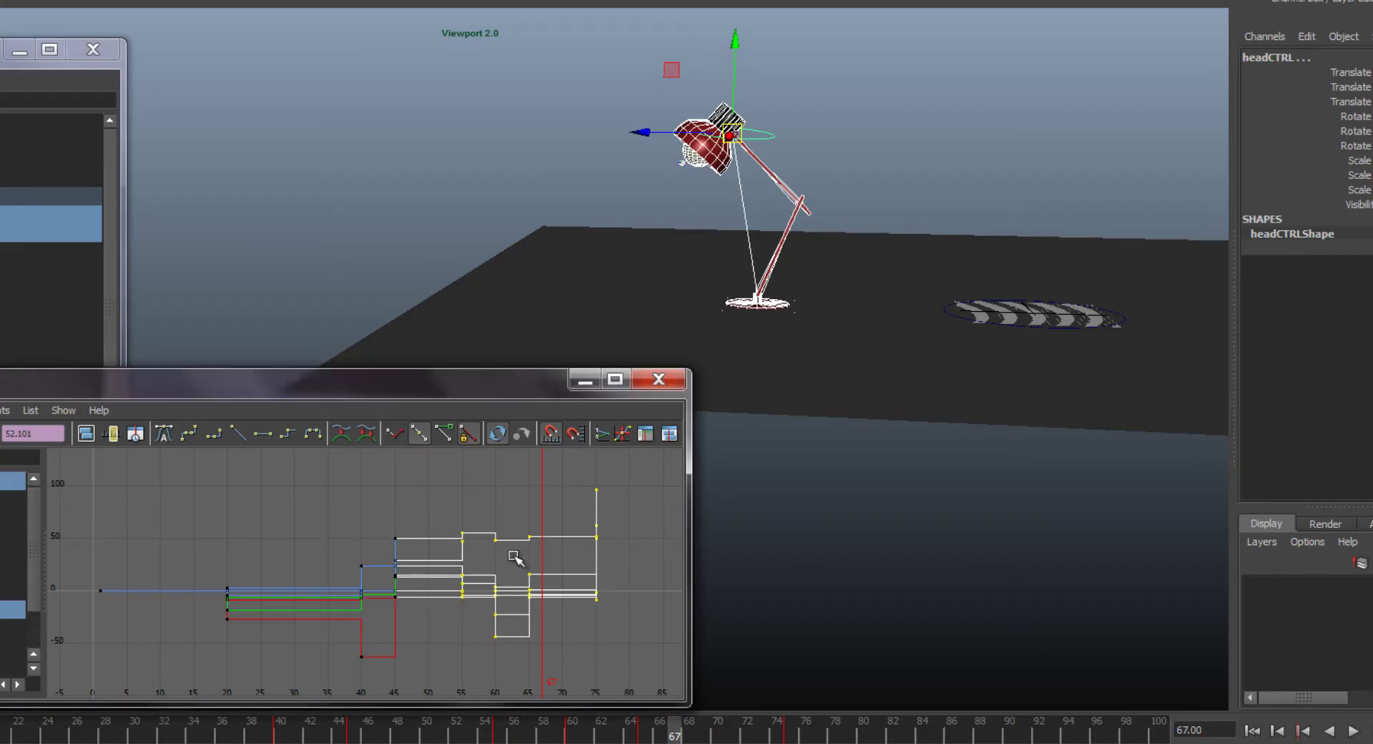
pyautogui.press('w')
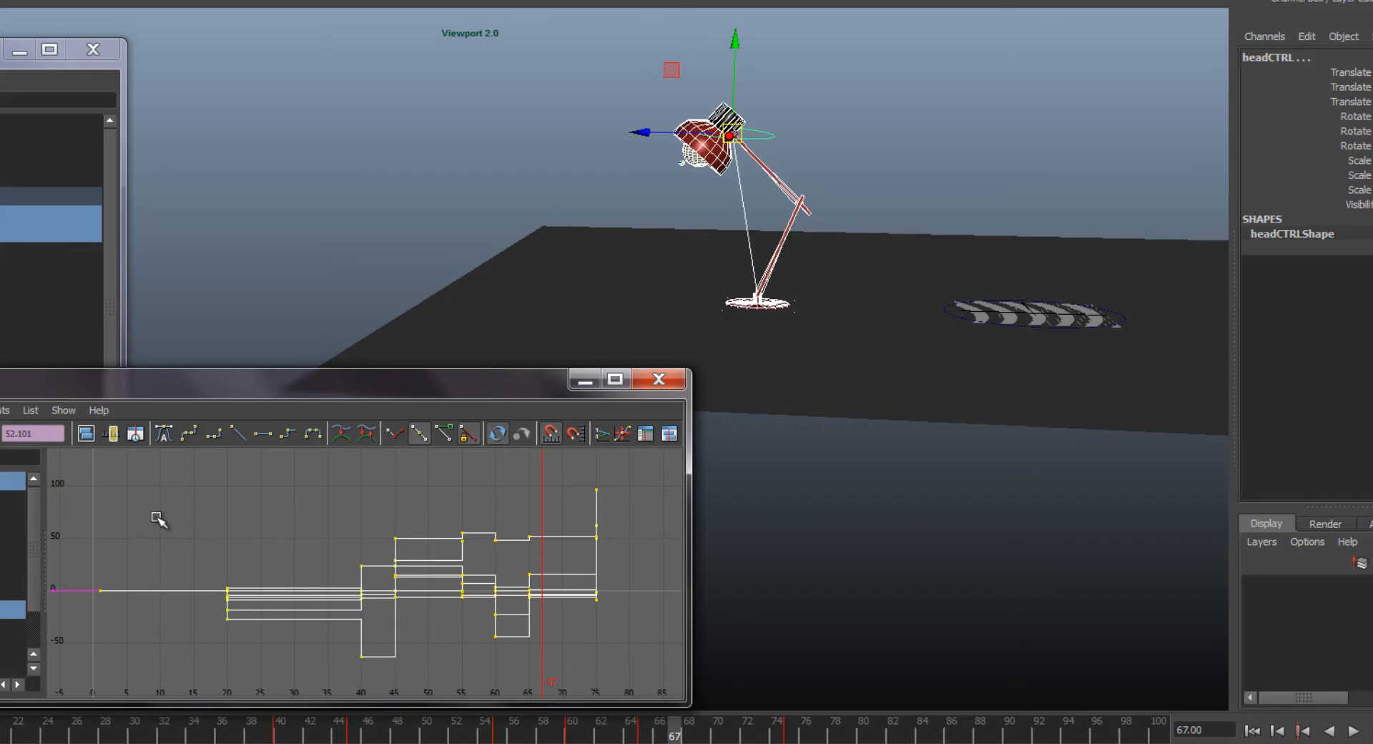
pyautogui.press('r')
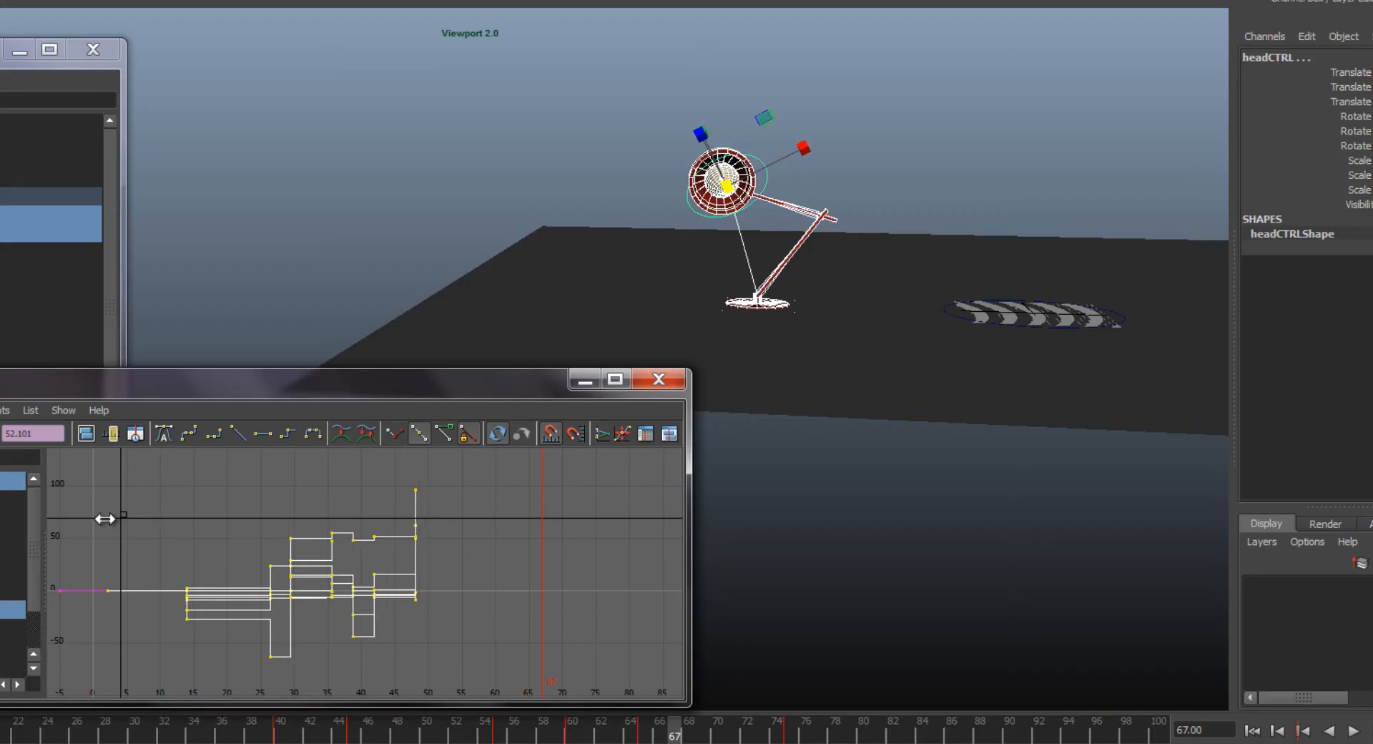
pyautogui.moveTo(119, 521)
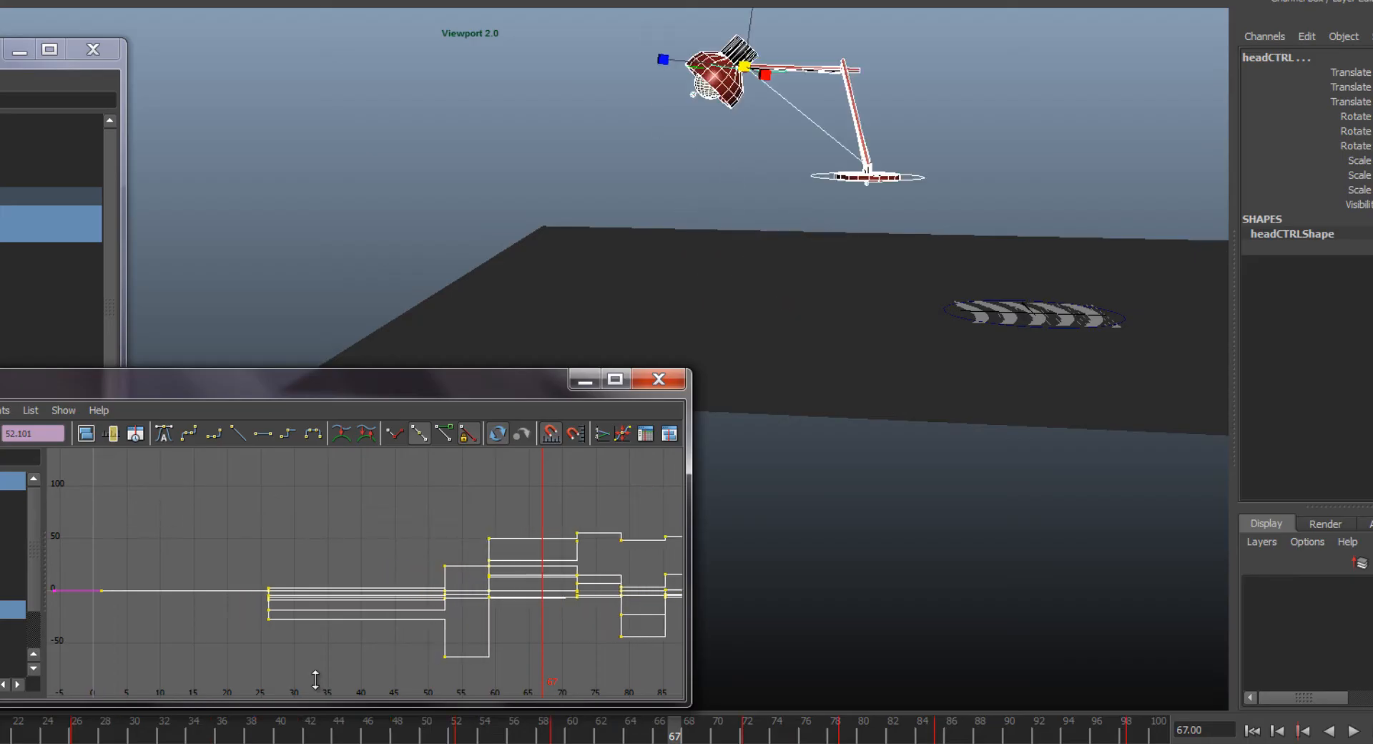
pyautogui.click(877, 728)
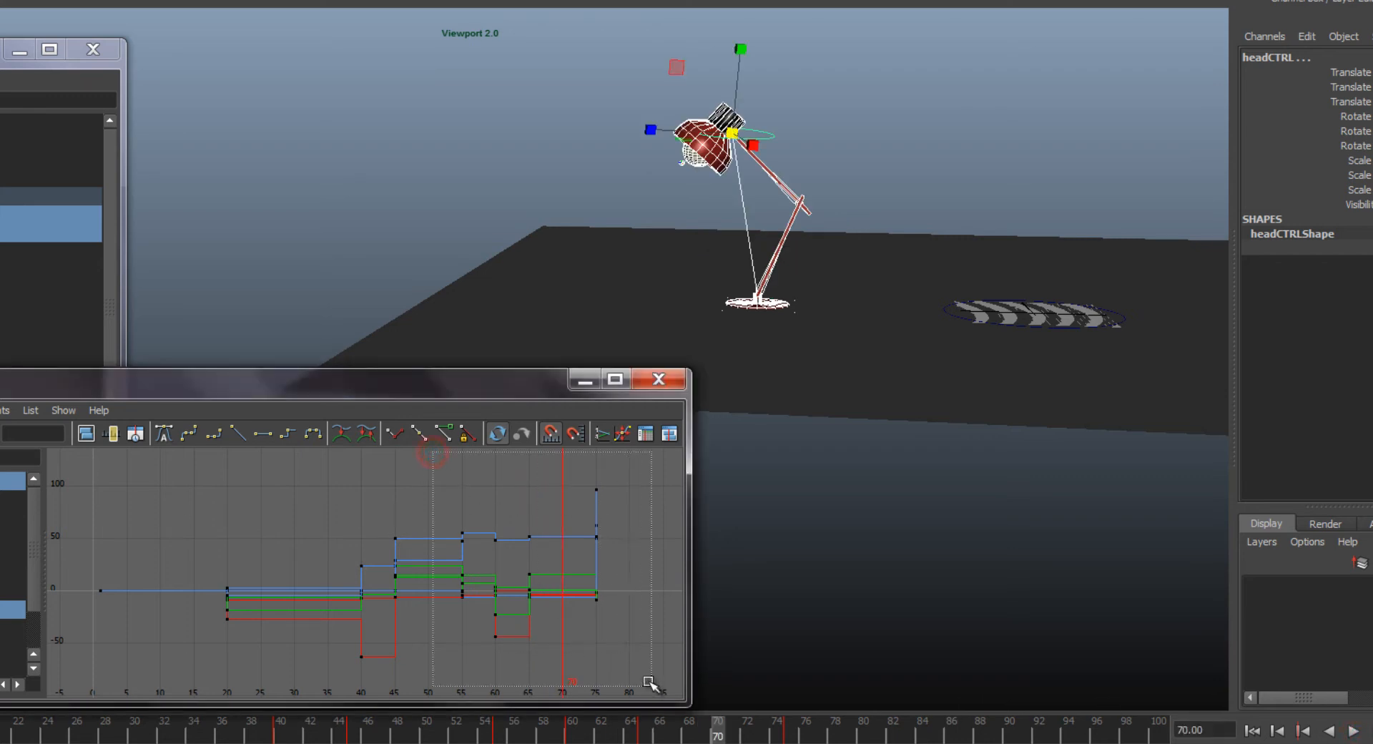
# - Shift the final keys further out, play the retimed jump, and rewind to frame 1
pyautogui.press('w')
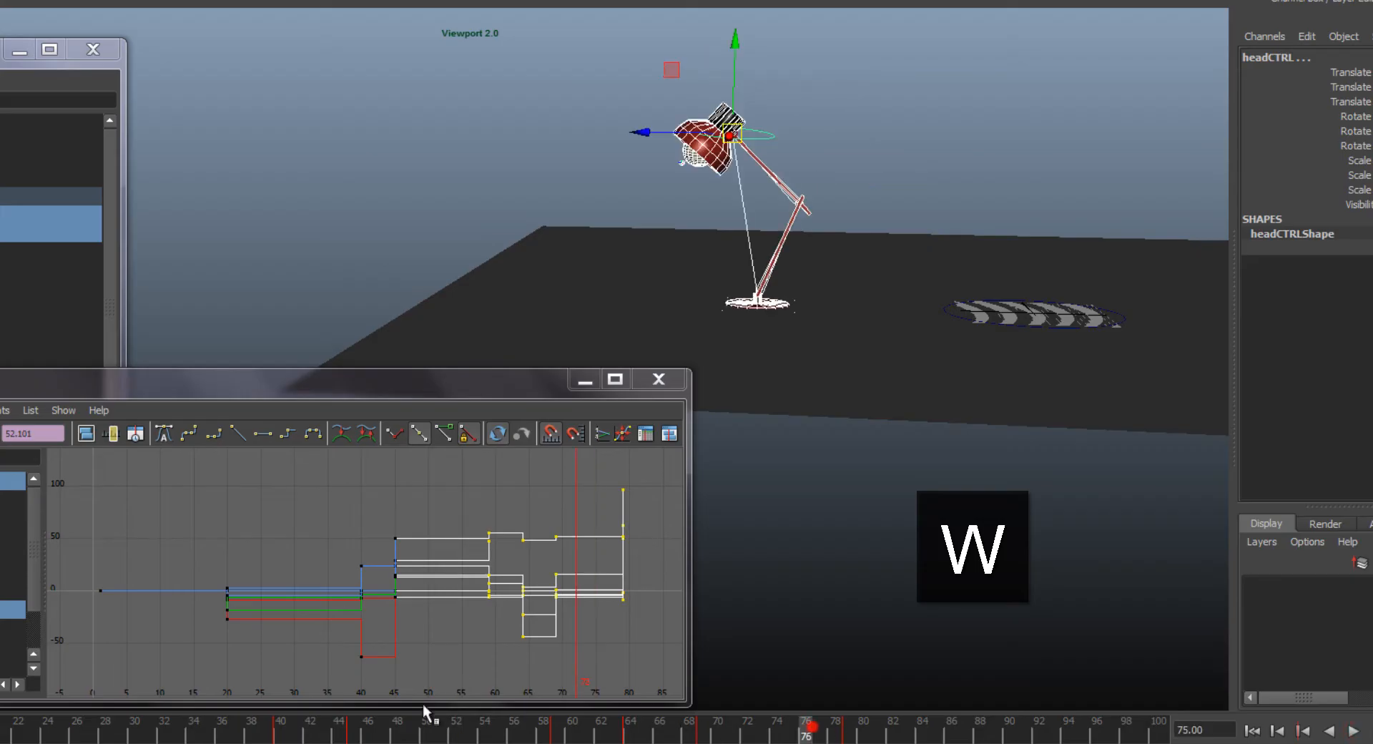
pyautogui.click(1360, 729)
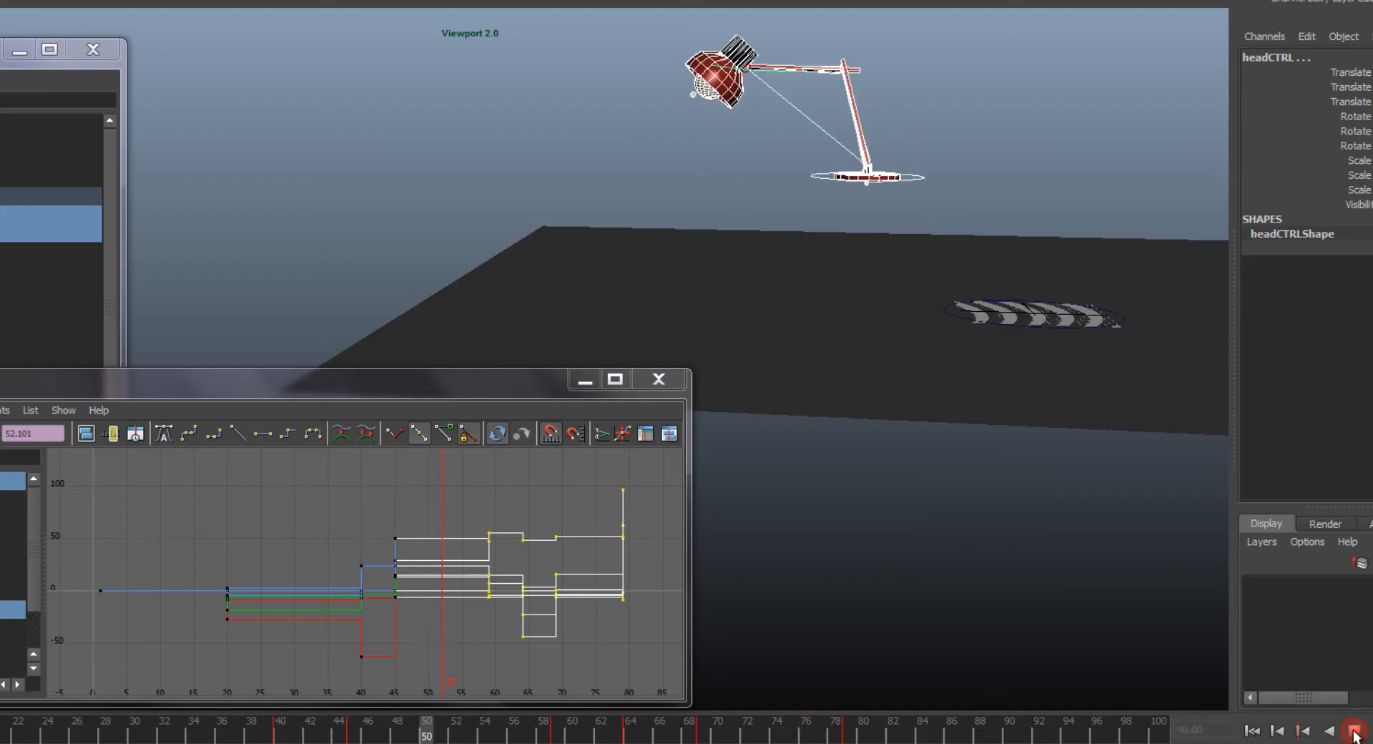
pyautogui.click(1360, 730)
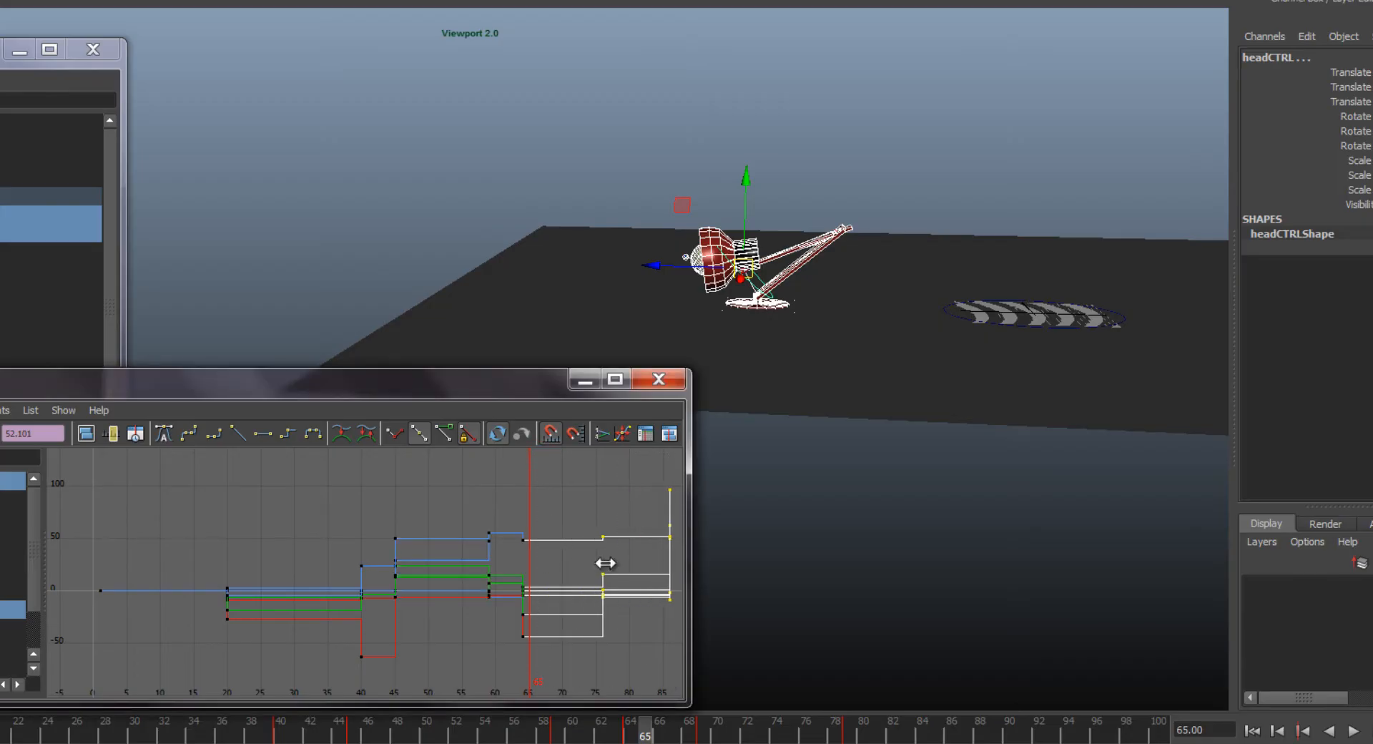
pyautogui.press('w')
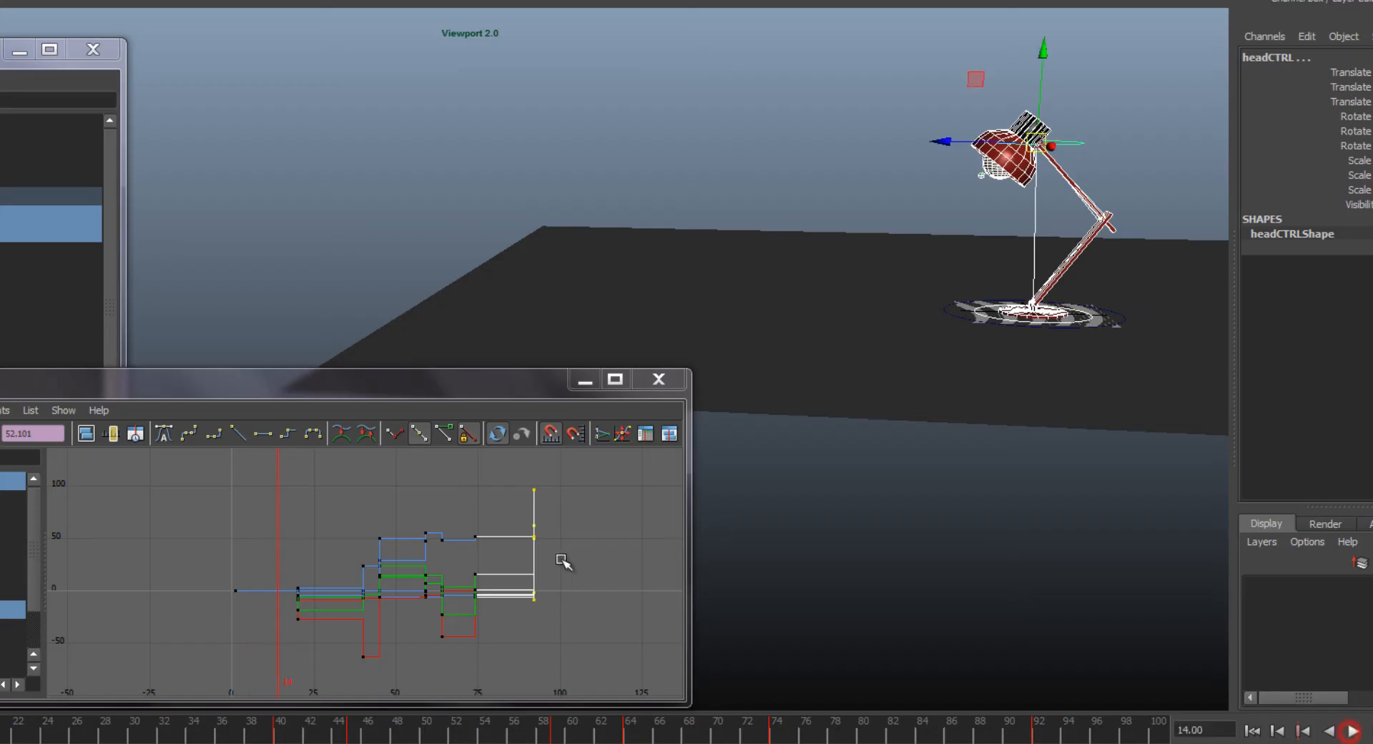
pyautogui.moveTo(567, 605)
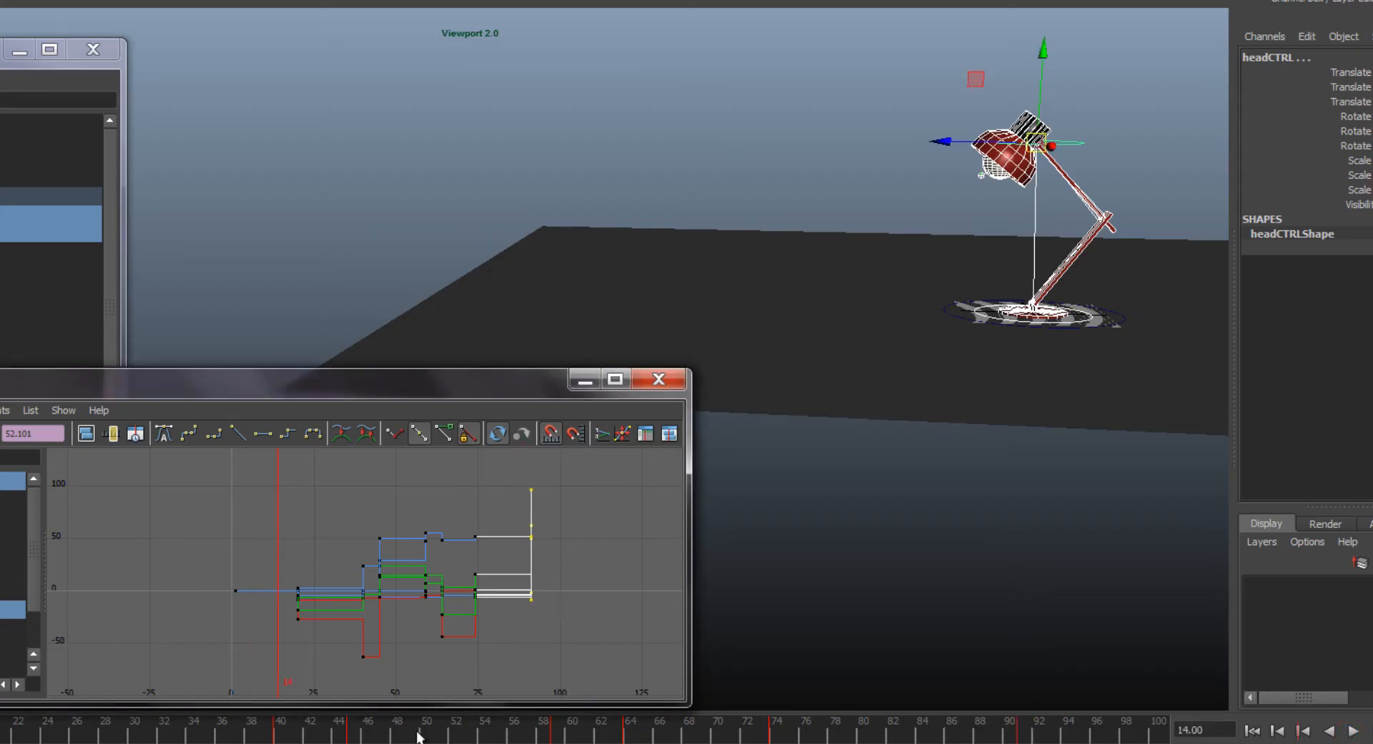
pyautogui.click(1277, 730)
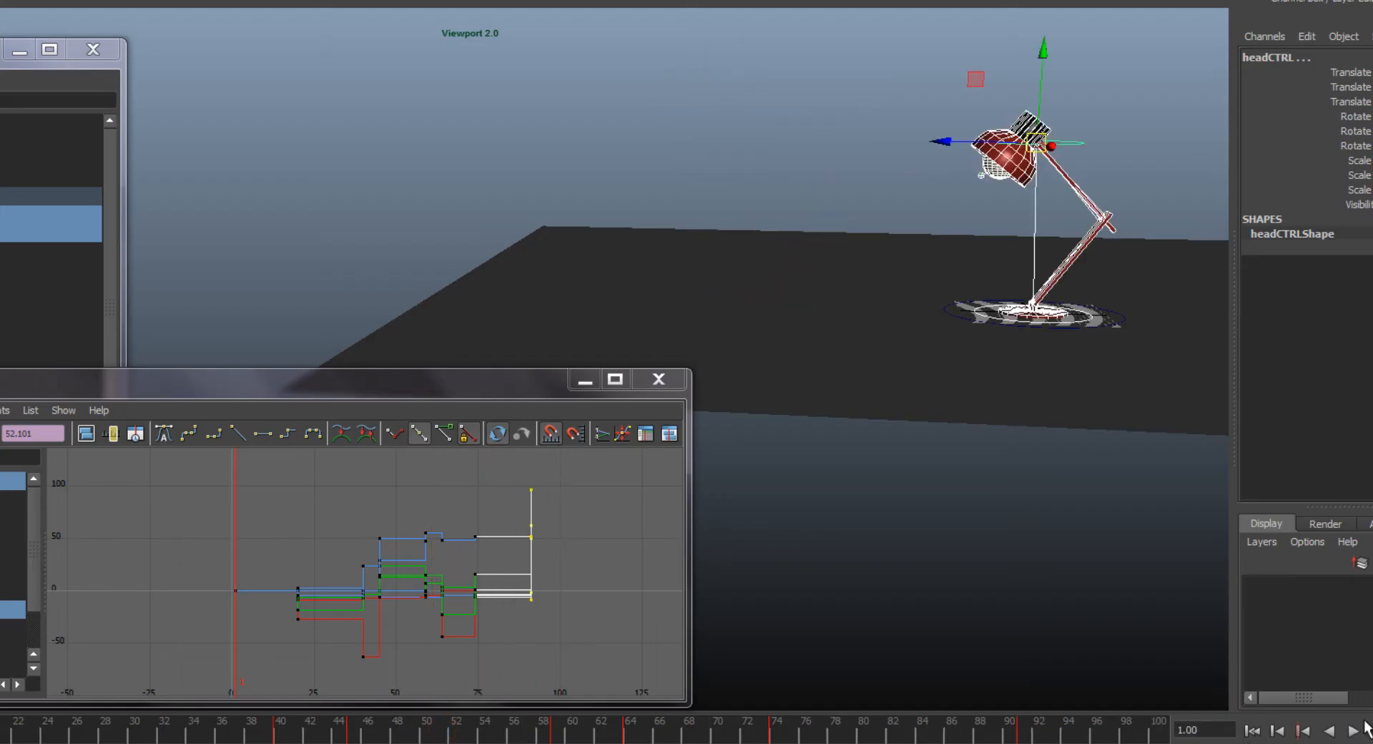
# - Scrub forward and re-pose the lamp head around frame 54 with the rotate and move tools
pyautogui.click(1355, 730)
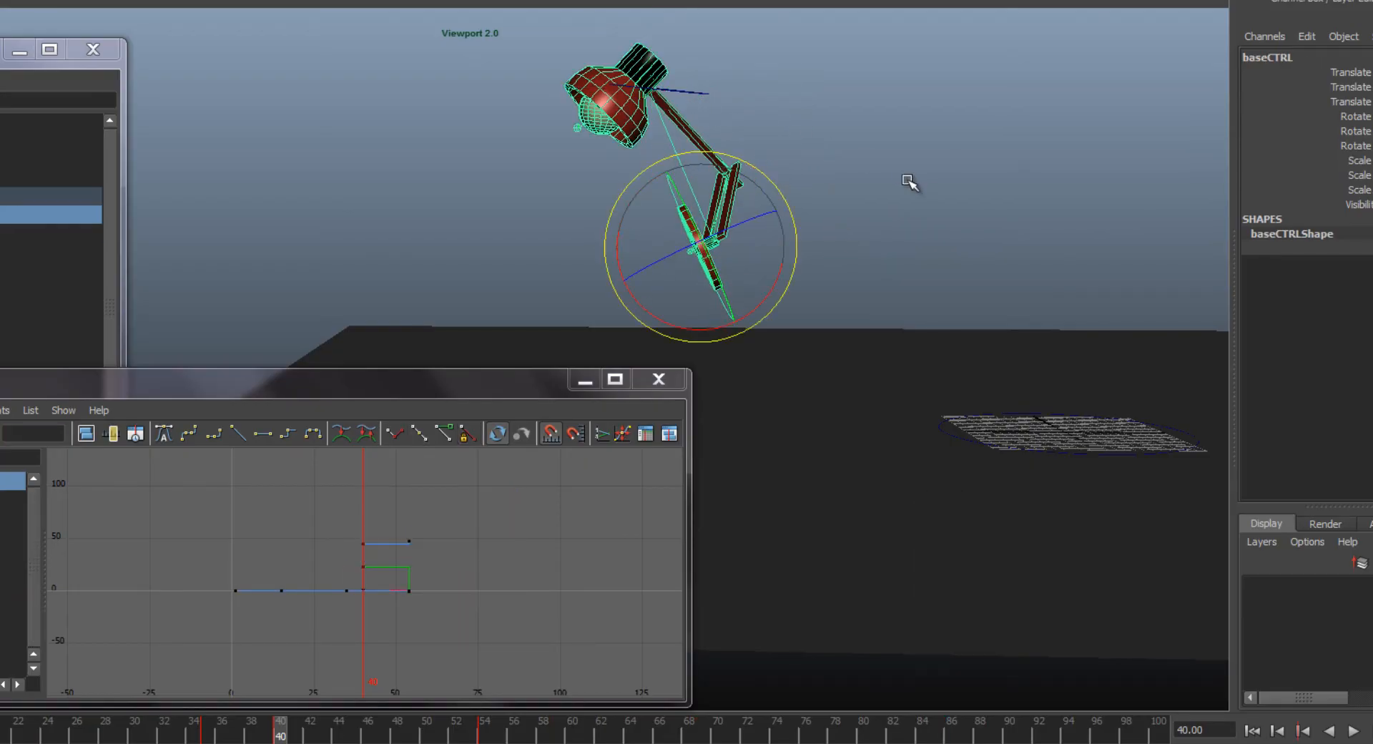
pyautogui.press('e')
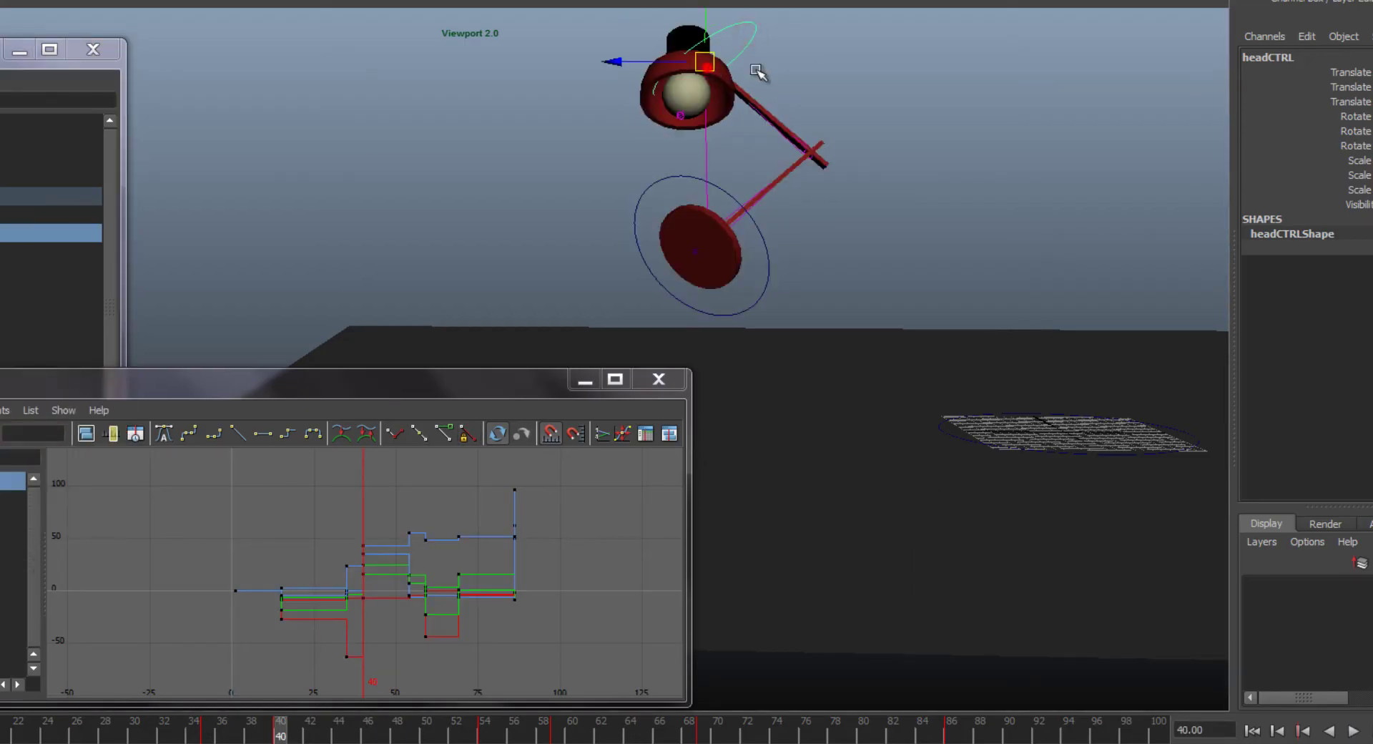
pyautogui.press('w')
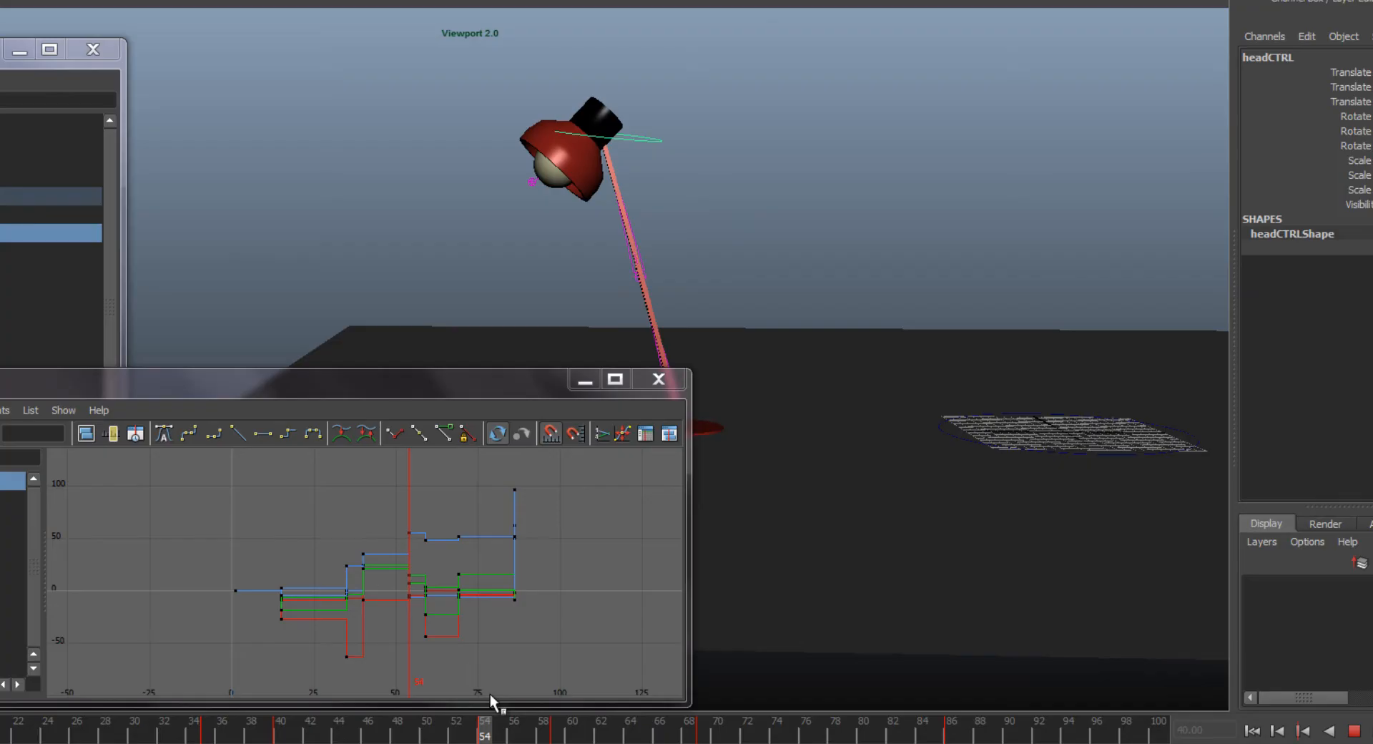
# - Drag headCTRL into a new pose facing the camera and move on toward frame 90
pyautogui.click(614, 149)
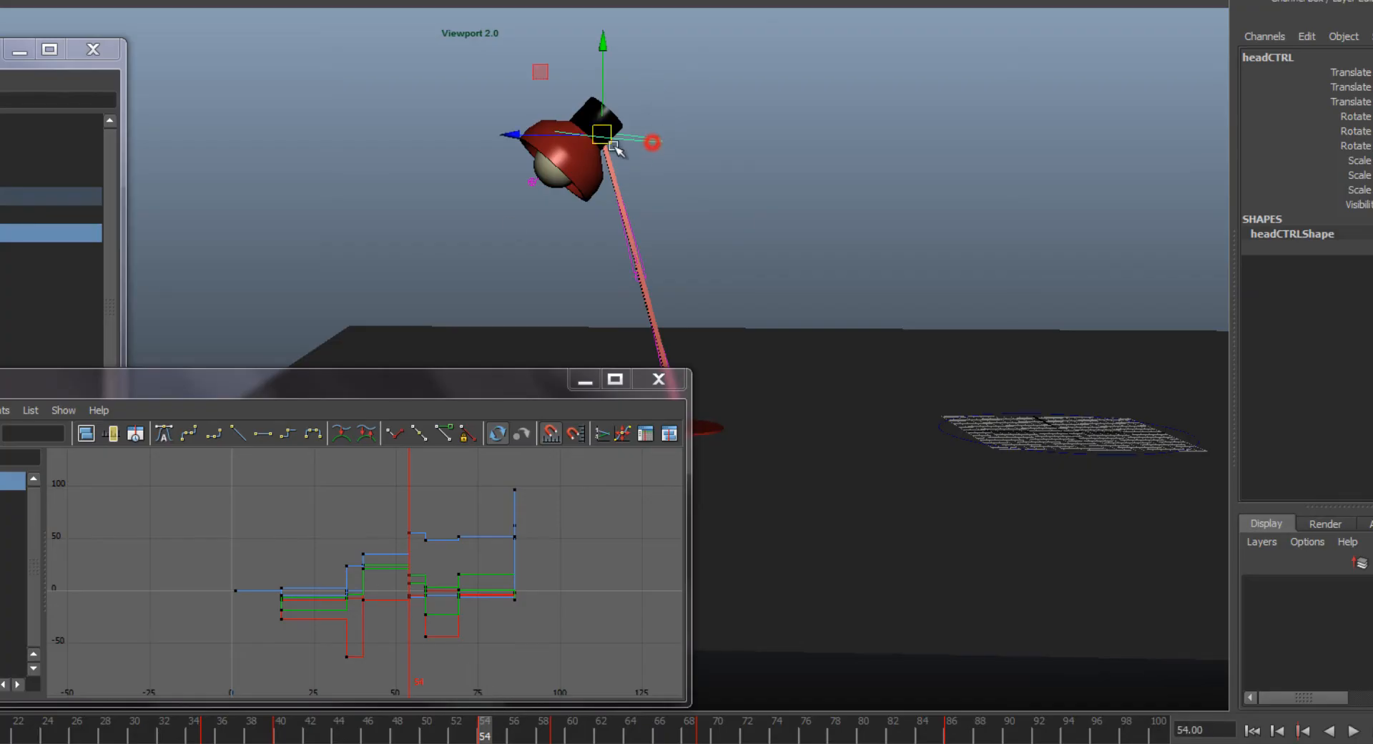
pyautogui.moveTo(600, 136); pyautogui.dragTo(754, 148)
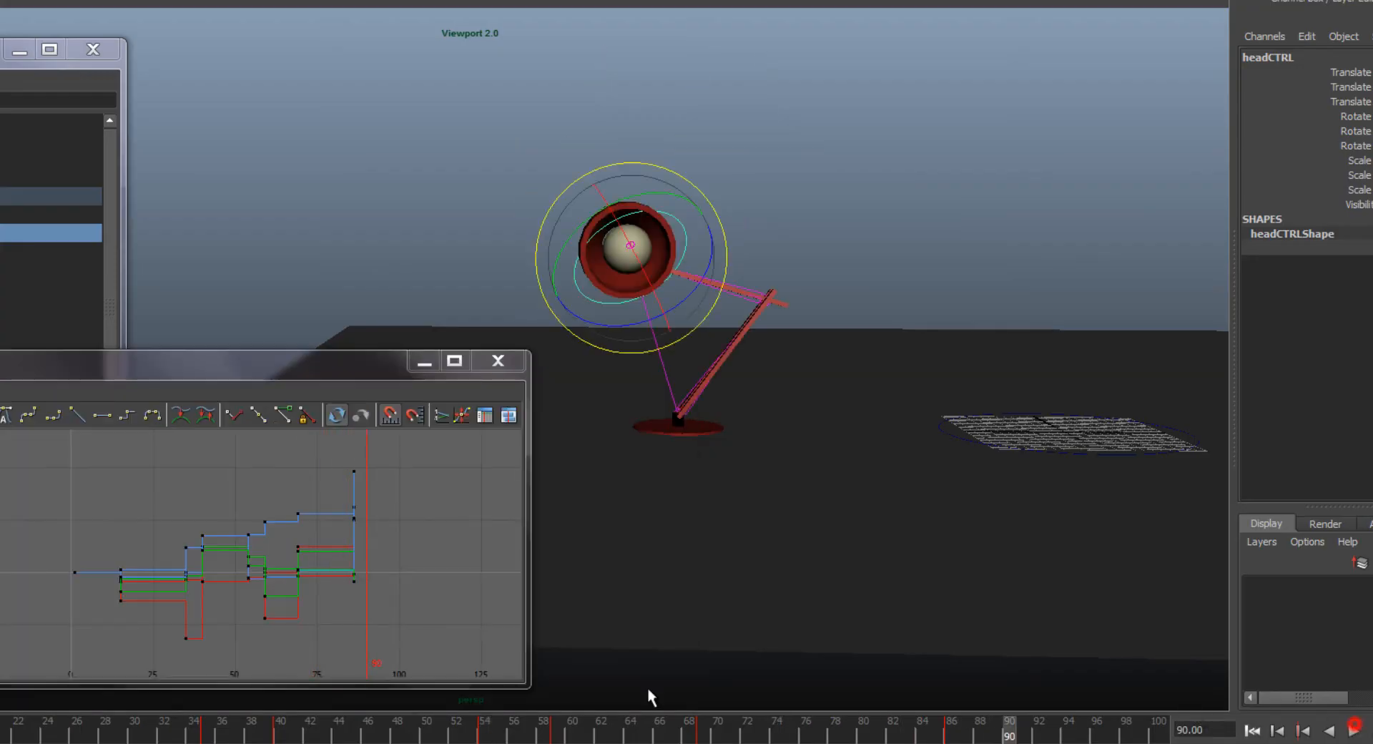
pyautogui.moveTo(424, 585)
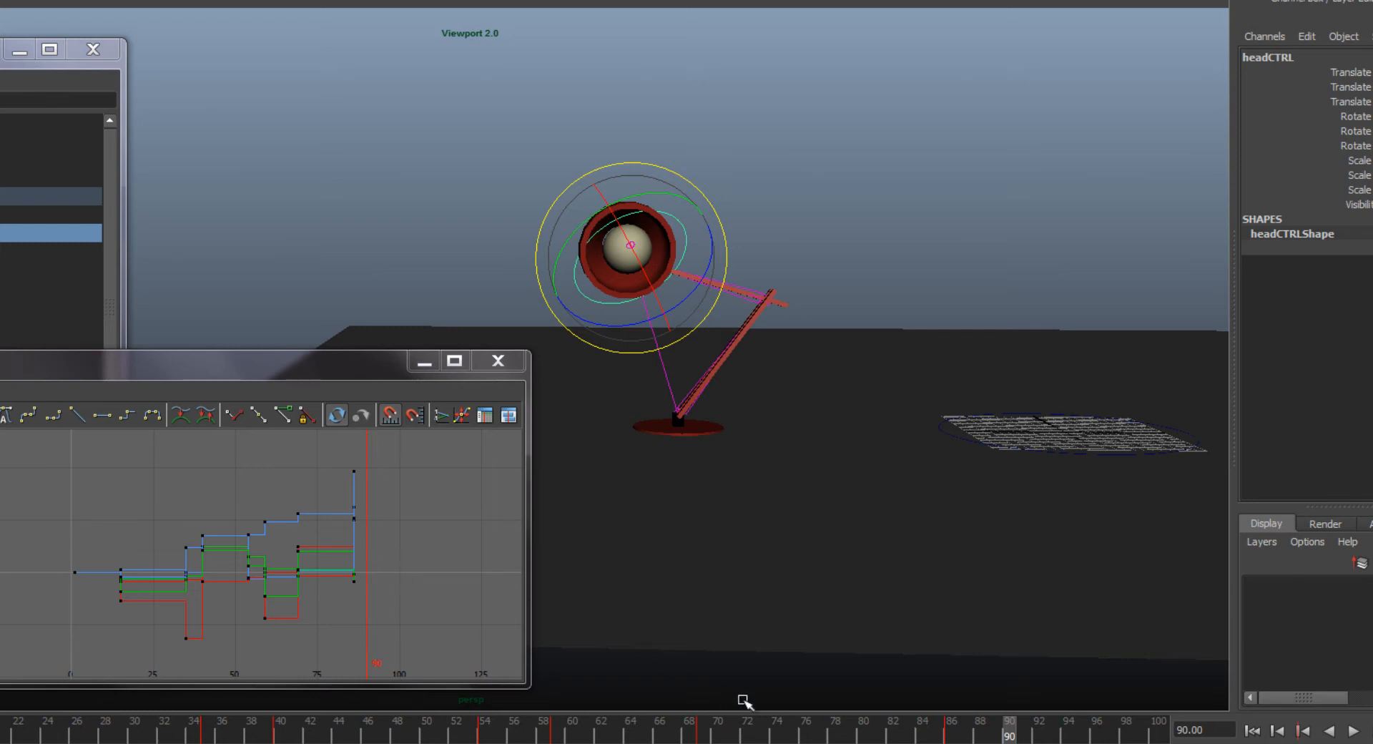
pyautogui.click(977, 734)
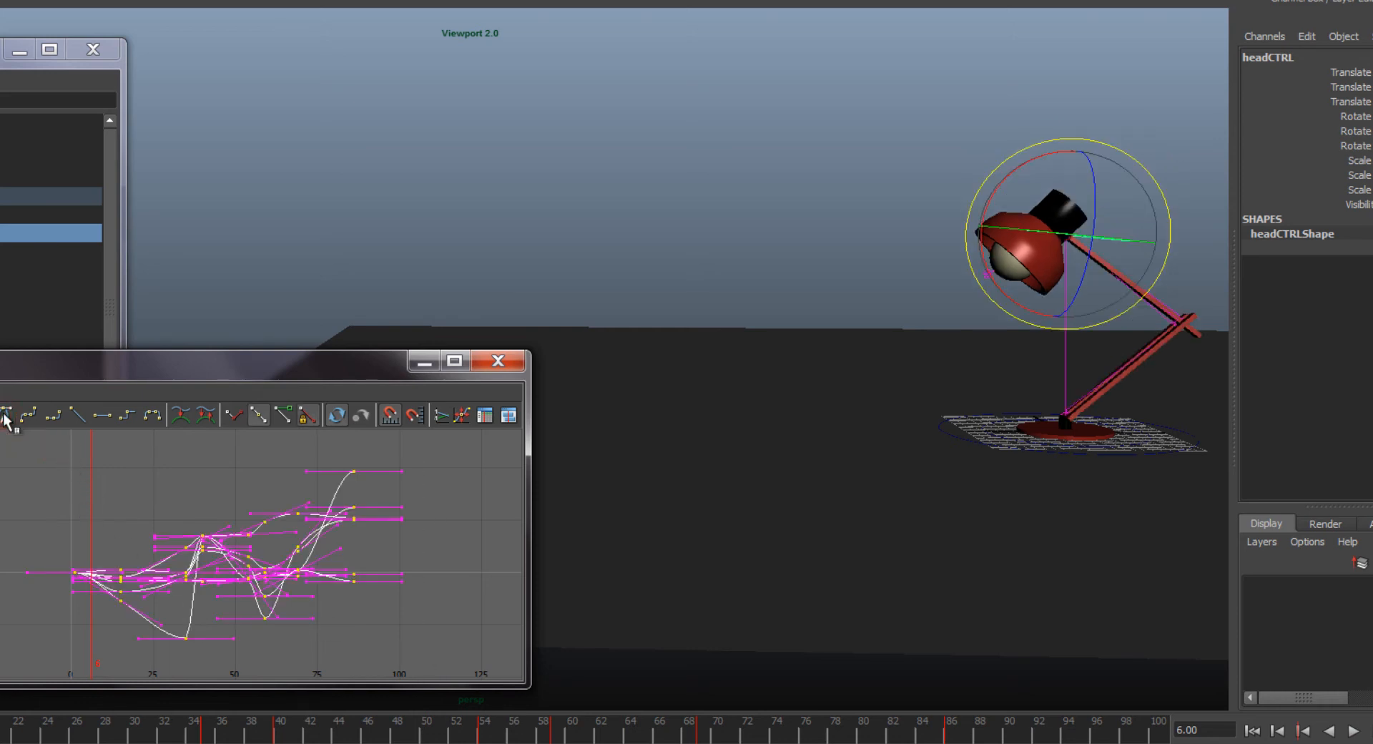
# - Stop playback, go to frame 8 and adjust headCTRL's rotation and position for the early crouch
pyautogui.click(1360, 729)
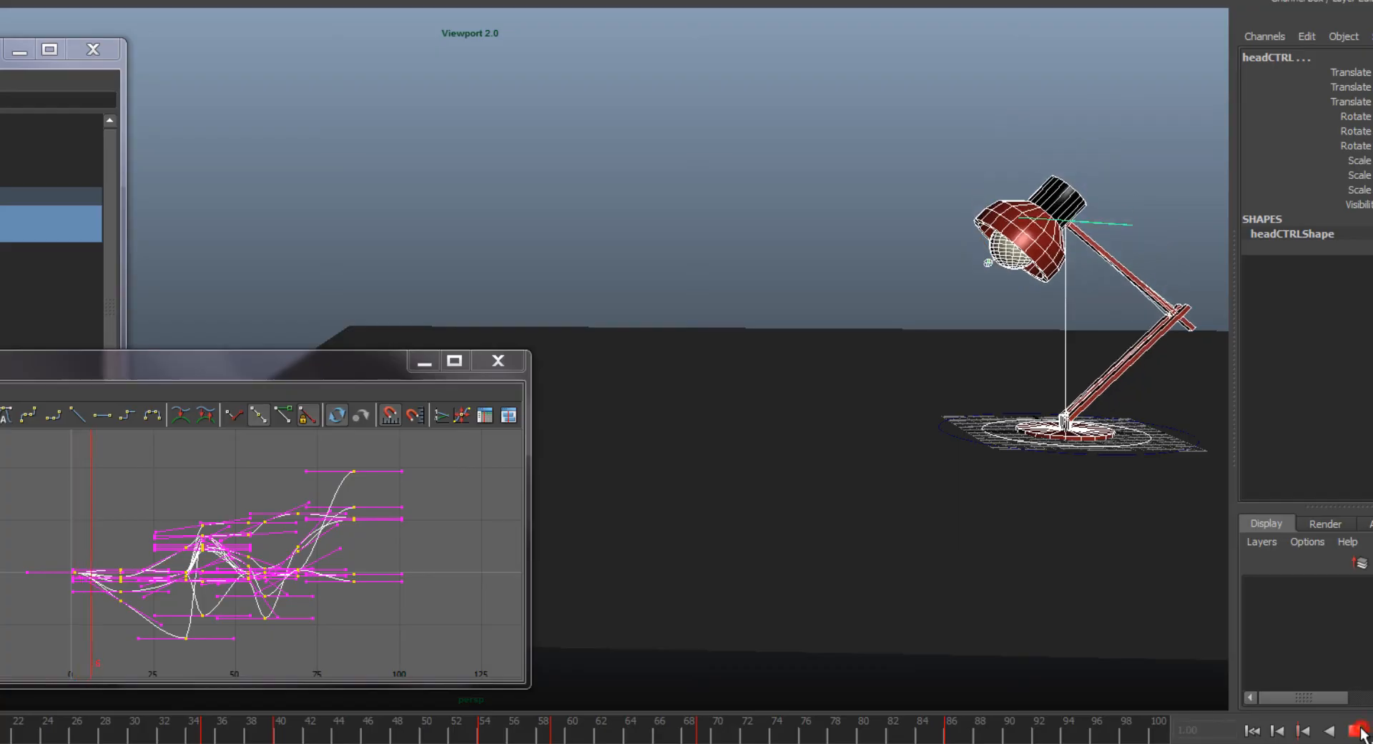
pyautogui.click(1360, 730)
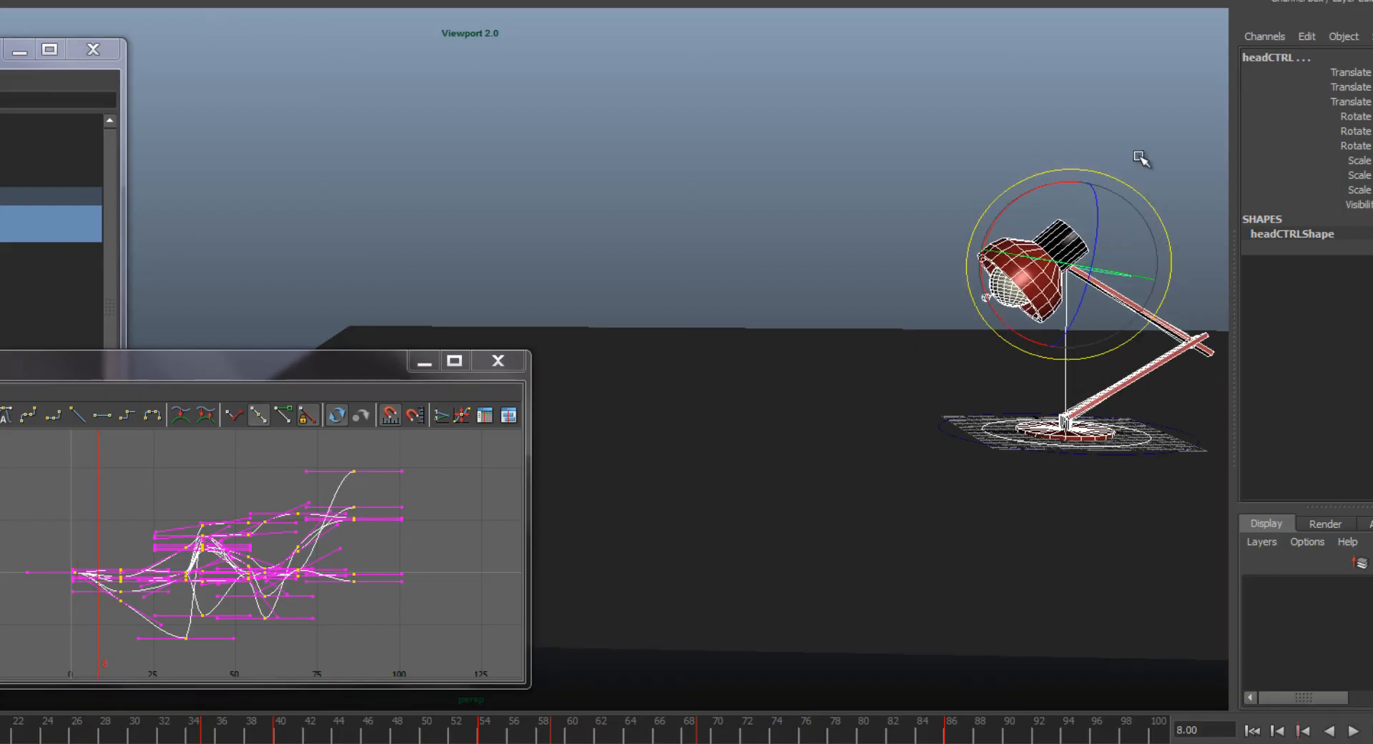
pyautogui.press('e')
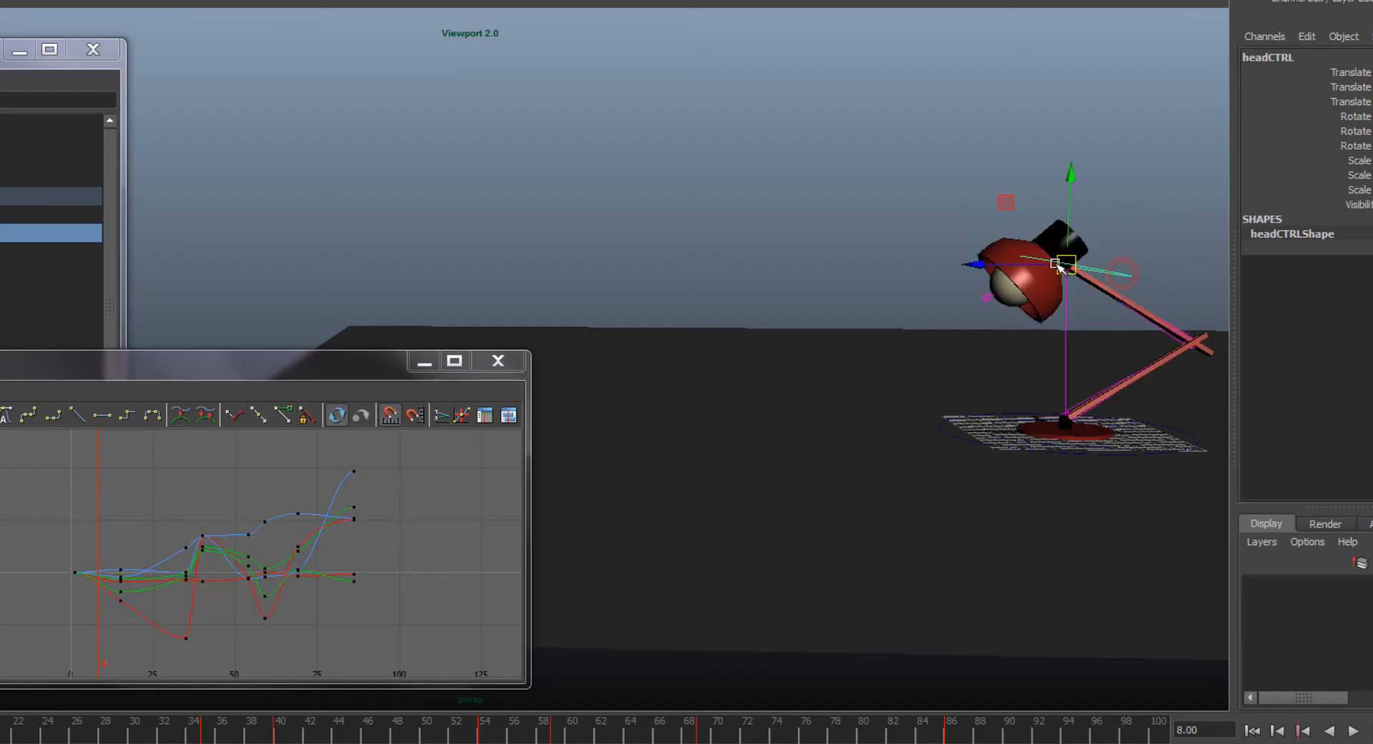
pyautogui.press('e')
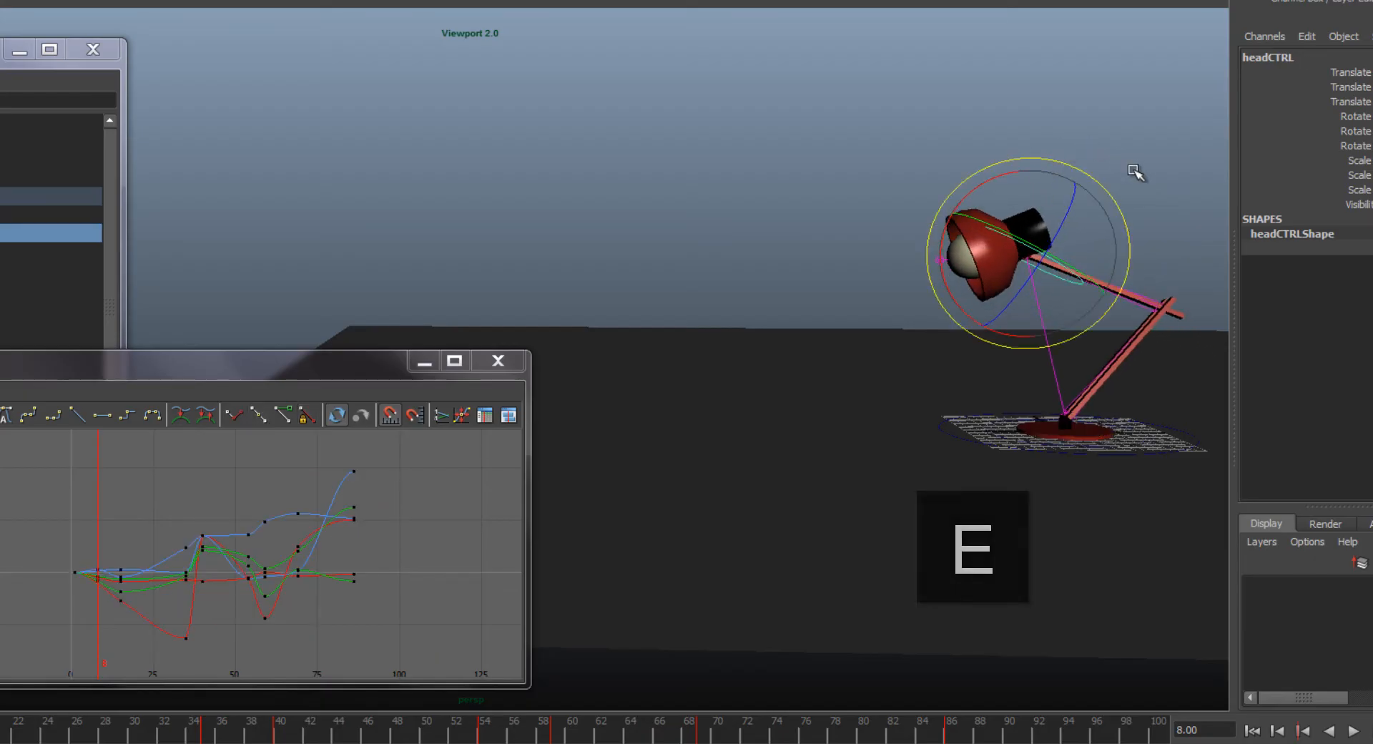
pyautogui.press('w')
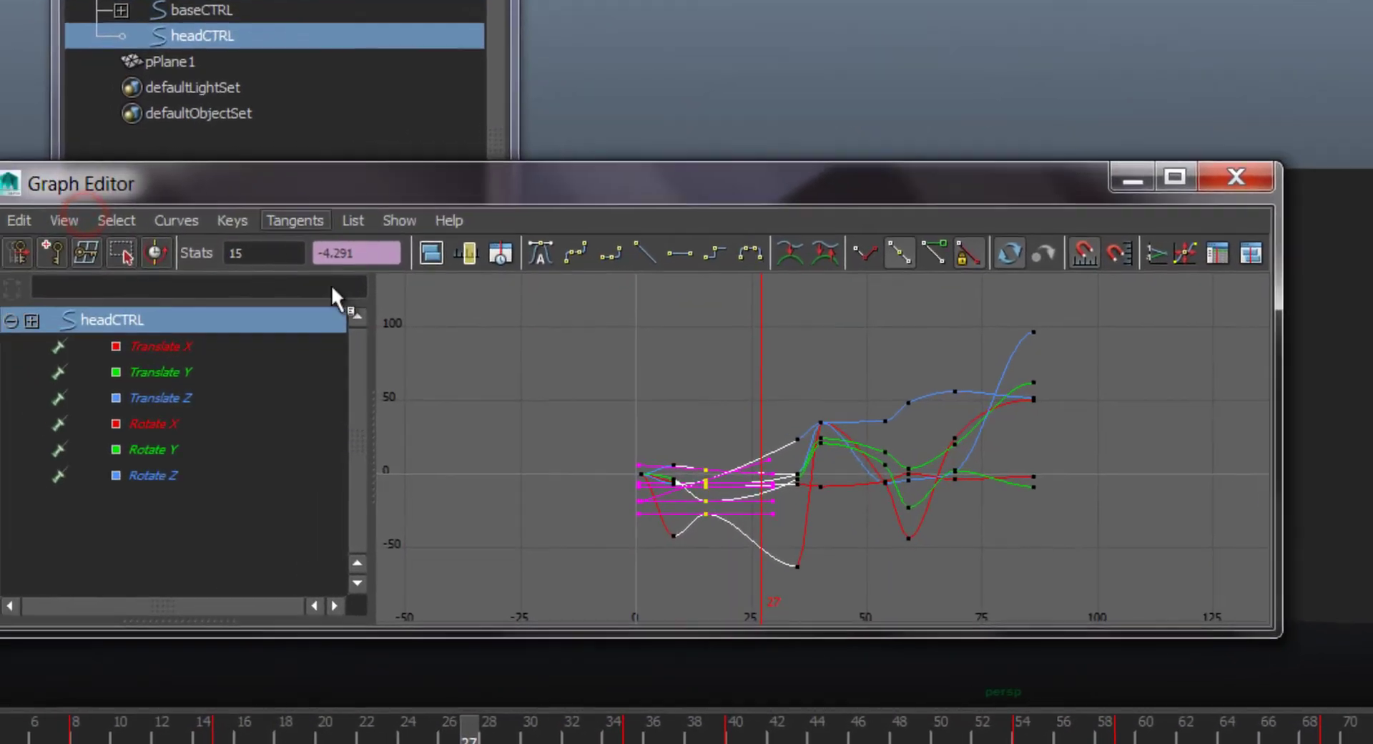
# - Copy the head's hold keys via the Graph Editor Edit menu and set them to flat tangents
pyautogui.click(17, 221)
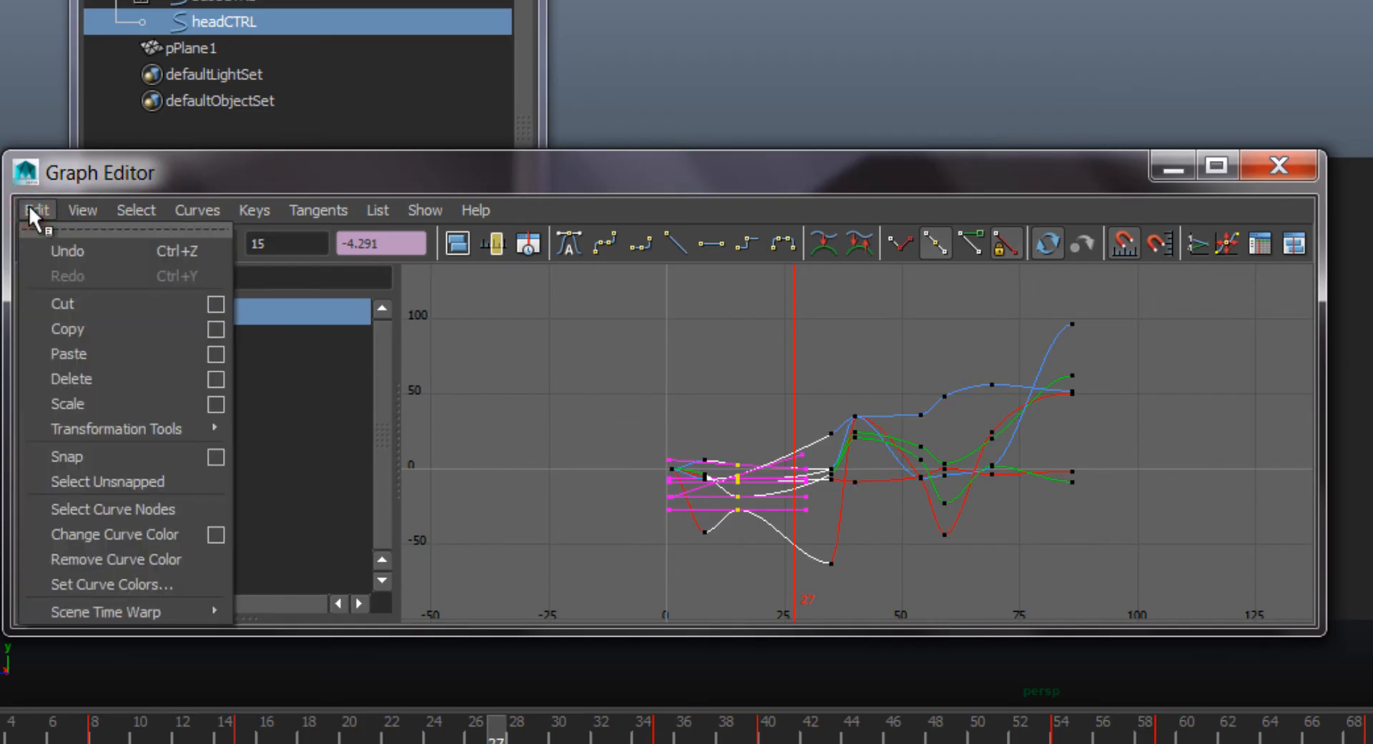
pyautogui.moveTo(67, 329)
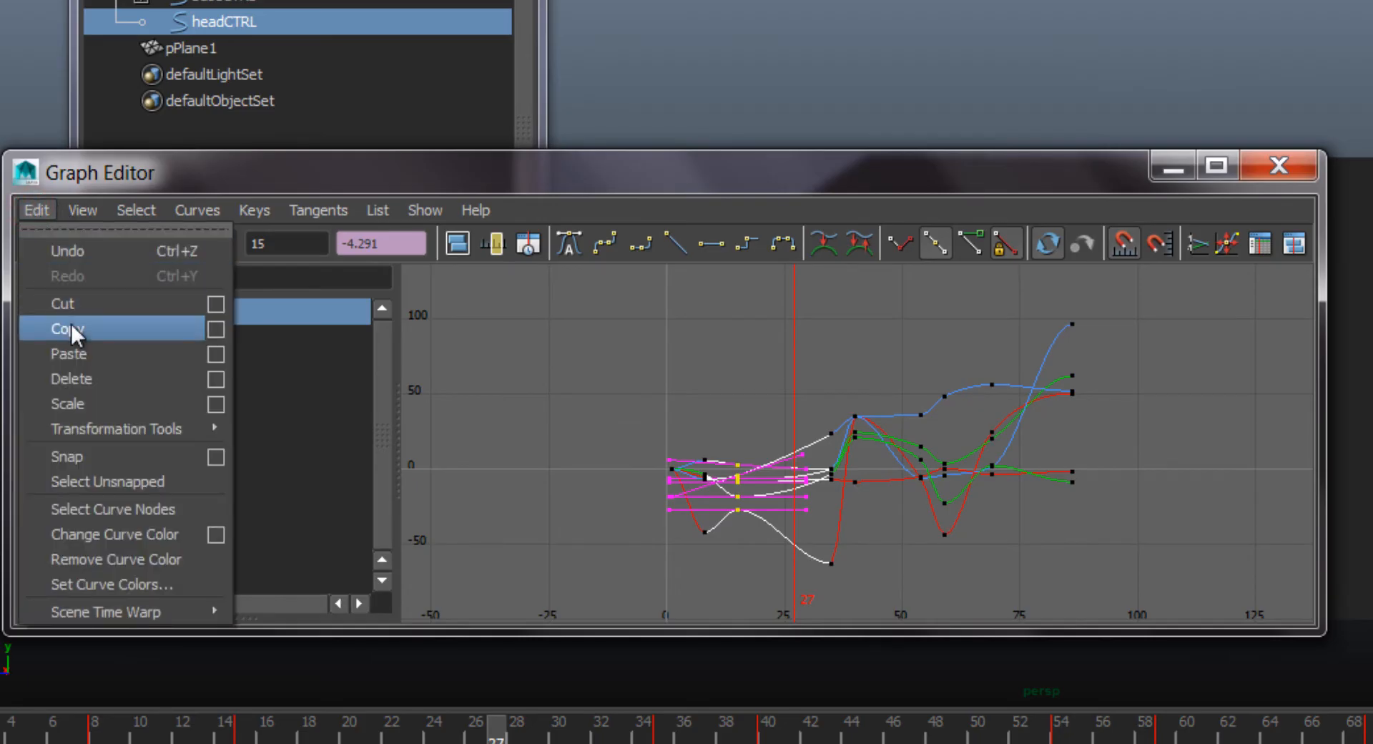
pyautogui.moveTo(62, 333)
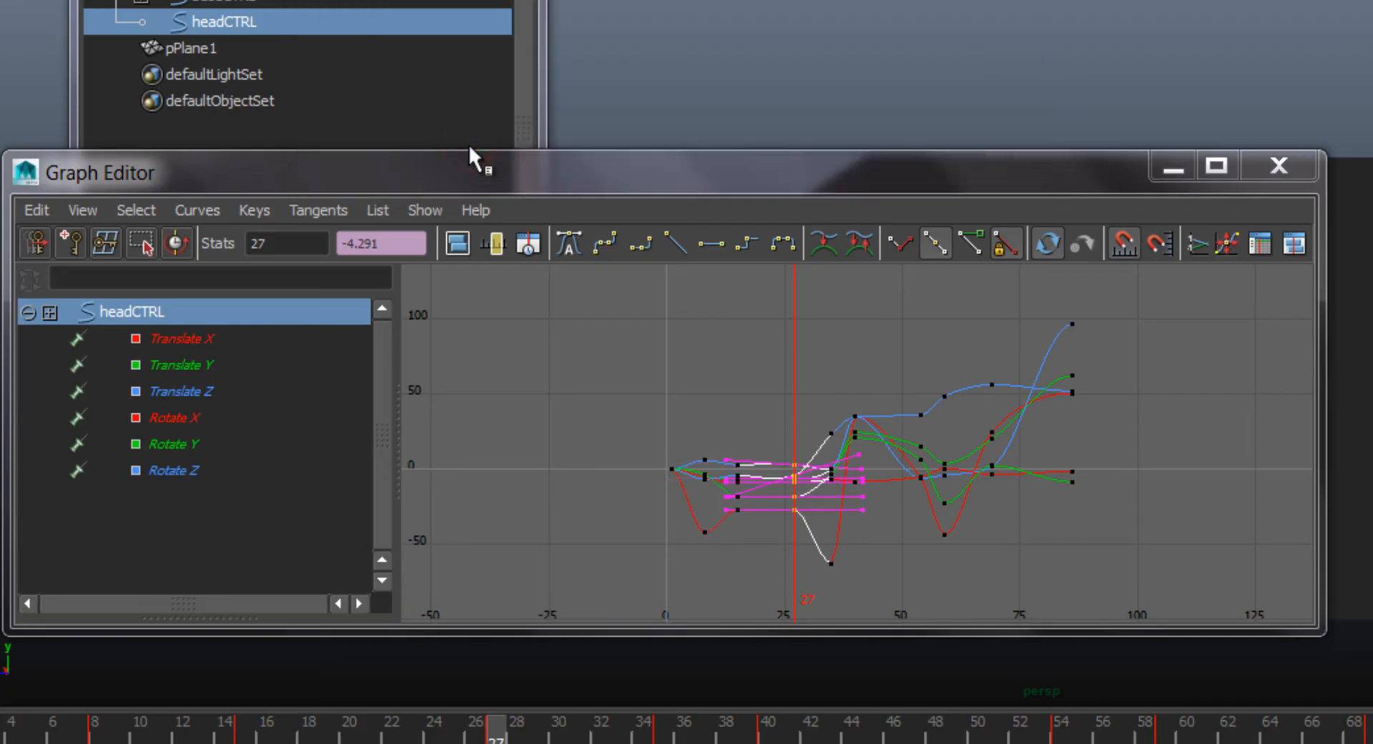
pyautogui.moveTo(740, 437)
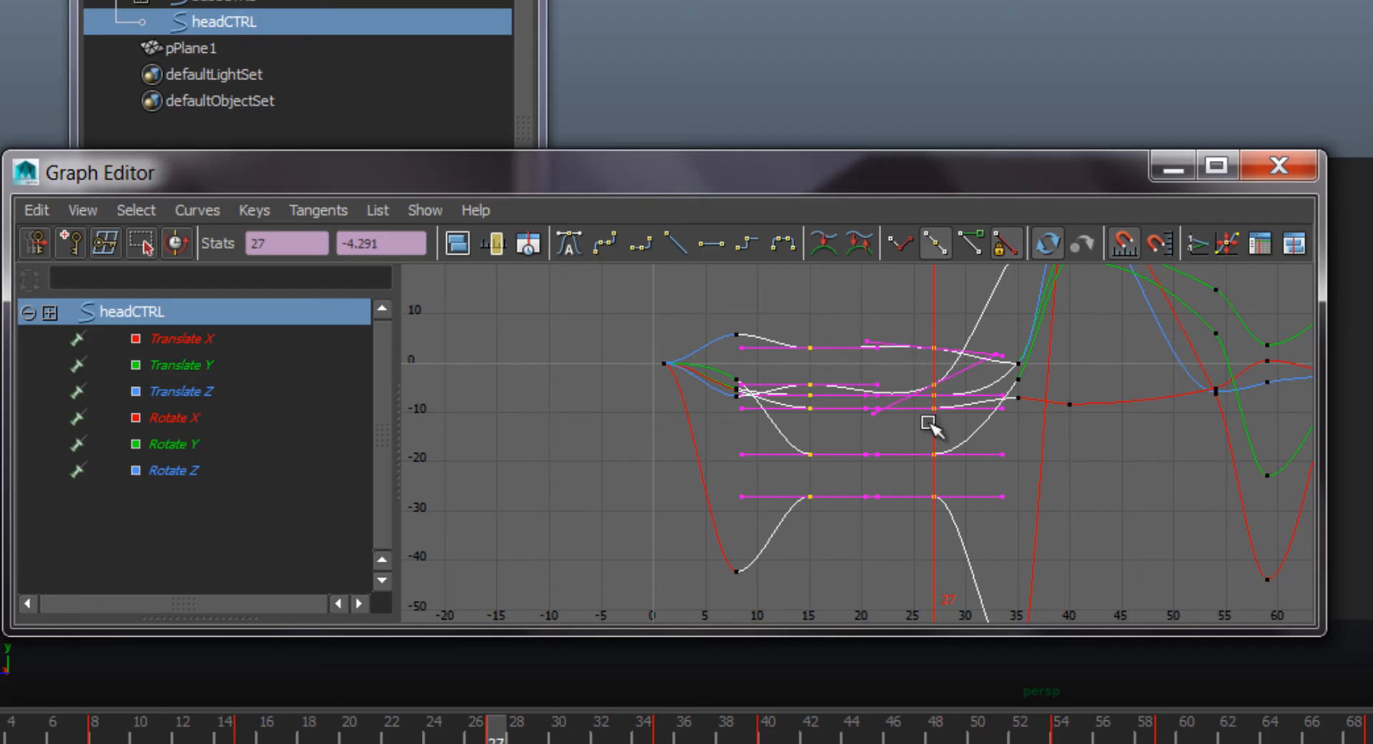
pyautogui.moveTo(858, 390)
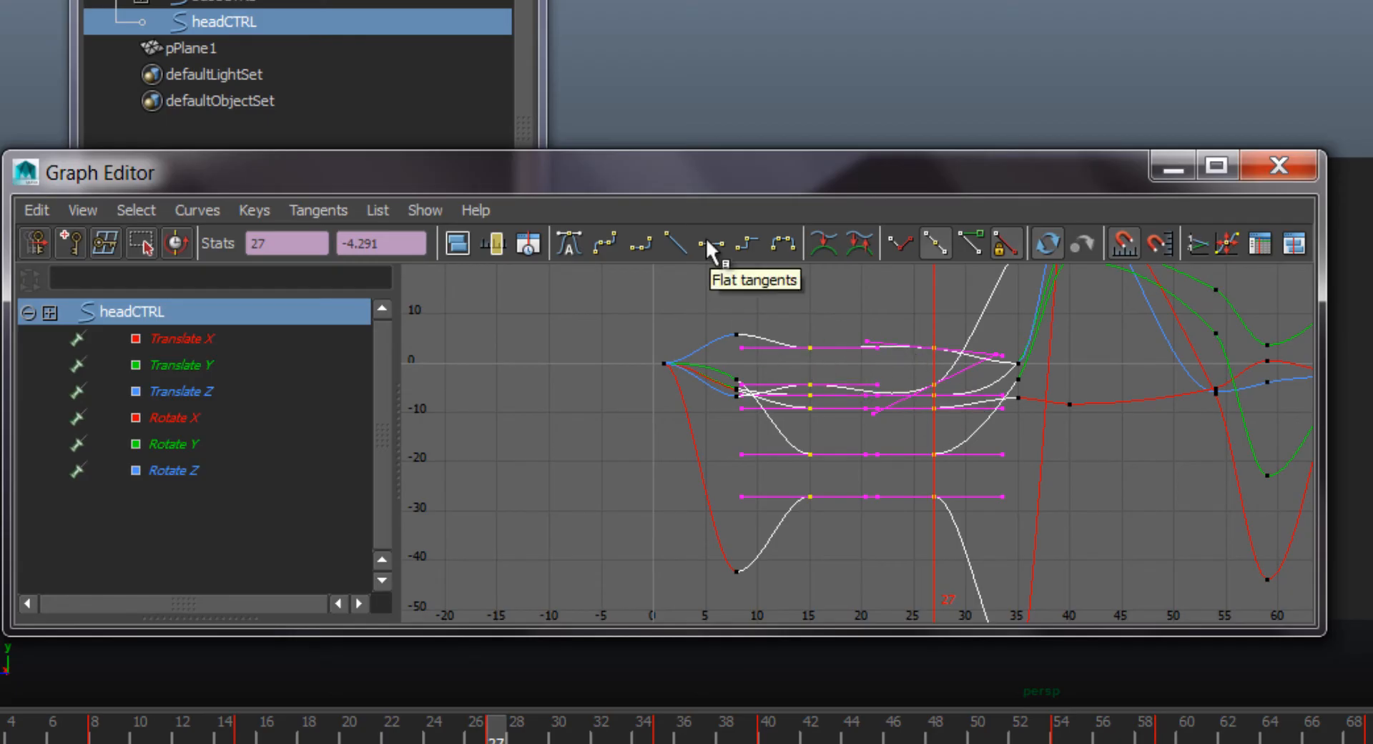
pyautogui.click(710, 243)
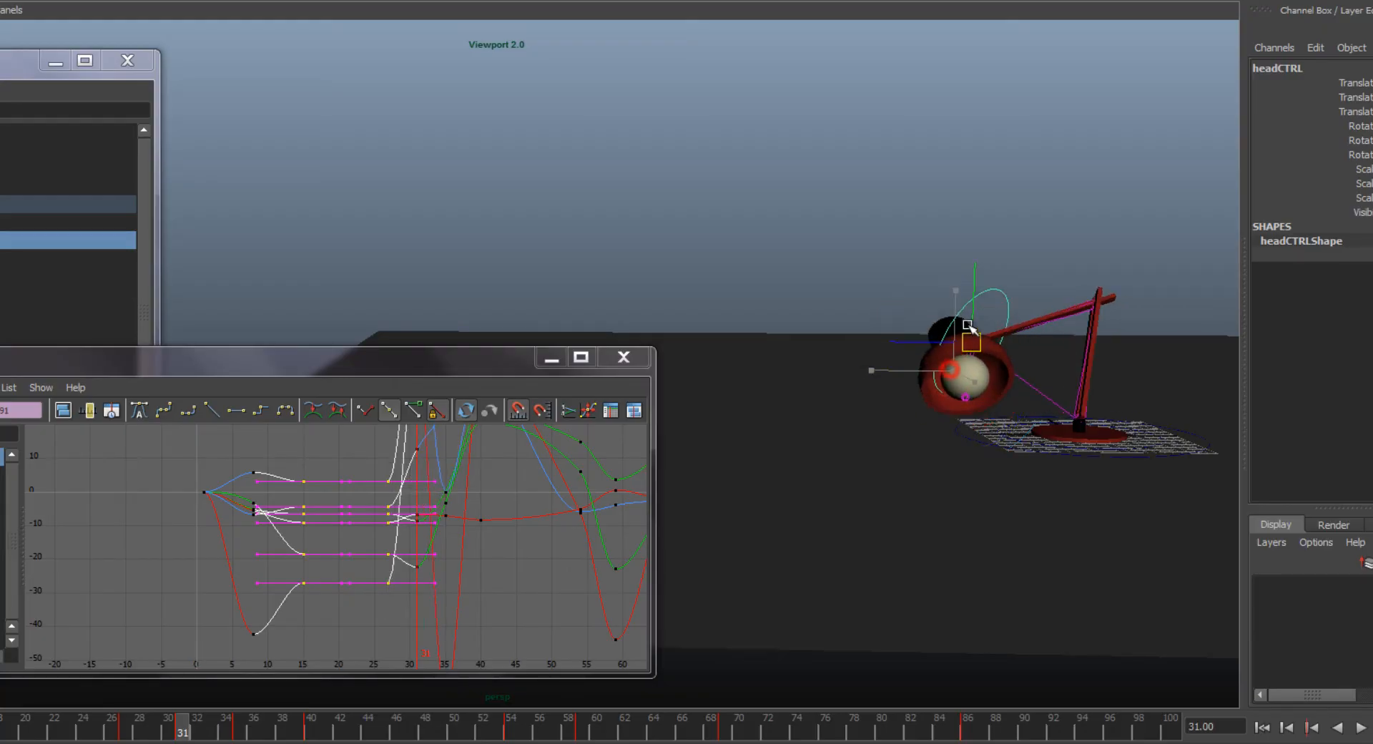
# - Key the crouched head pose at frame 31, then flatten the tangents on the takeoff keys near frame 35
pyautogui.press('w')
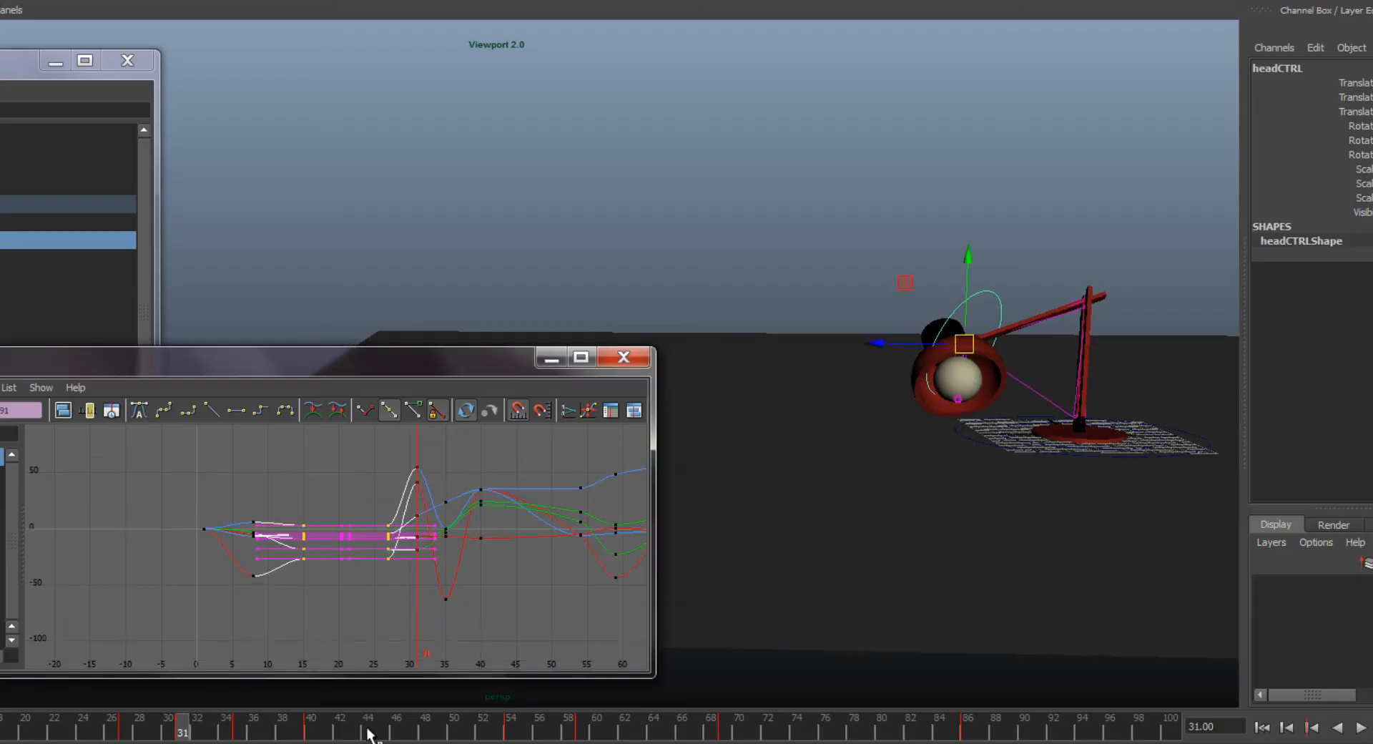
pyautogui.click(240, 726)
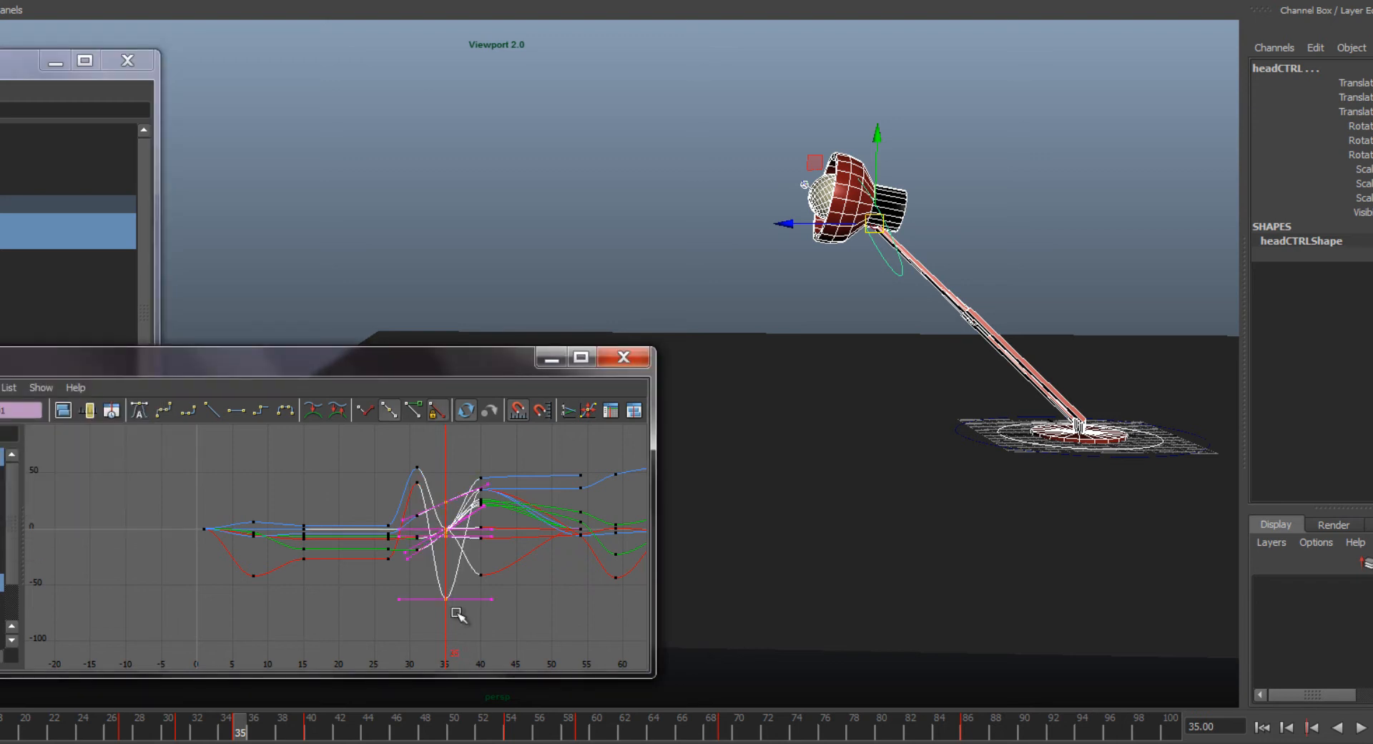
pyautogui.click(215, 411)
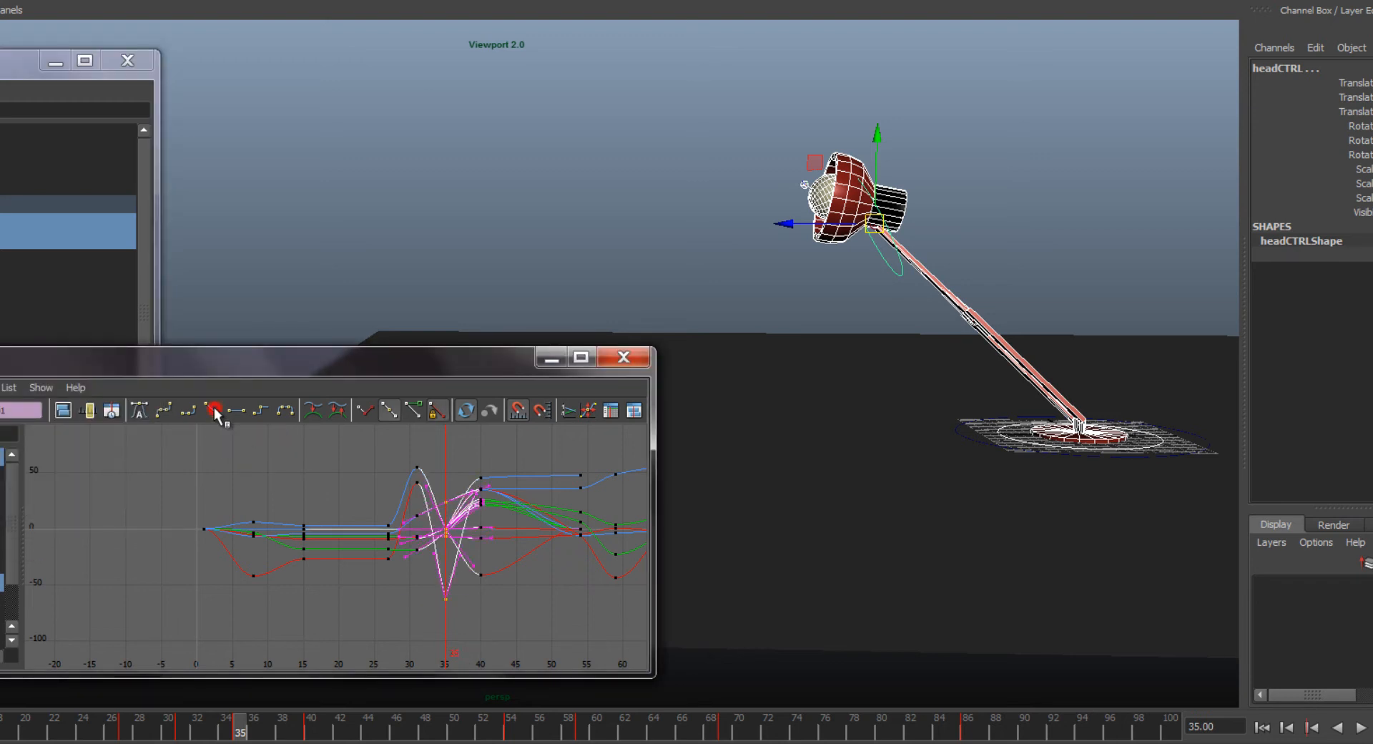
pyautogui.click(229, 726)
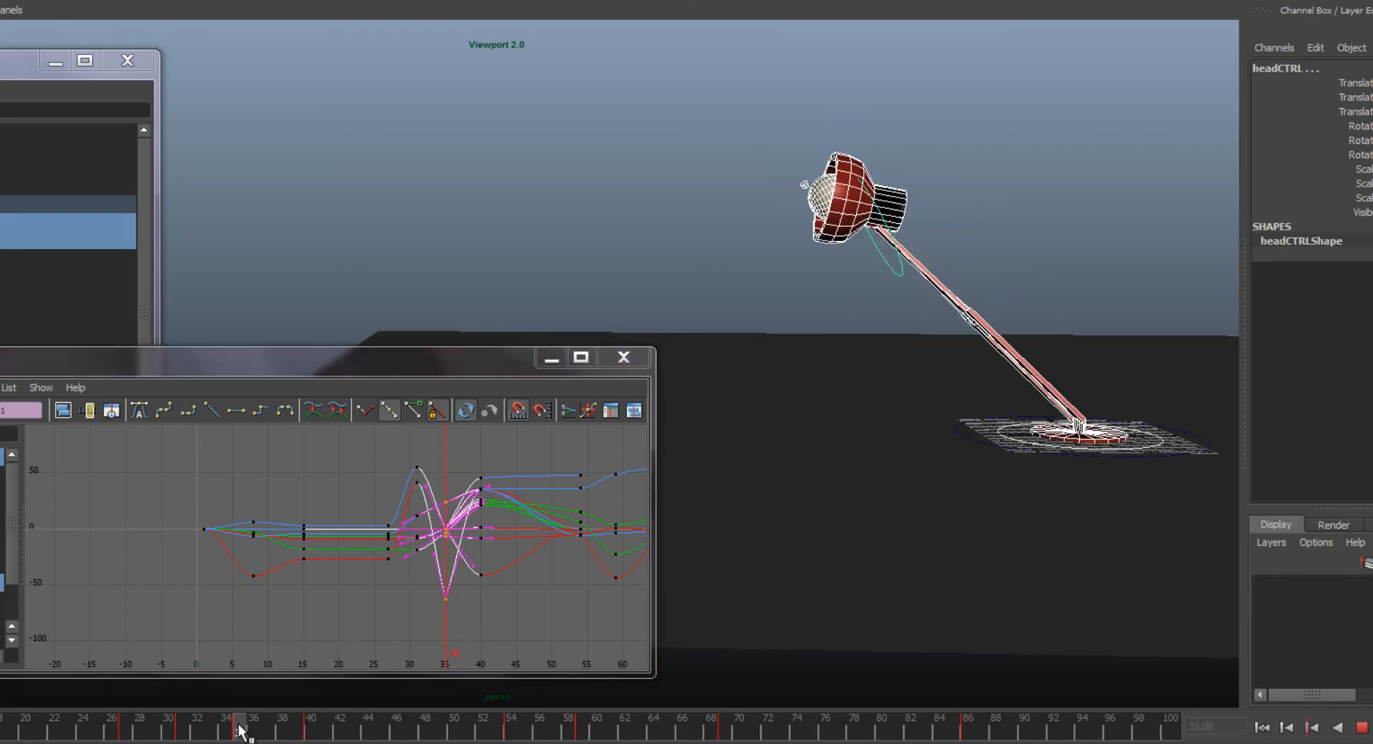
# - Tilt the lamp head for the mid-air pose at frame 40, scrub through to frame 54, and select baseCTRL
pyautogui.click(310, 725)
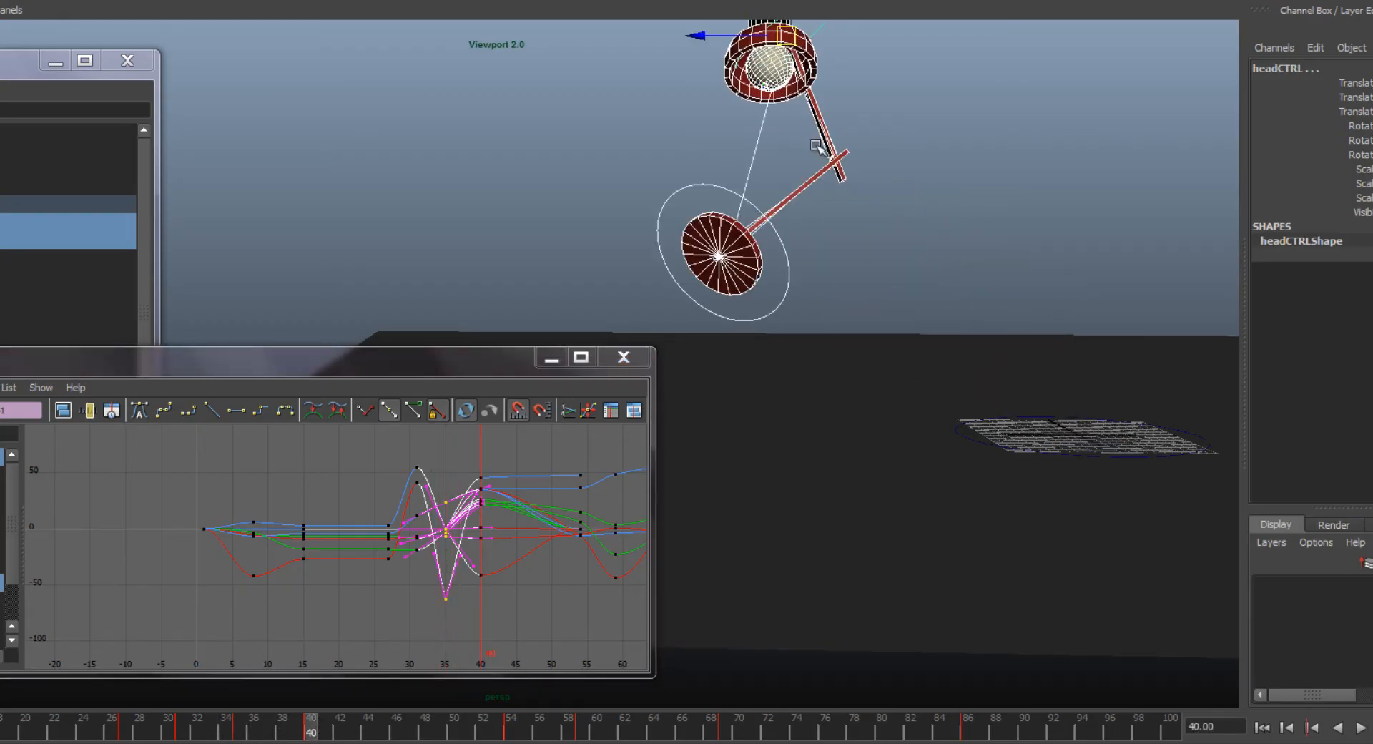
pyautogui.moveTo(818, 145); pyautogui.dragTo(744, 79)
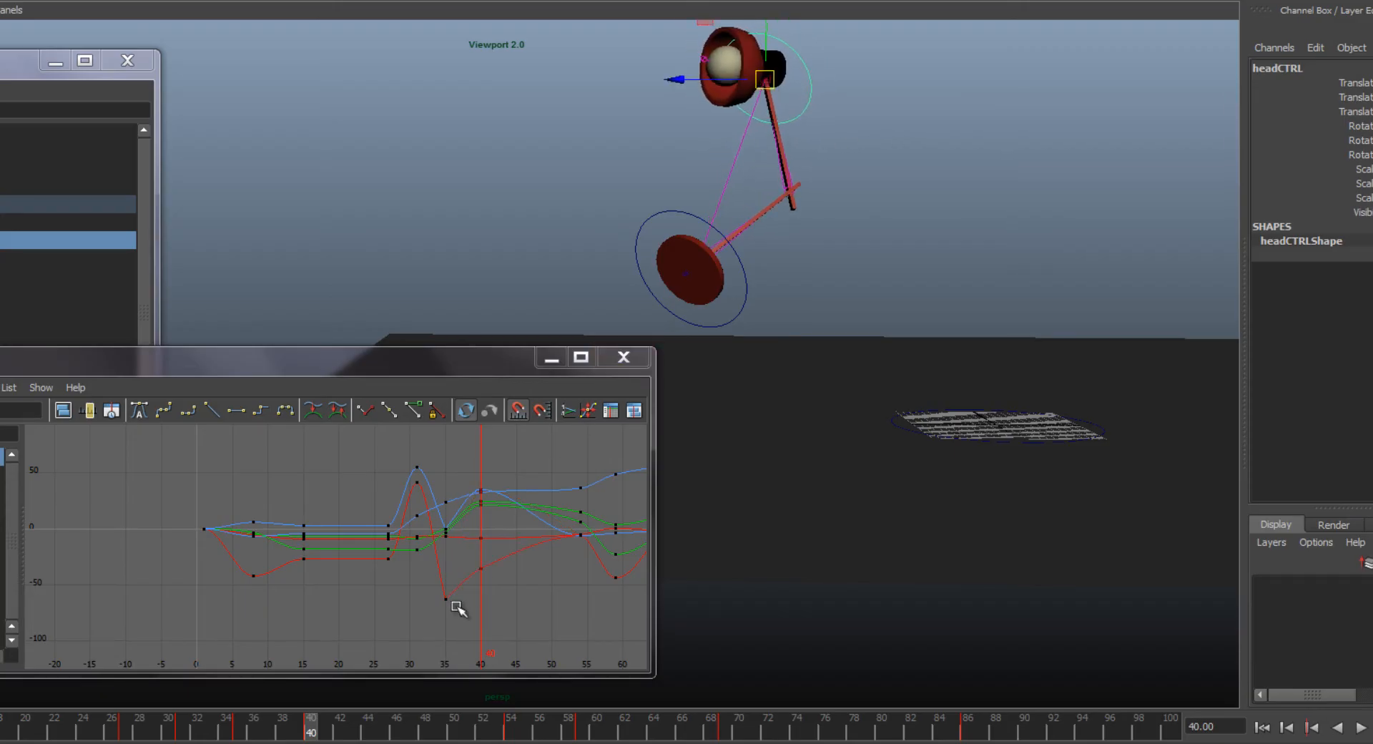
pyautogui.click(254, 727)
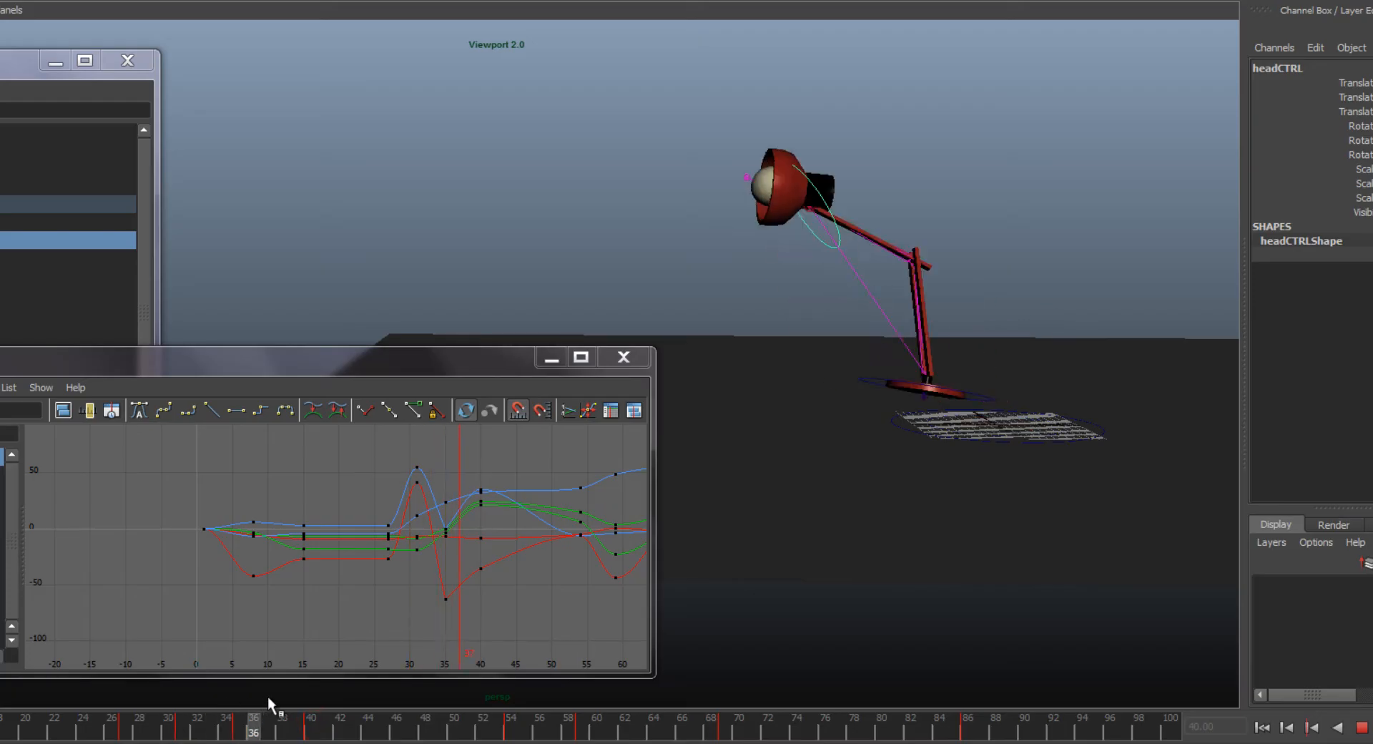
pyautogui.click(353, 725)
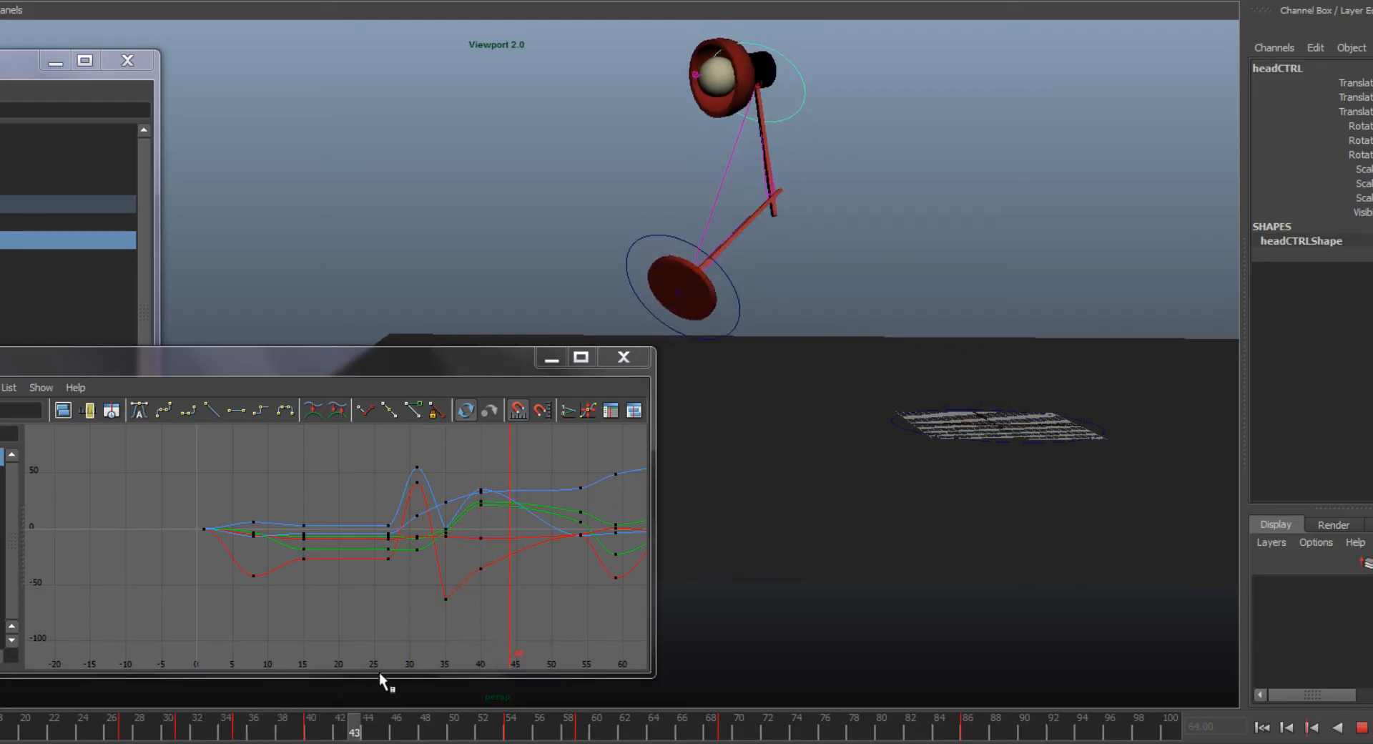
pyautogui.click(512, 728)
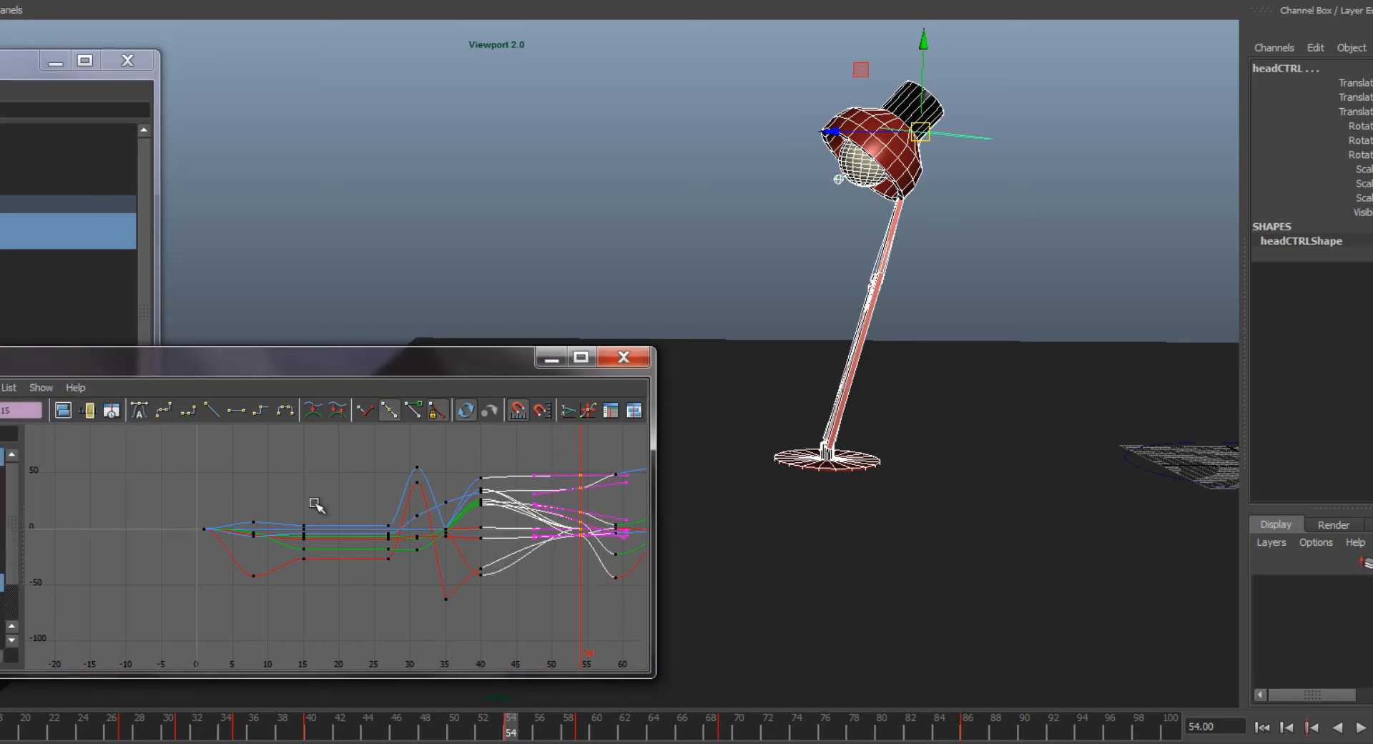
pyautogui.click(213, 411)
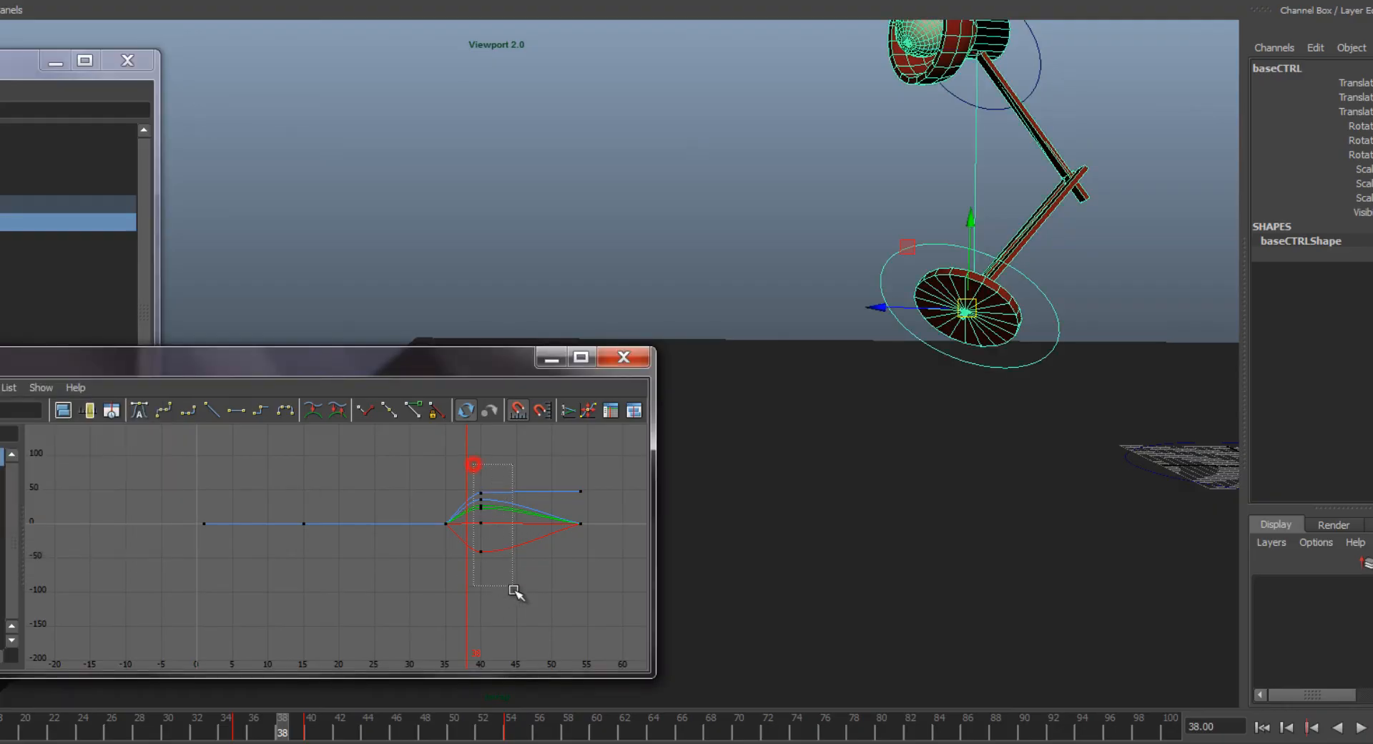
# - Scrub baseCTRL through frames 38–43, key its exaggerated mid-air snap rotation, and move to frame 60
pyautogui.press('w')
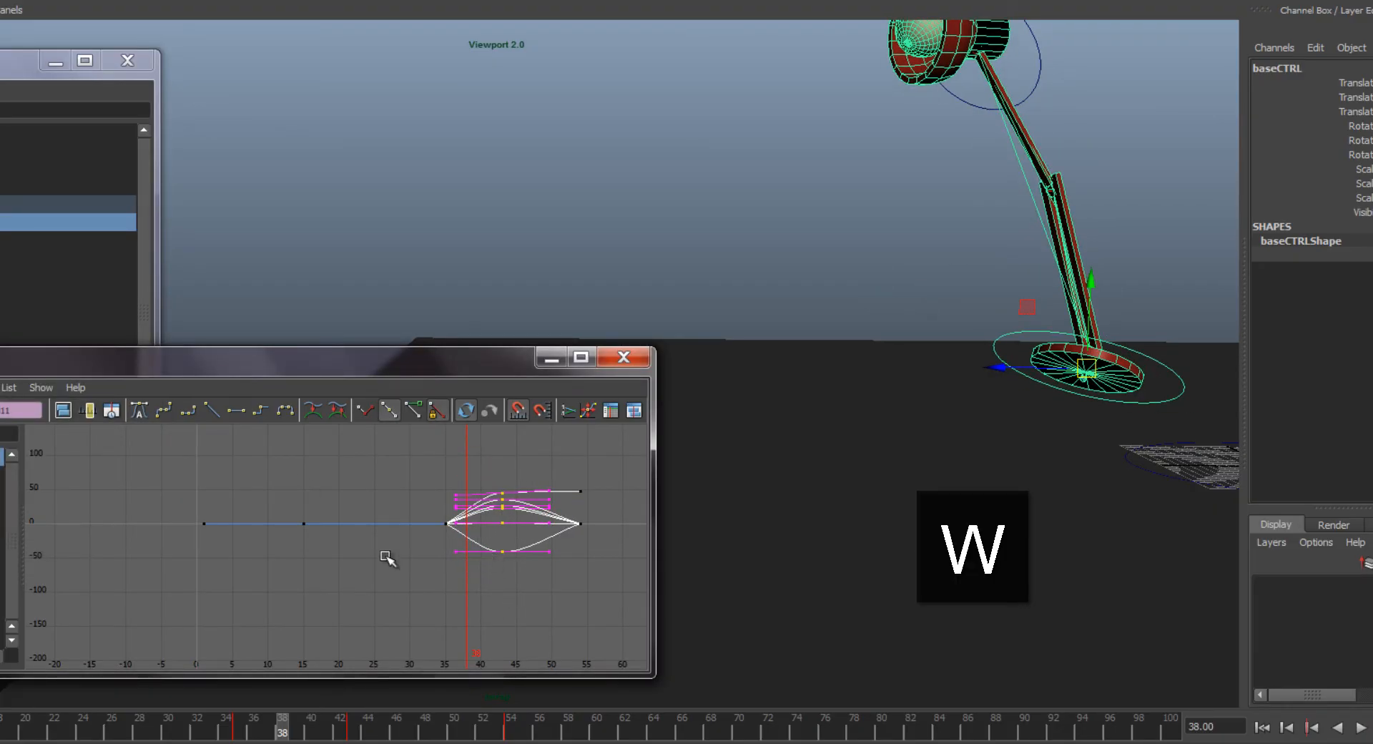
pyautogui.press('w')
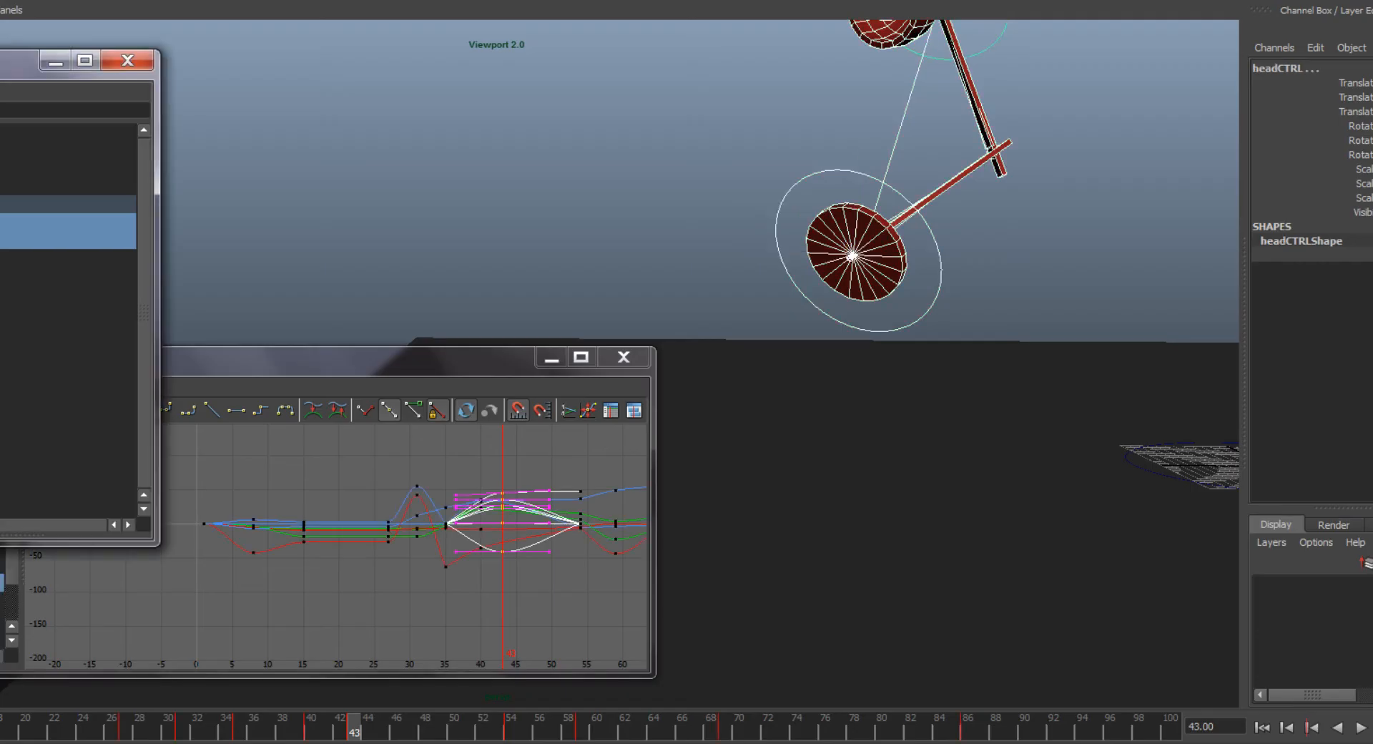
pyautogui.click(239, 725)
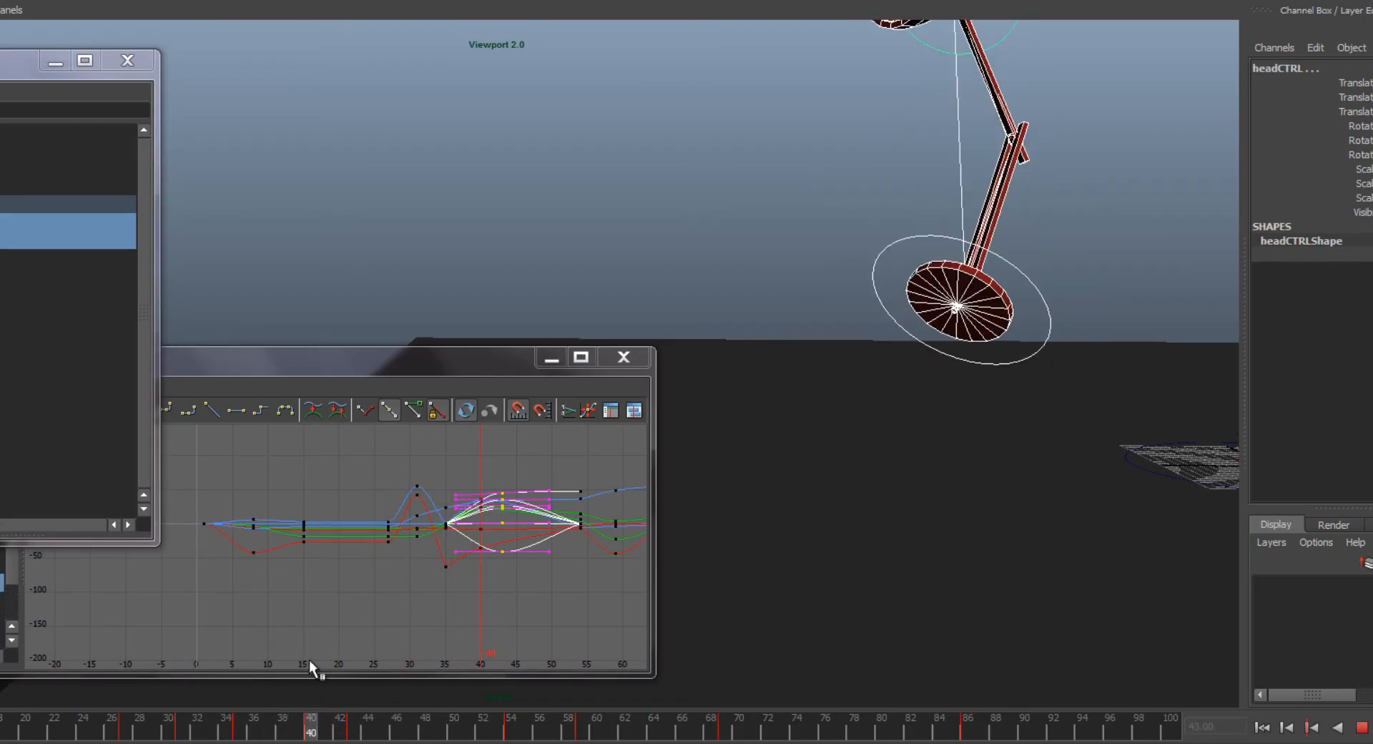
pyautogui.click(281, 725)
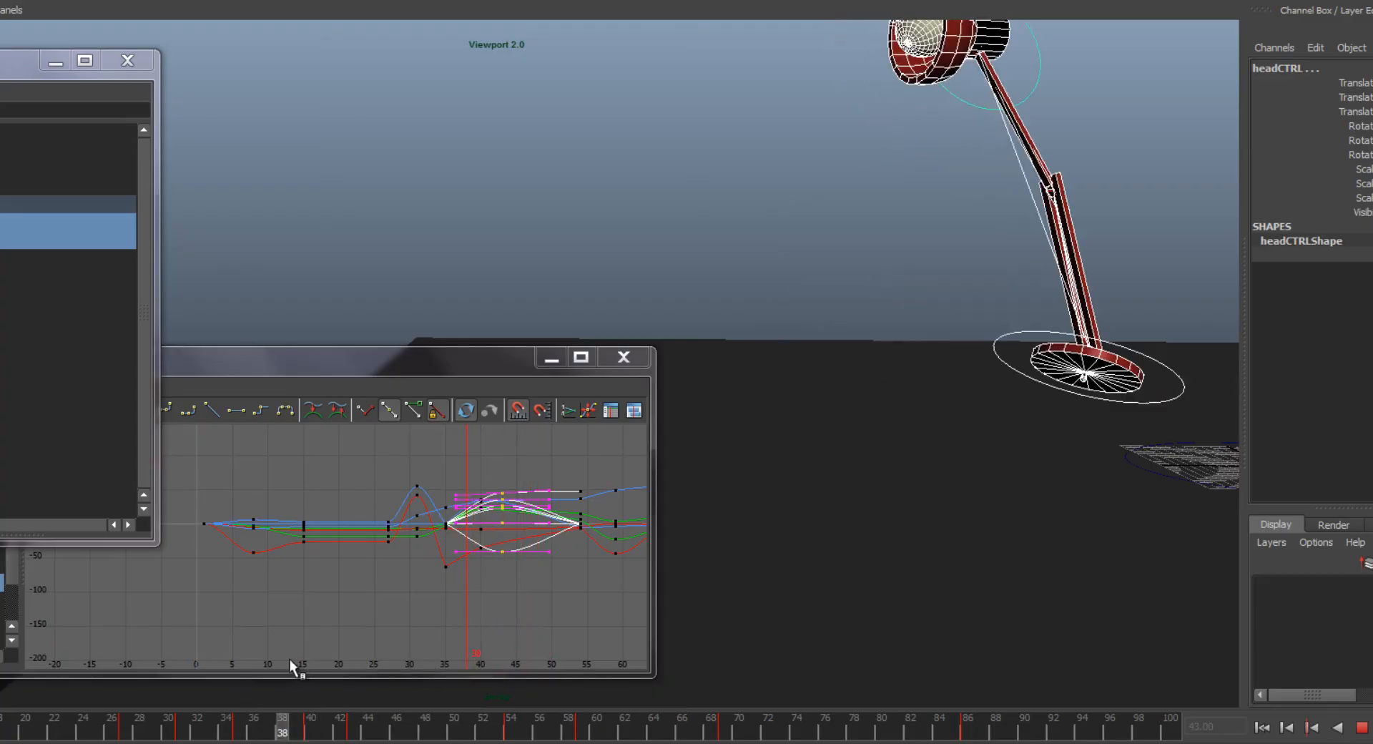
pyautogui.click(524, 725)
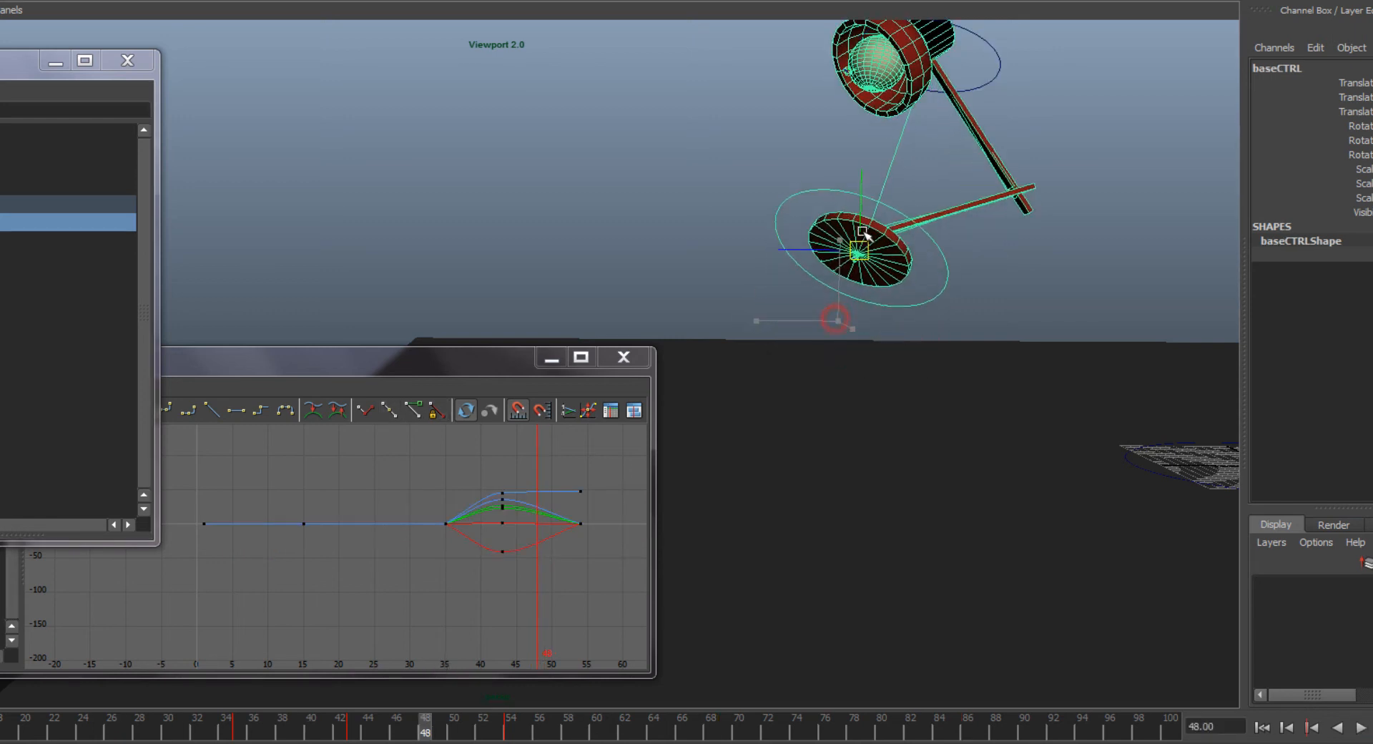
pyautogui.press('w')
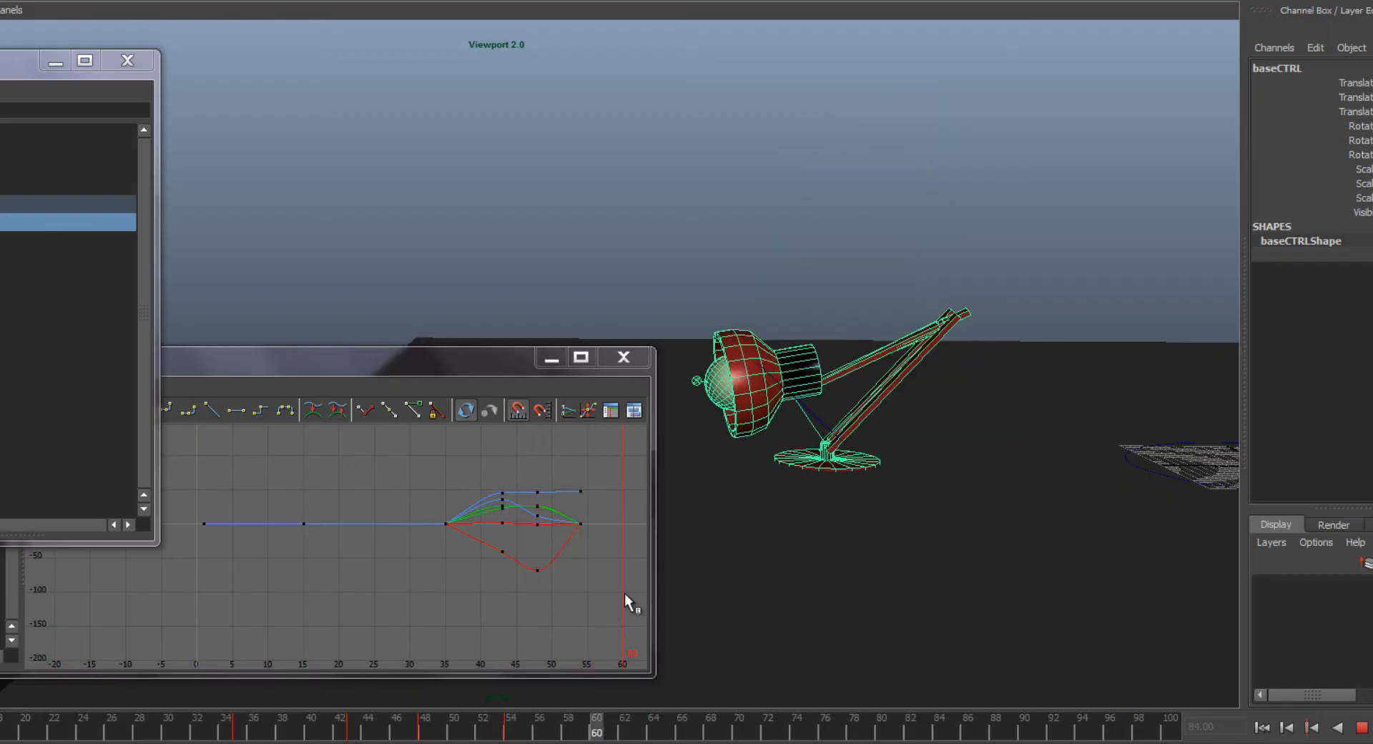
pyautogui.click(126, 722)
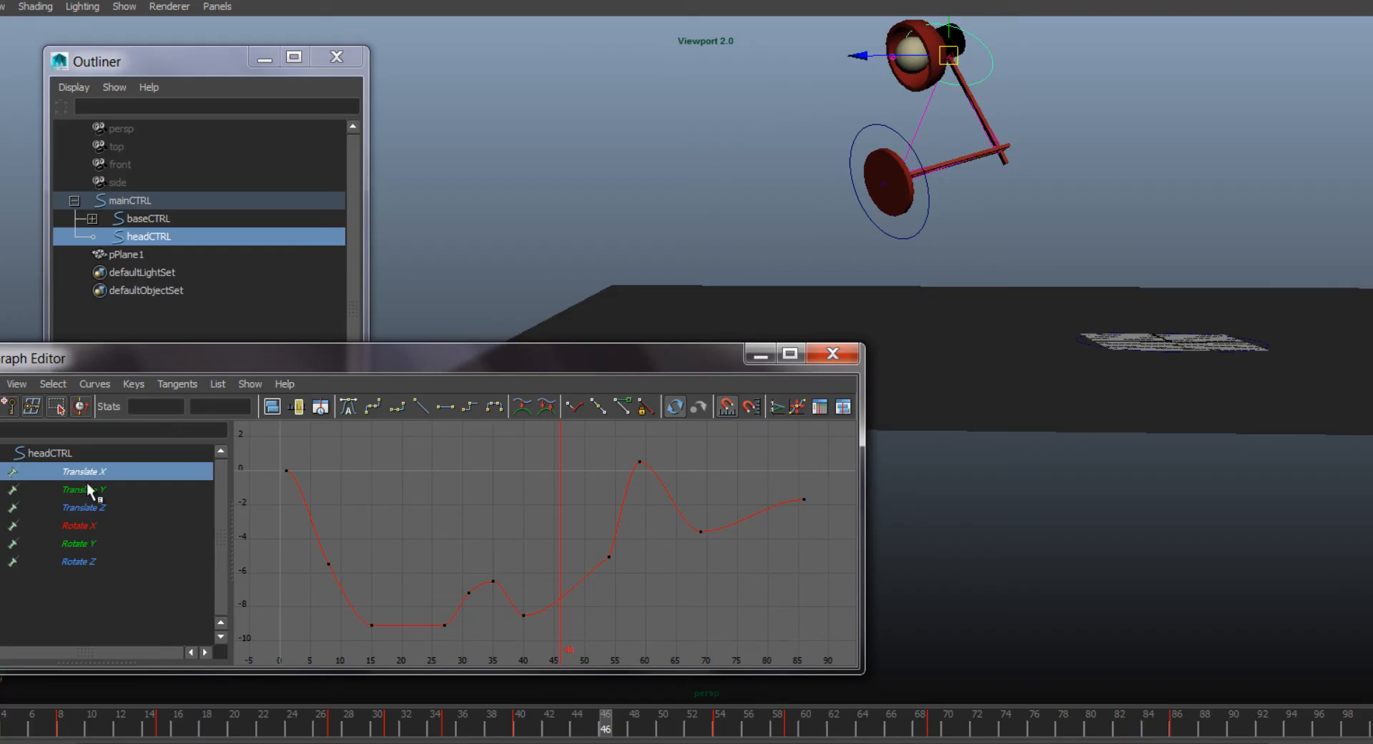
pyautogui.moveTo(719, 282)
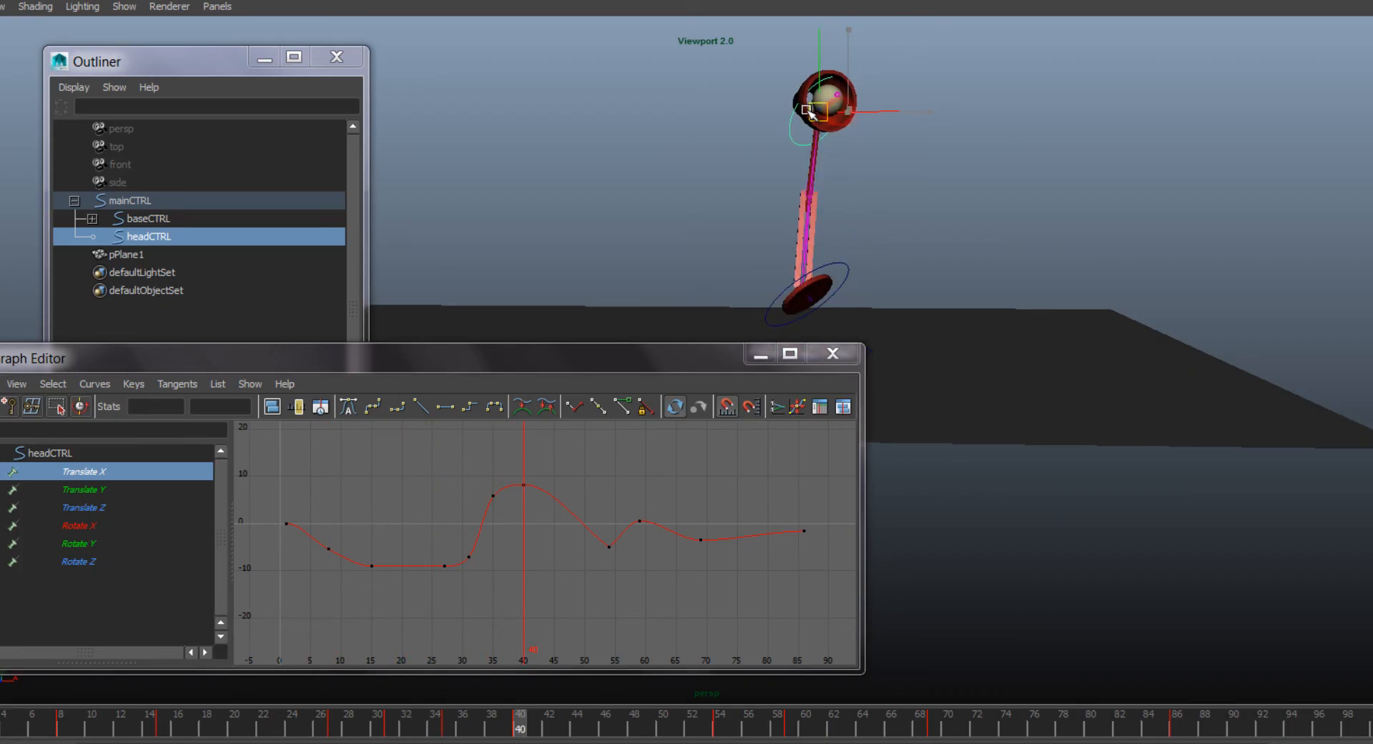
# - Raise headCTRL's Translate X key at frame 40, adjust the frame-54 key to about -10.6, and check frame 60
pyautogui.moveTo(810, 110); pyautogui.dragTo(796, 105)
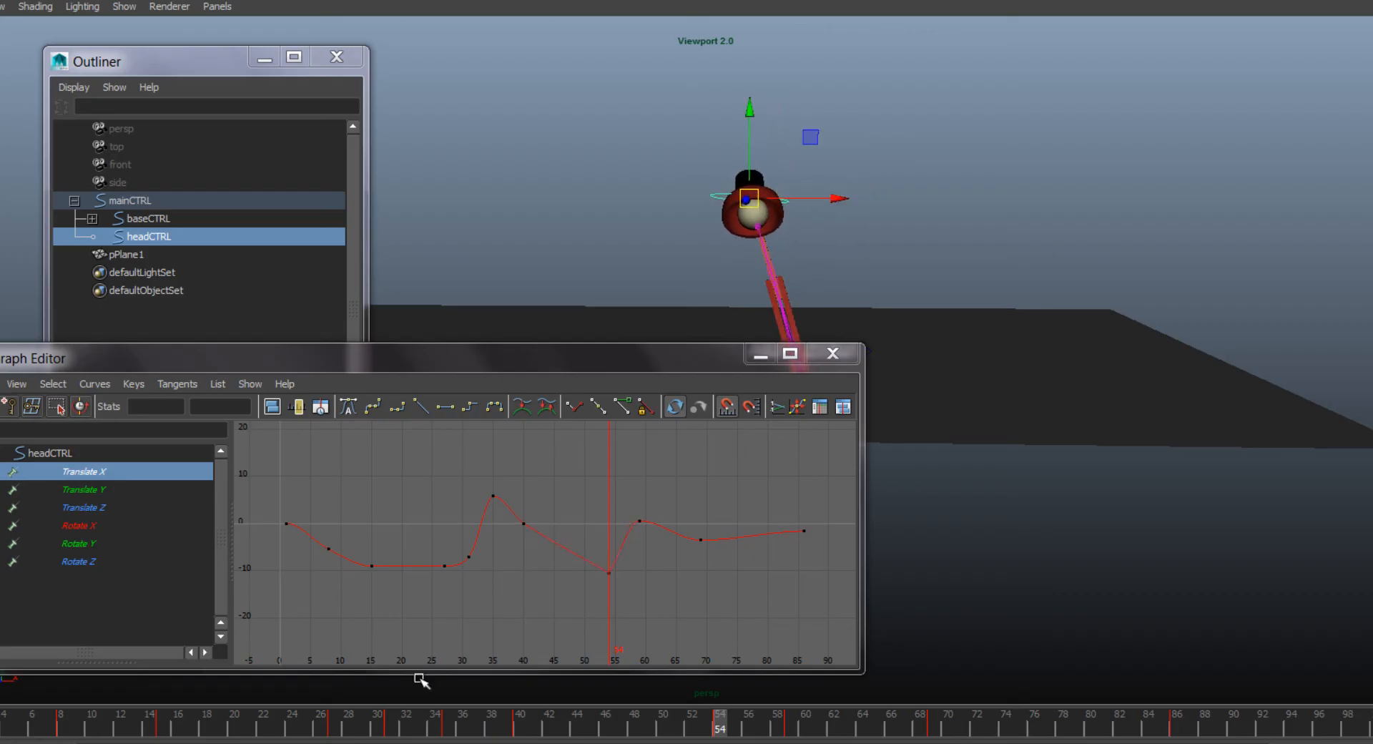
pyautogui.moveTo(595, 571)
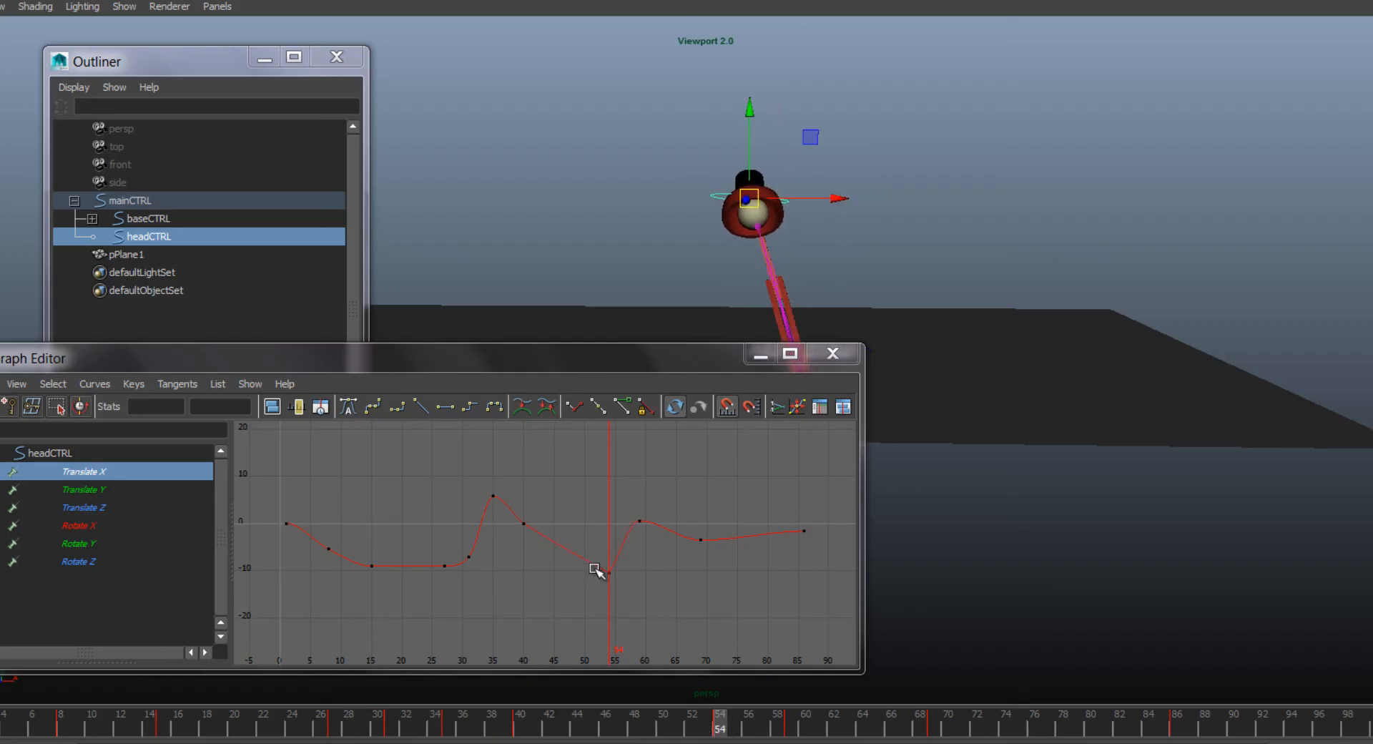
pyautogui.click(607, 573)
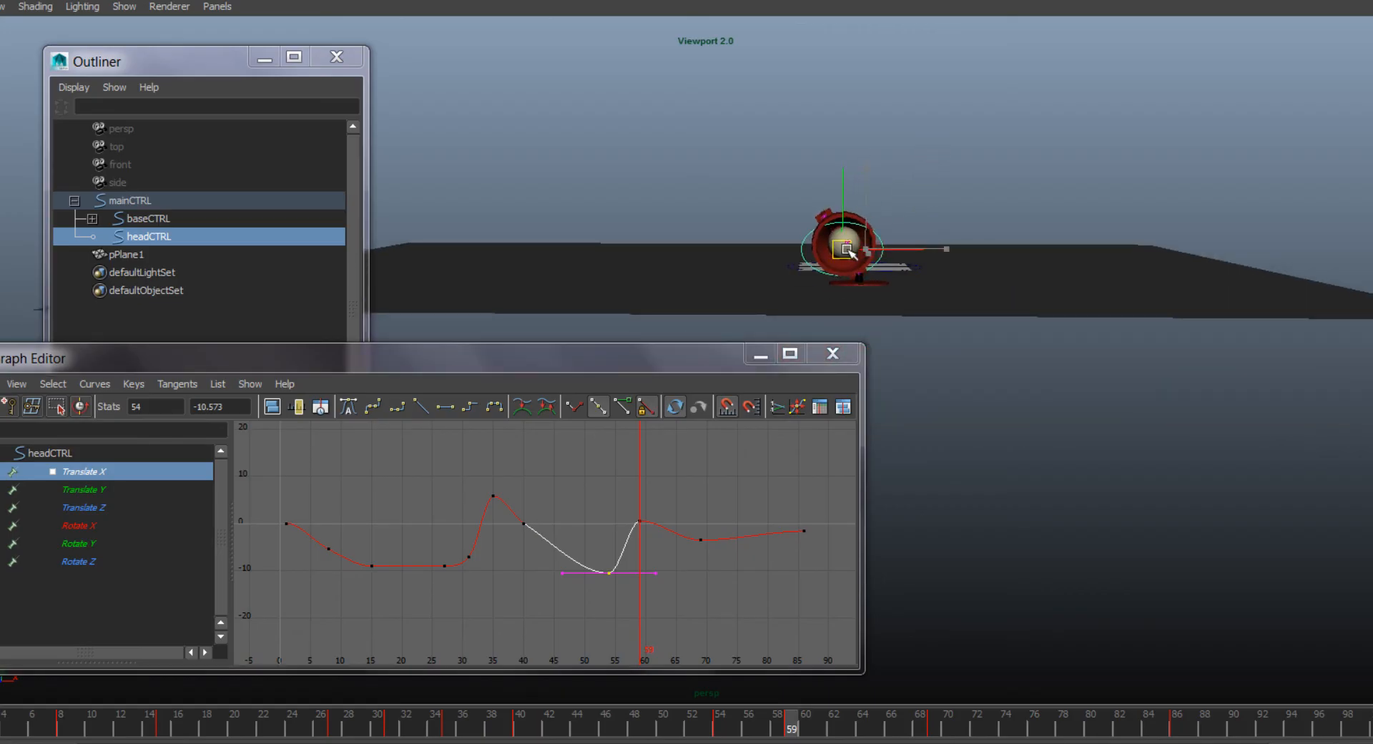
pyautogui.click(799, 722)
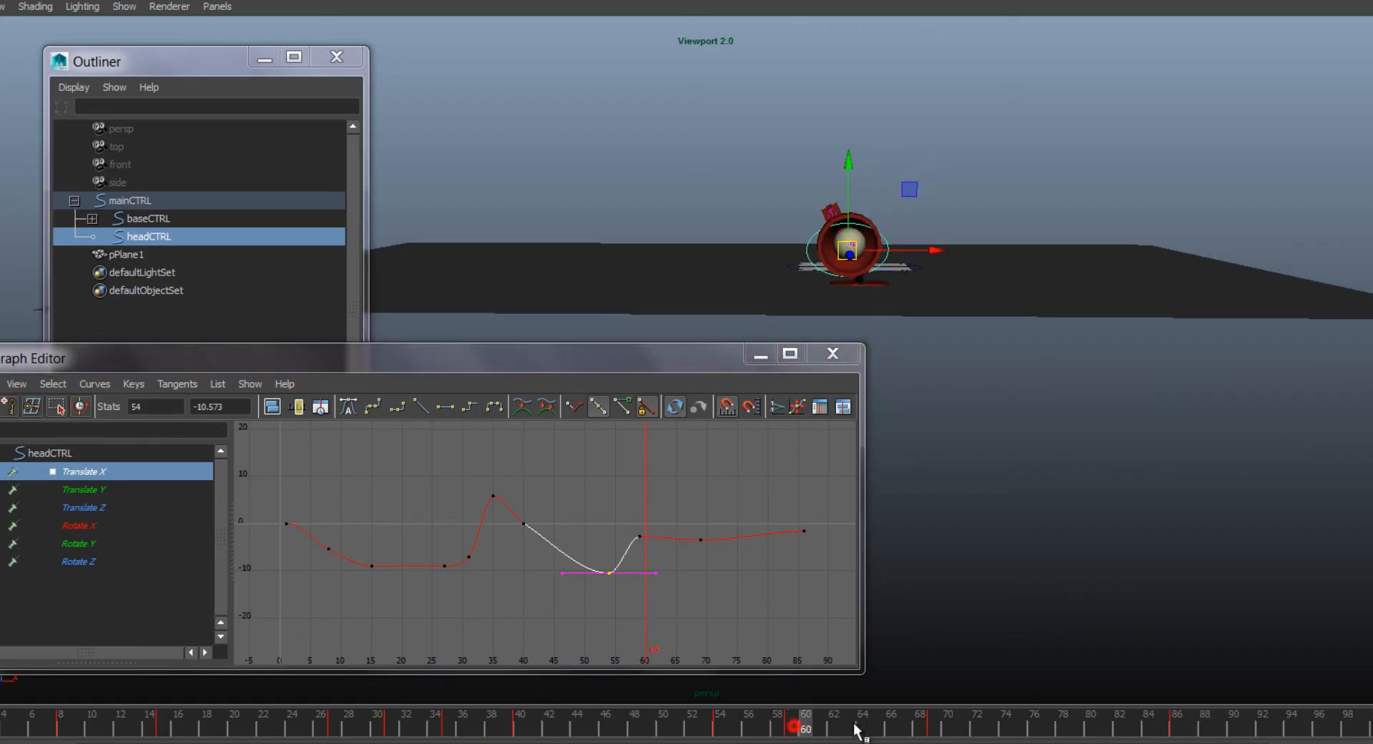
pyautogui.click(933, 722)
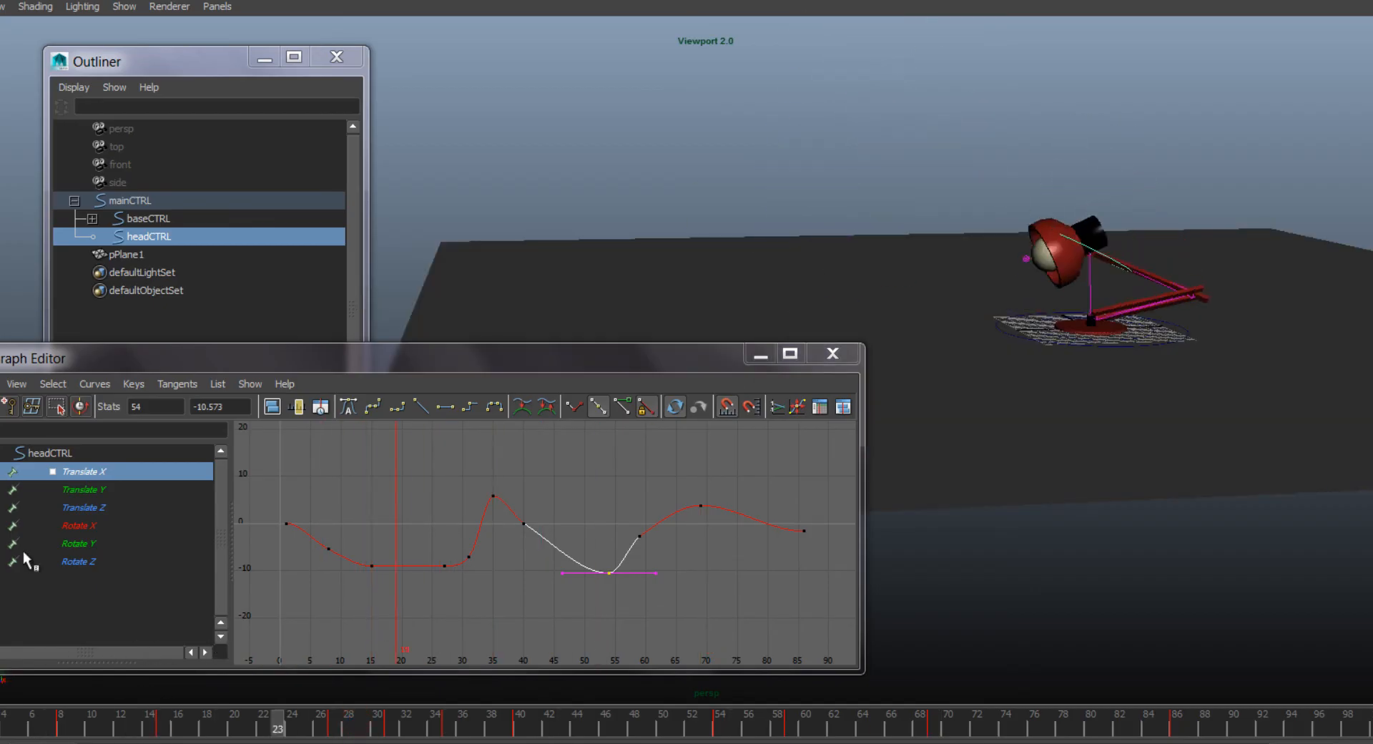
# - Isolate headCTRL's Translate Y curve, adjust the frame-31 crouch key, and tilt the frame-54 tangent to smooth the fall
pyautogui.click(84, 489)
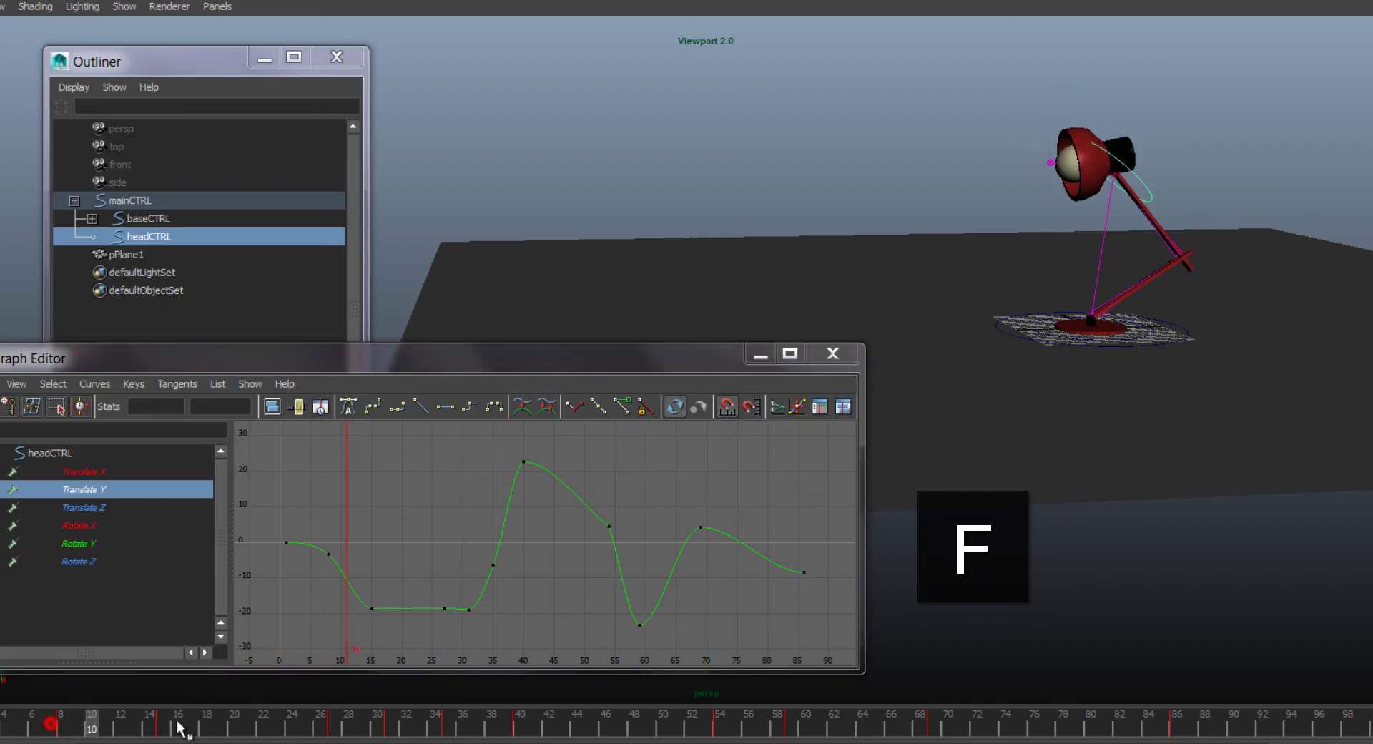
pyautogui.click(322, 722)
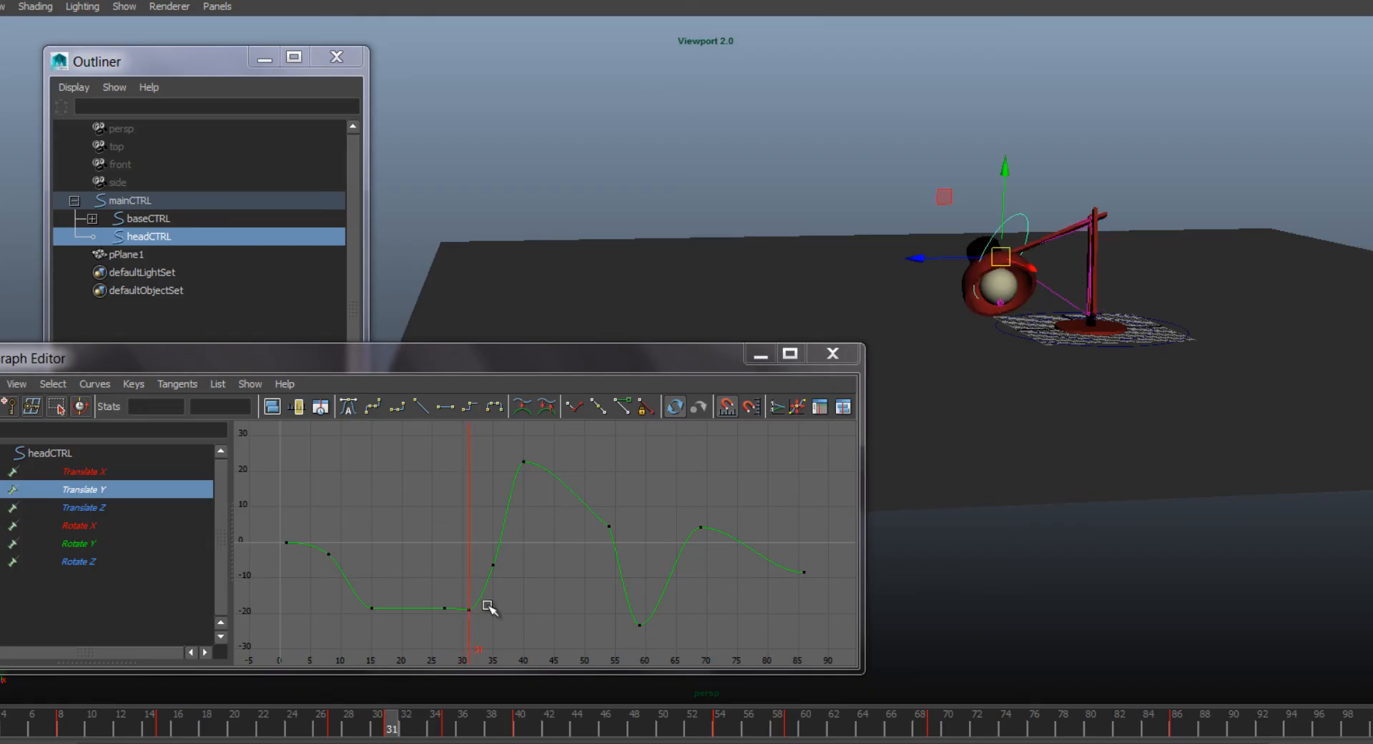
pyautogui.click(473, 609)
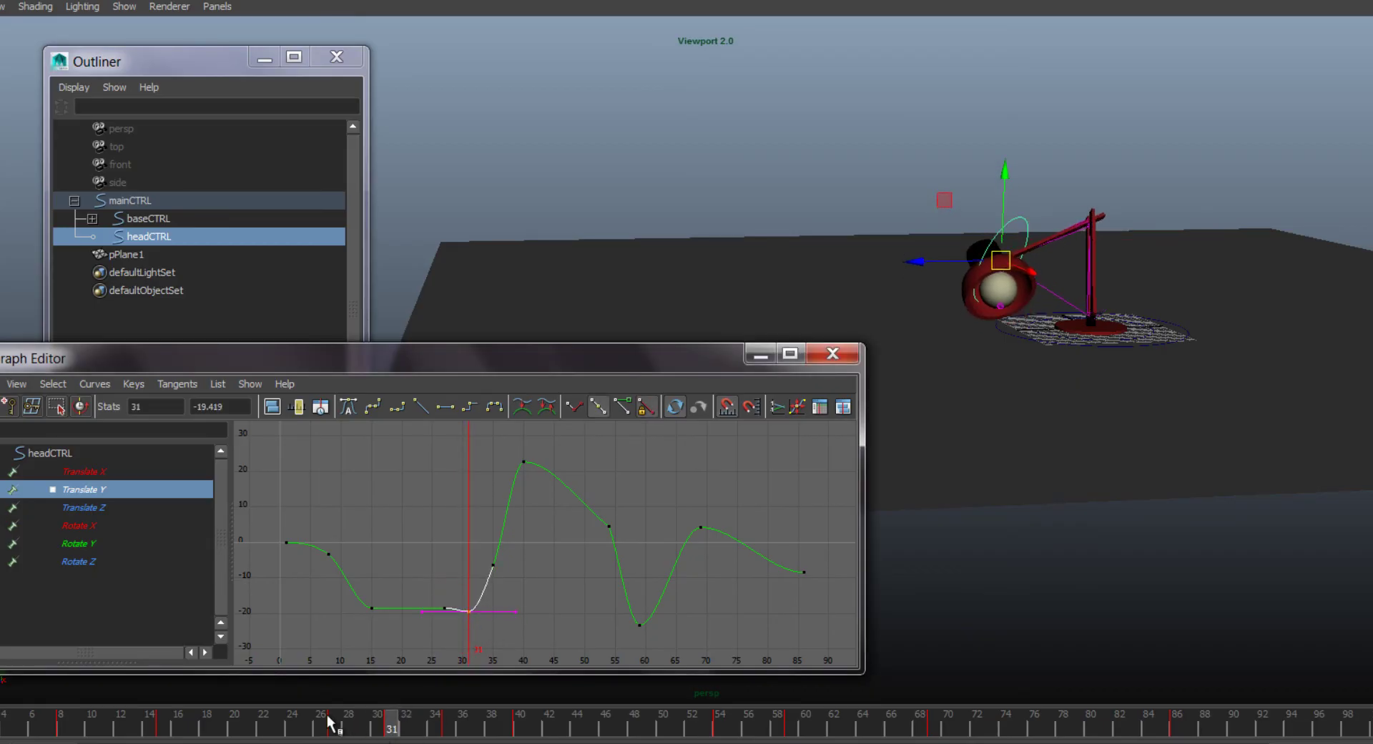
pyautogui.click(449, 723)
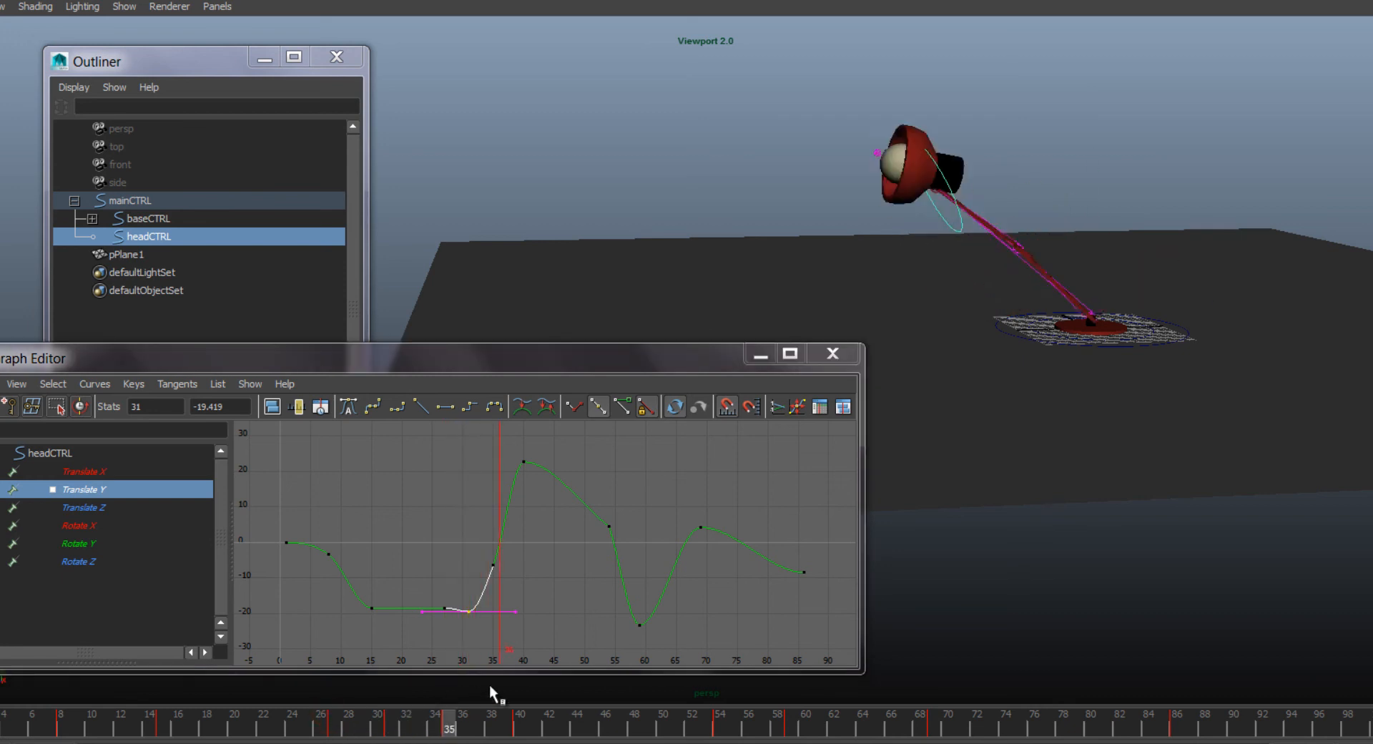
pyautogui.click(676, 723)
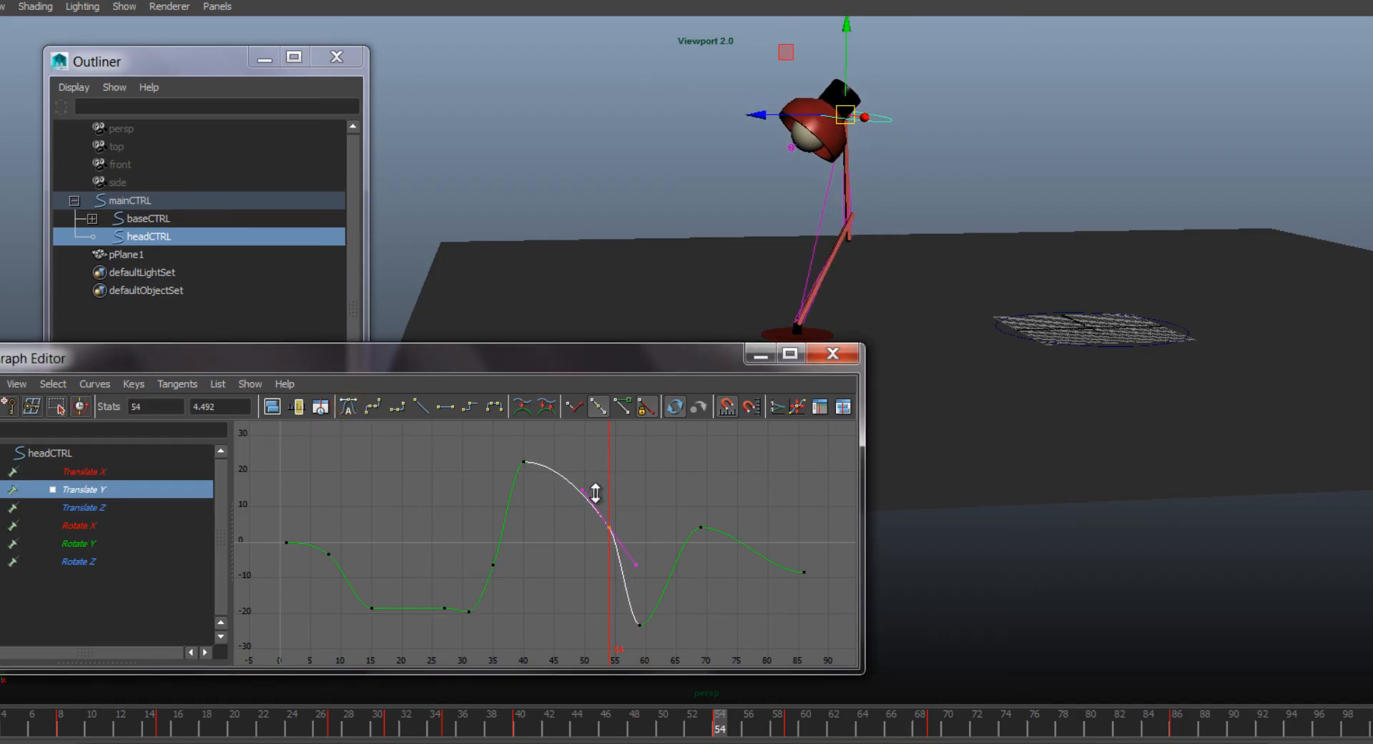
pyautogui.moveTo(595, 492); pyautogui.dragTo(604, 484)
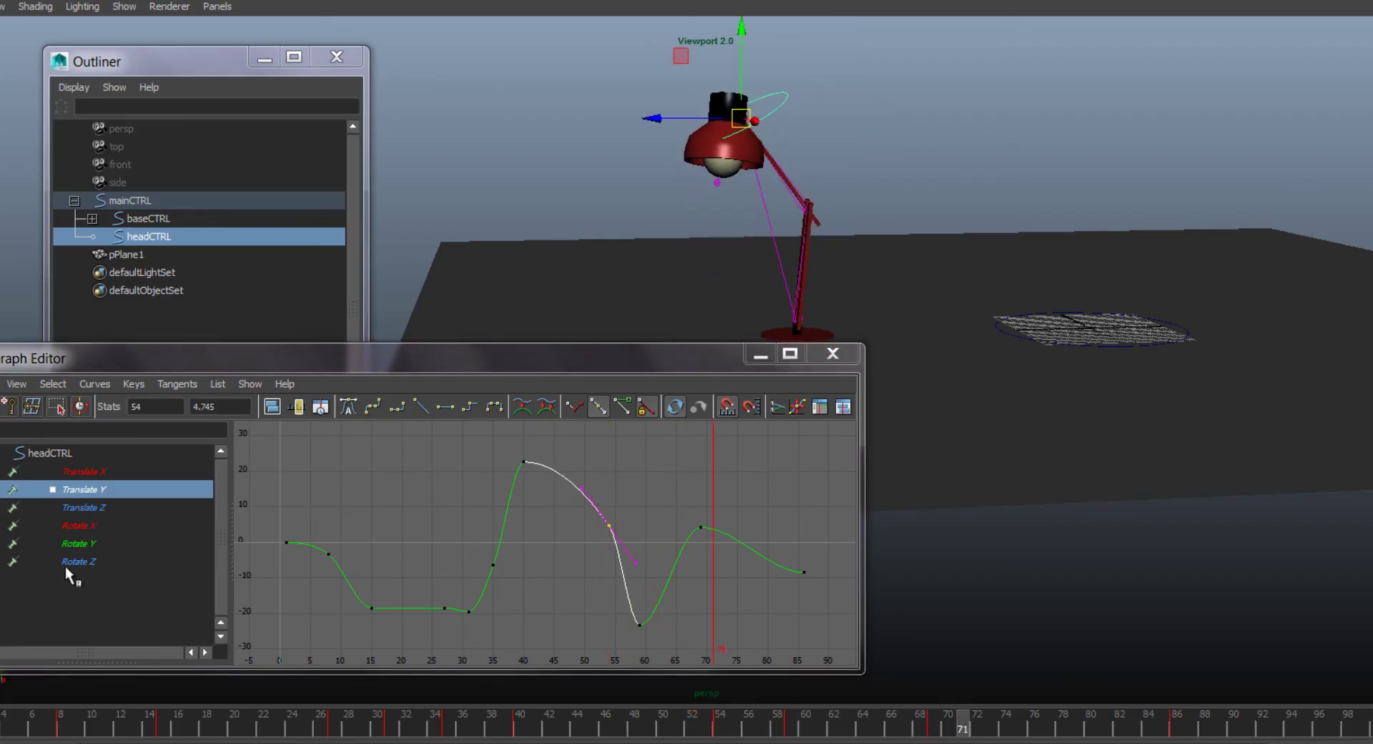
# - Frame the head's Translate Z curve, then select the main control so base and head curves show together
pyautogui.click(83, 507)
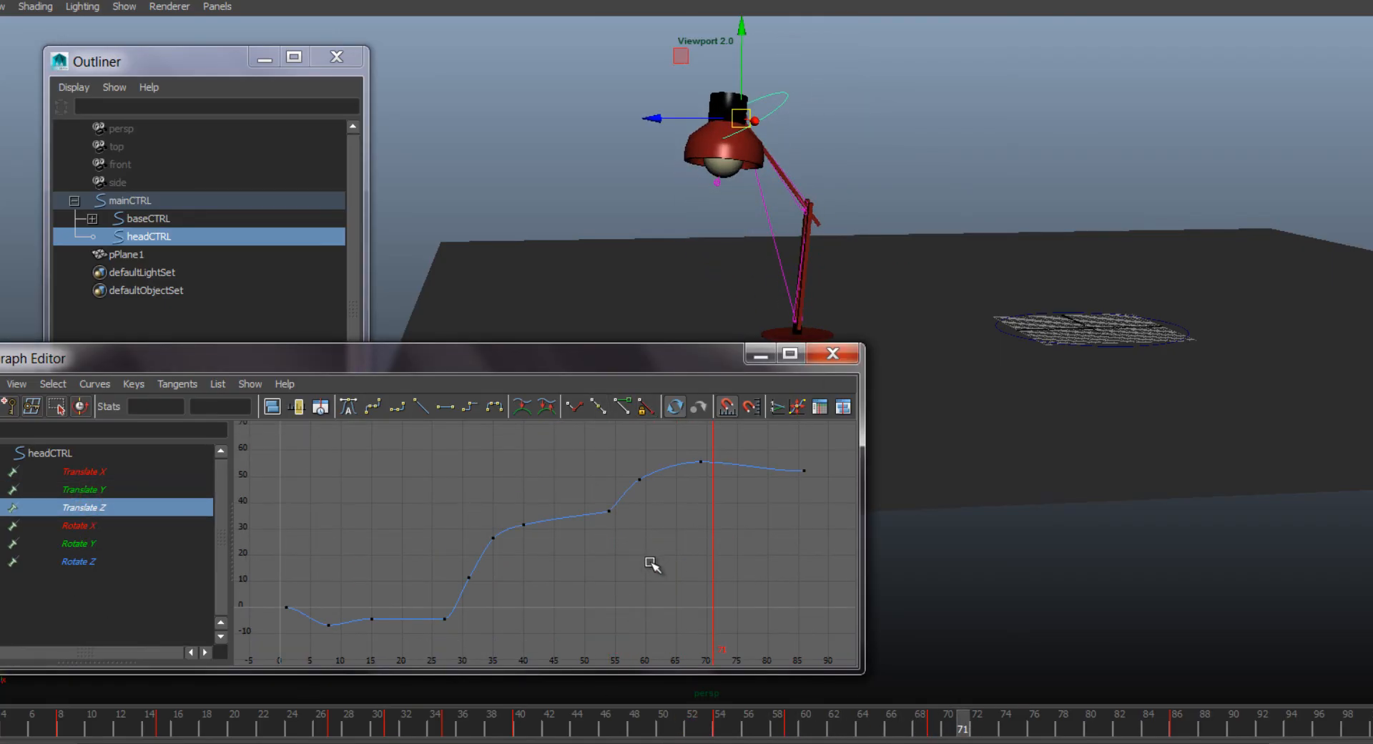
pyautogui.press('f')
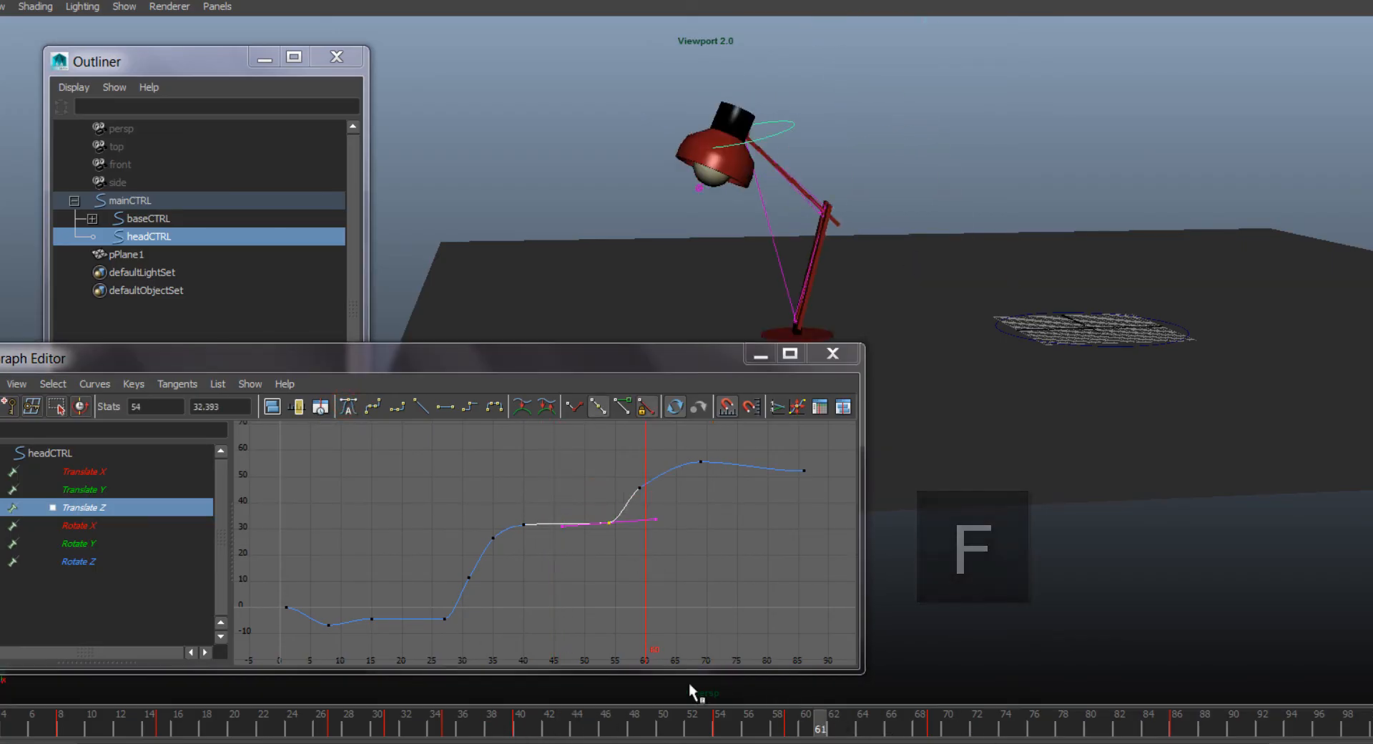
pyautogui.click(655, 718)
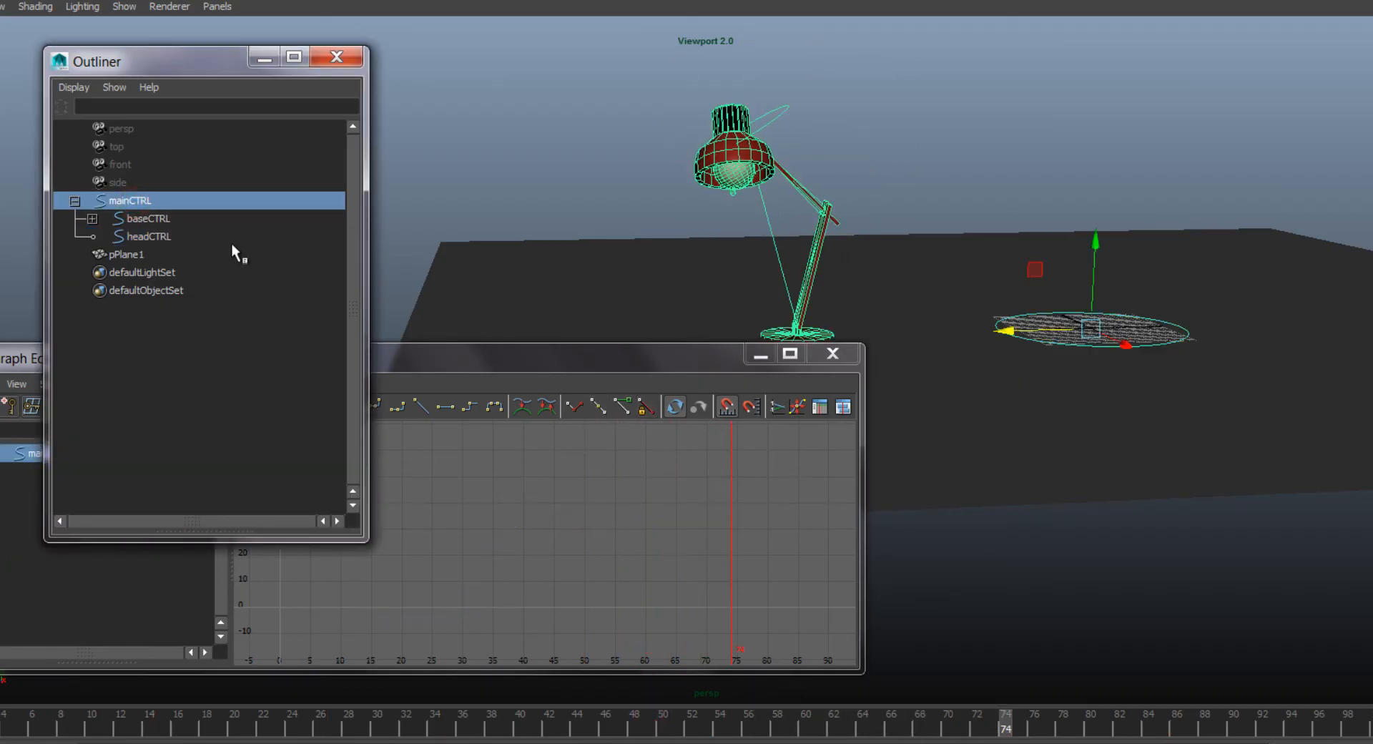
pyautogui.click(149, 236)
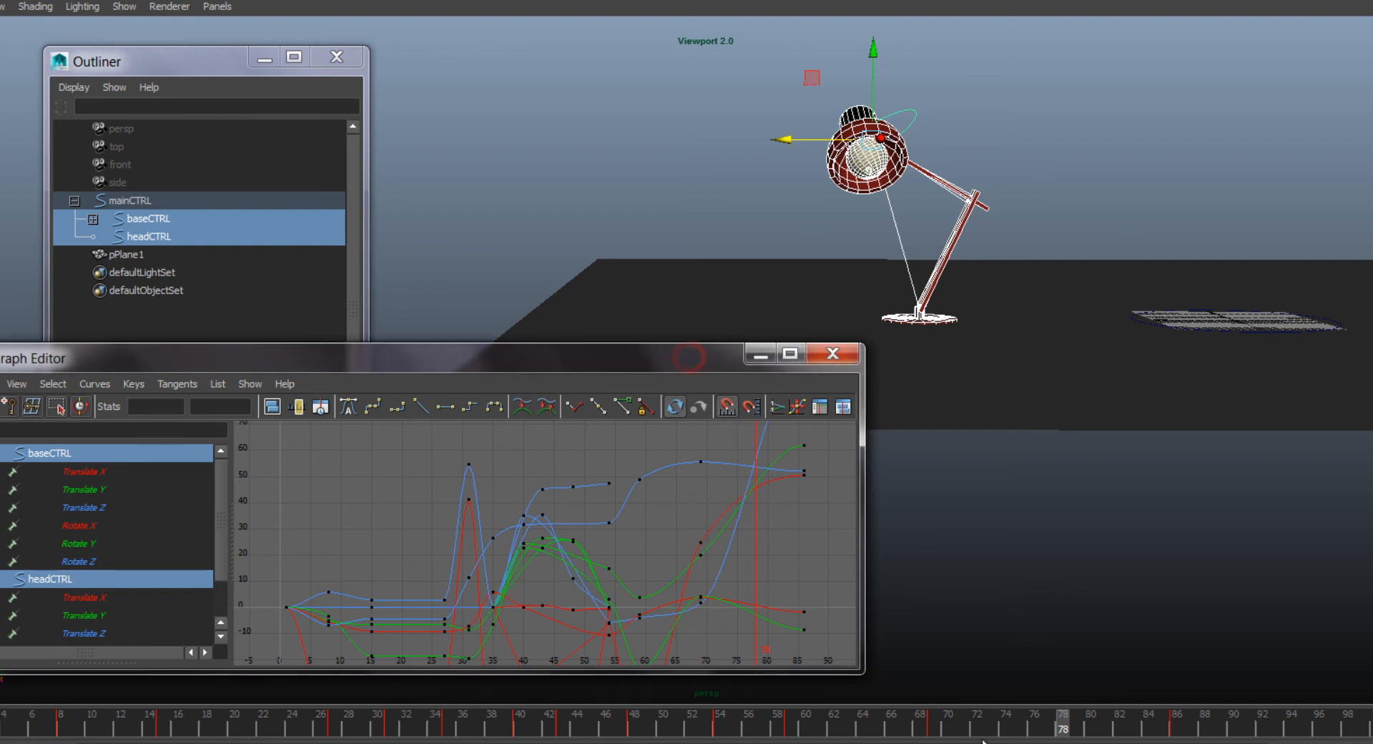
# - Copy the head control's final keys and paste them near frames 77–80 as a settle hold, ready to move
pyautogui.click(1091, 722)
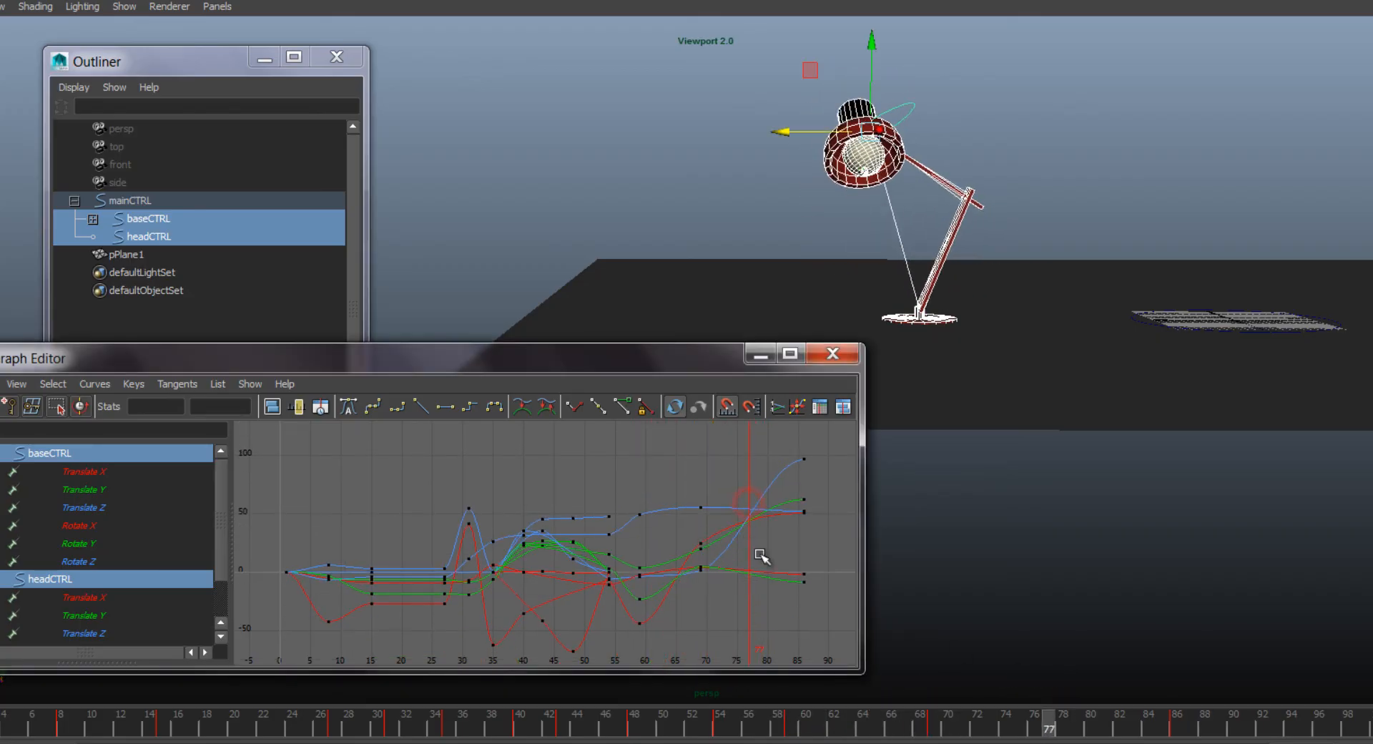
pyautogui.click(149, 219)
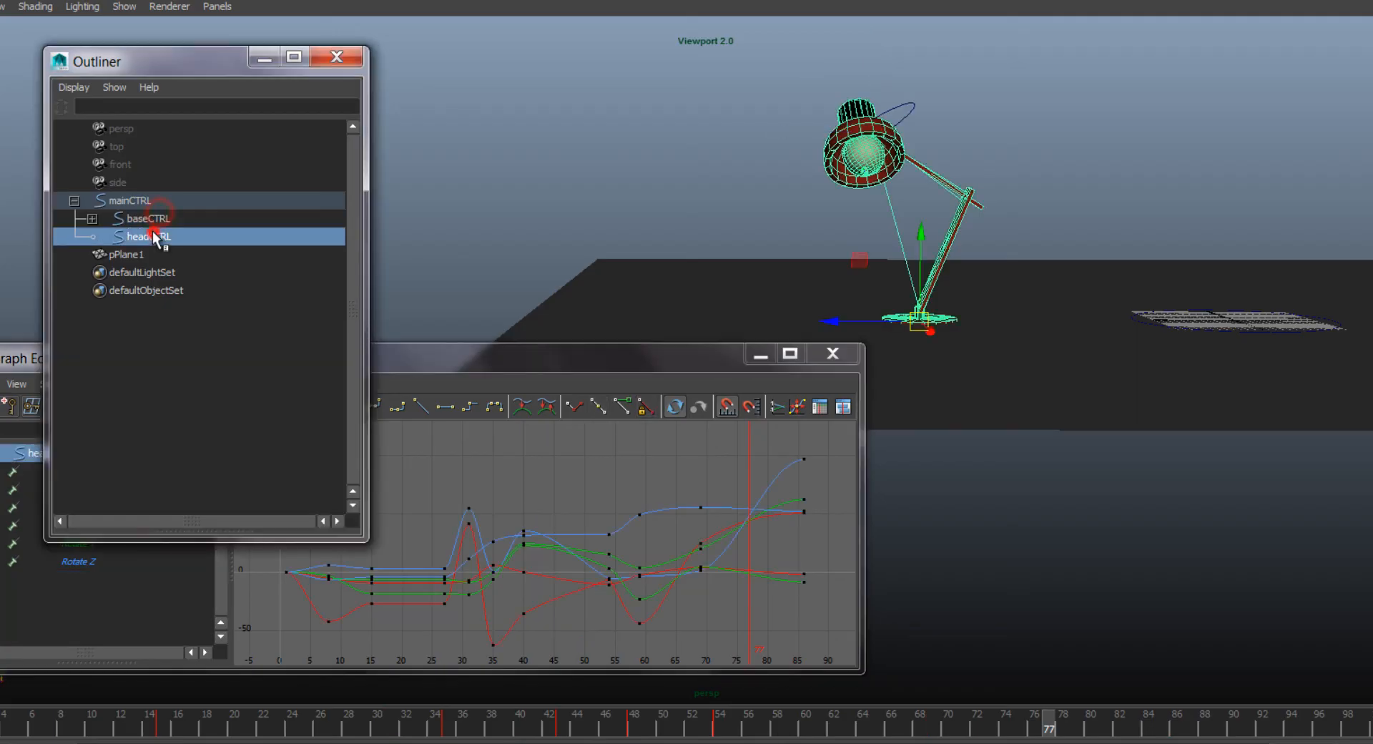
pyautogui.click(148, 236)
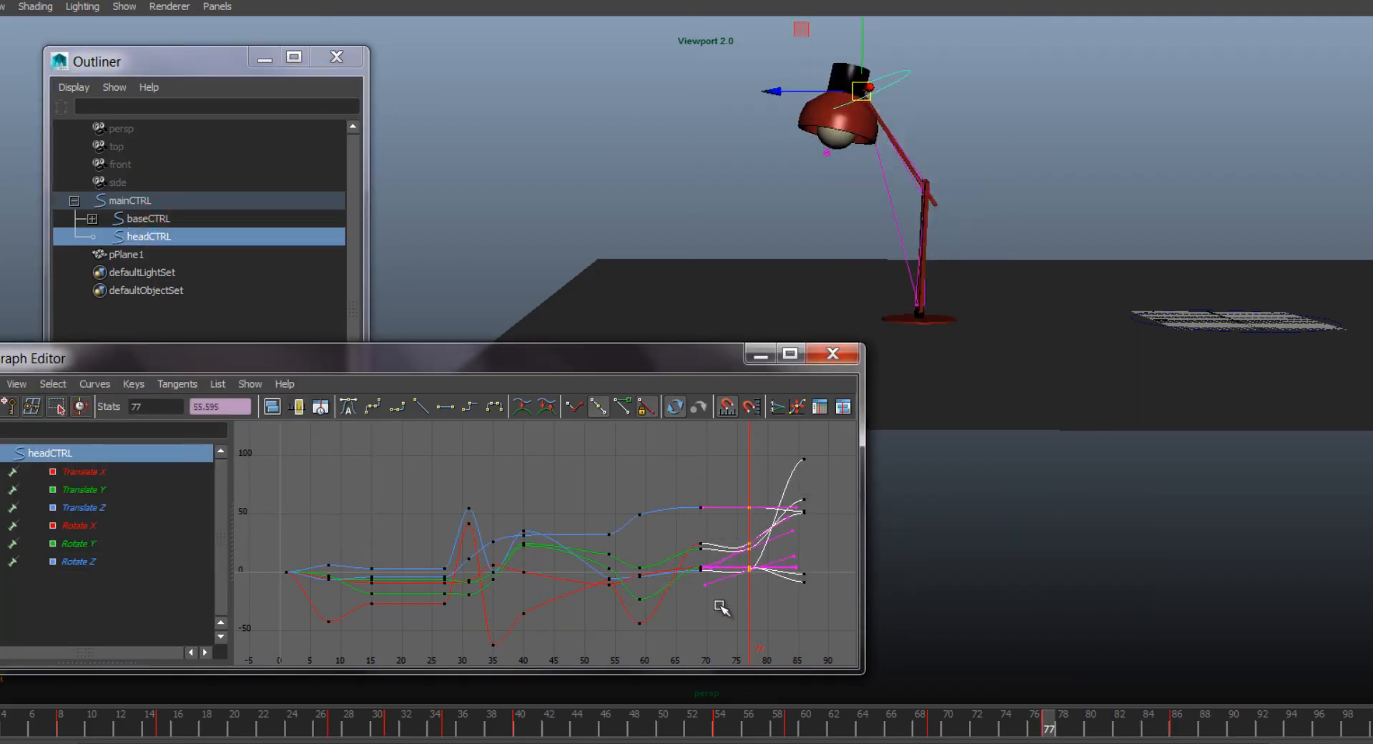
pyautogui.press('ctrl+v')
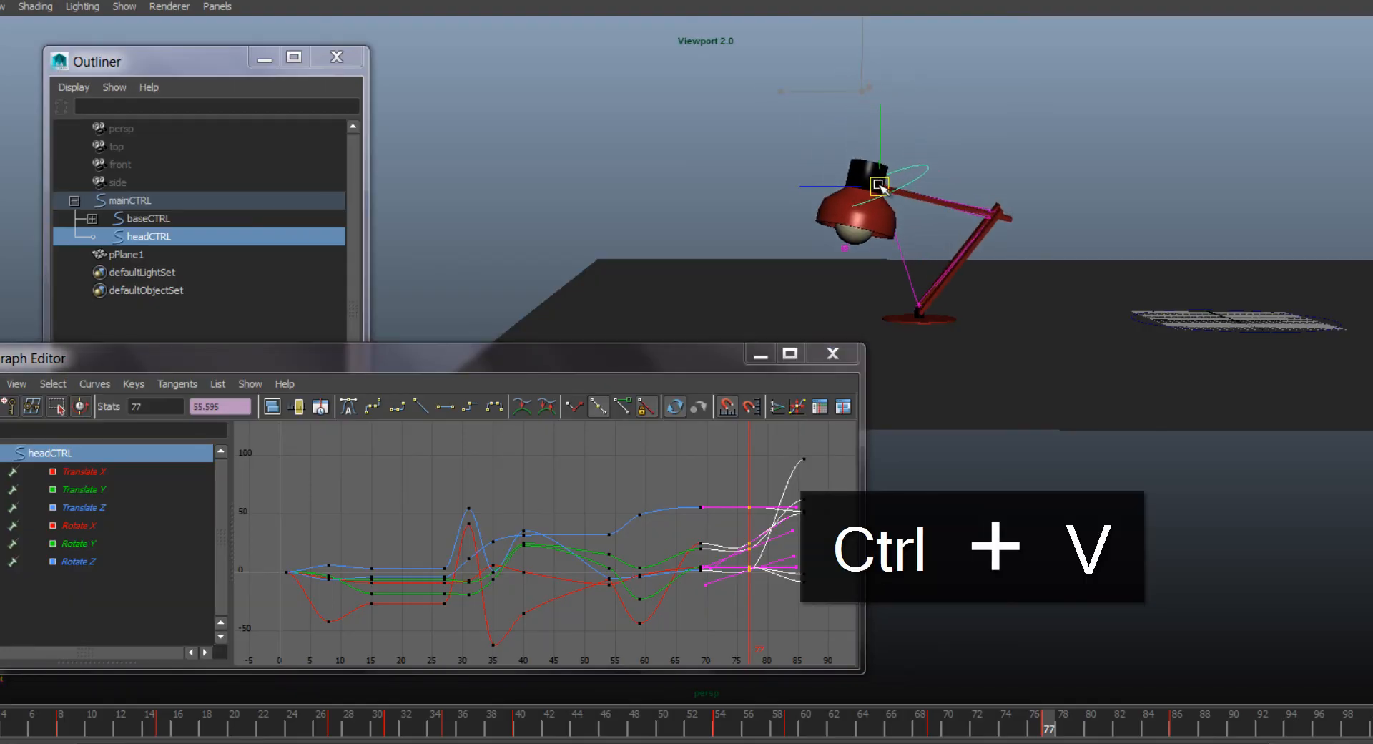
pyautogui.press('ctrl+v')
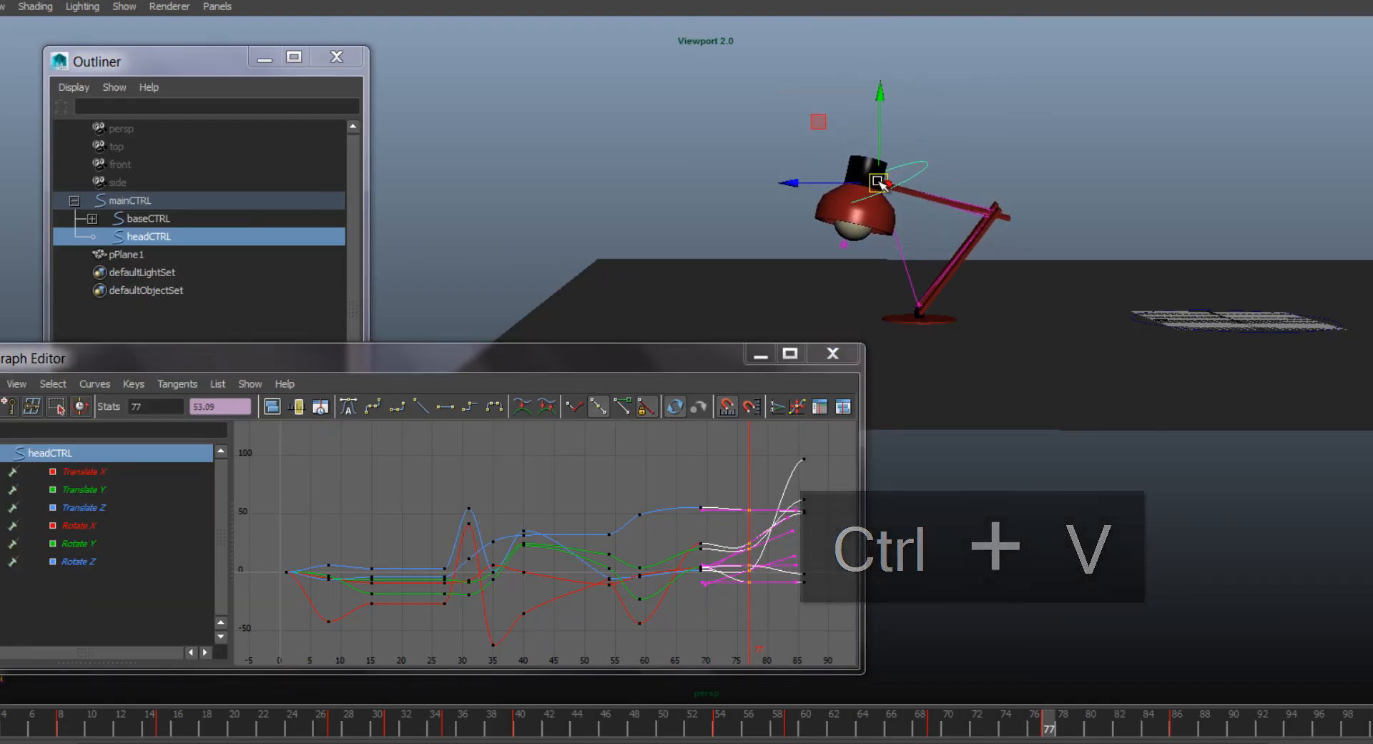
pyautogui.press('ctrl+v')
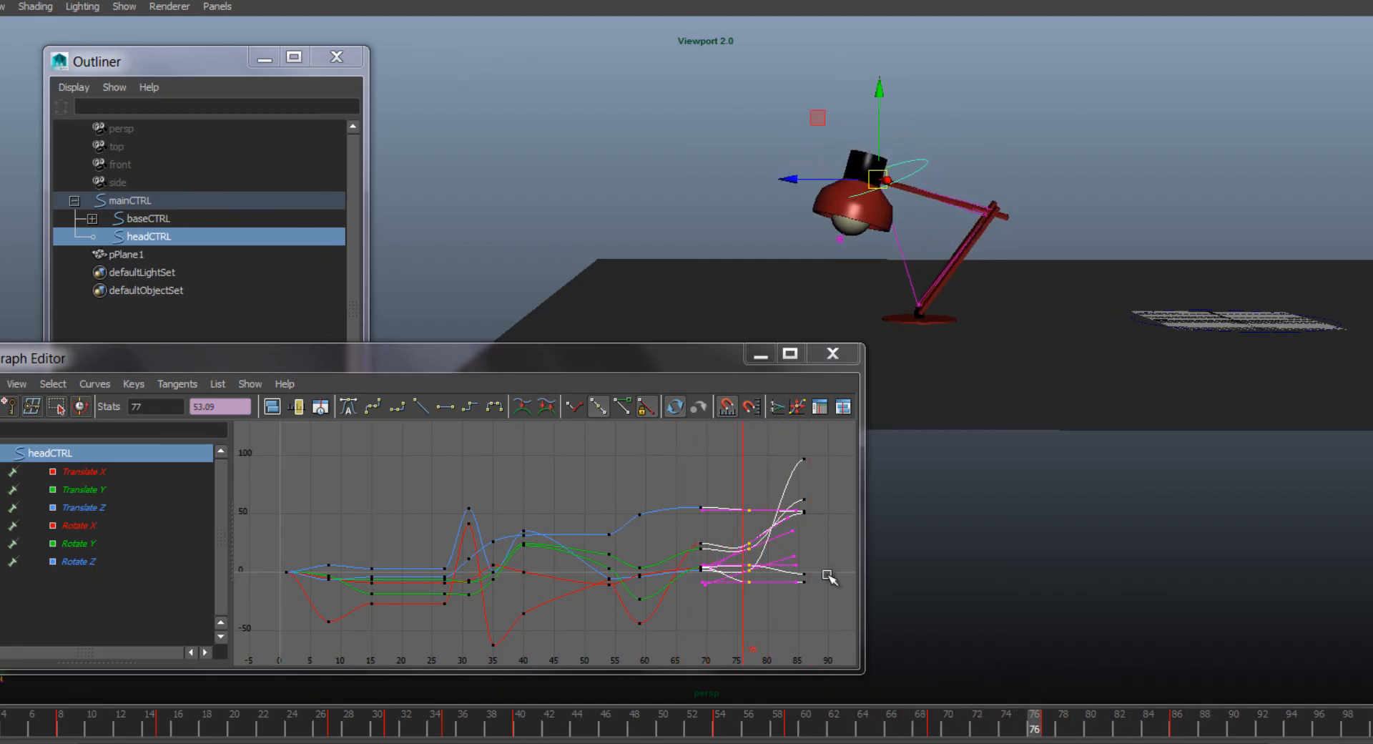
pyautogui.press('w')
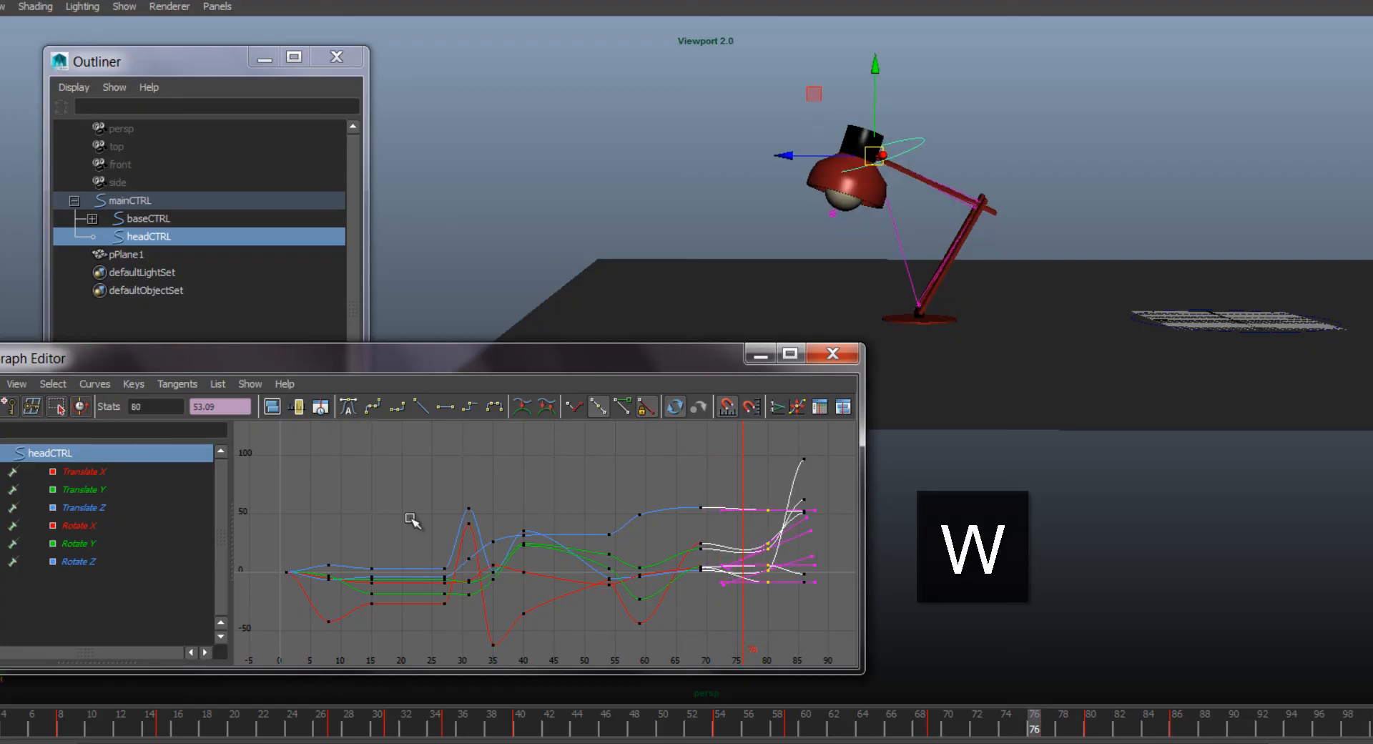
pyautogui.moveTo(444, 408)
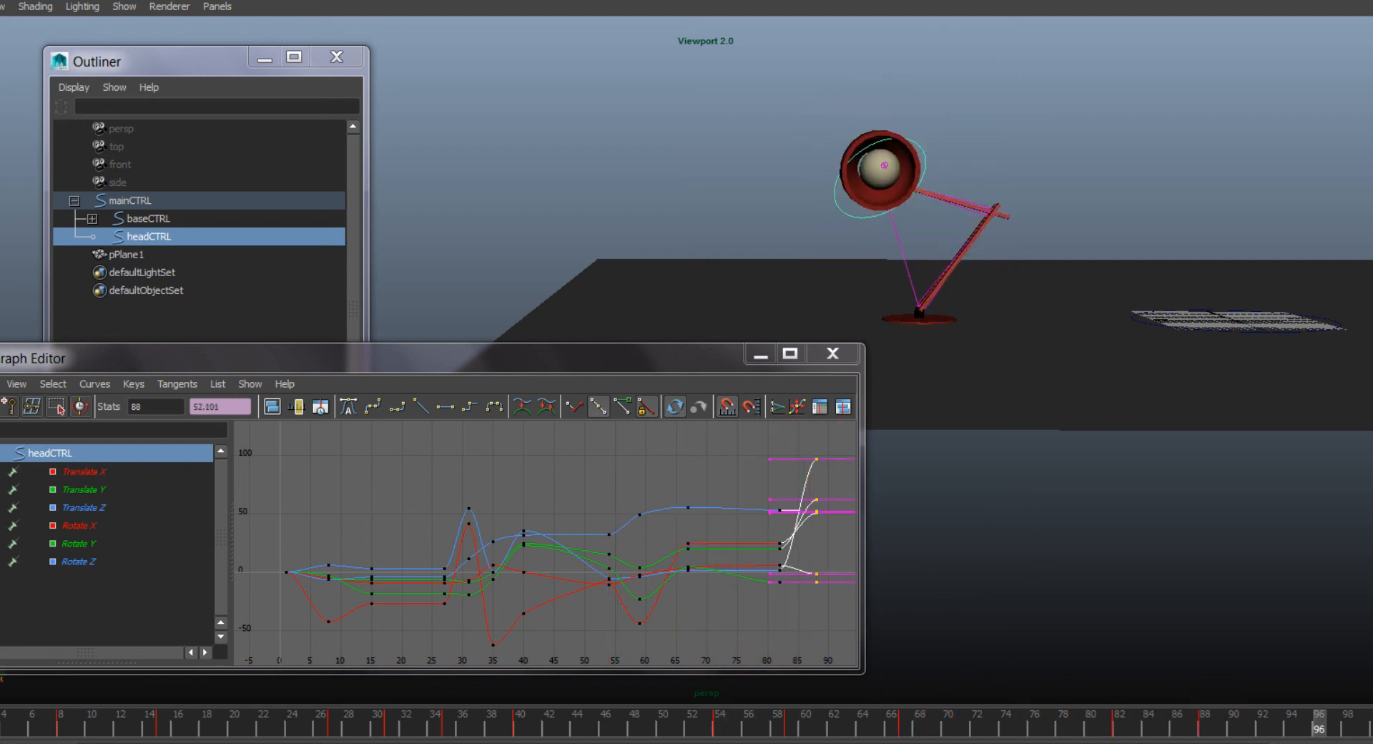
# - Scrub through the settle and landing around frames 60–70 to review the jump
pyautogui.click(1161, 723)
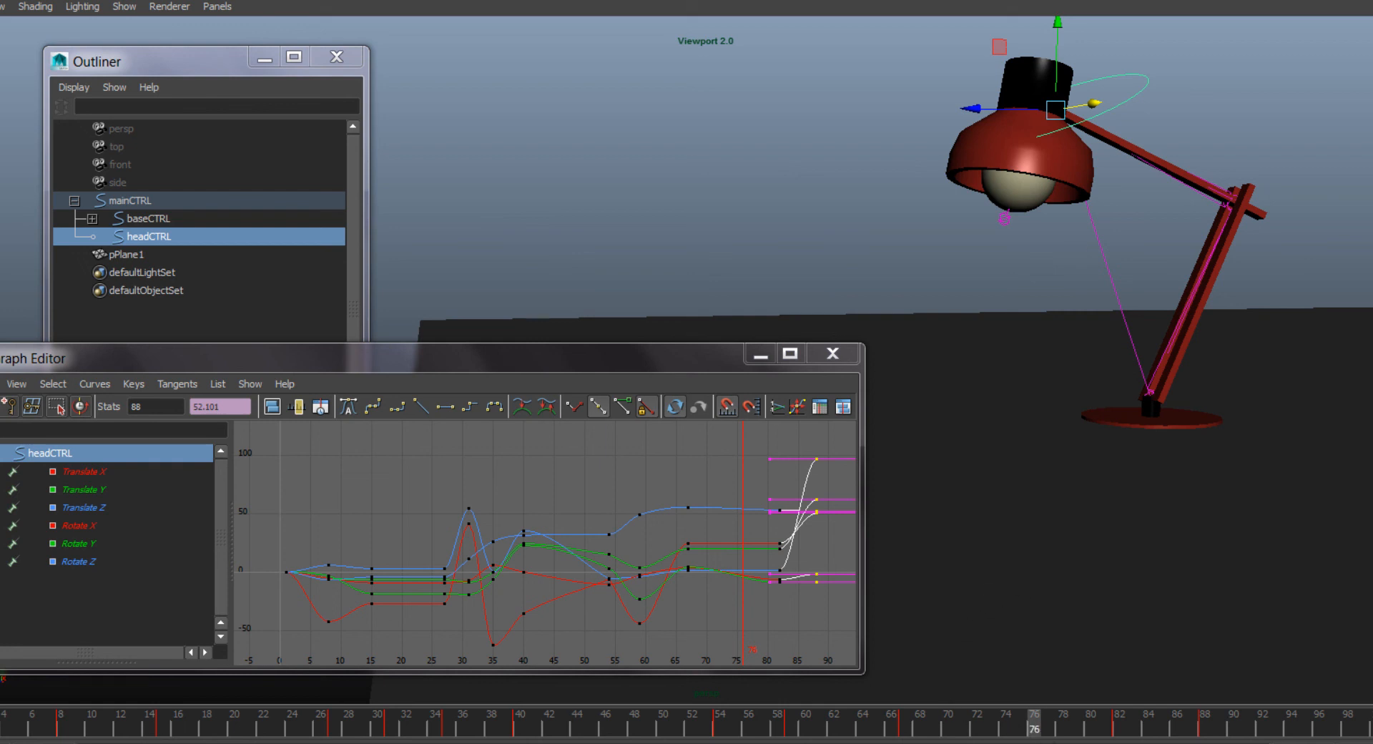
pyautogui.click(907, 723)
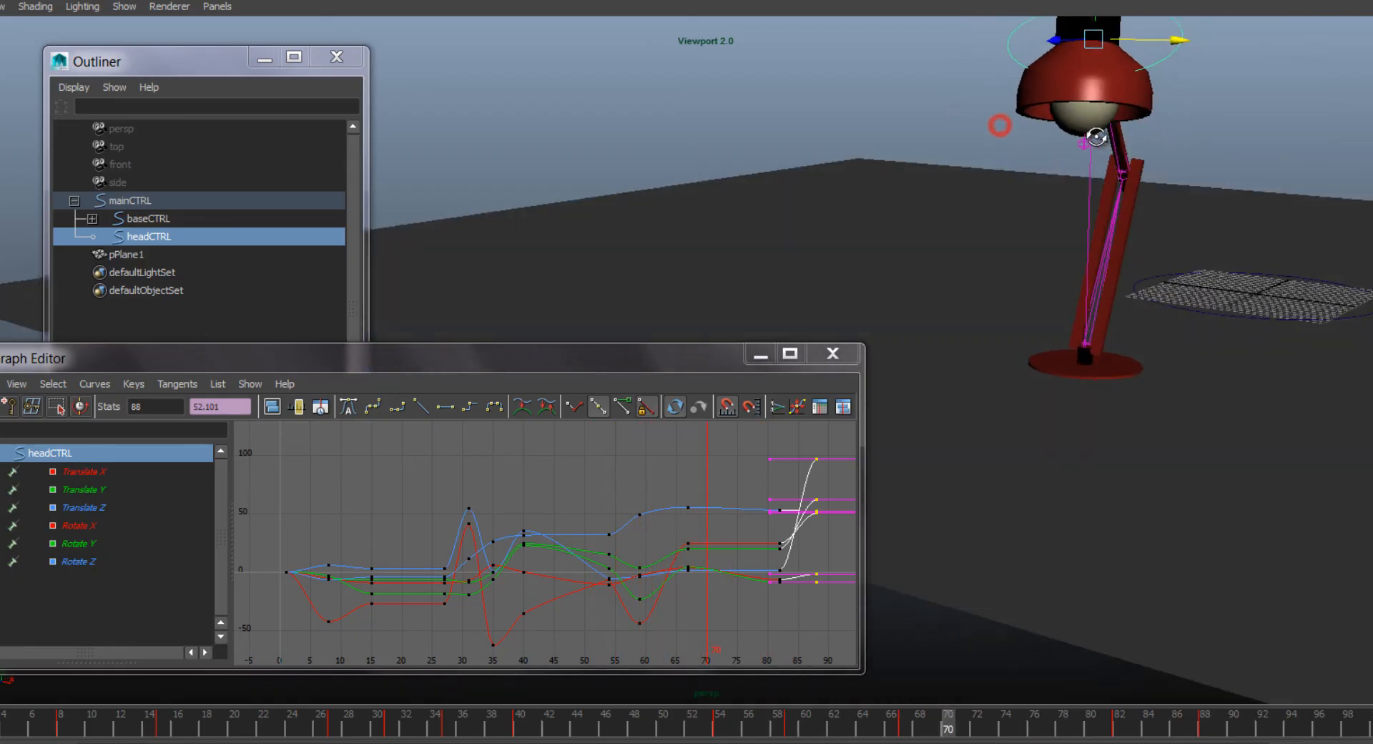
pyautogui.click(693, 722)
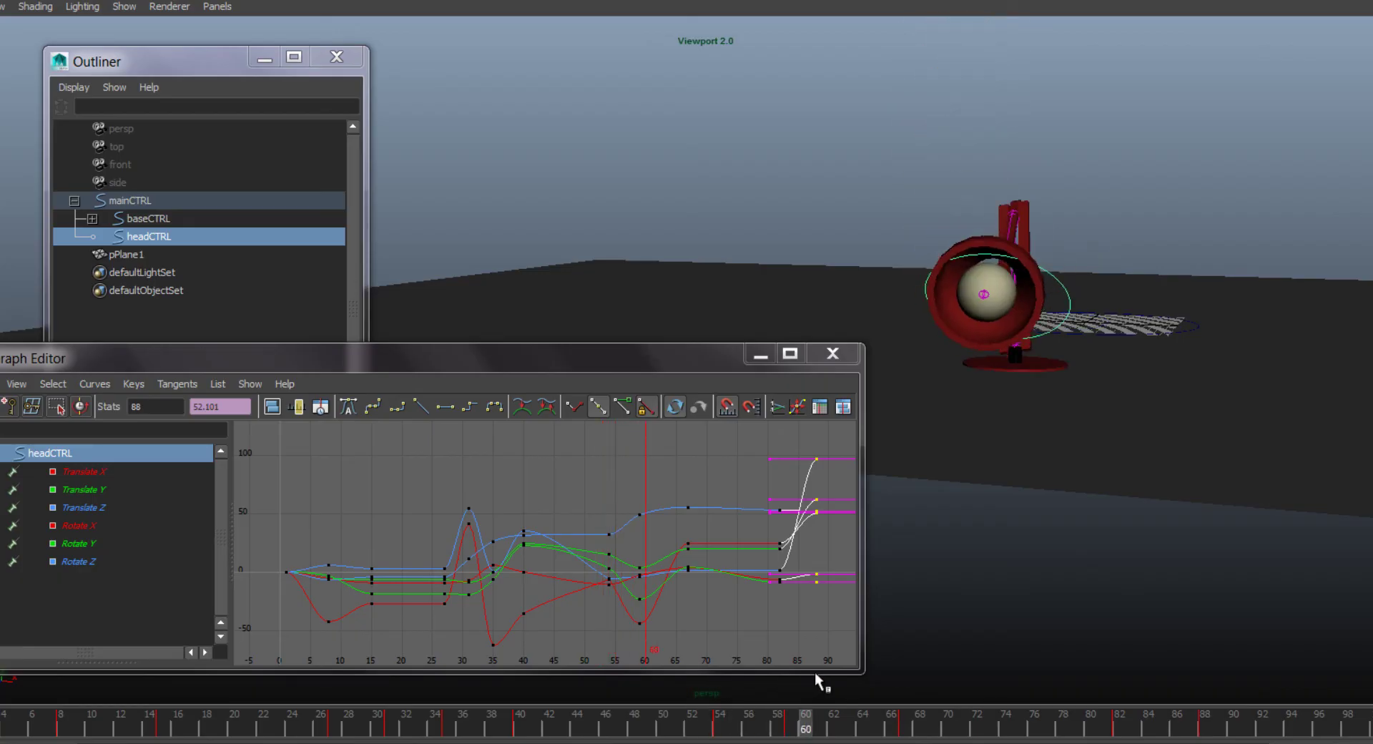
# - Select the head's landing keys around frames 55–75 and shift them later, ending the keys near frame 90
pyautogui.click(693, 722)
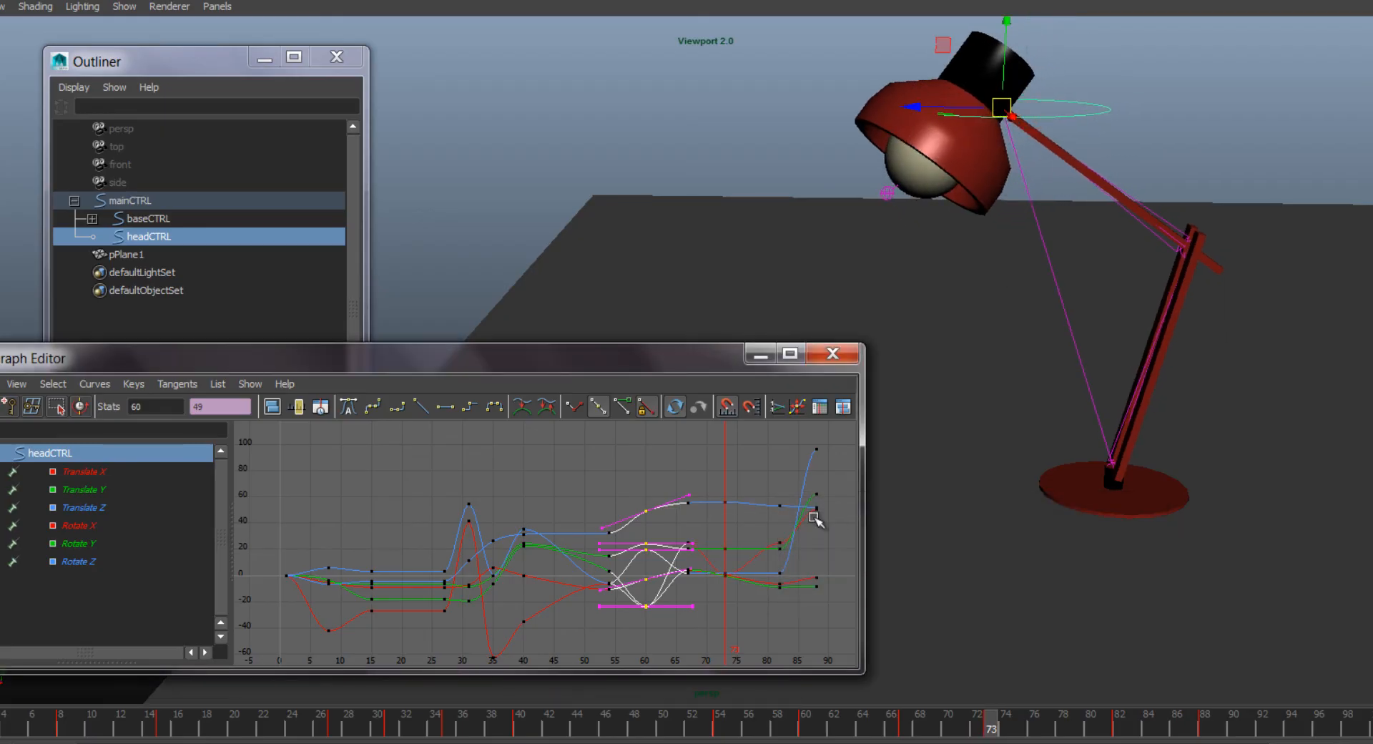
pyautogui.press('shift+e')
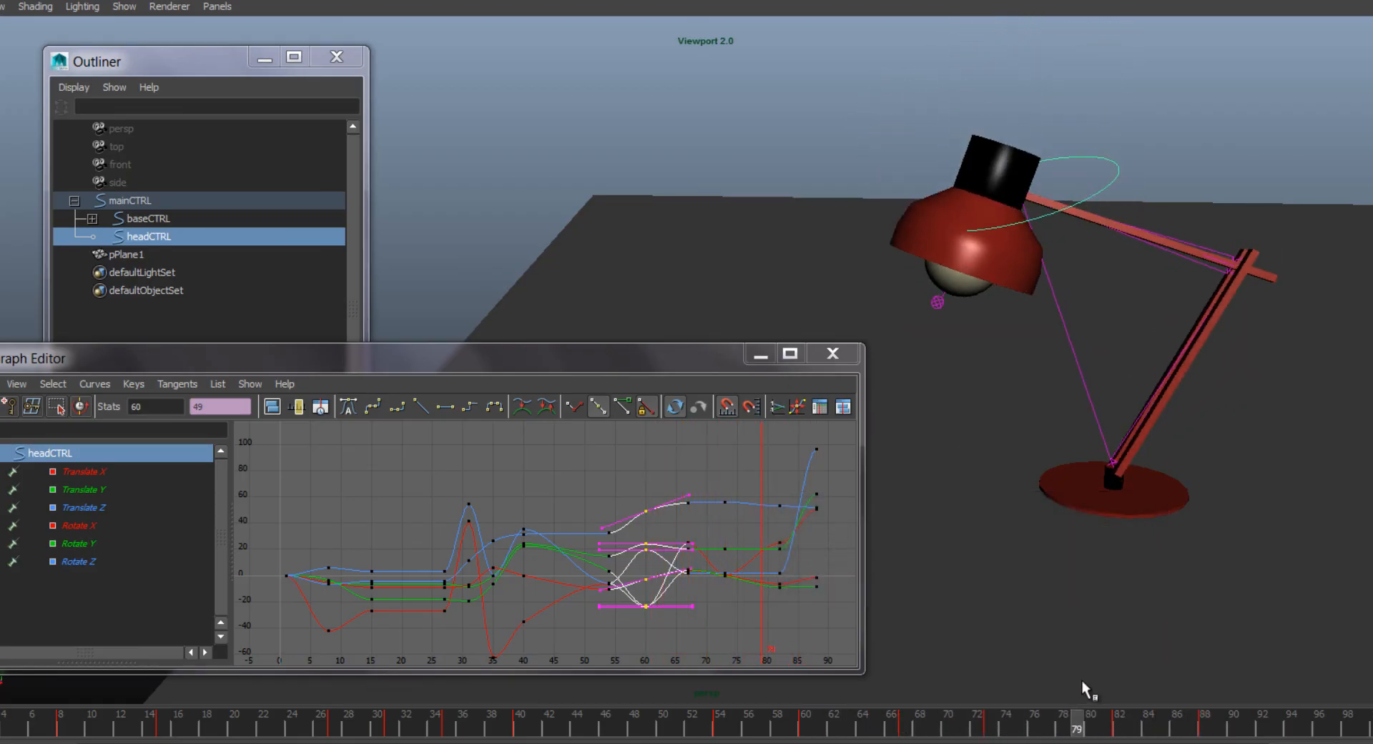
pyautogui.click(935, 721)
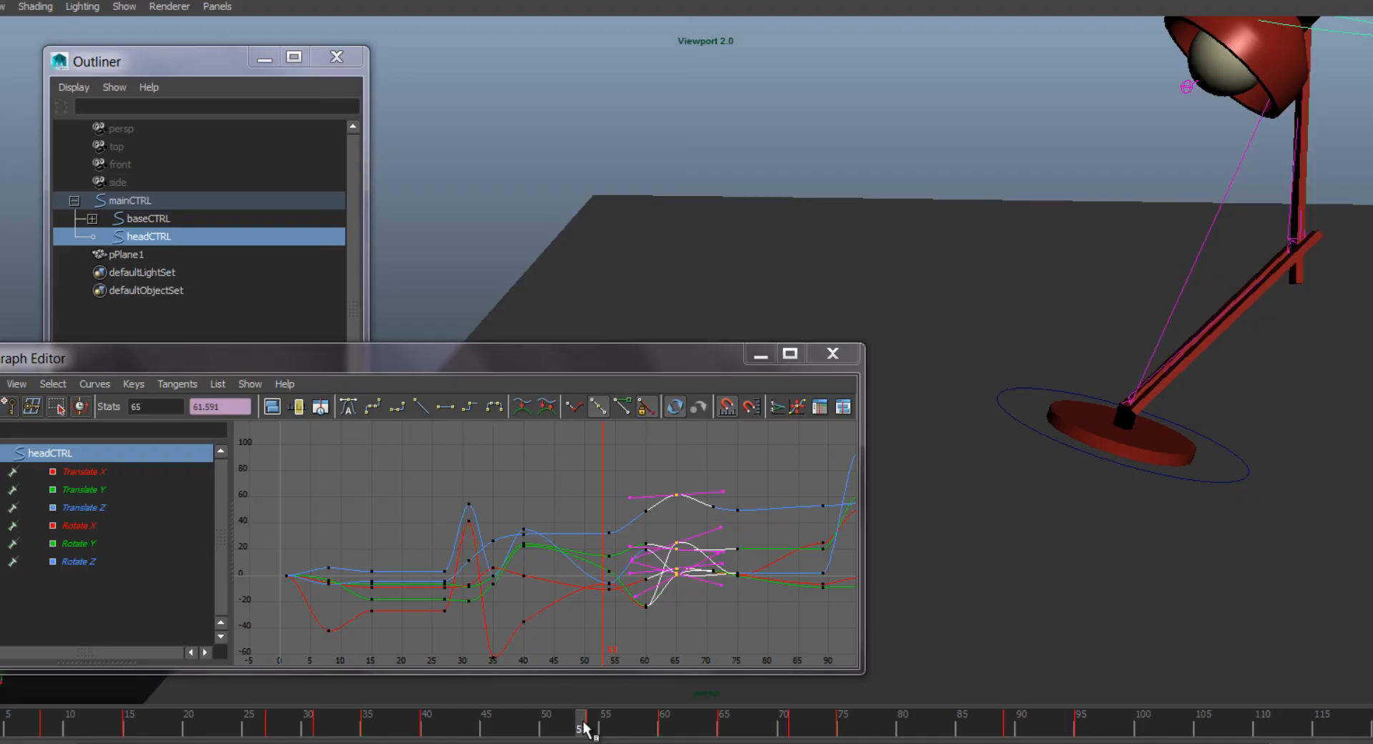
# - Go to frame 53 where the base lands and adjust the head control's keyed channels there
pyautogui.click(147, 219)
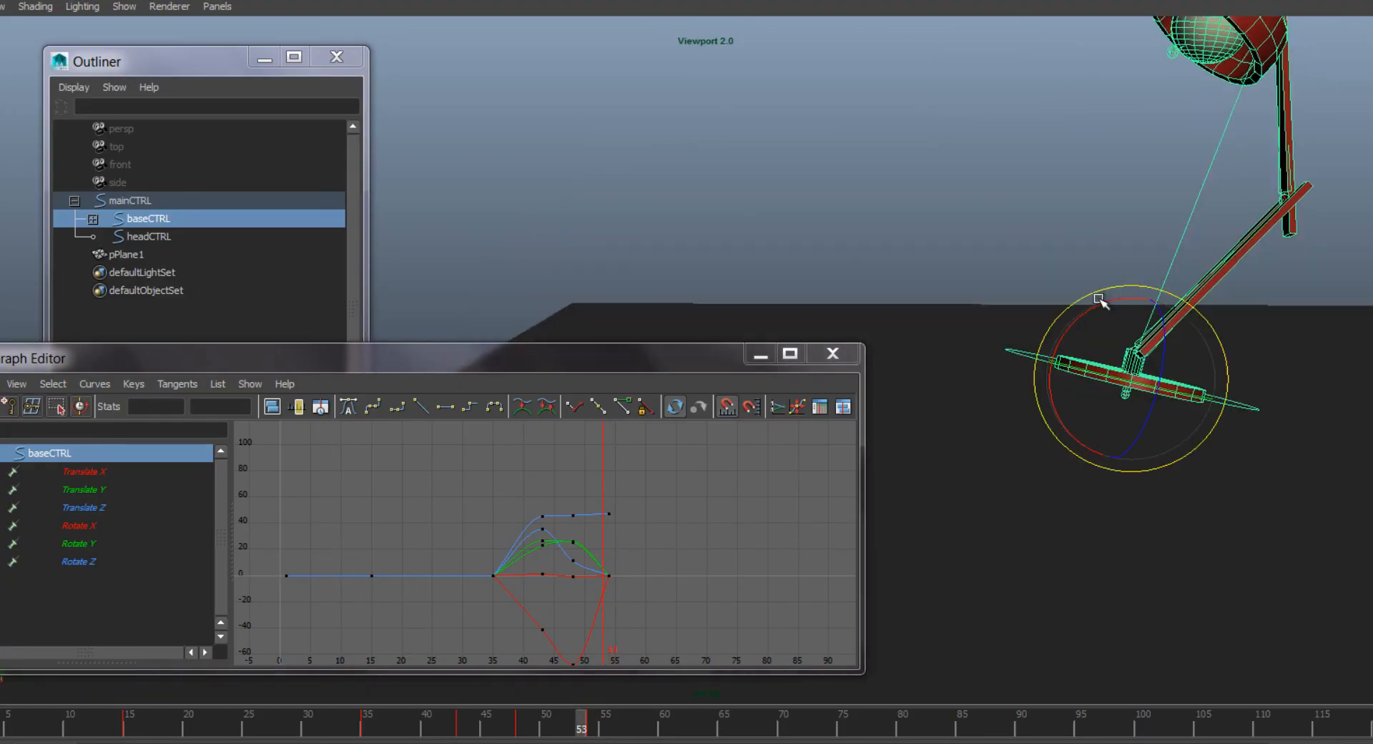
pyautogui.press('e')
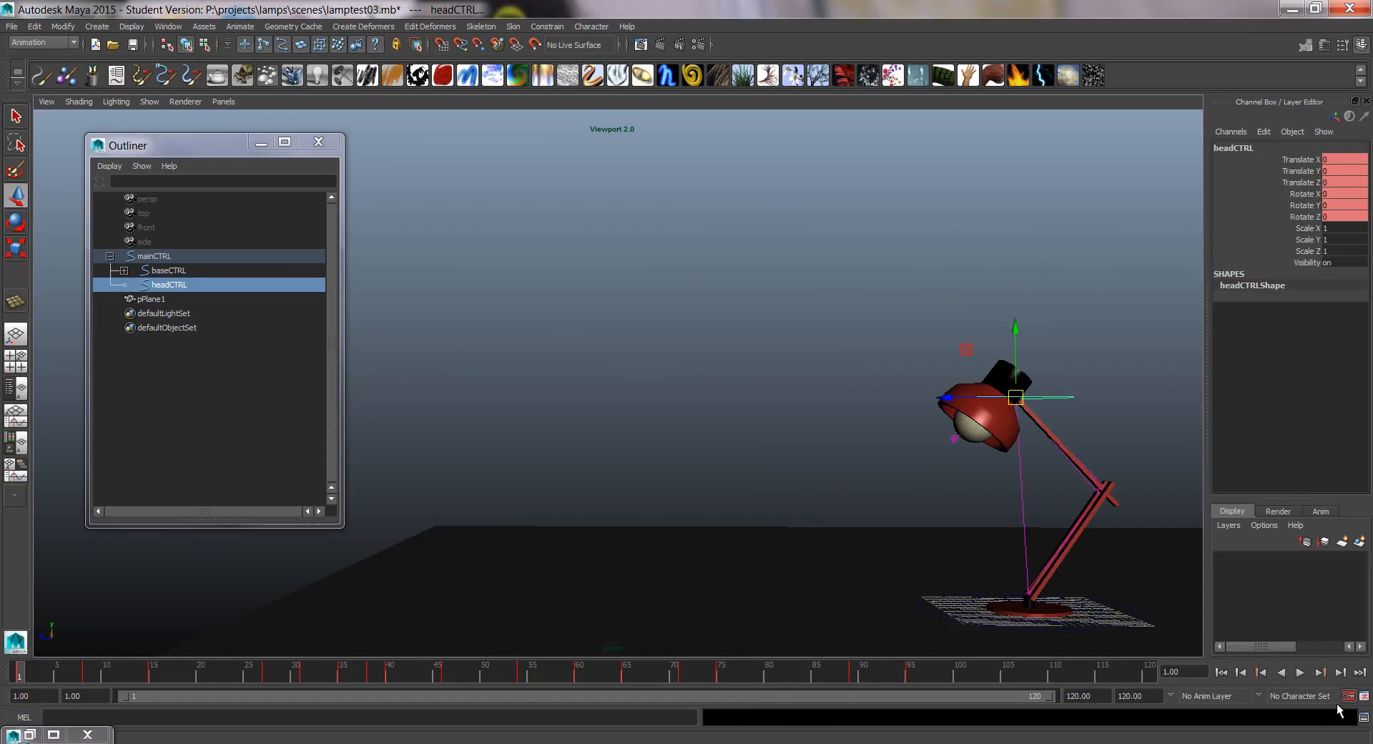
# - Play back the reworked lamp jump with headCTRL still active
pyautogui.click(1300, 673)
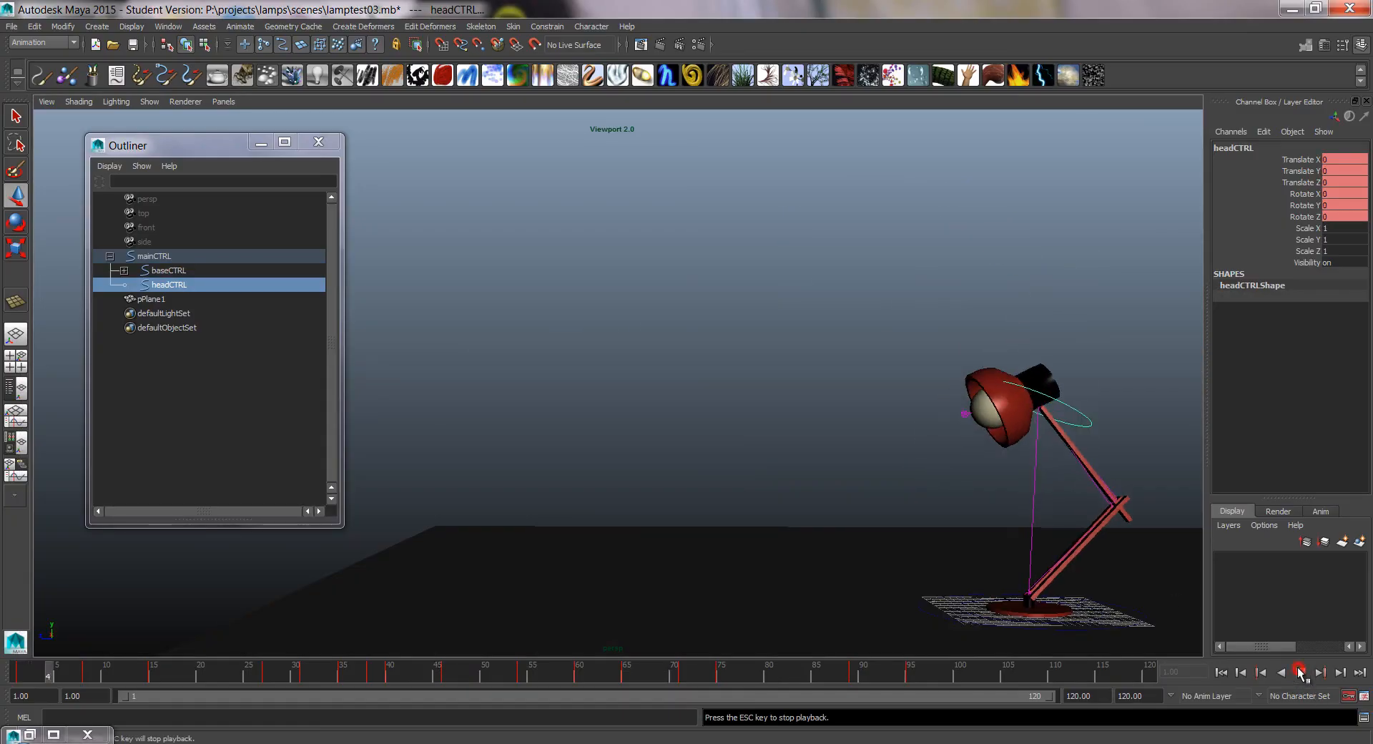